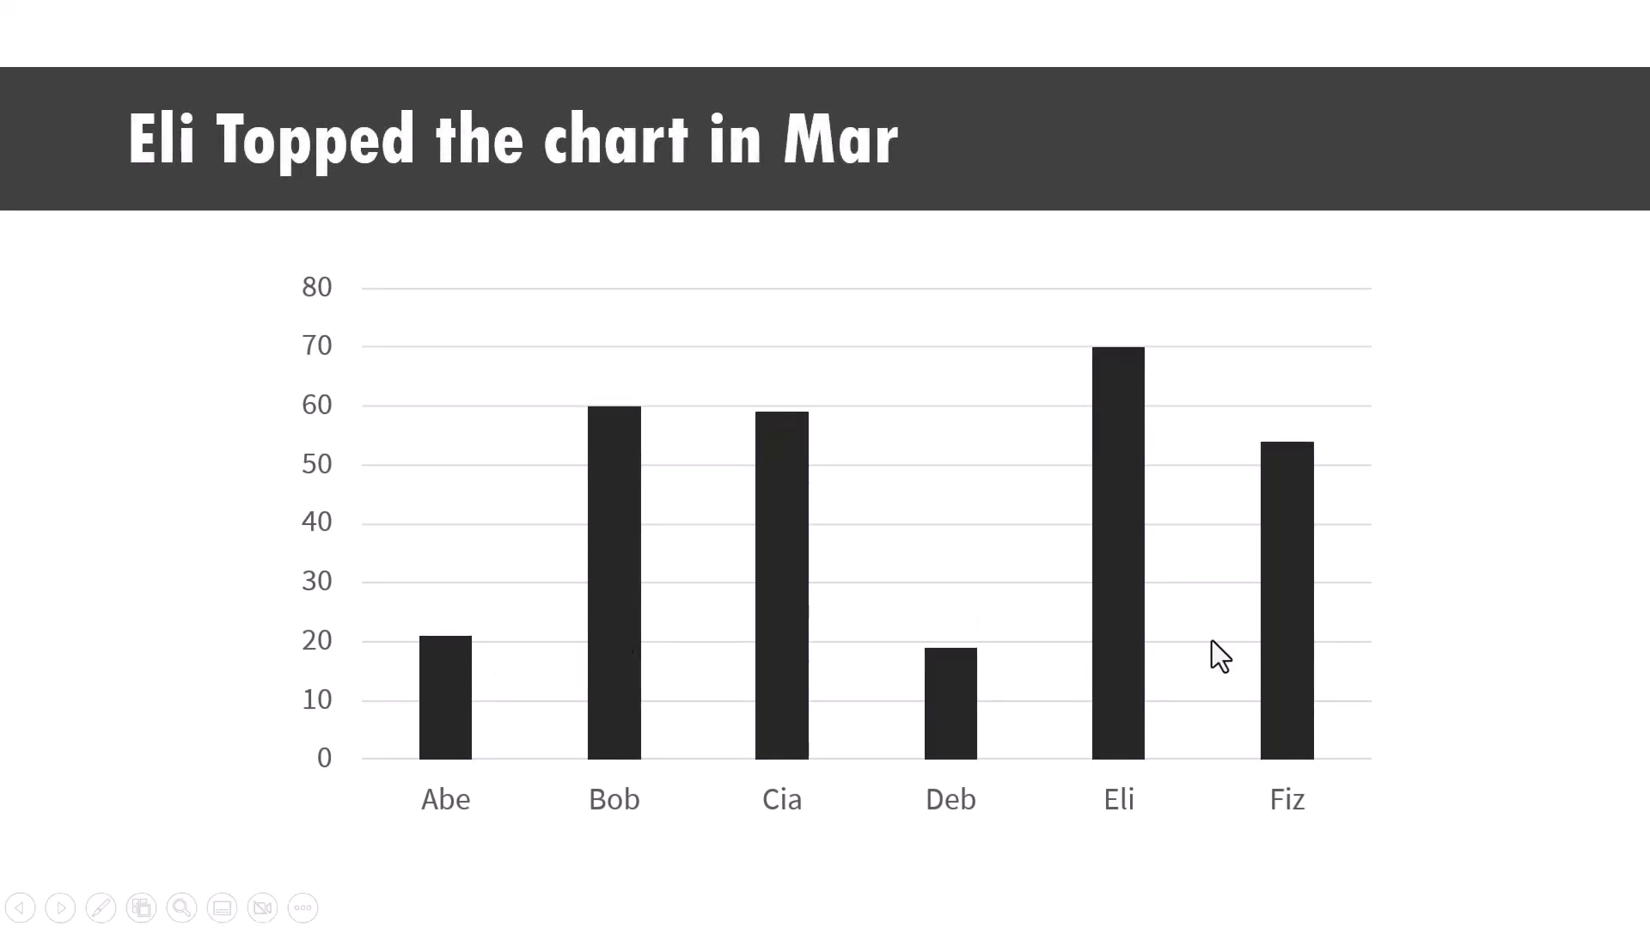
{"action": "mouse_move", "coordinate": [1142, 414]}
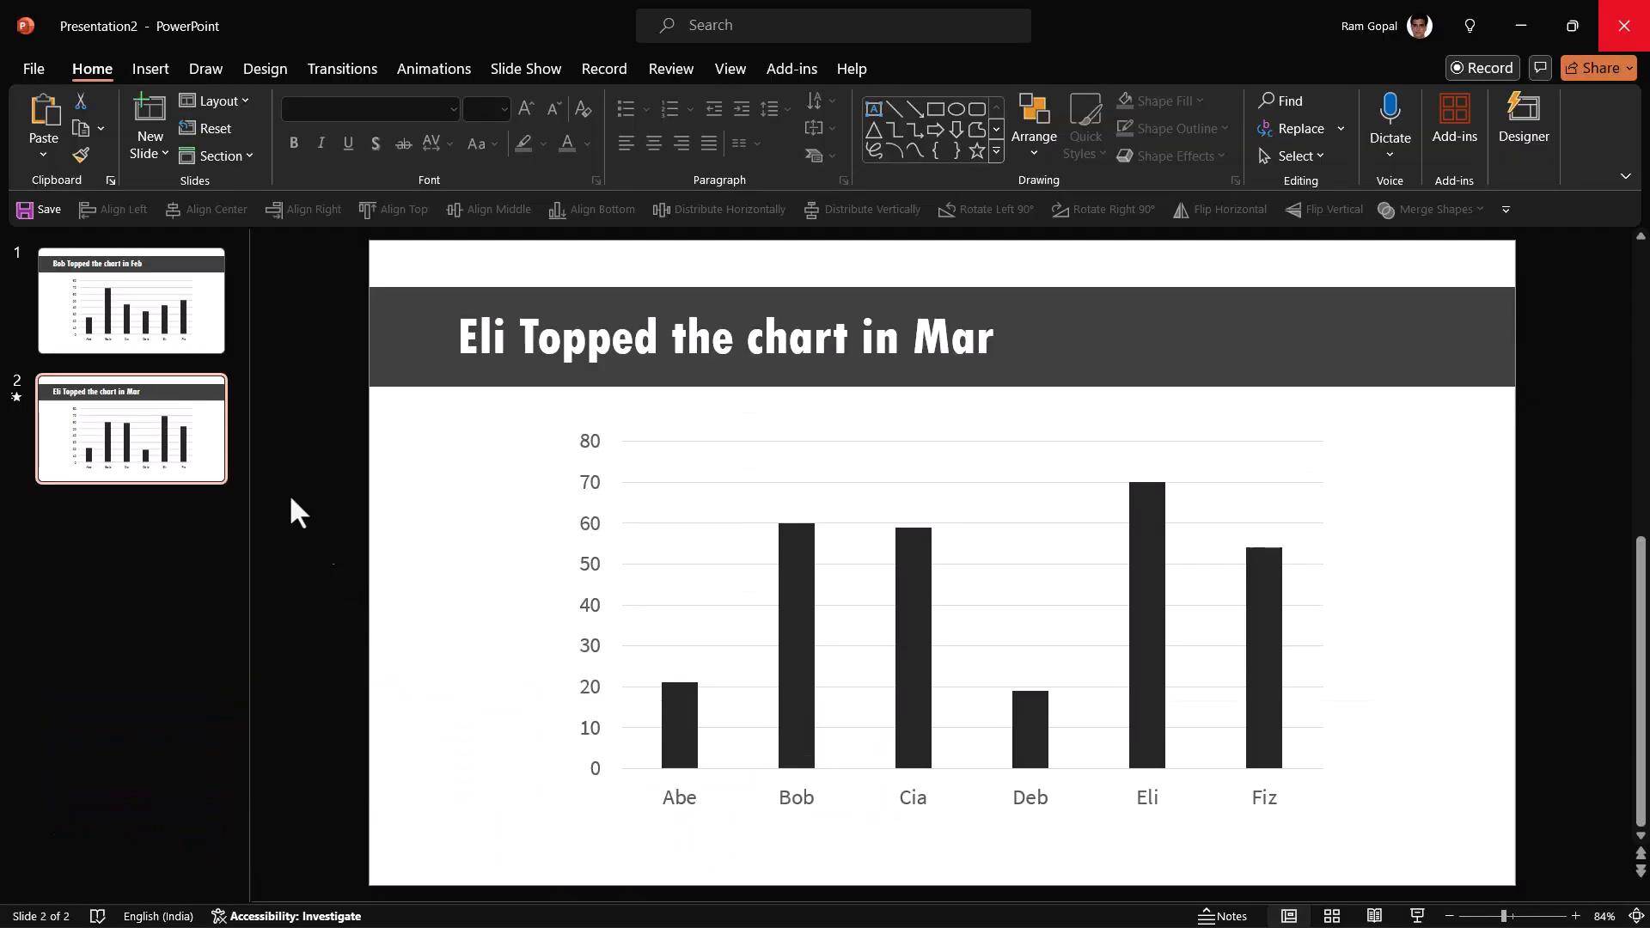
{"action": "mouse_move", "coordinate": [376, 560]}
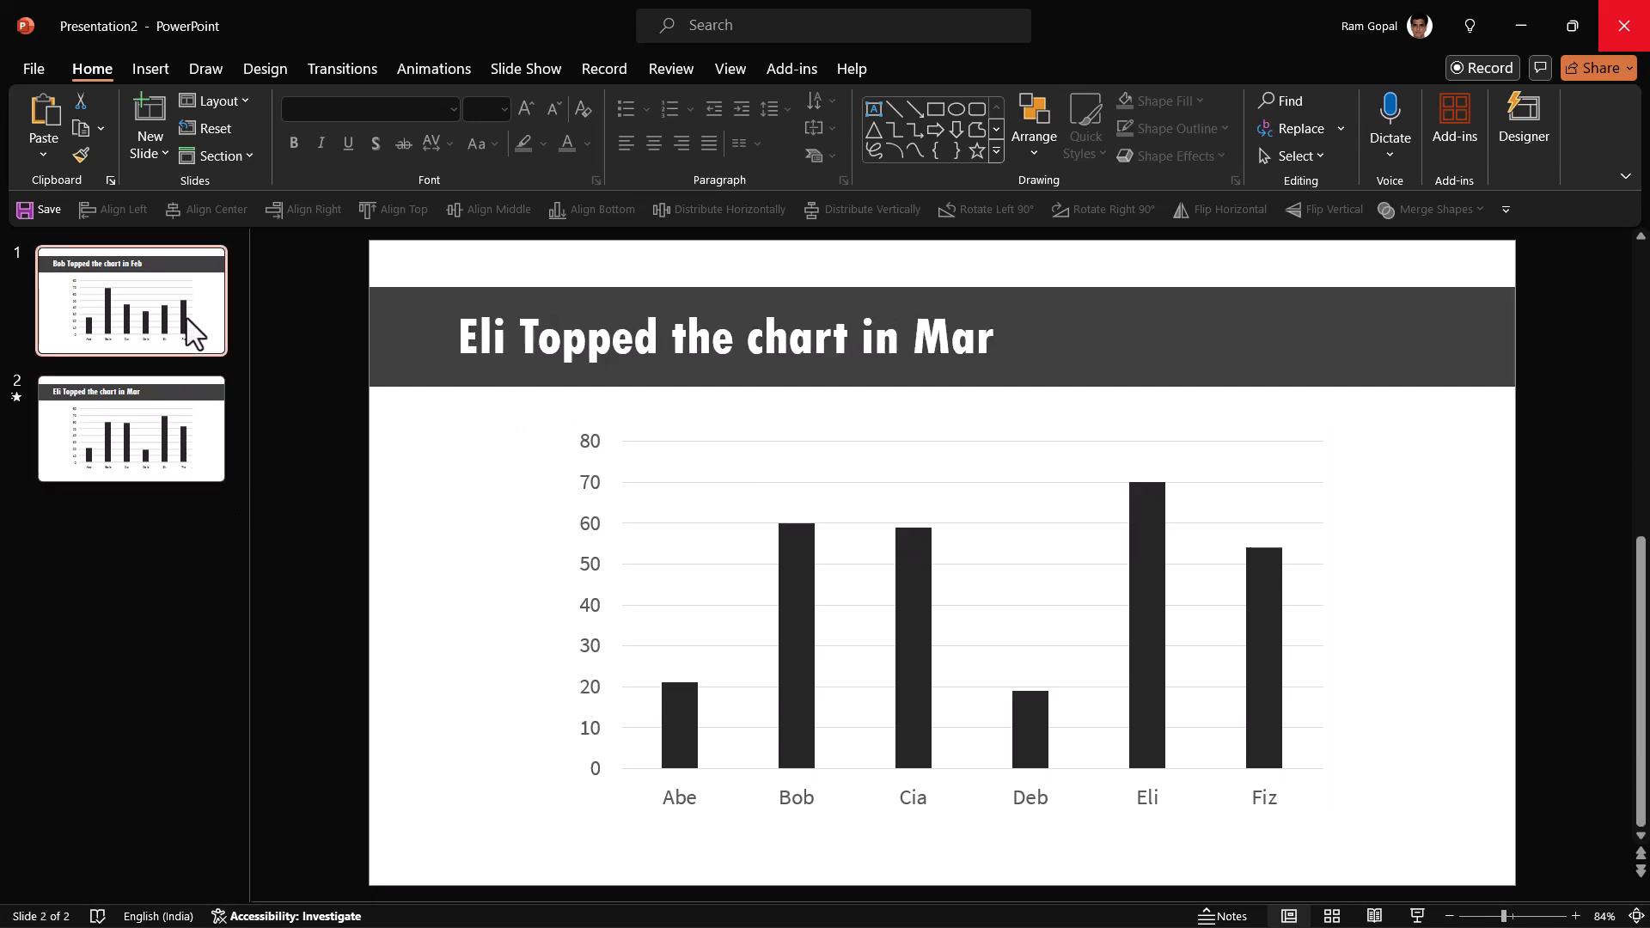
- Bring up slide 1, "Bob Topped the chart in Feb", for editing
{"action": "left_click", "coordinate": [131, 299]}
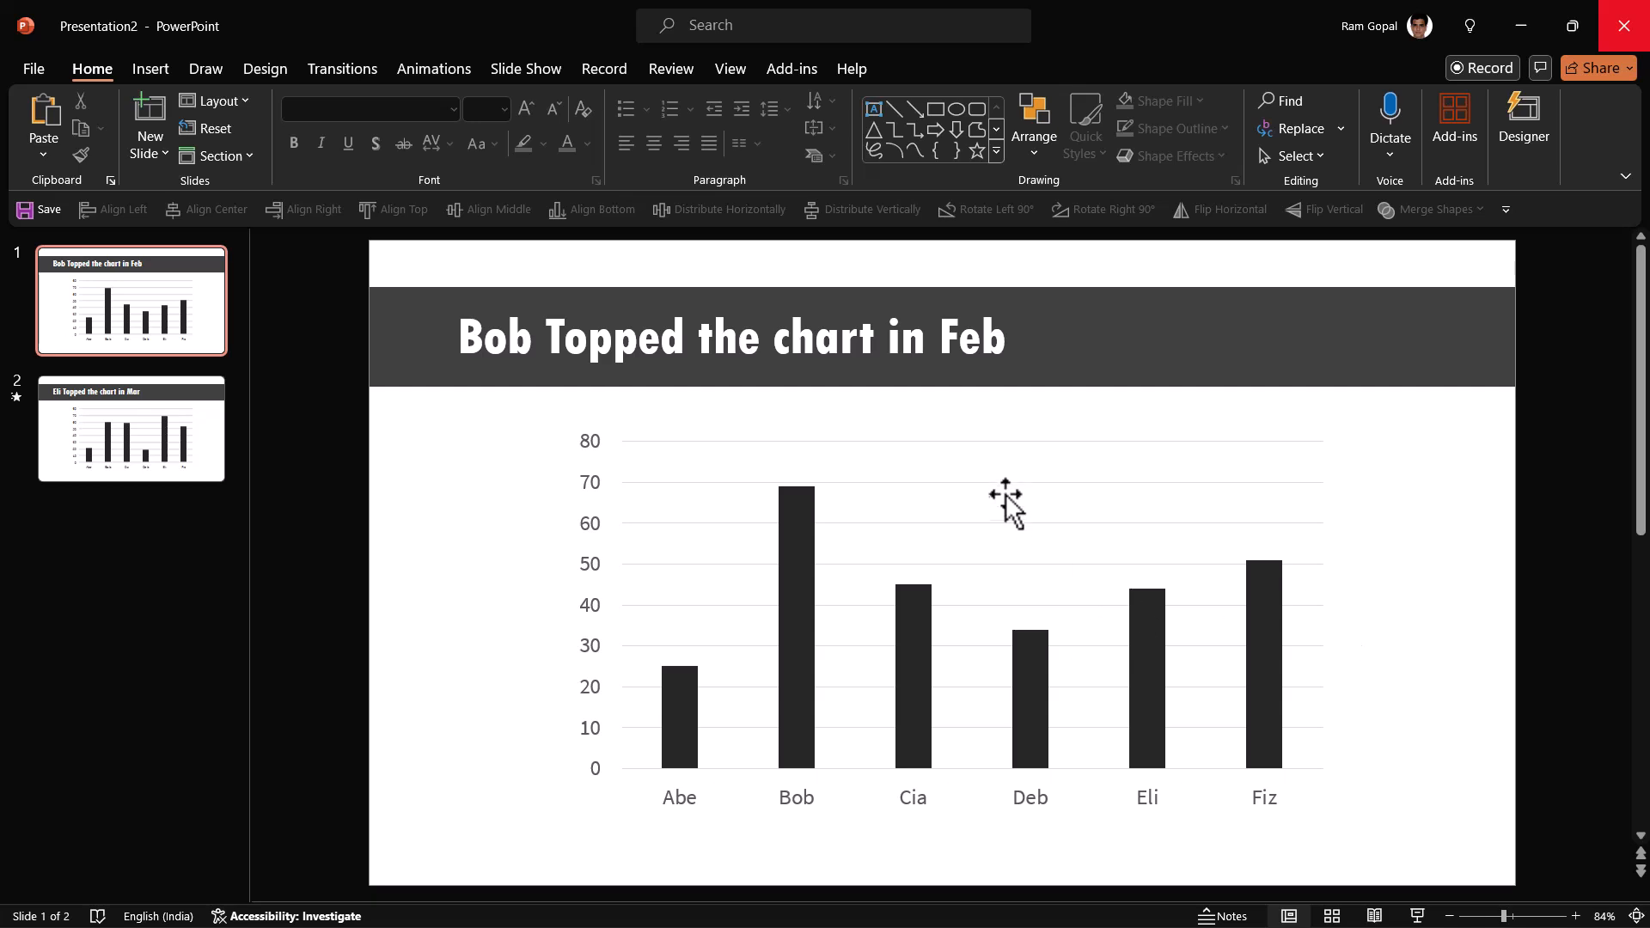
{"action": "mouse_move", "coordinate": [996, 538]}
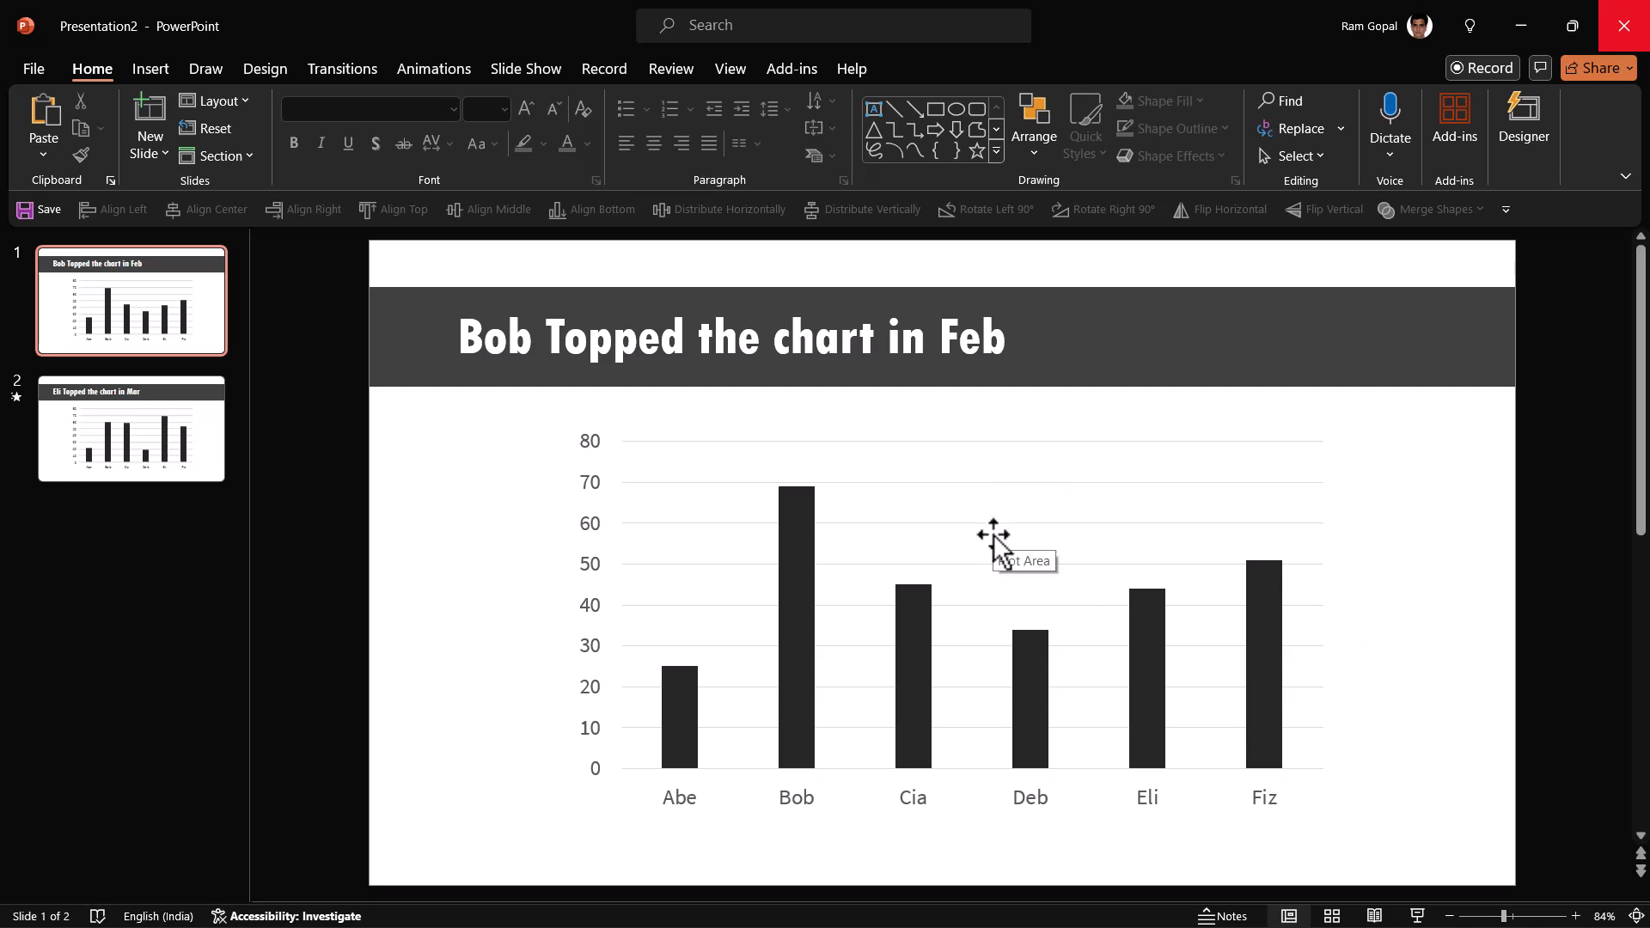
{"action": "mouse_move", "coordinate": [861, 471]}
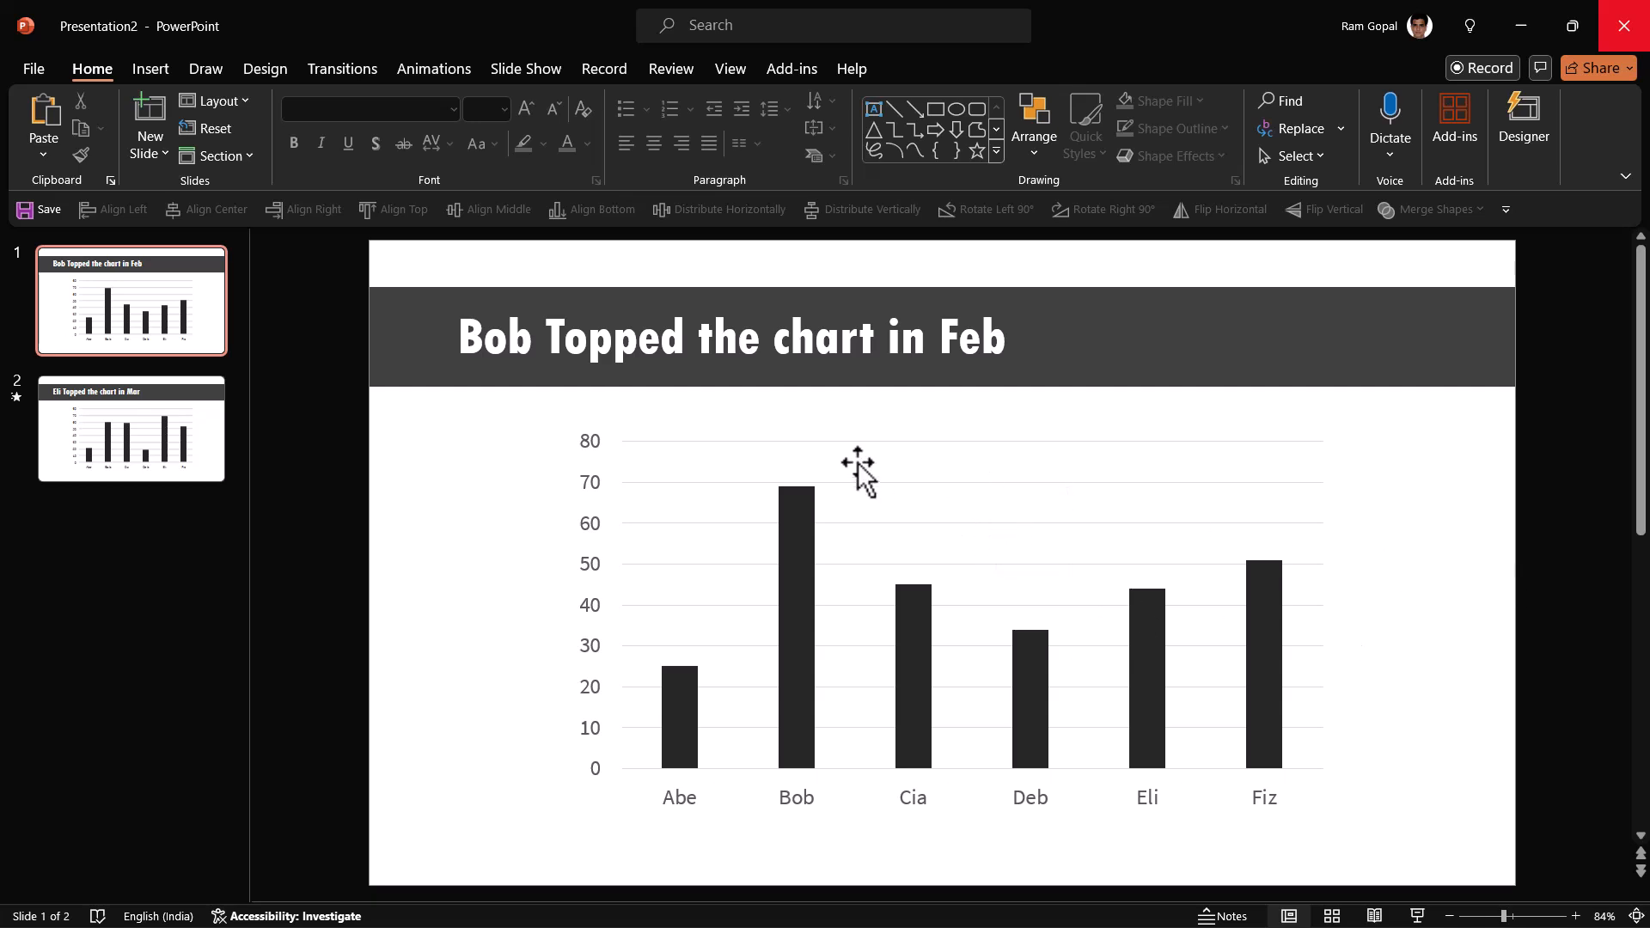
{"action": "mouse_move", "coordinate": [1310, 505]}
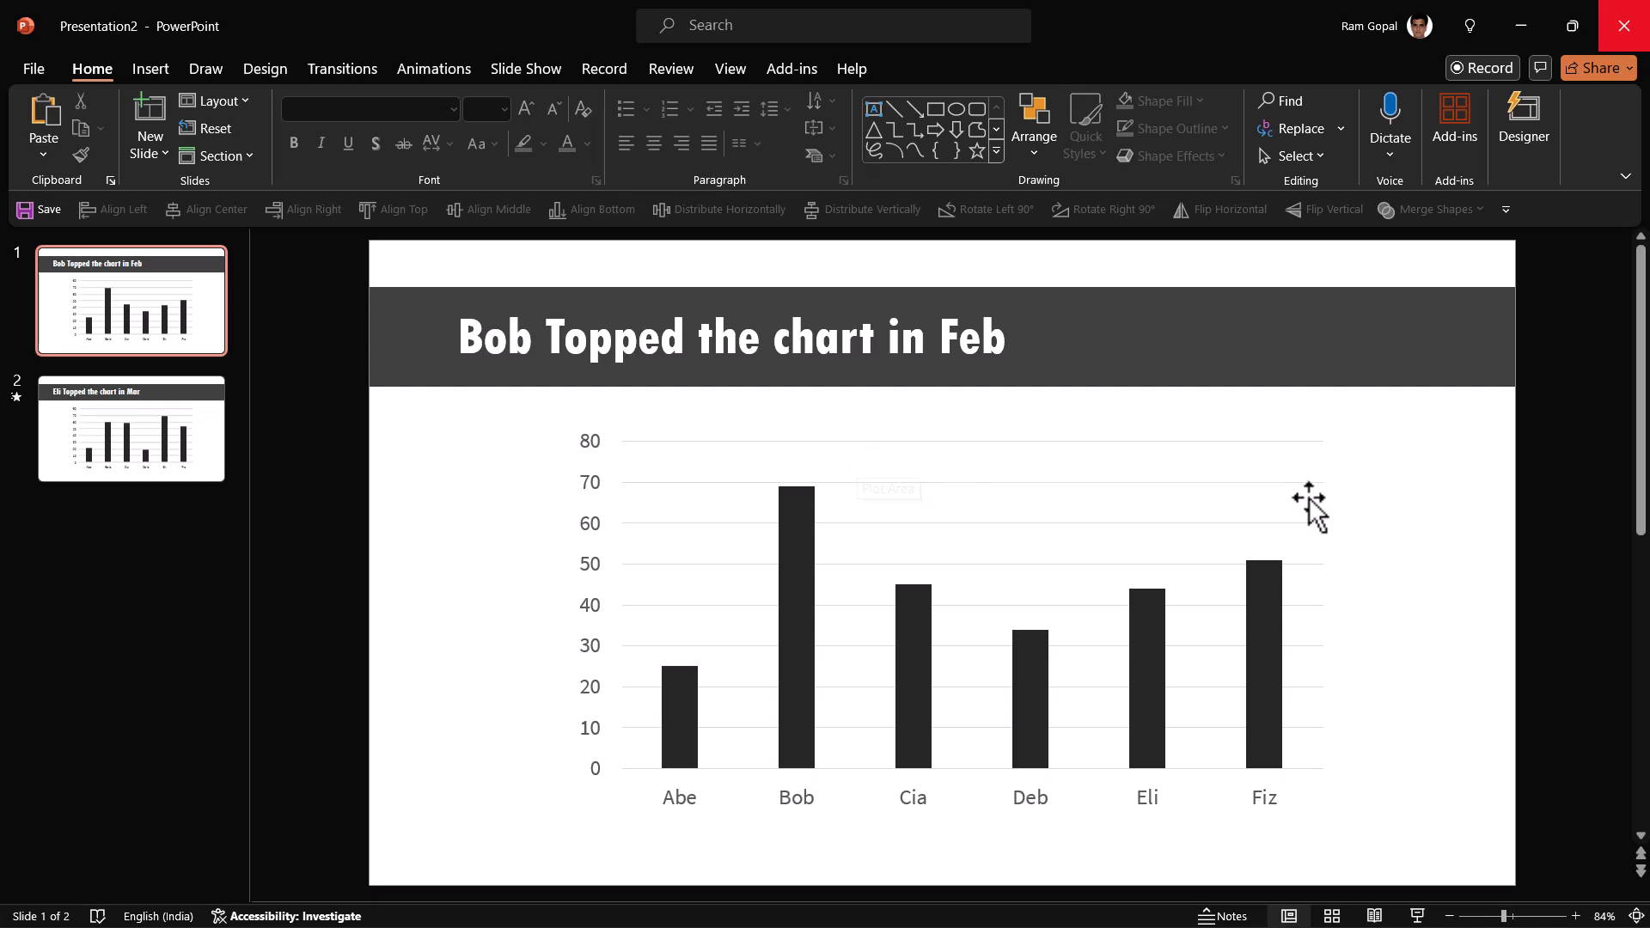
{"action": "mouse_move", "coordinate": [1471, 737]}
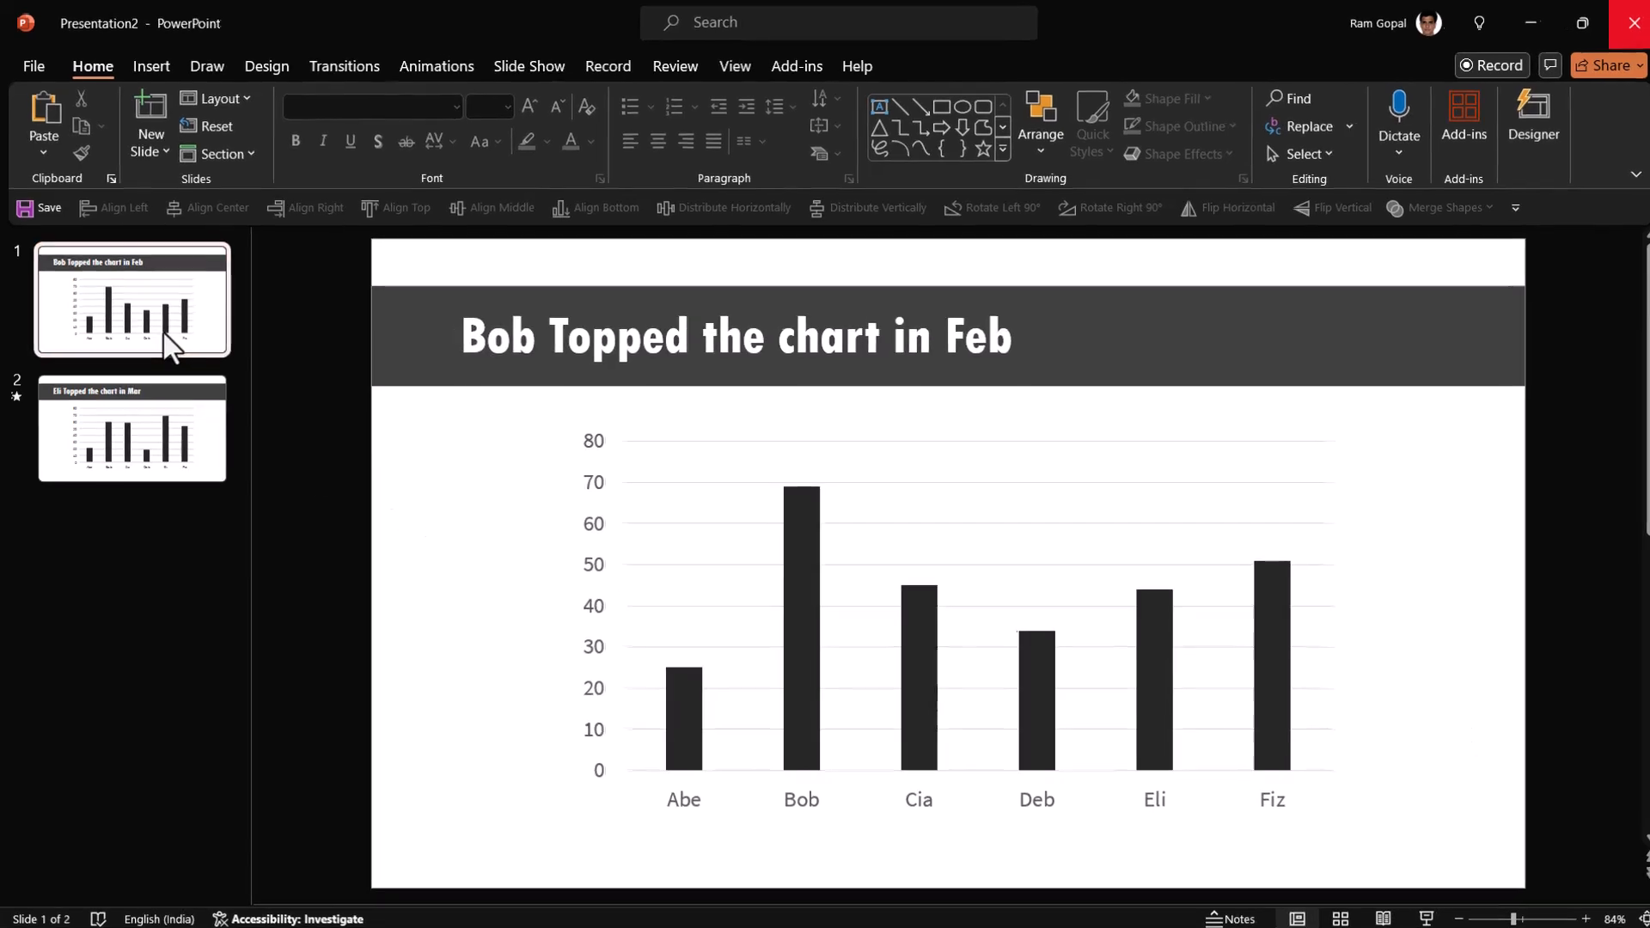
- Duplicate the Feb slide and cut its bar chart, leaving only the title
{"action": "right_click", "coordinate": [133, 294]}
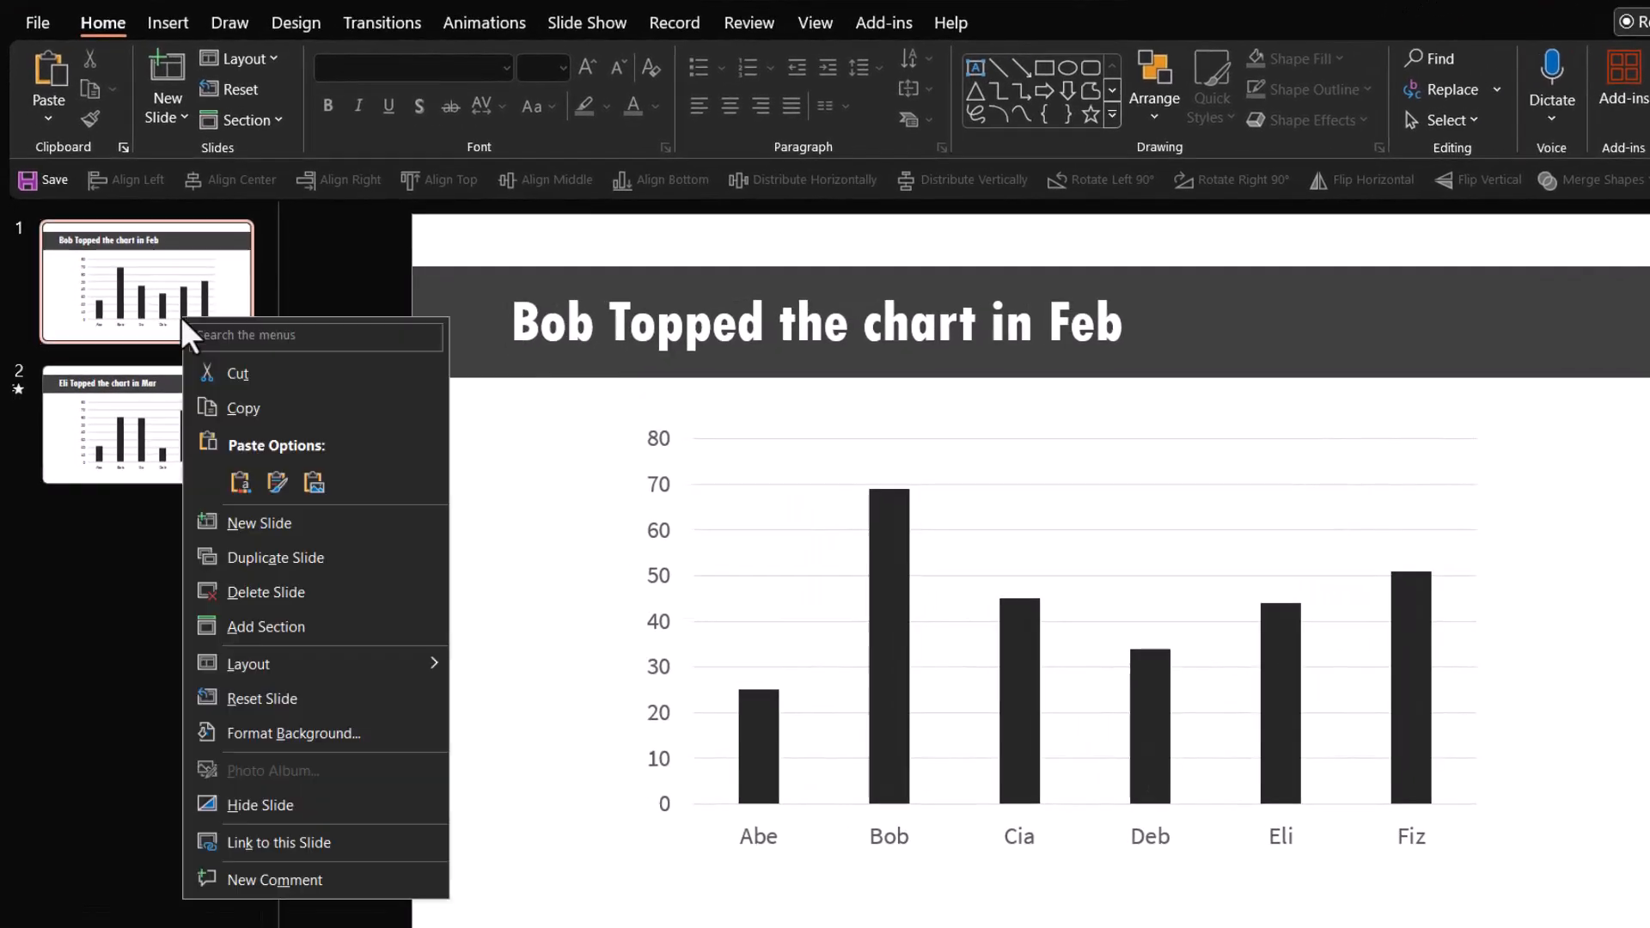
{"action": "left_click", "coordinate": [275, 557]}
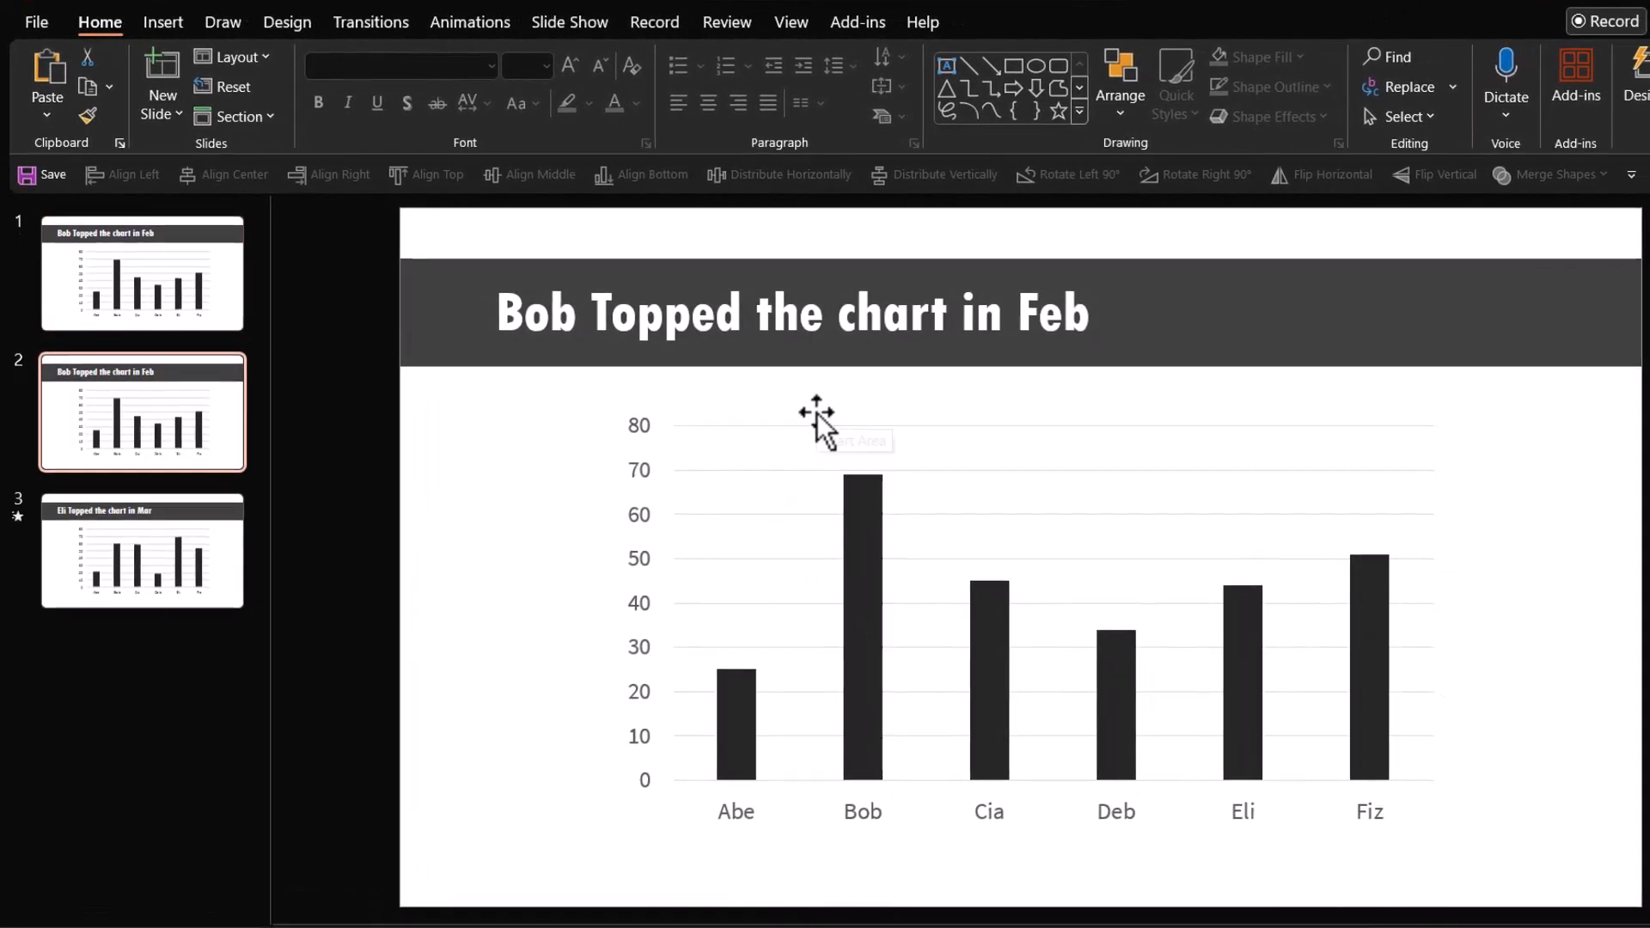
{"action": "left_click", "coordinate": [822, 427]}
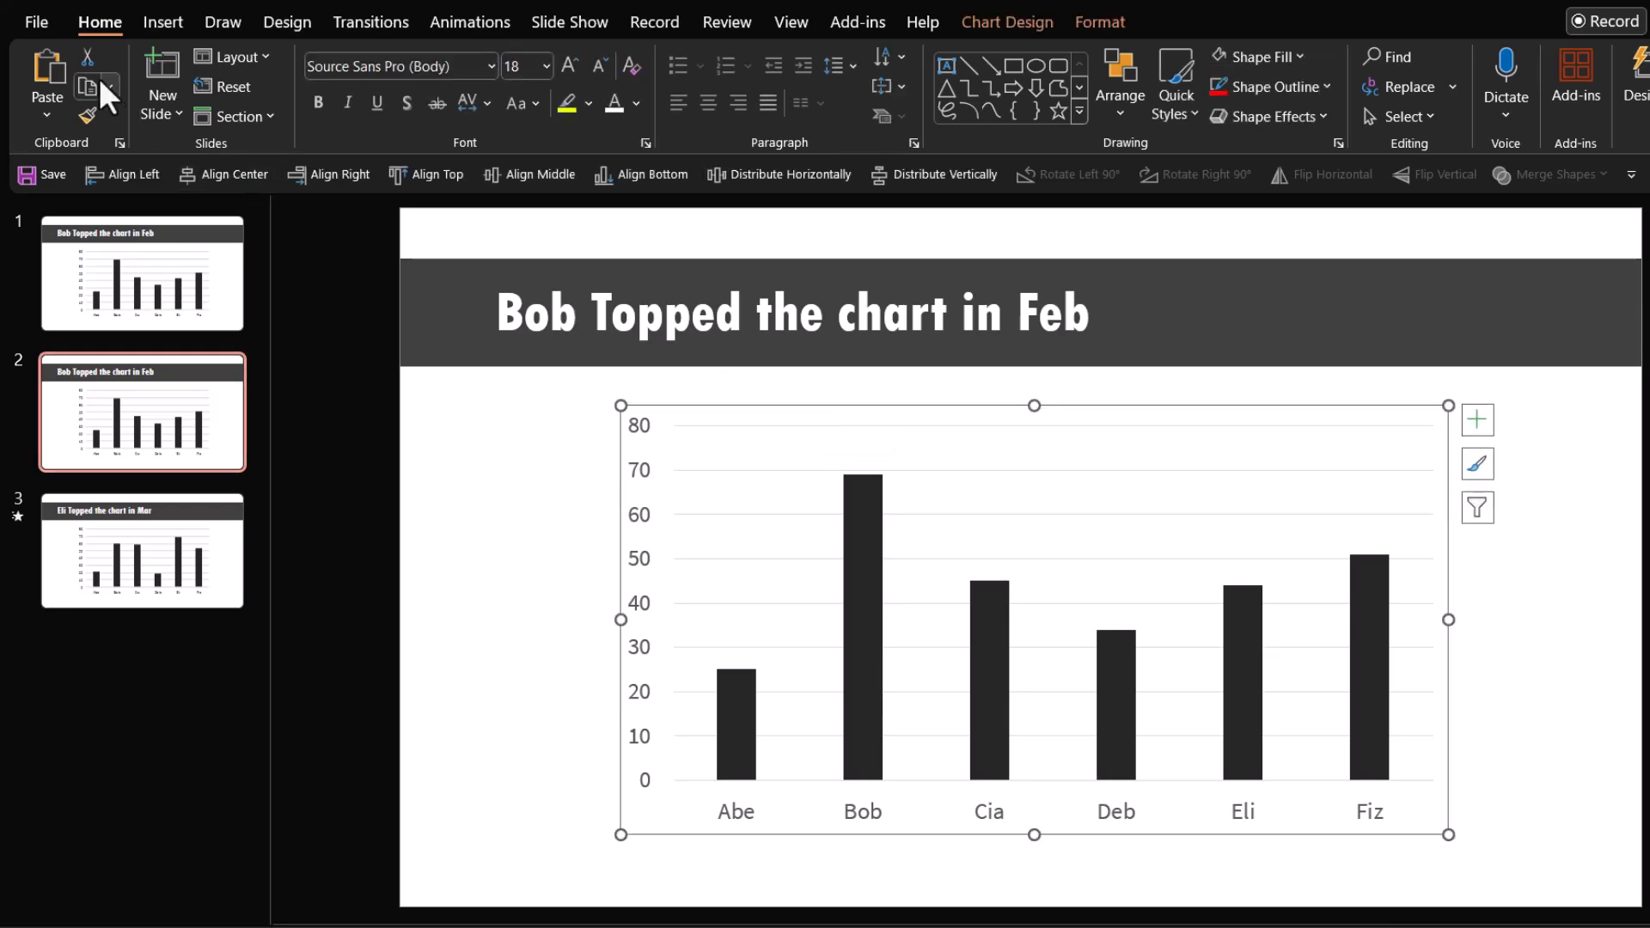
{"action": "key", "text": "Delete"}
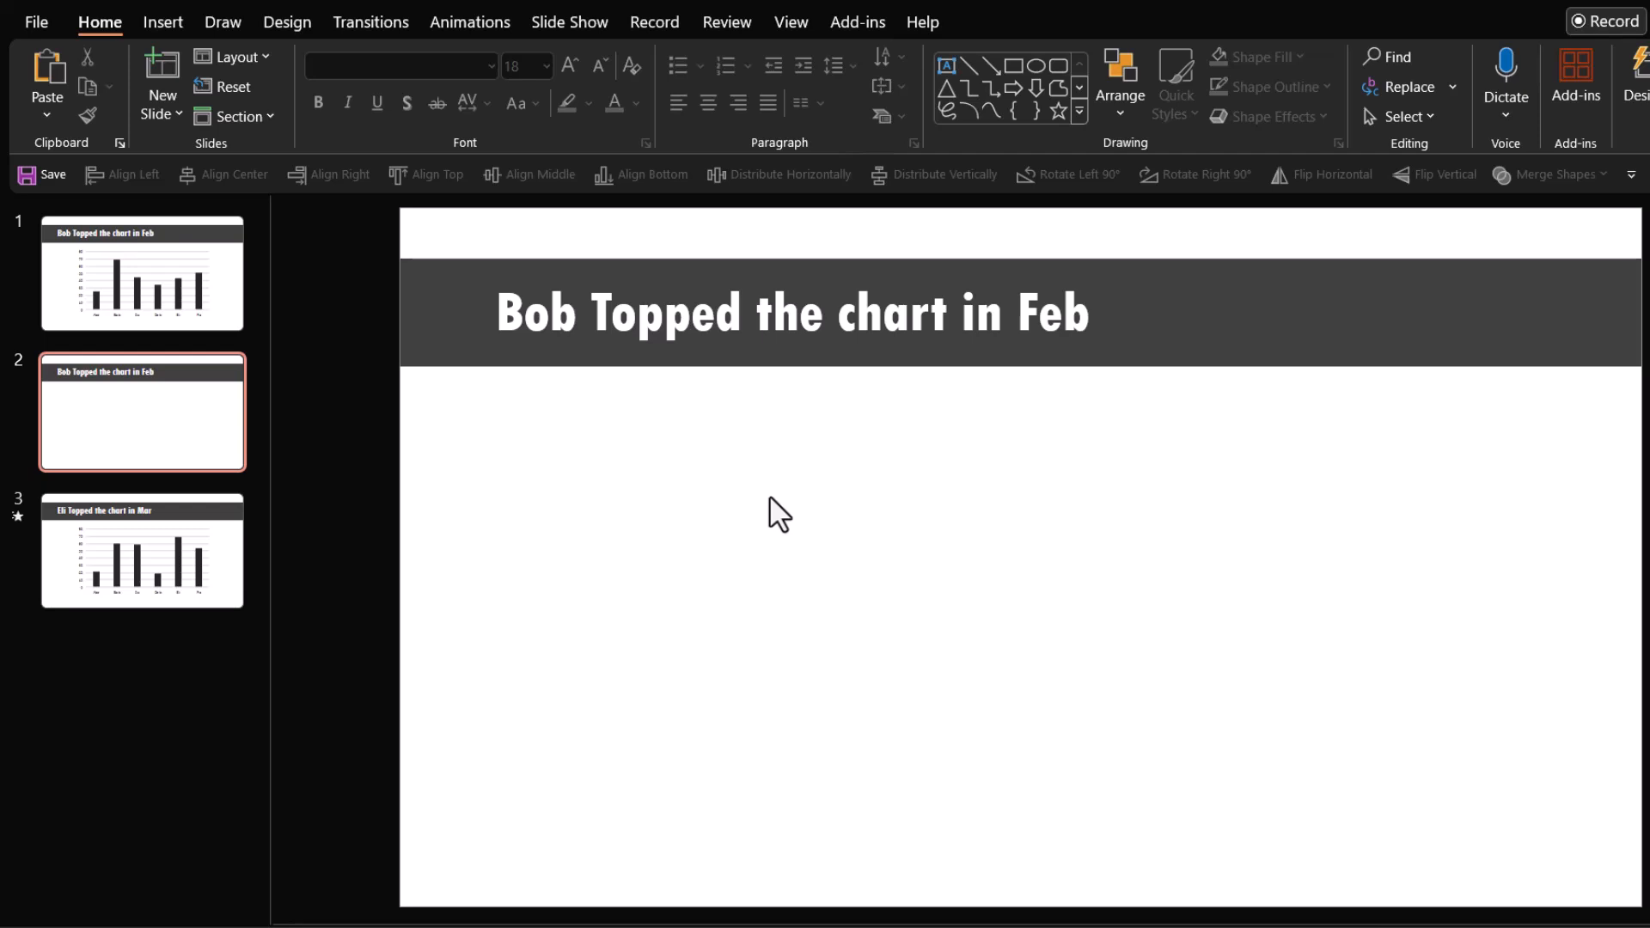
- Paste the Feb chart back onto the duplicate as a Picture (SVG) via Paste Special
{"action": "left_click", "coordinate": [46, 113]}
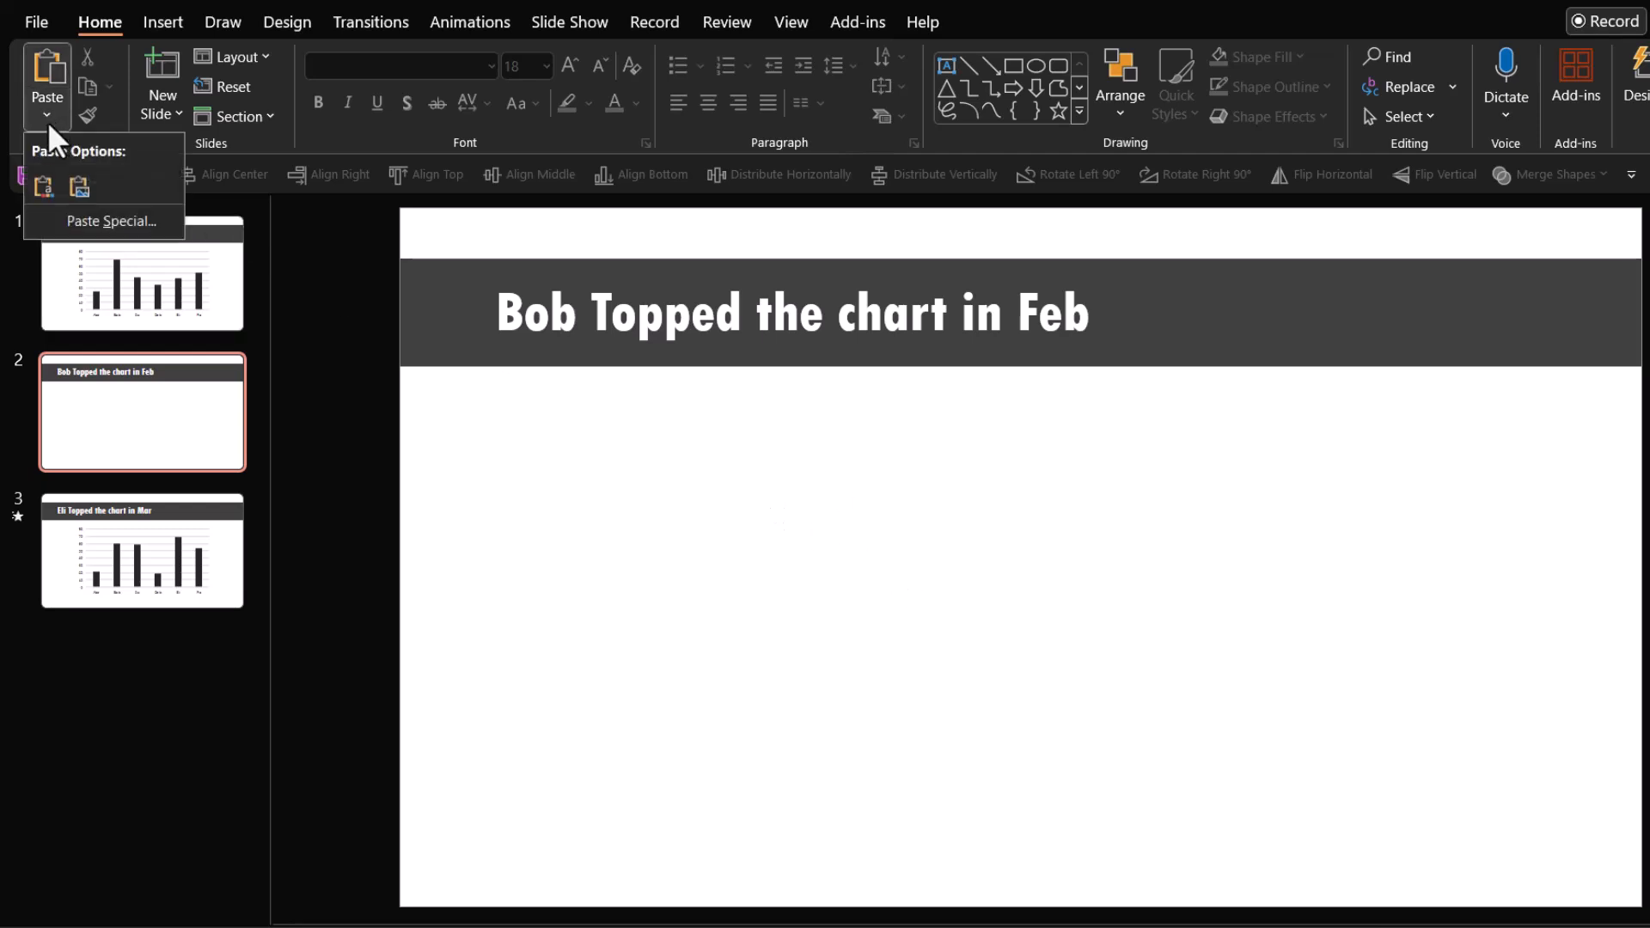
{"action": "left_click", "coordinate": [110, 221]}
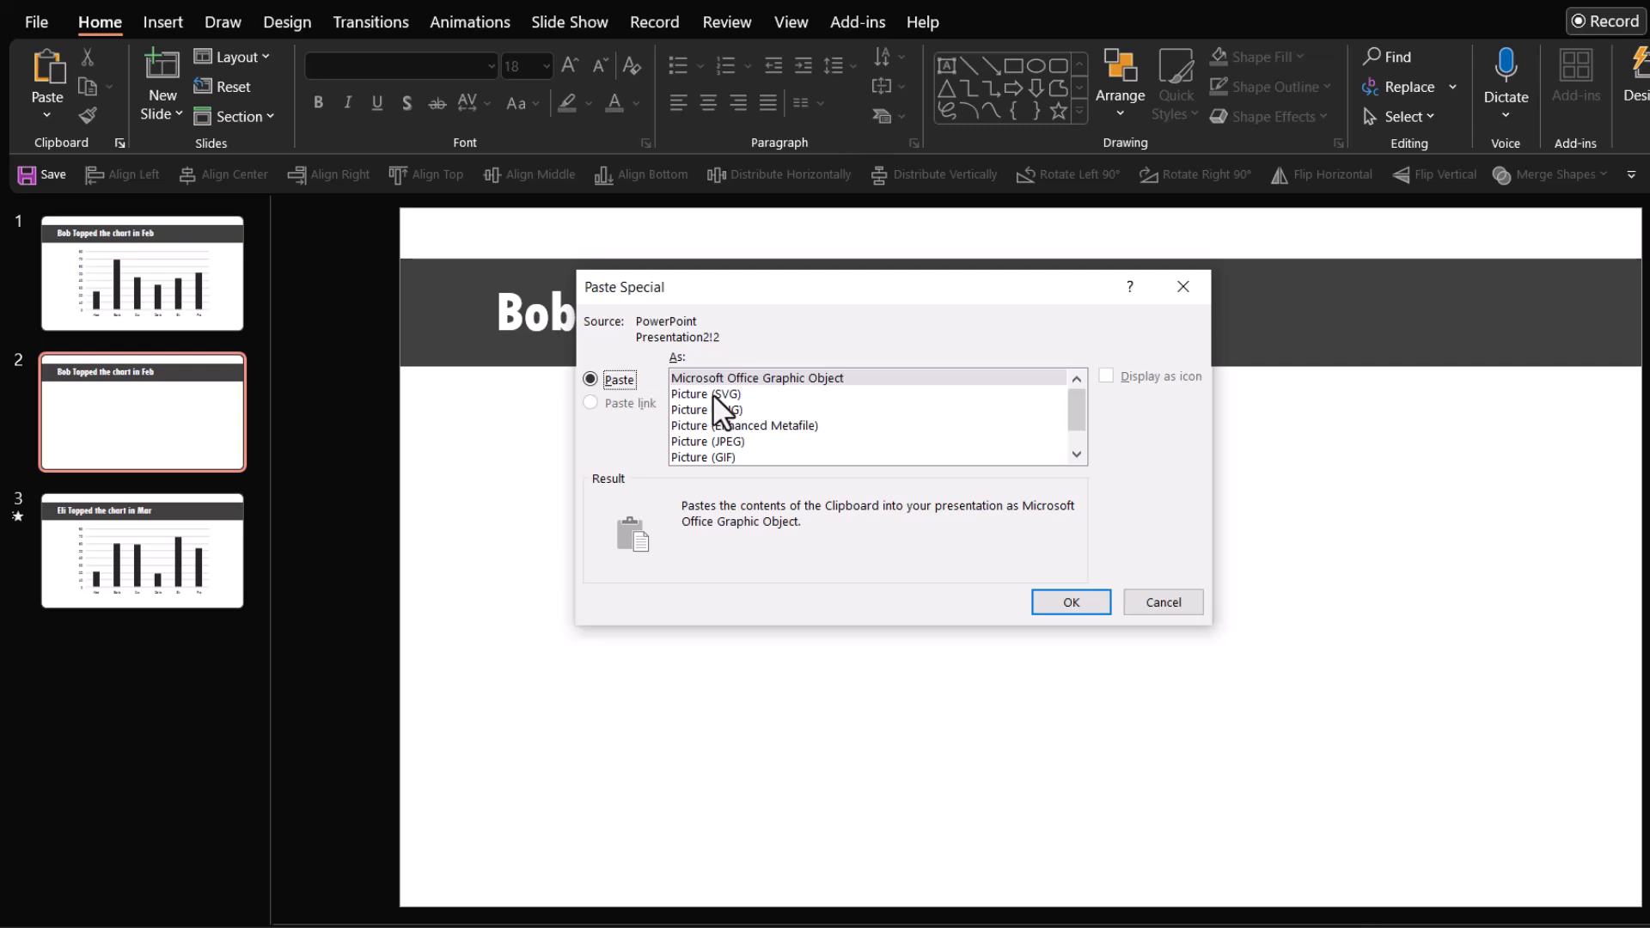
{"action": "left_click", "coordinate": [706, 393]}
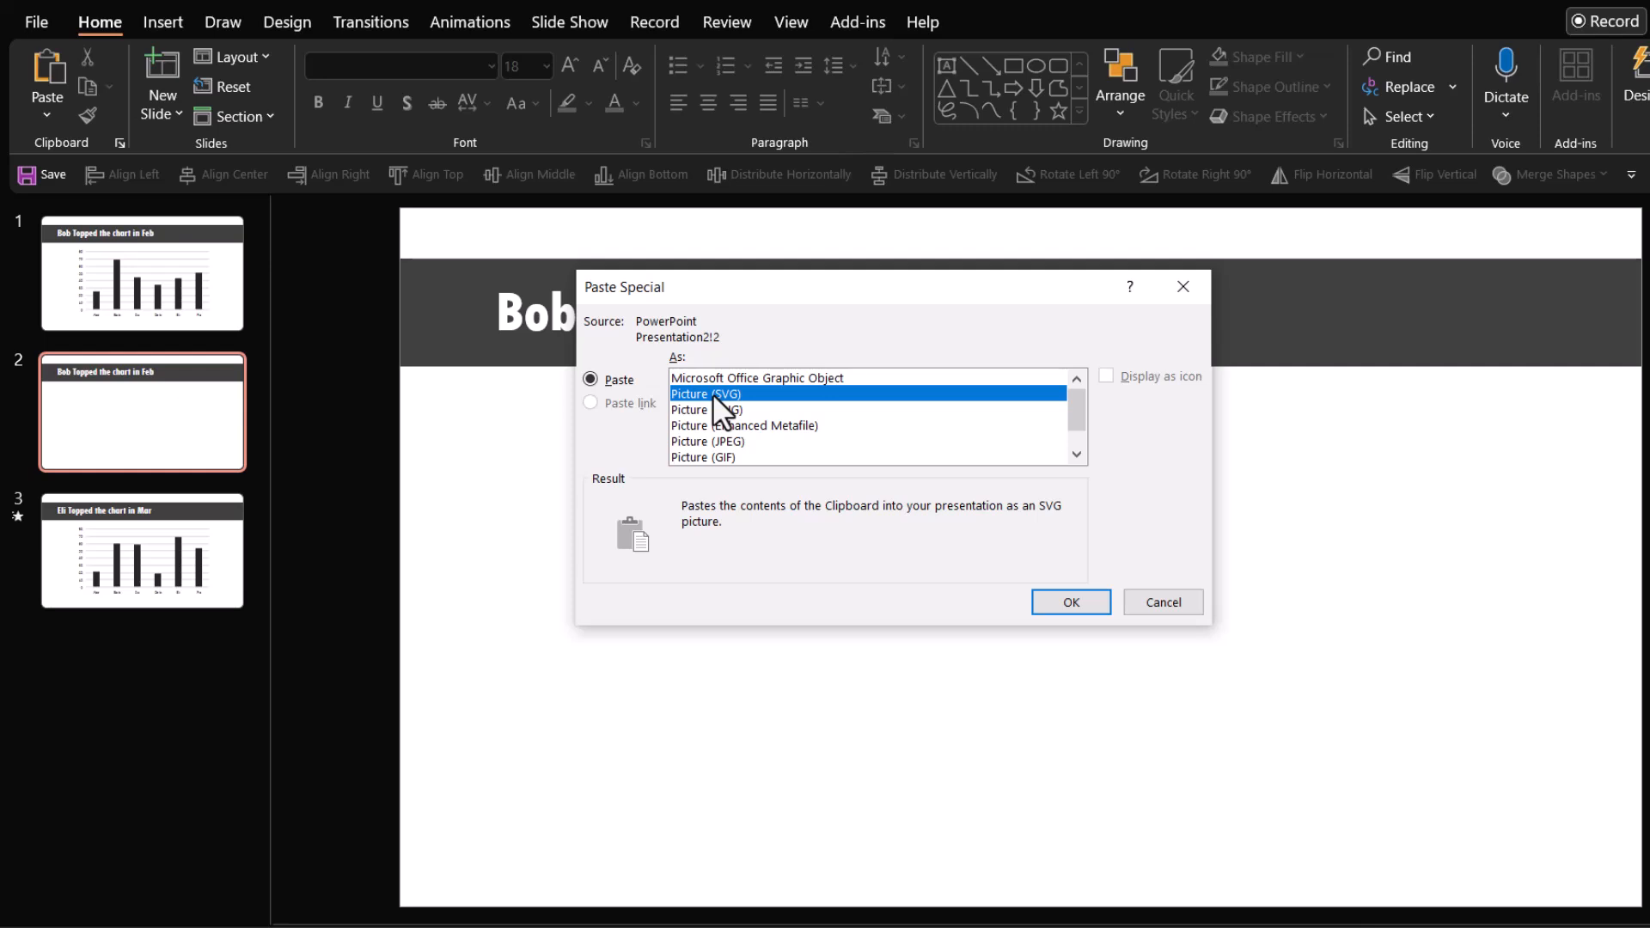
{"action": "mouse_move", "coordinate": [1057, 589]}
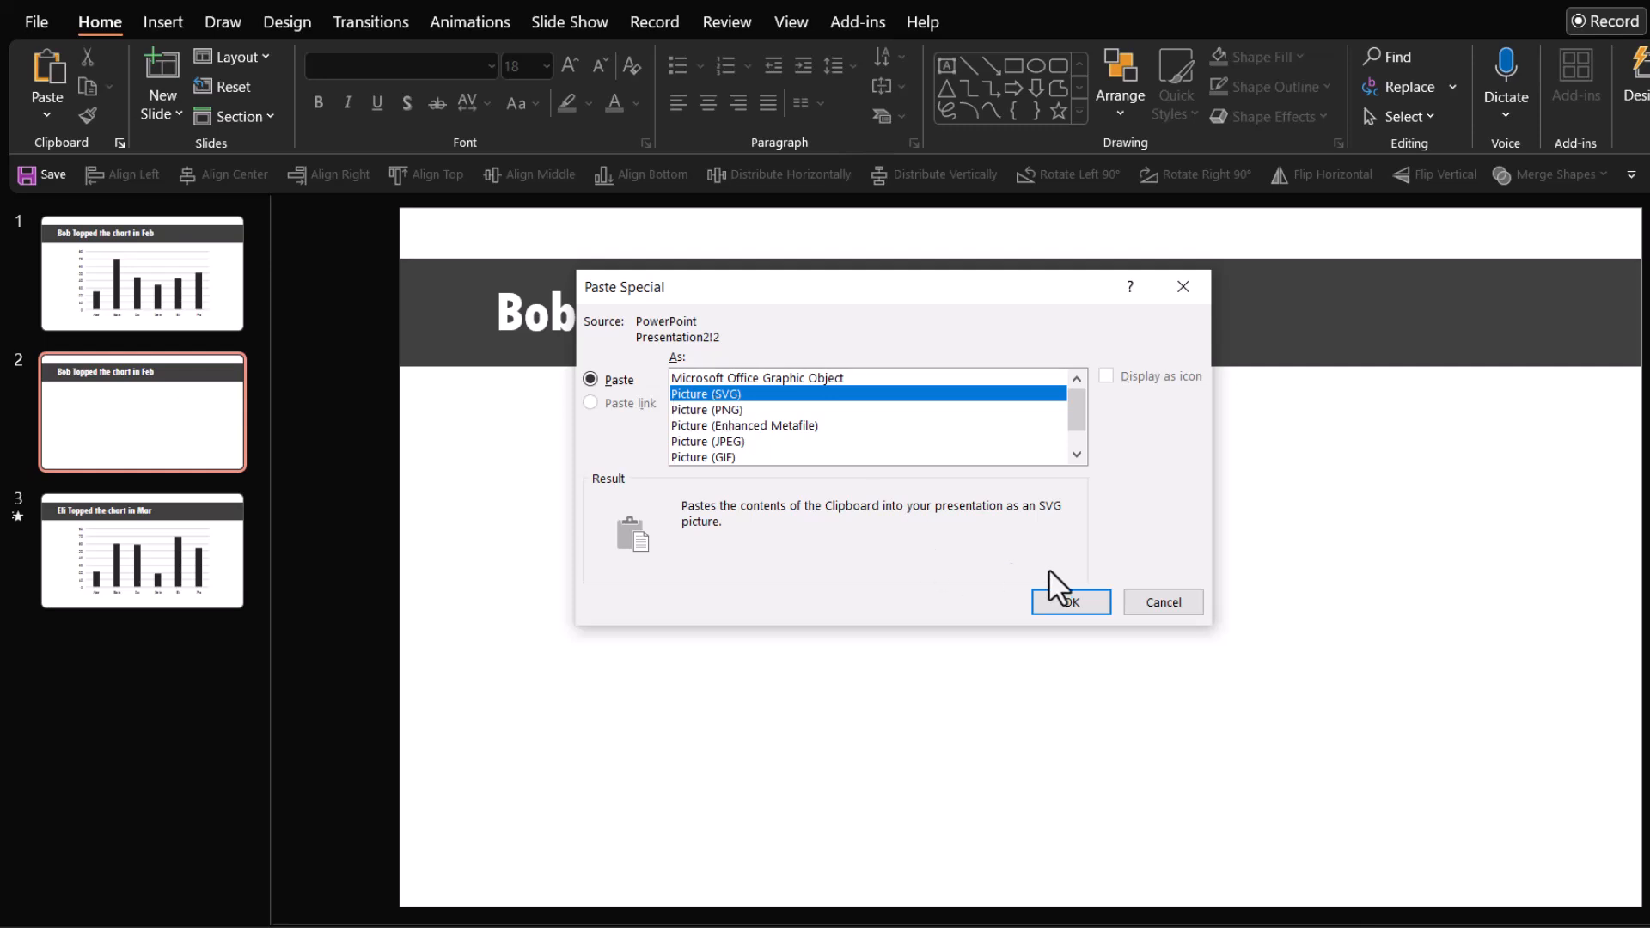
{"action": "left_click", "coordinate": [1067, 602]}
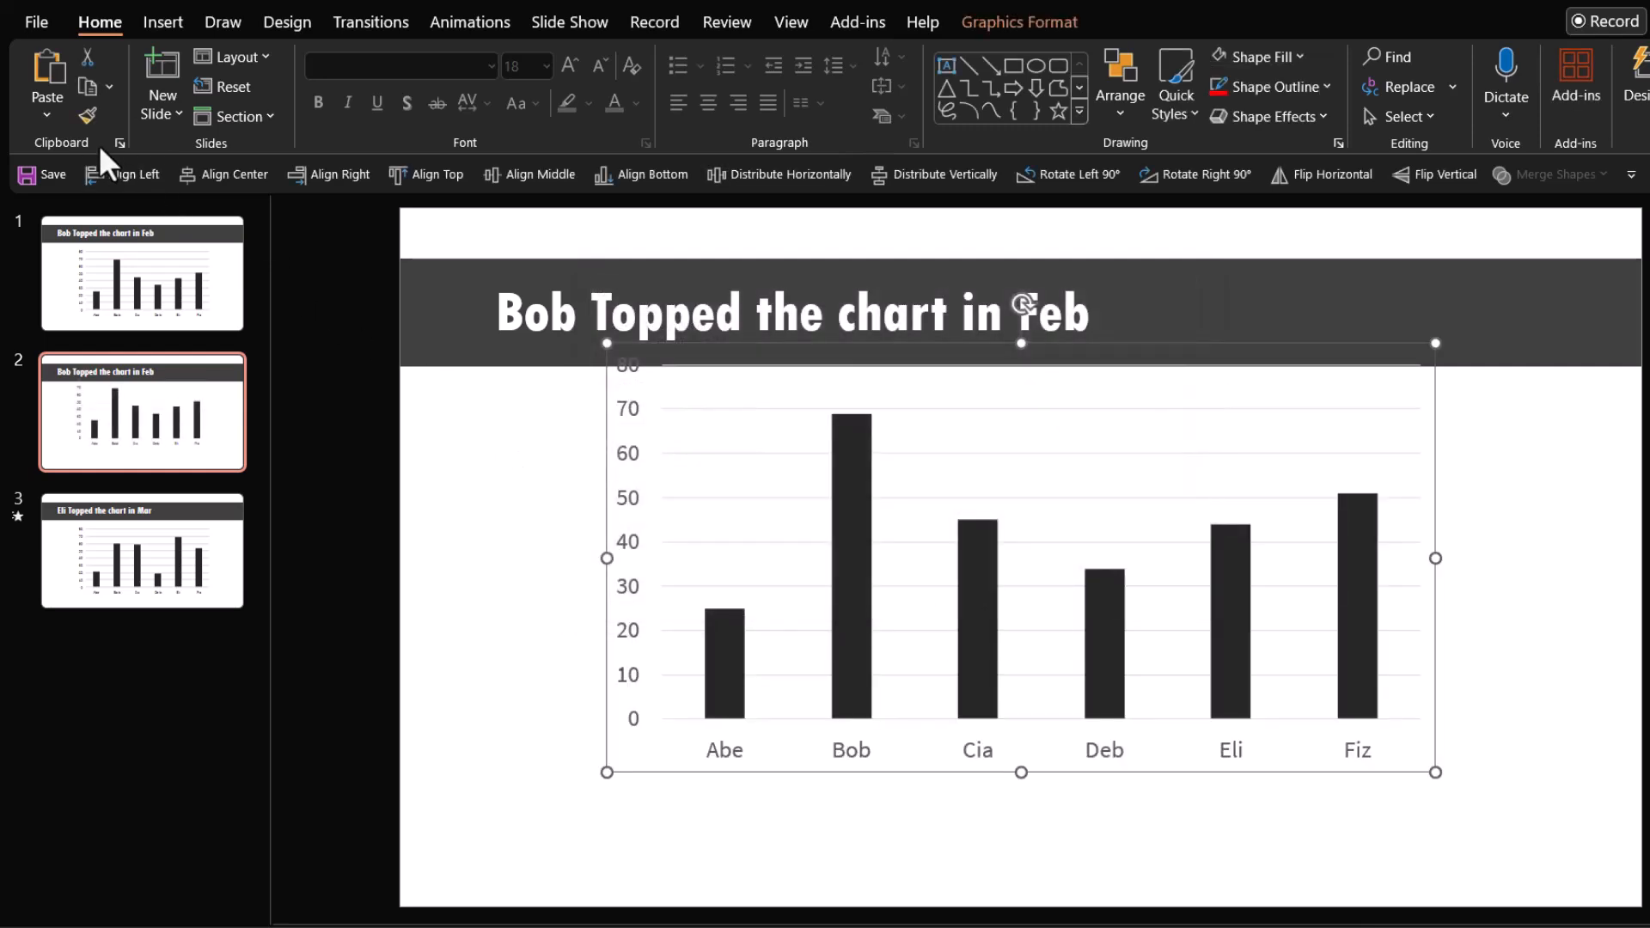
{"action": "mouse_move", "coordinate": [46, 84]}
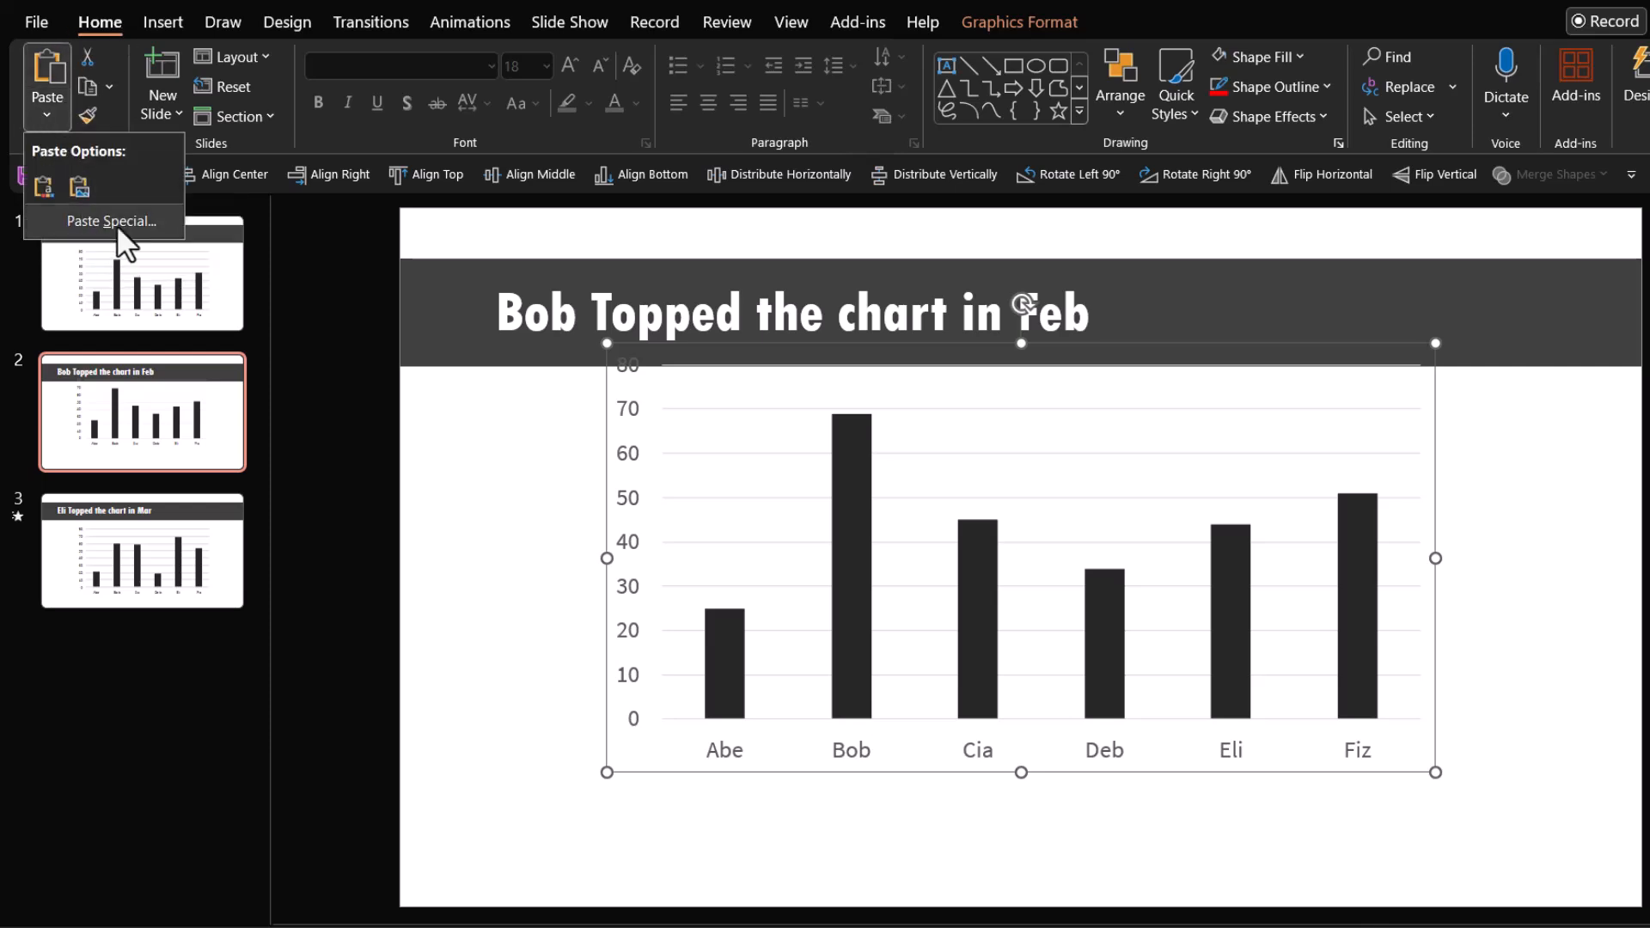
{"action": "left_click", "coordinate": [112, 222]}
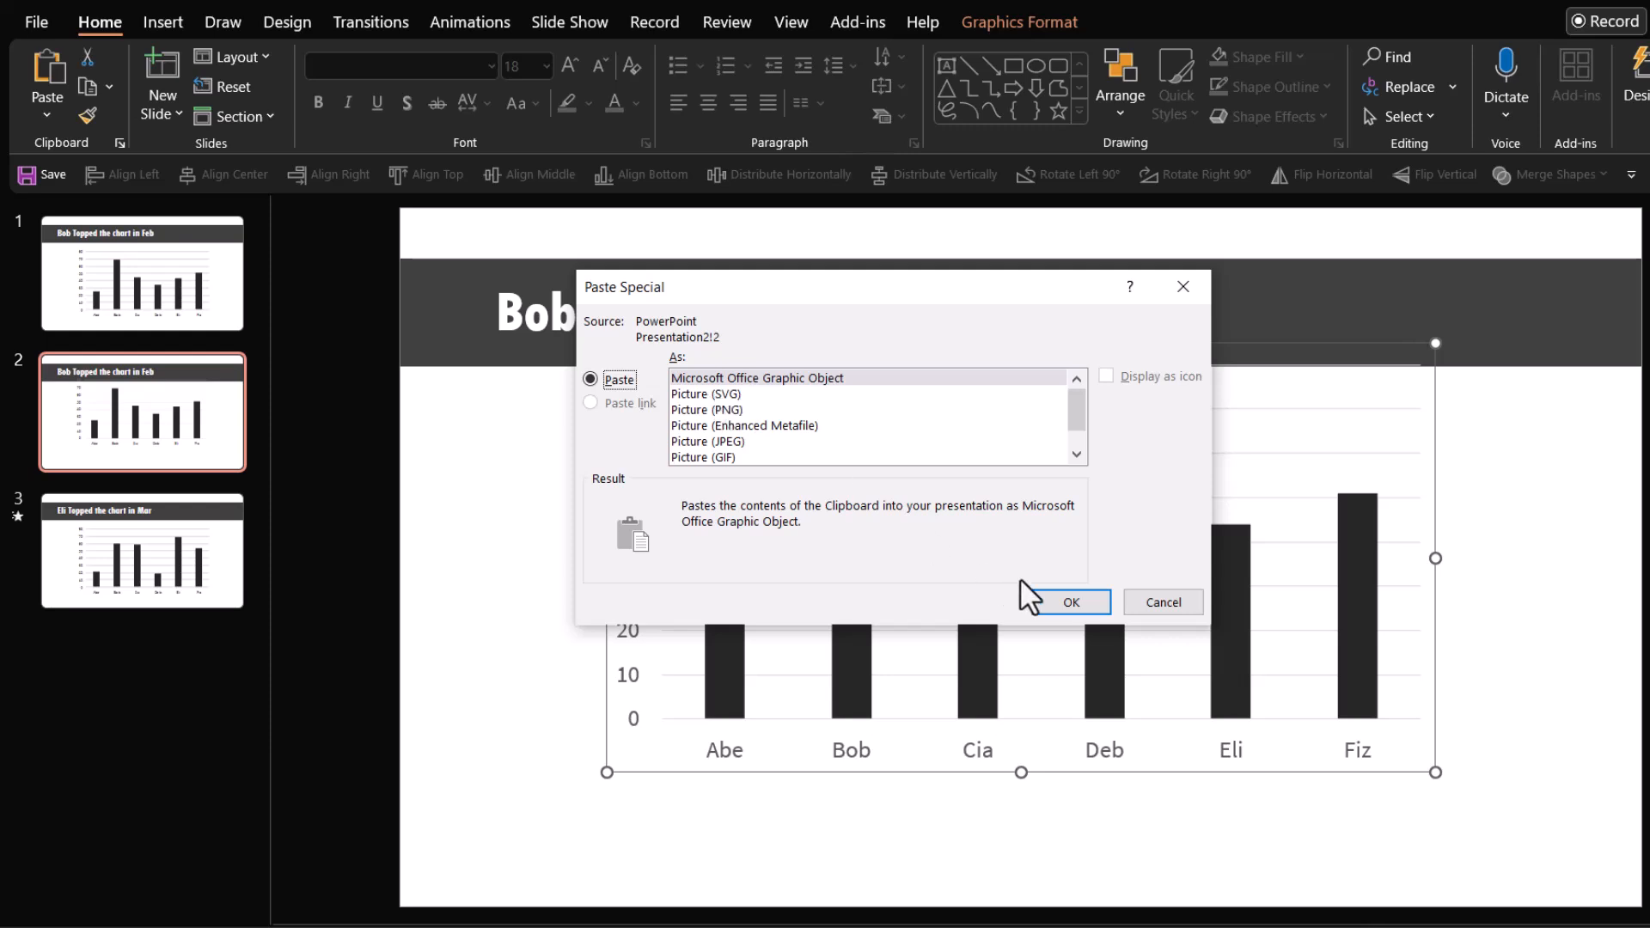
{"action": "left_click", "coordinate": [1071, 602]}
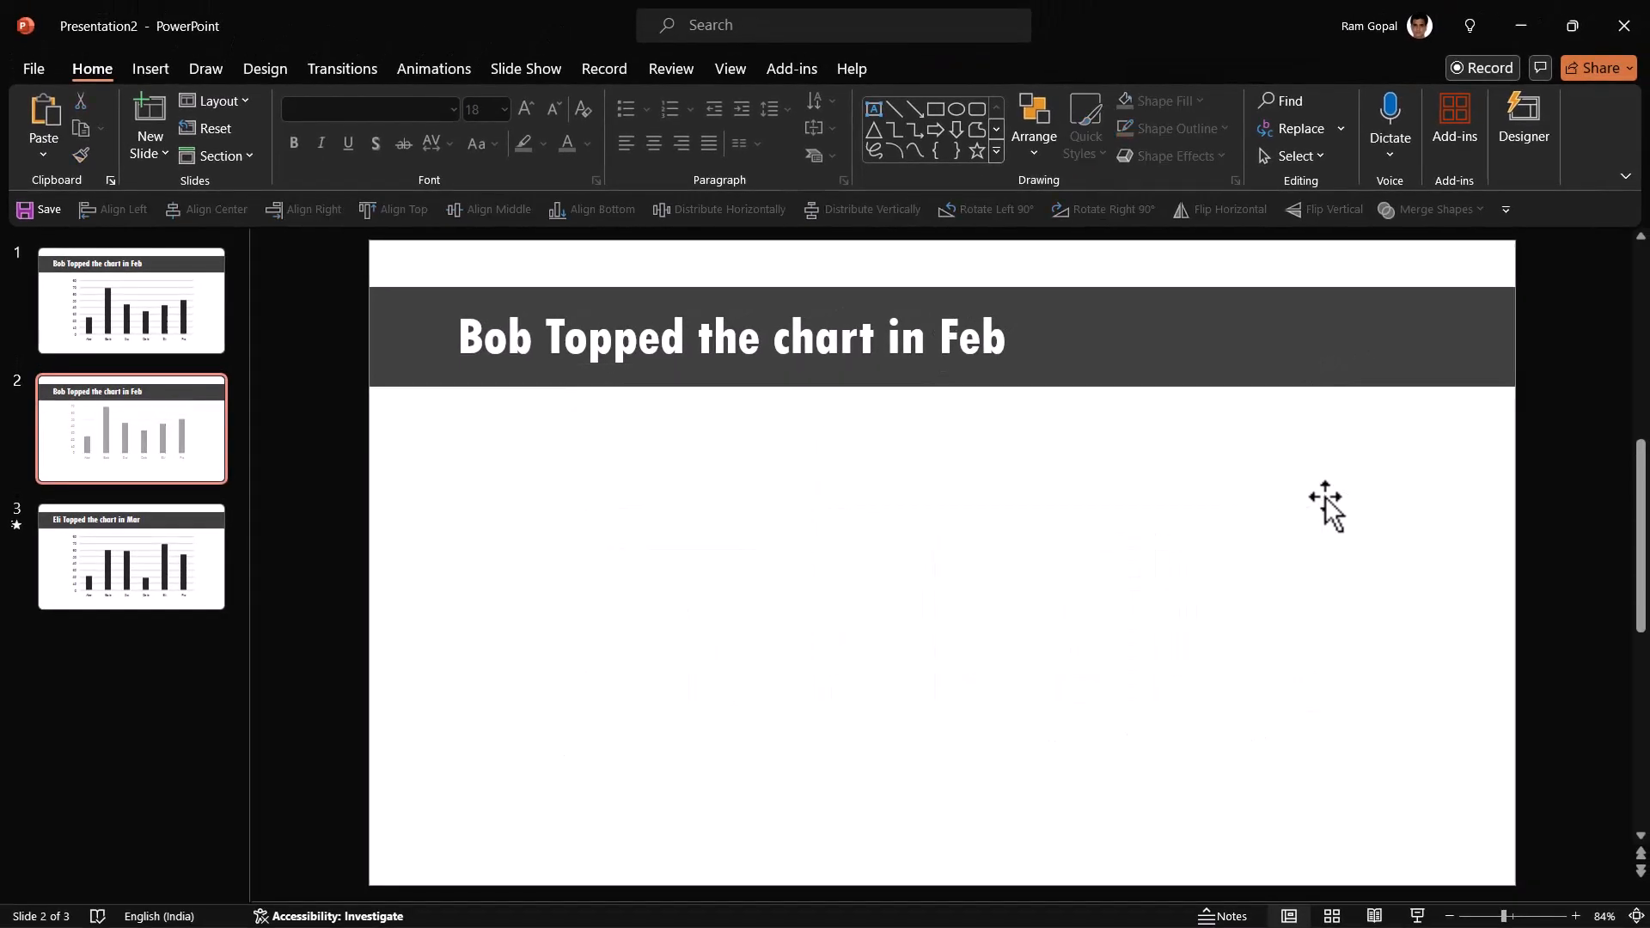
- Go back to slide 1 showing the original Feb bar chart
{"action": "left_click", "coordinate": [130, 299]}
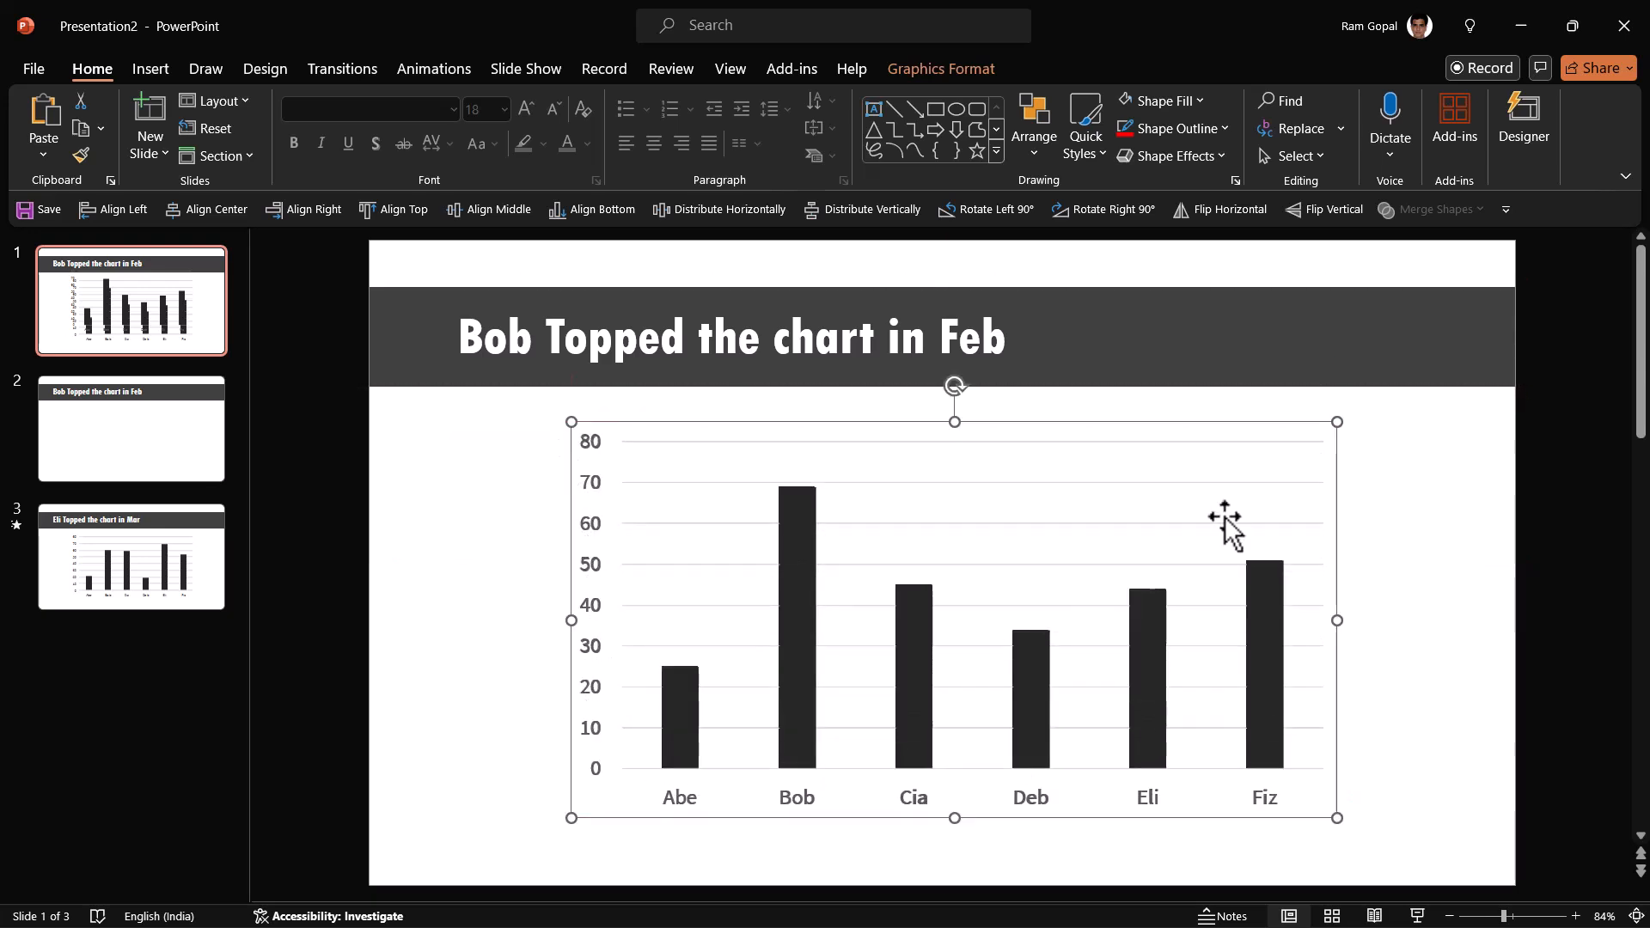
{"action": "mouse_move", "coordinate": [1225, 526]}
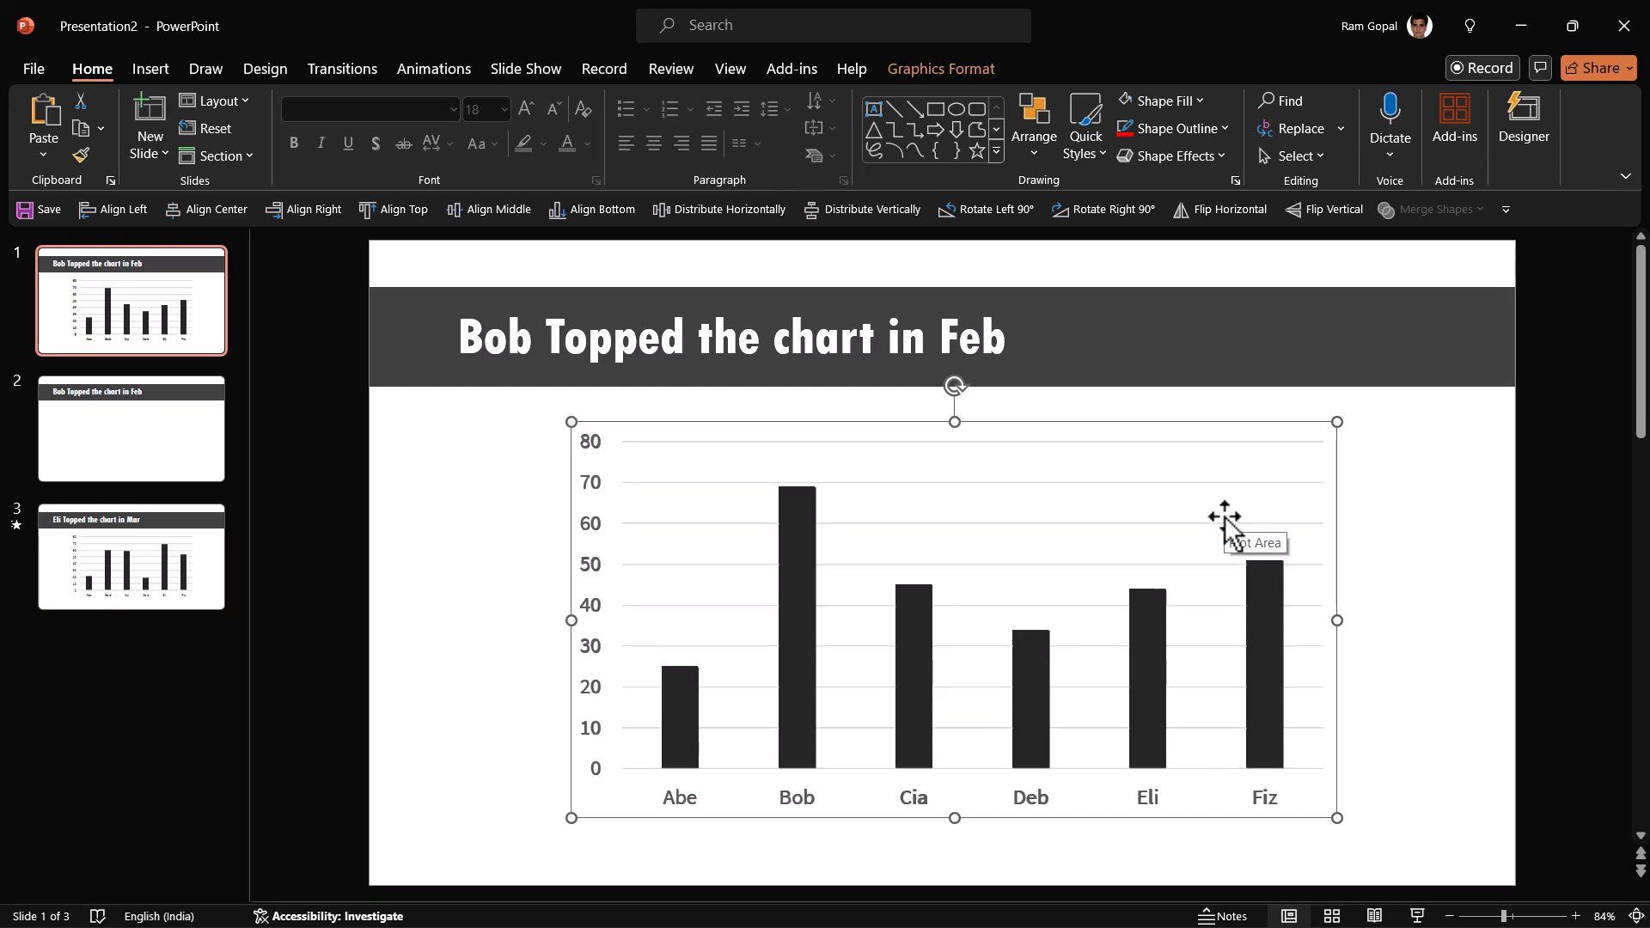
{"action": "mouse_move", "coordinate": [1337, 487]}
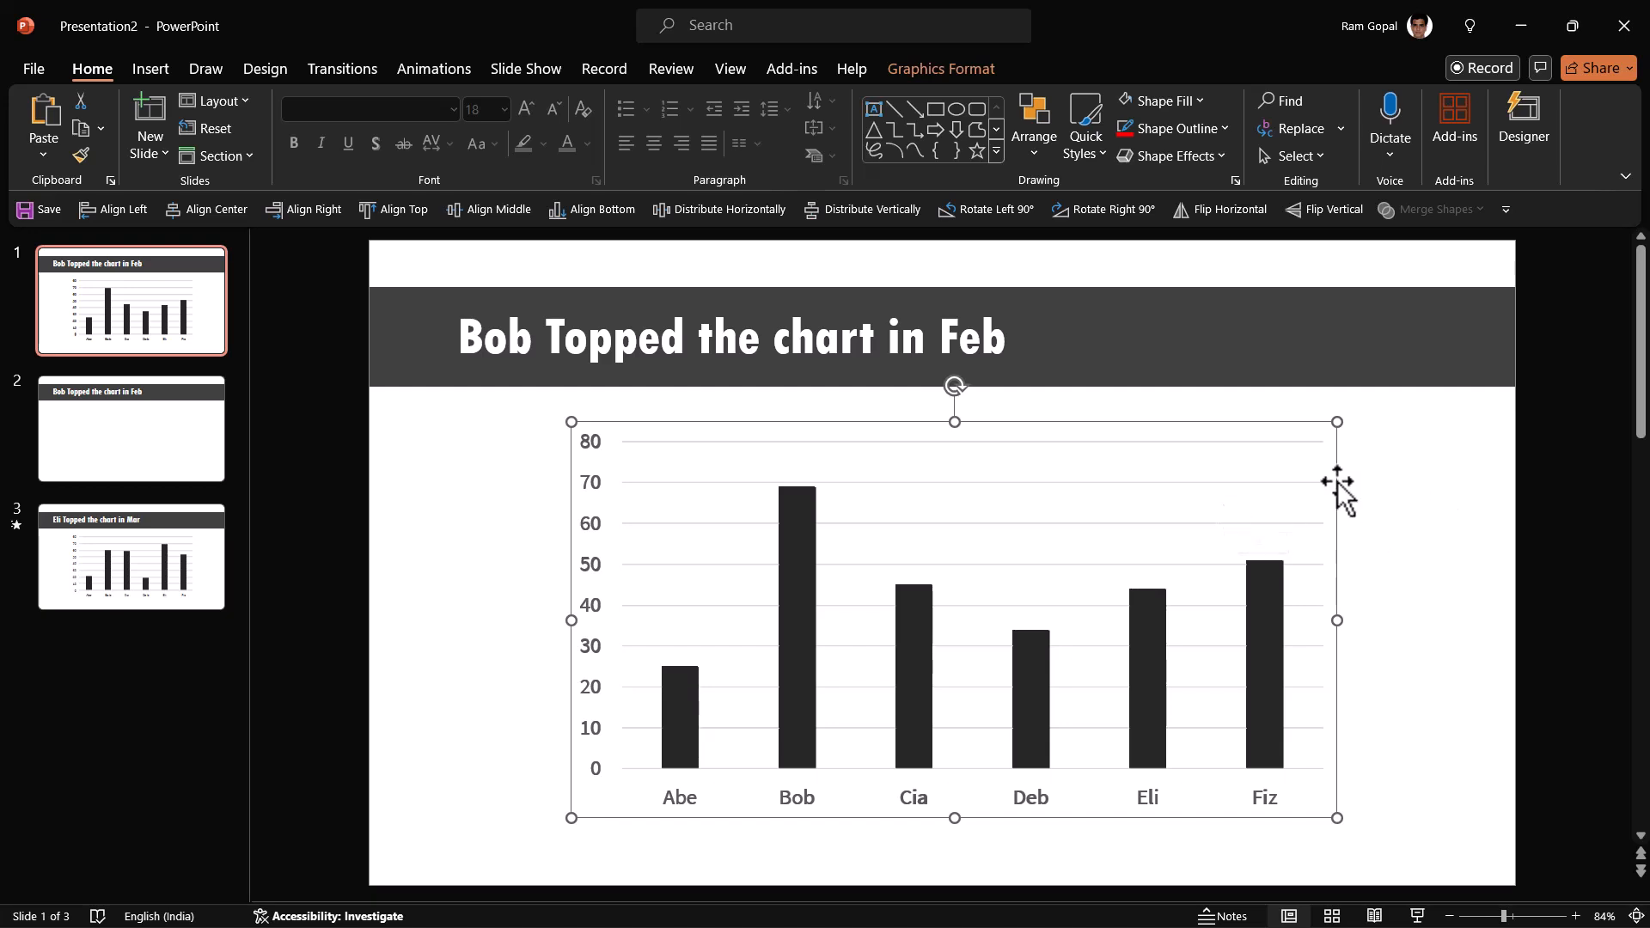
{"action": "mouse_move", "coordinate": [1342, 462]}
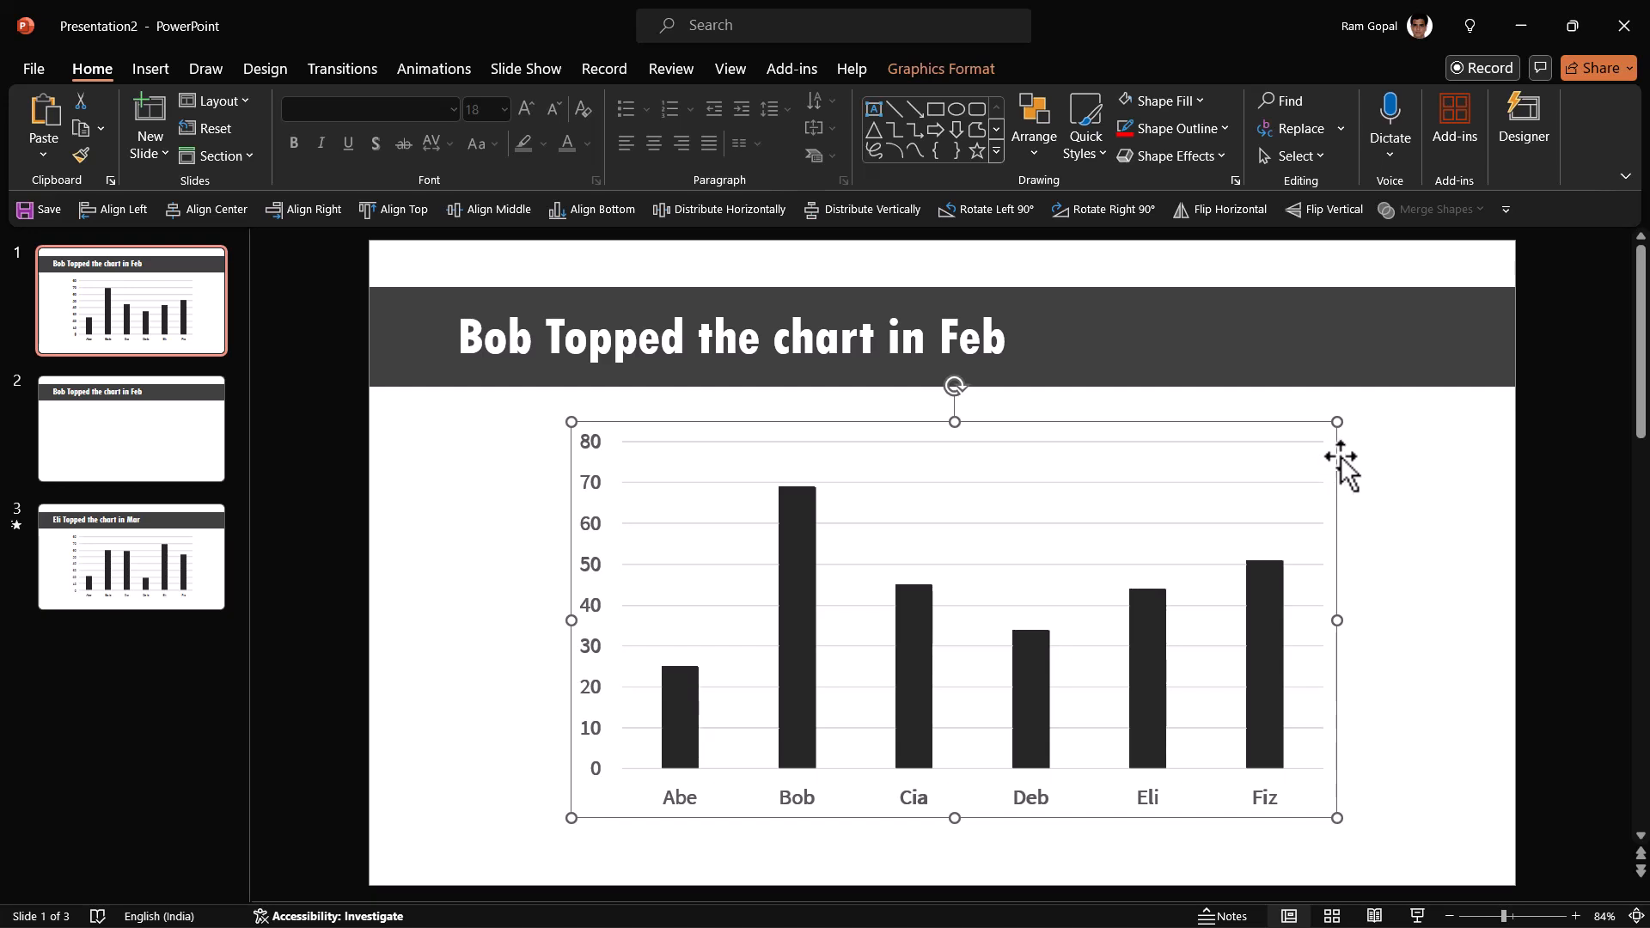
{"action": "mouse_move", "coordinate": [1343, 468]}
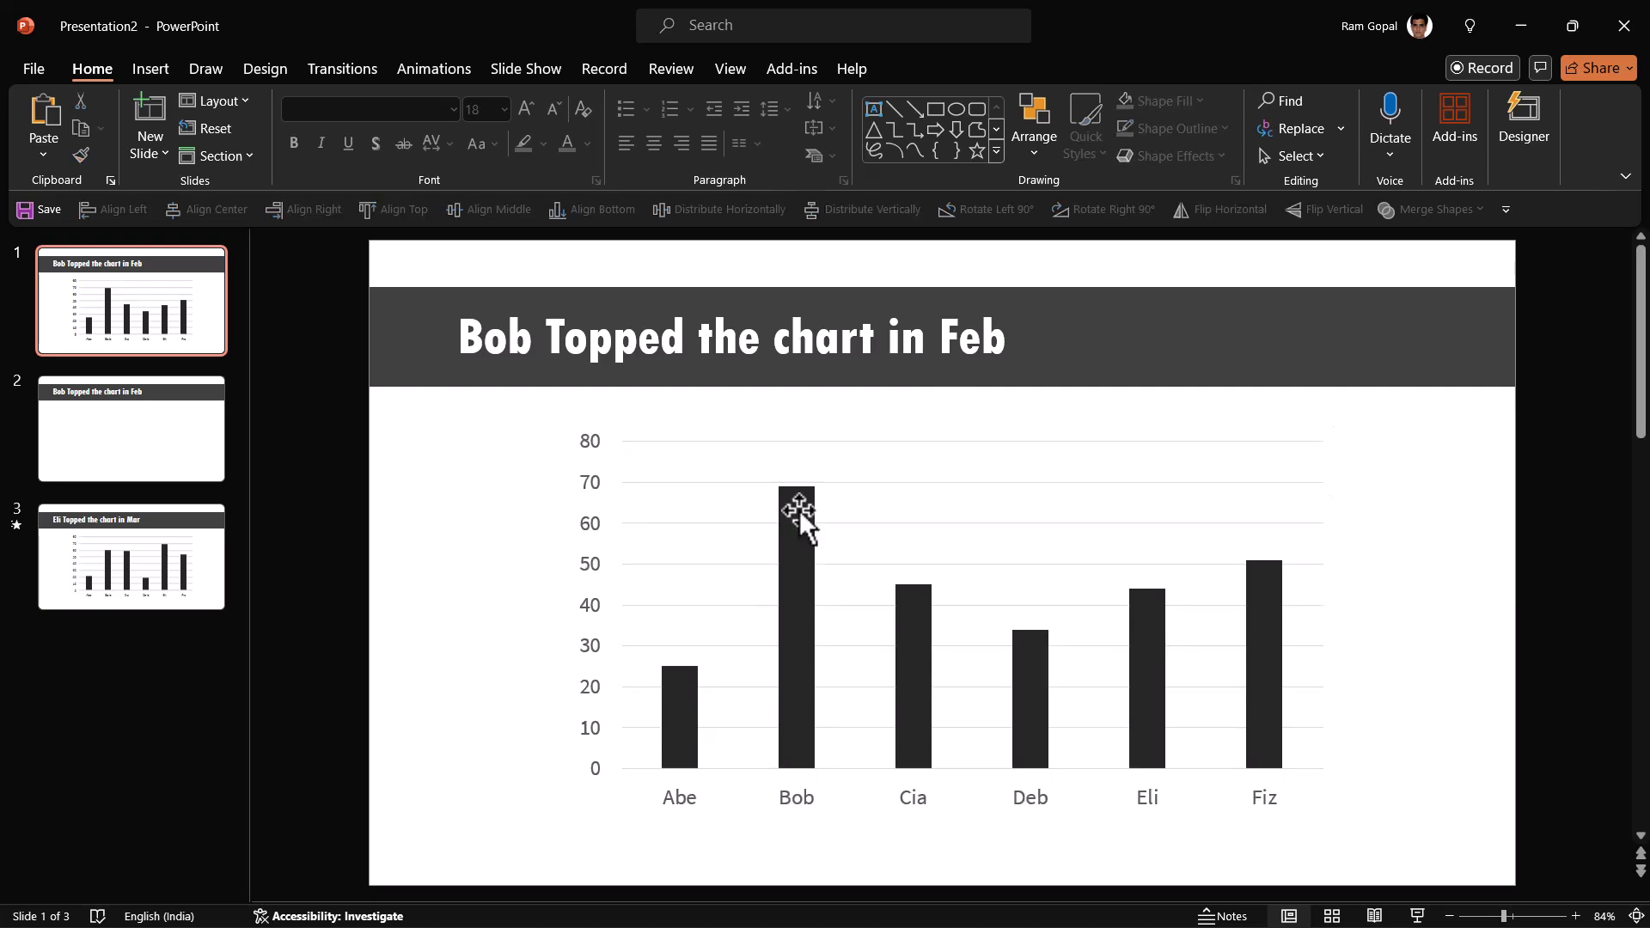
- Ungroup the Feb chart picture into separate bars, labels and axis numbers
{"action": "left_click", "coordinate": [131, 428]}
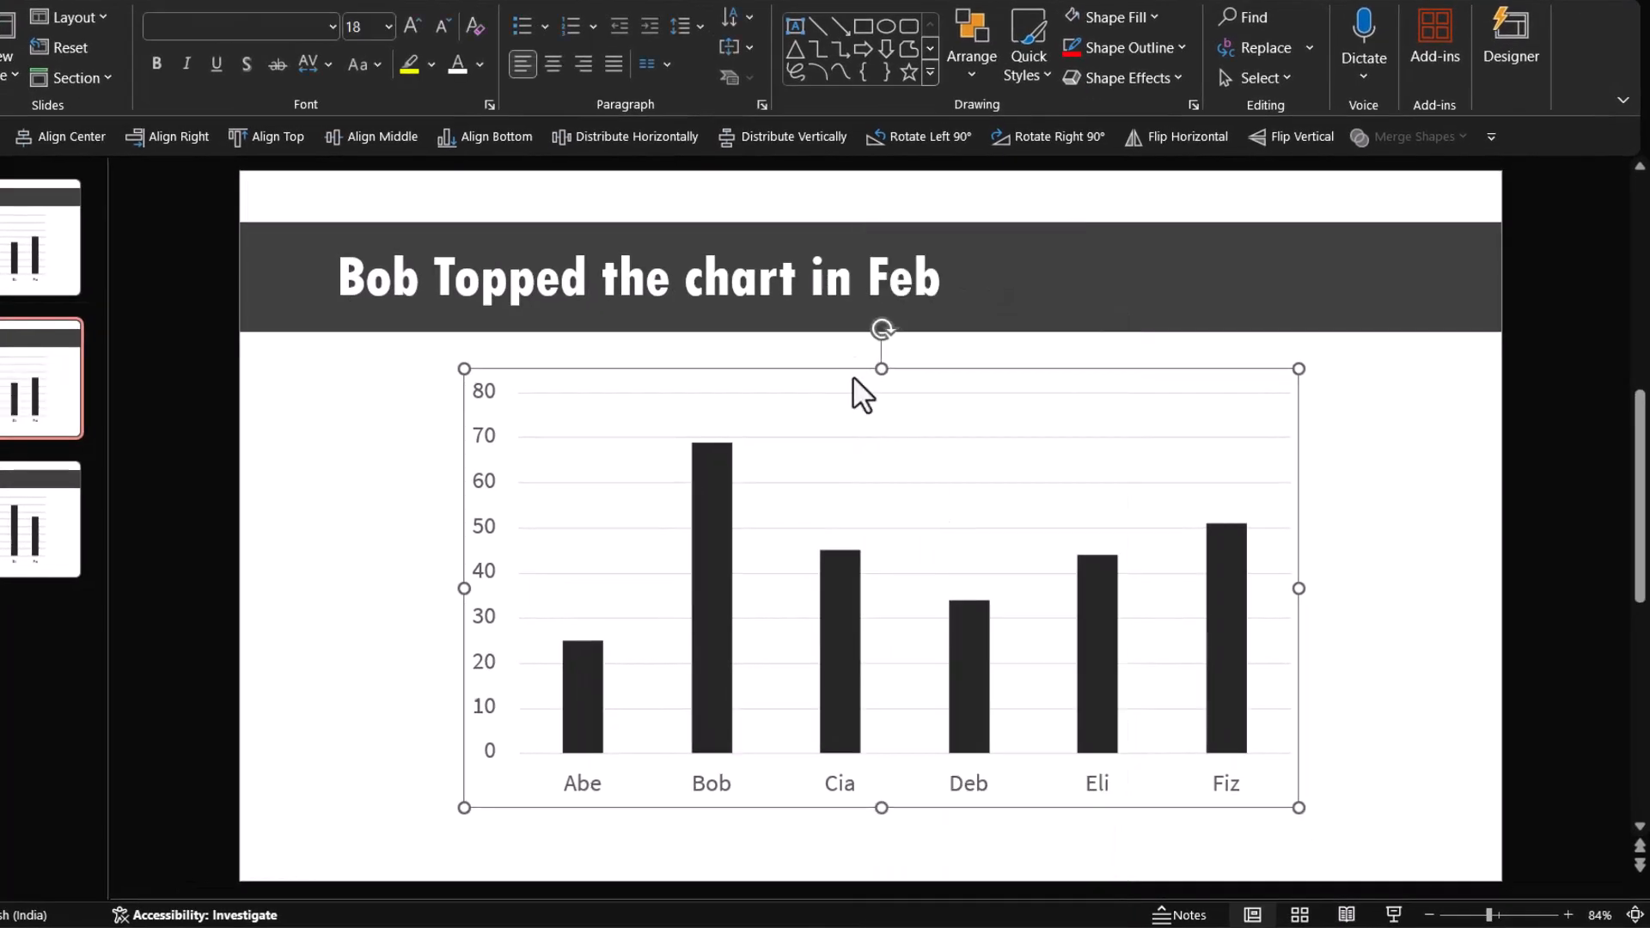
{"action": "right_click", "coordinate": [882, 368]}
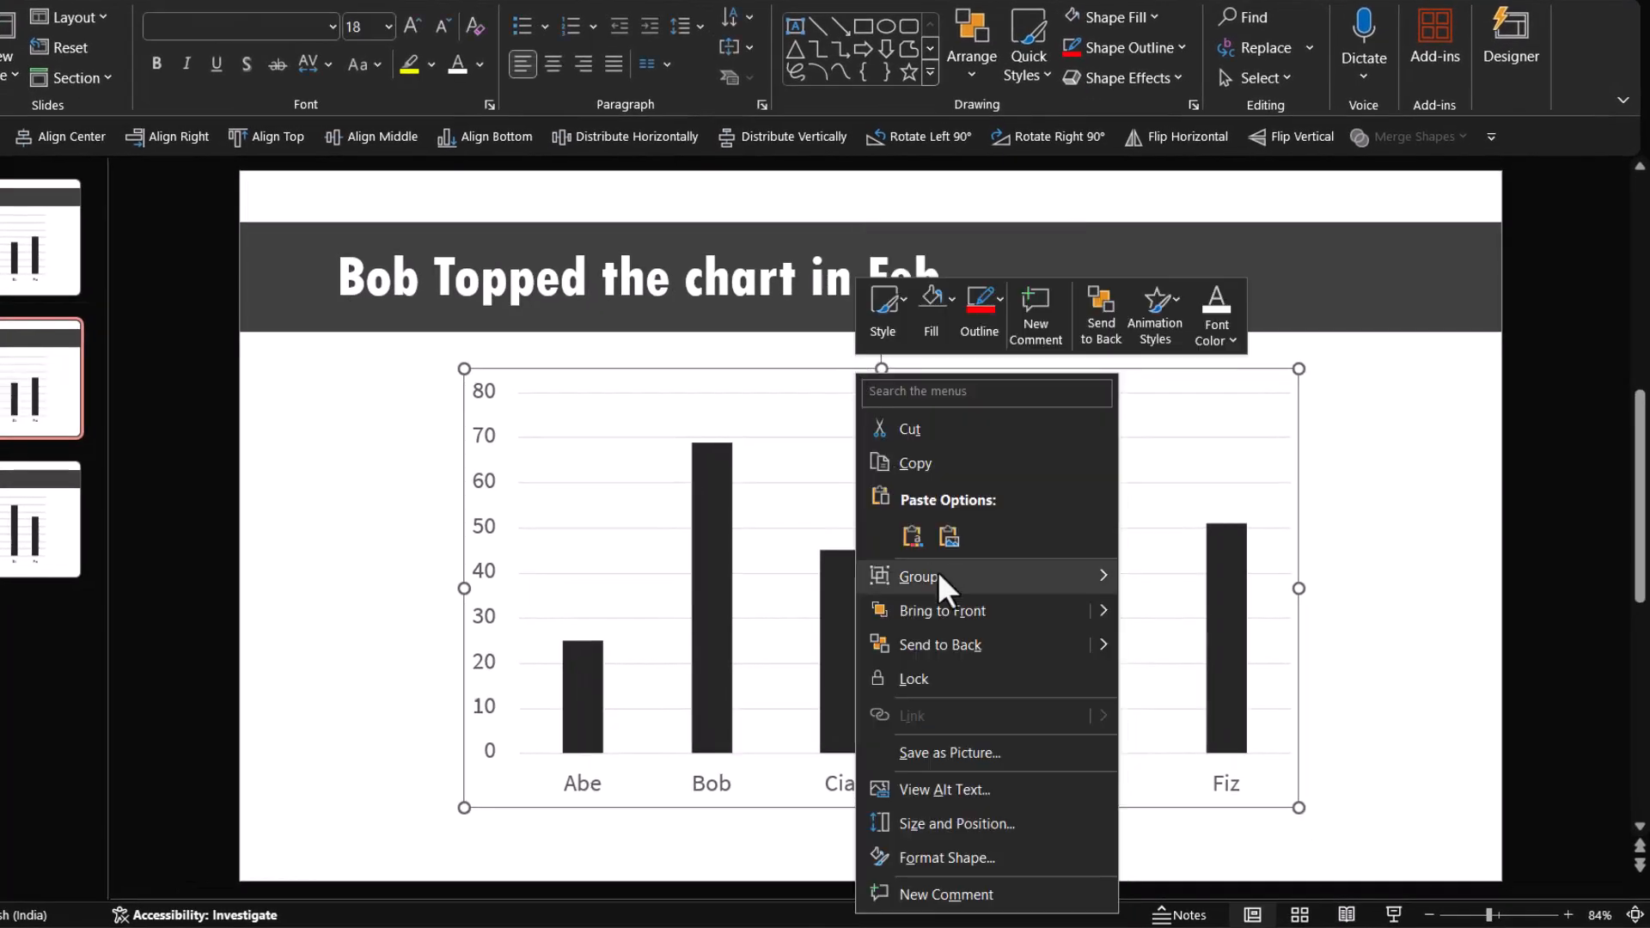
{"action": "left_click", "coordinate": [918, 576]}
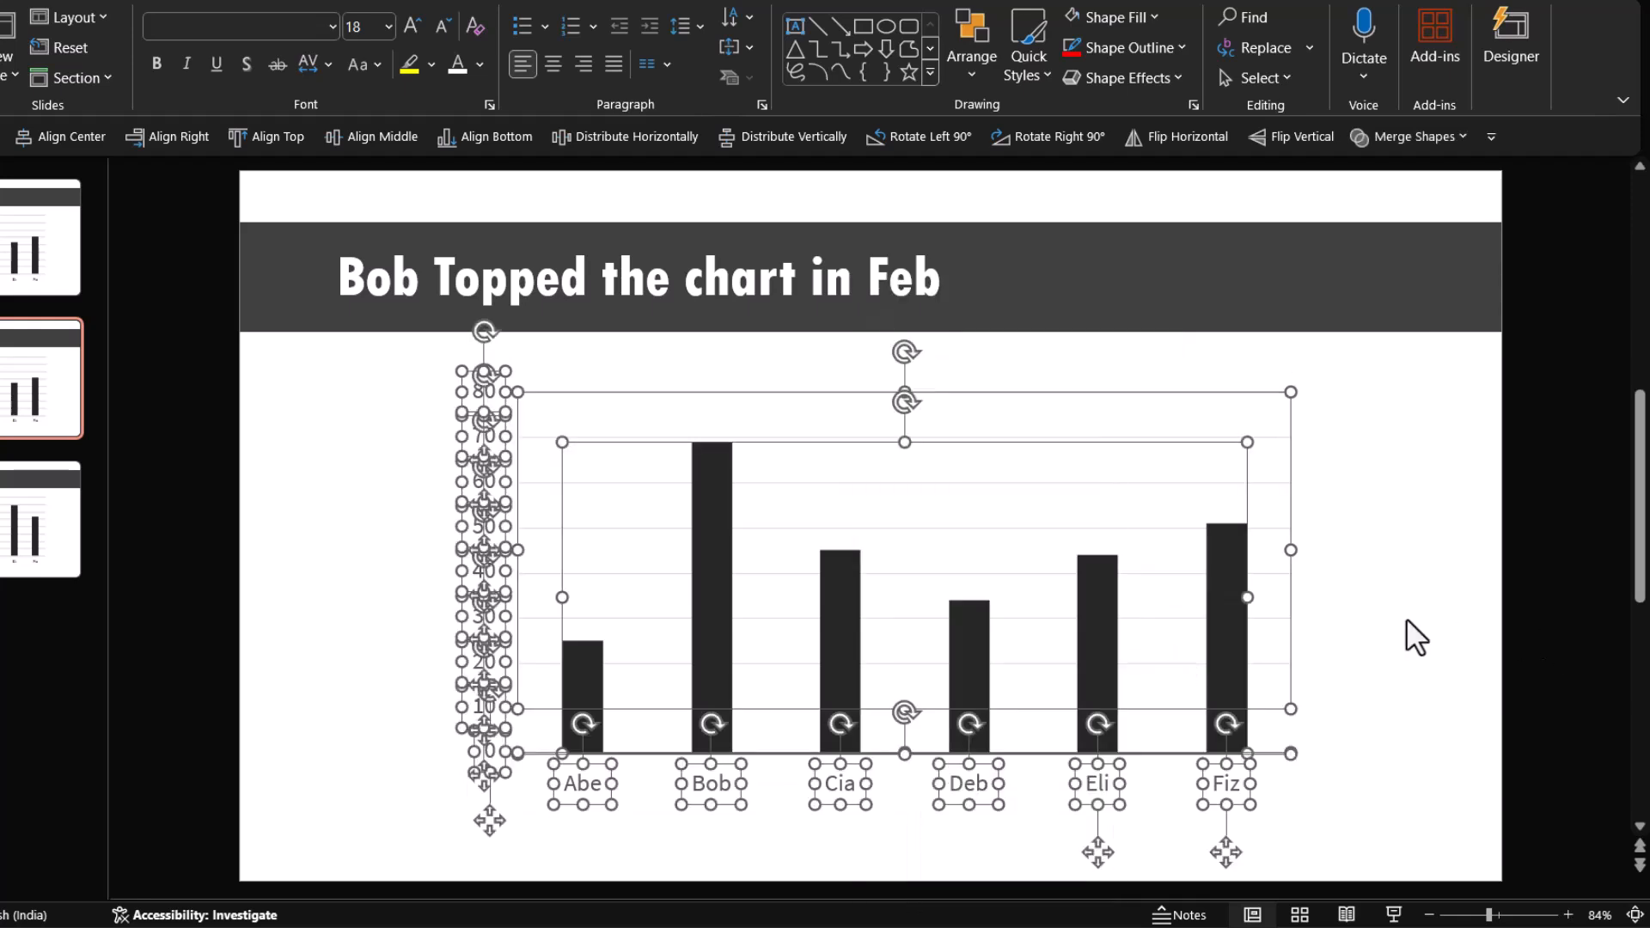
{"action": "mouse_move", "coordinate": [1412, 641]}
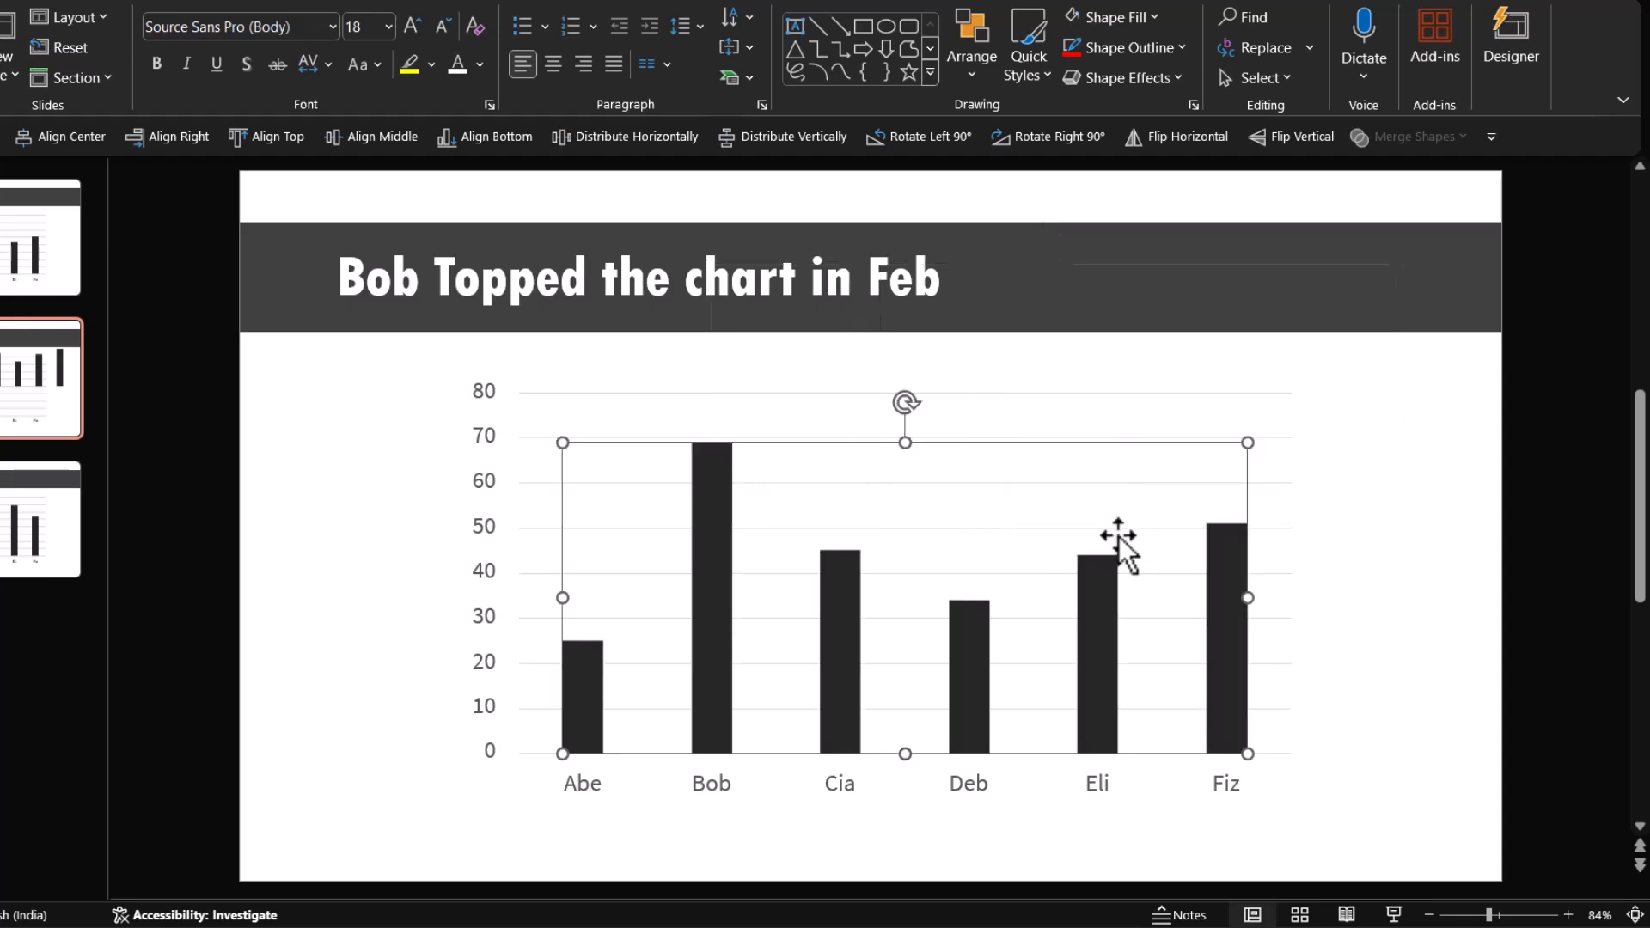
{"action": "mouse_move", "coordinate": [873, 557]}
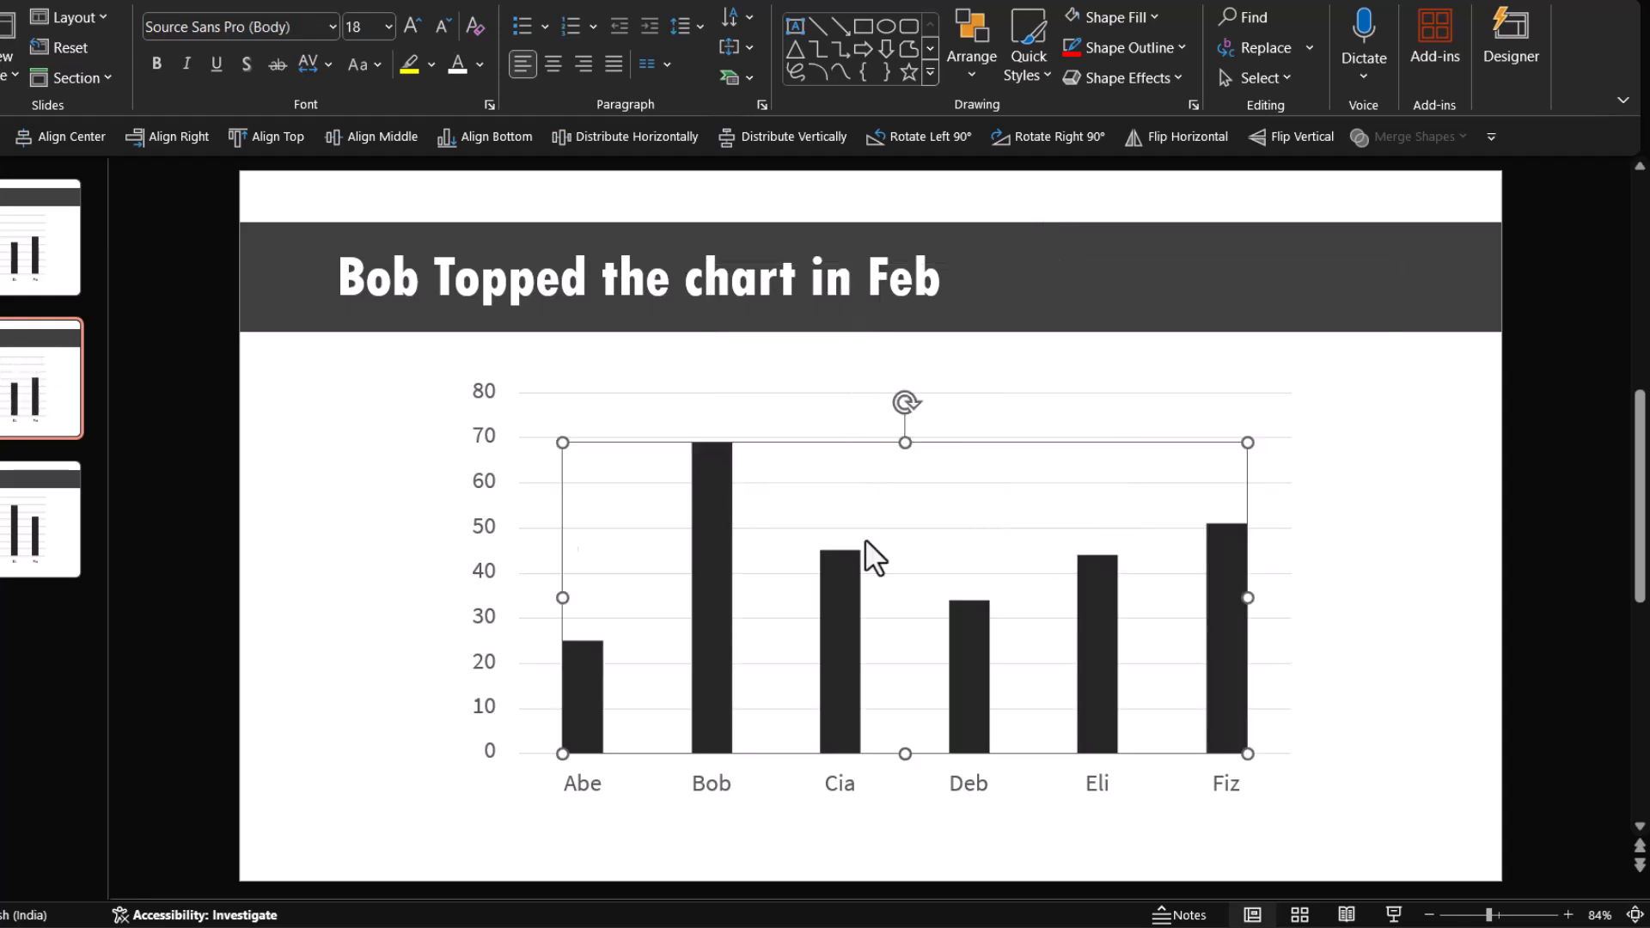
{"action": "mouse_move", "coordinate": [1399, 653]}
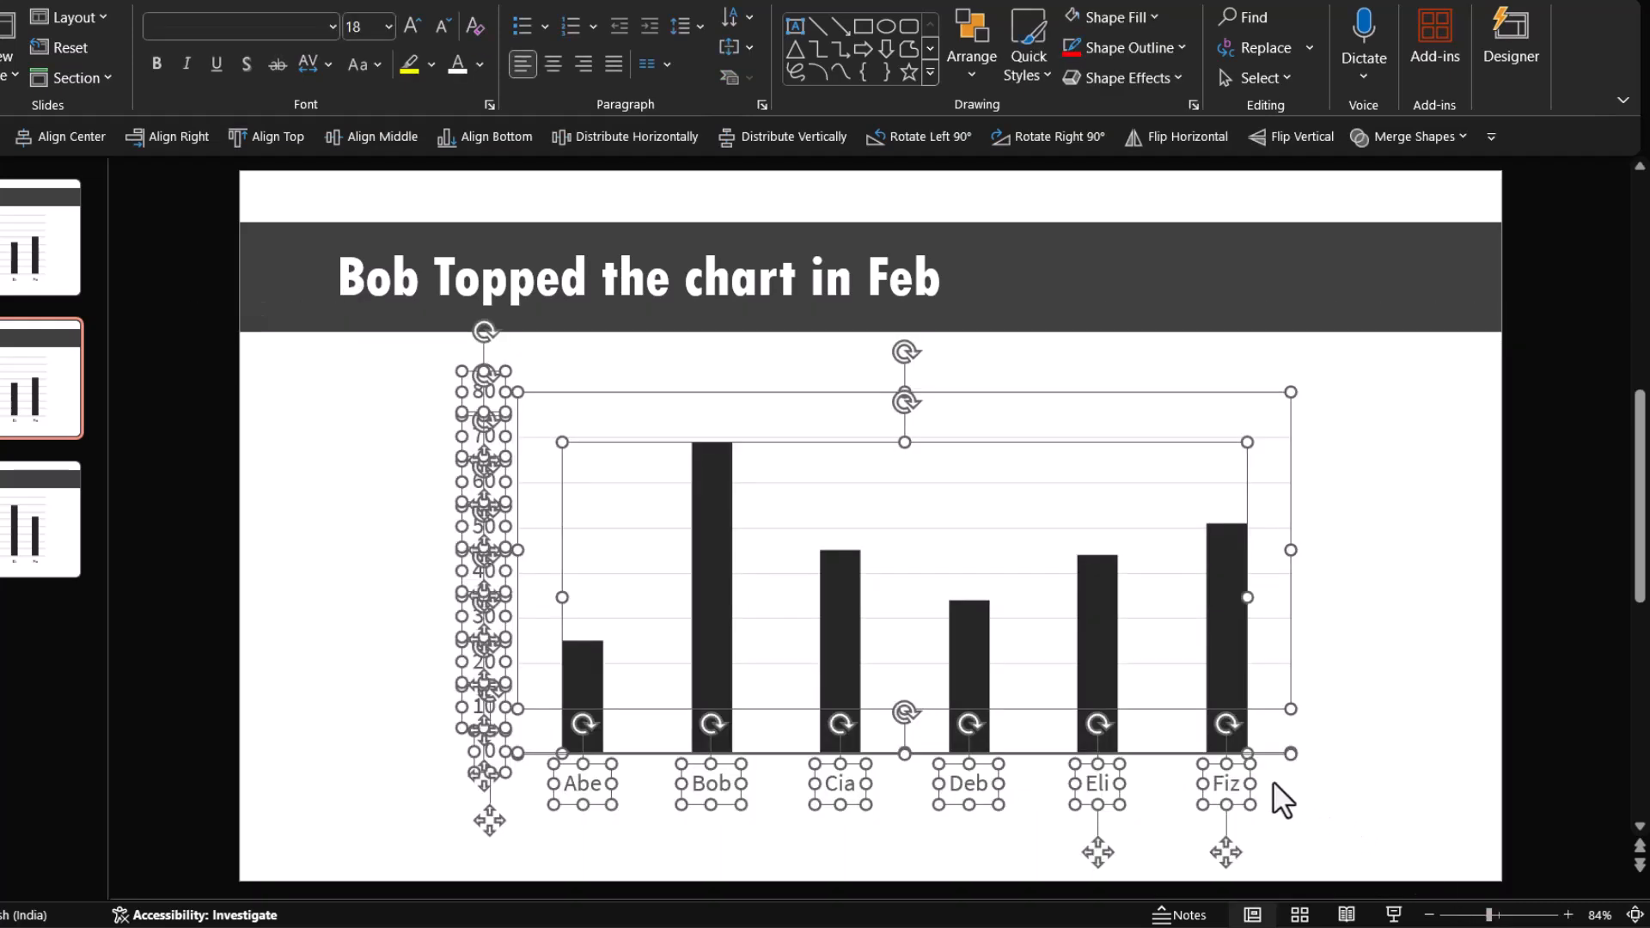
{"action": "mouse_move", "coordinate": [660, 484]}
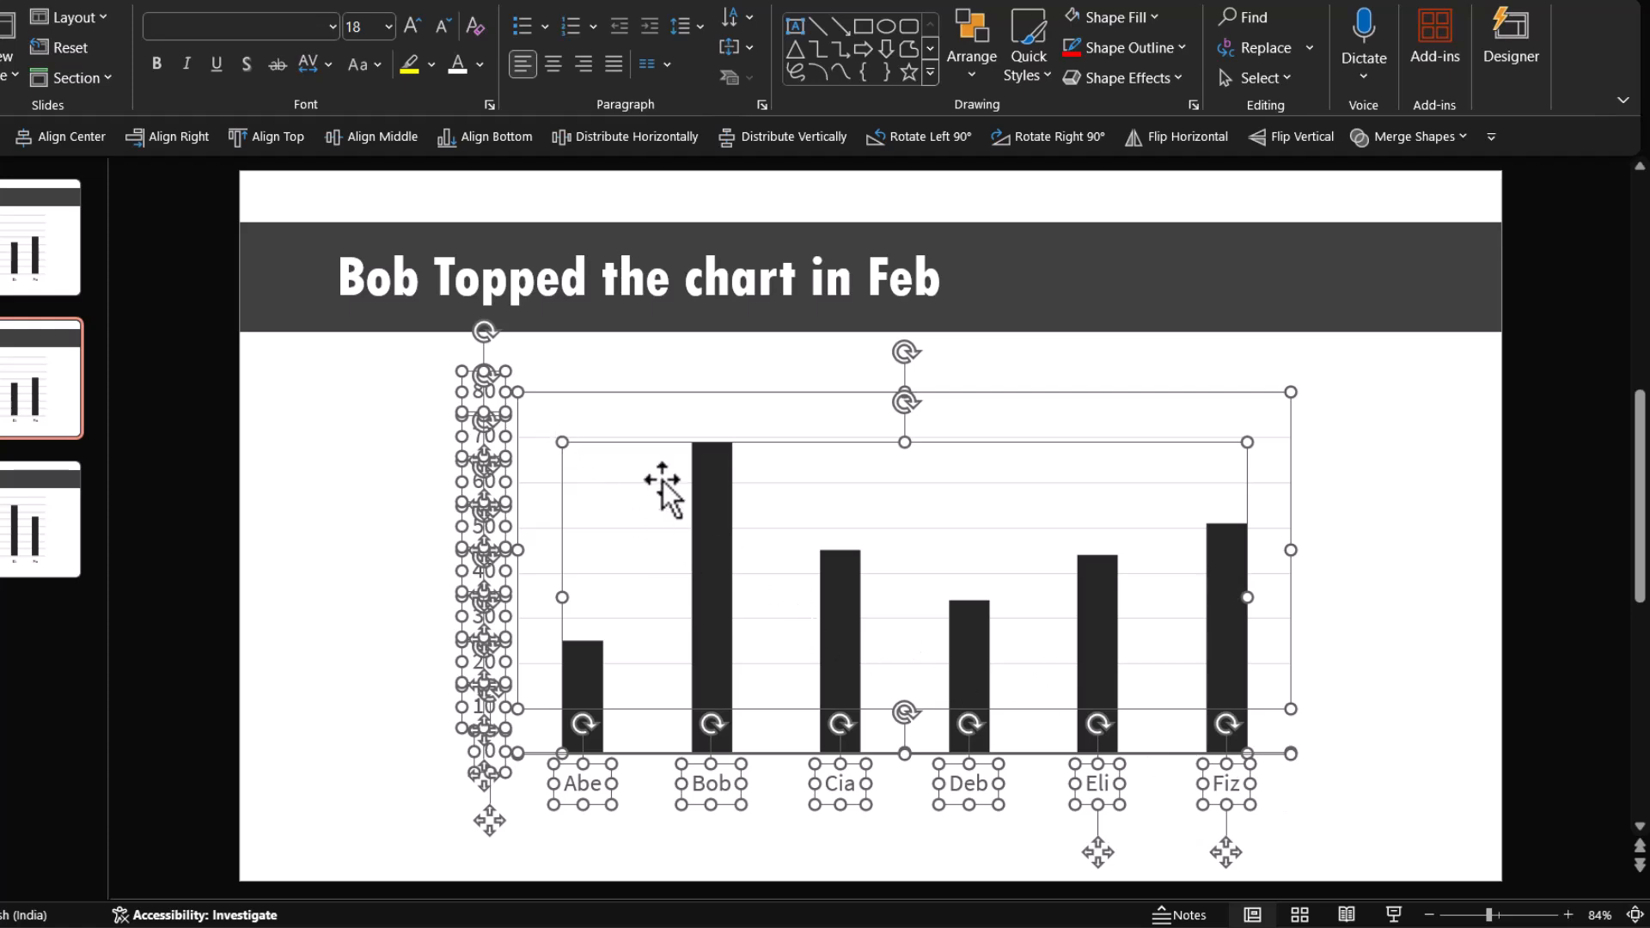
{"action": "mouse_move", "coordinate": [560, 441]}
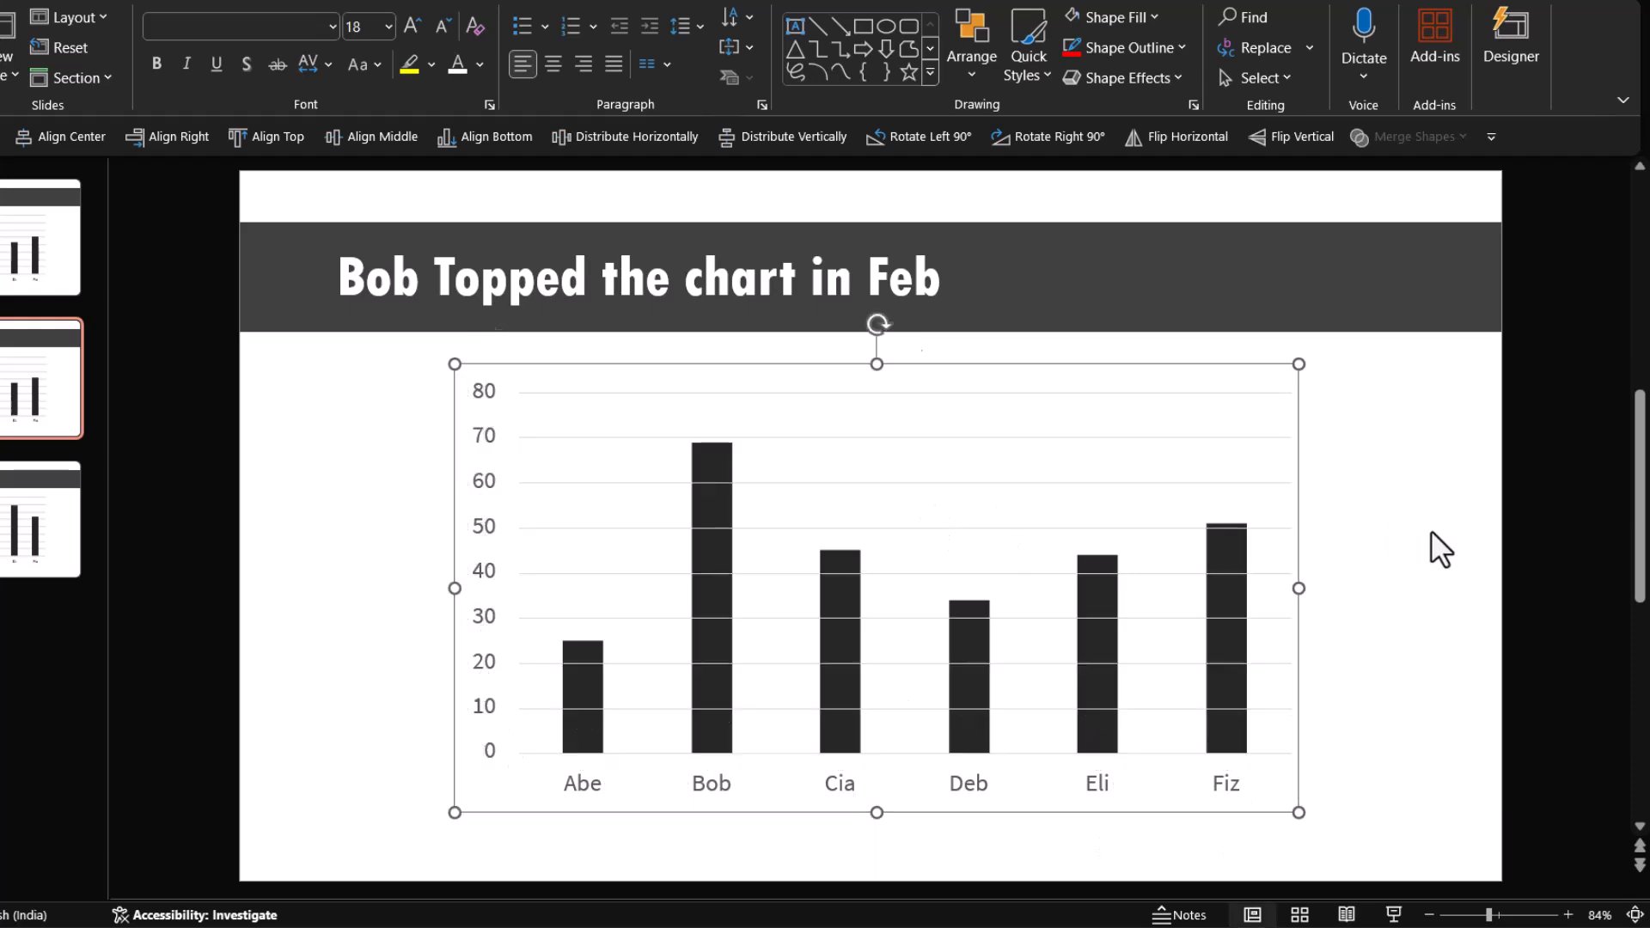
{"action": "mouse_move", "coordinate": [1299, 431]}
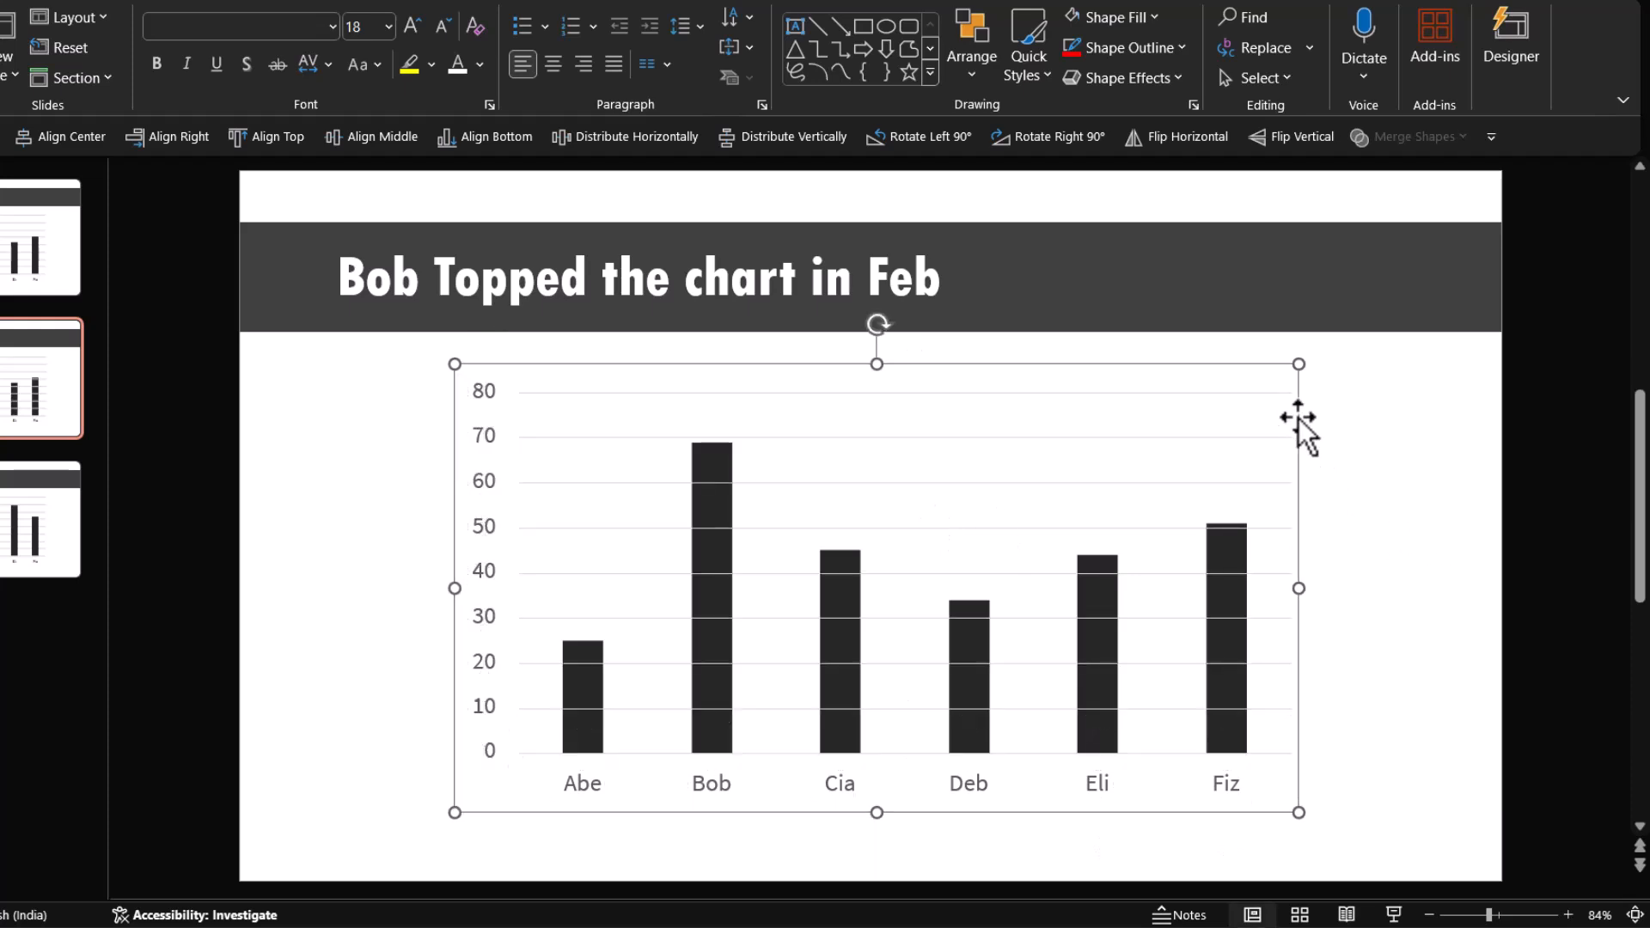
- Bring up the shortcut menu on the Feb chart's plot group to regroup it
{"action": "right_click", "coordinate": [1304, 431]}
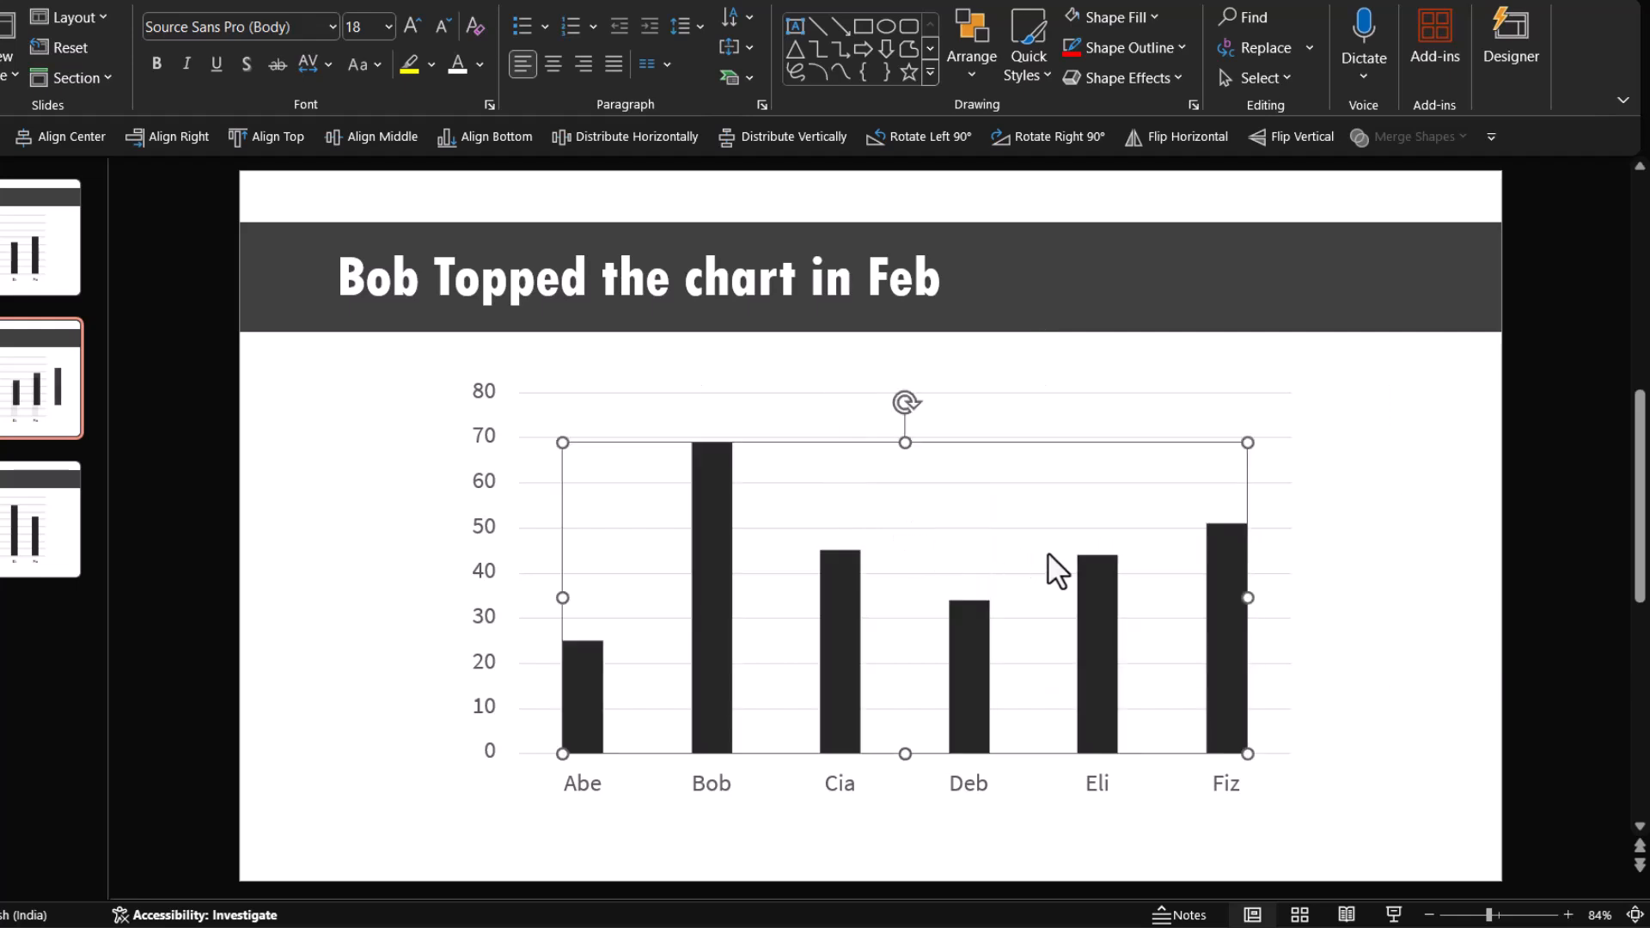
{"action": "mouse_move", "coordinate": [606, 630]}
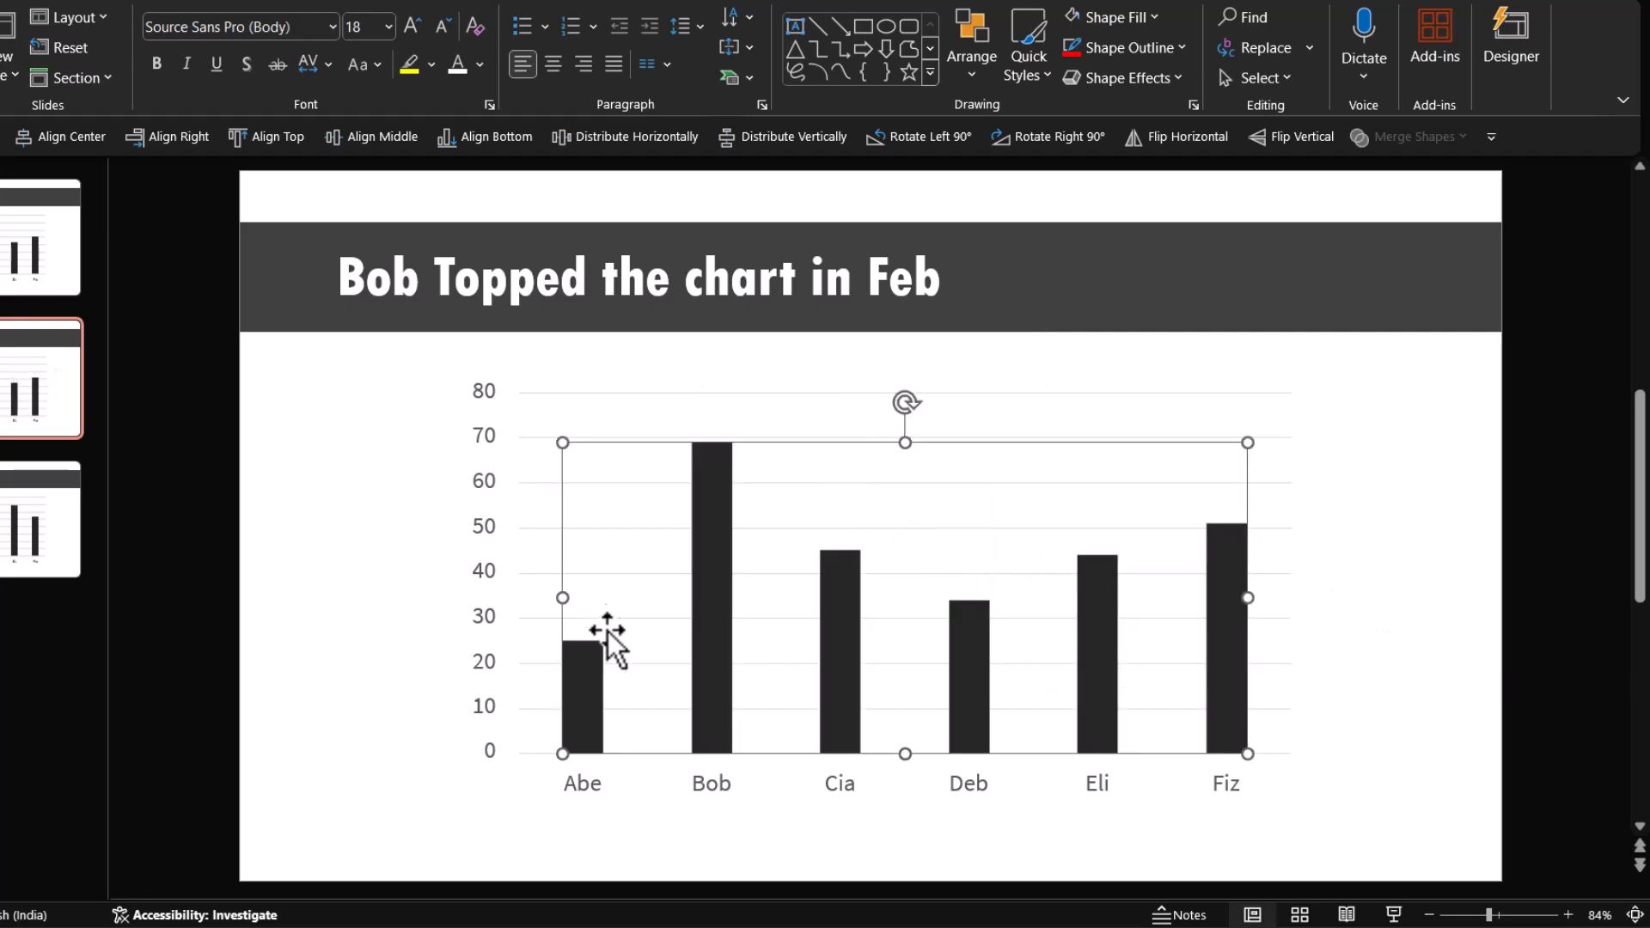
{"action": "mouse_move", "coordinate": [1407, 649]}
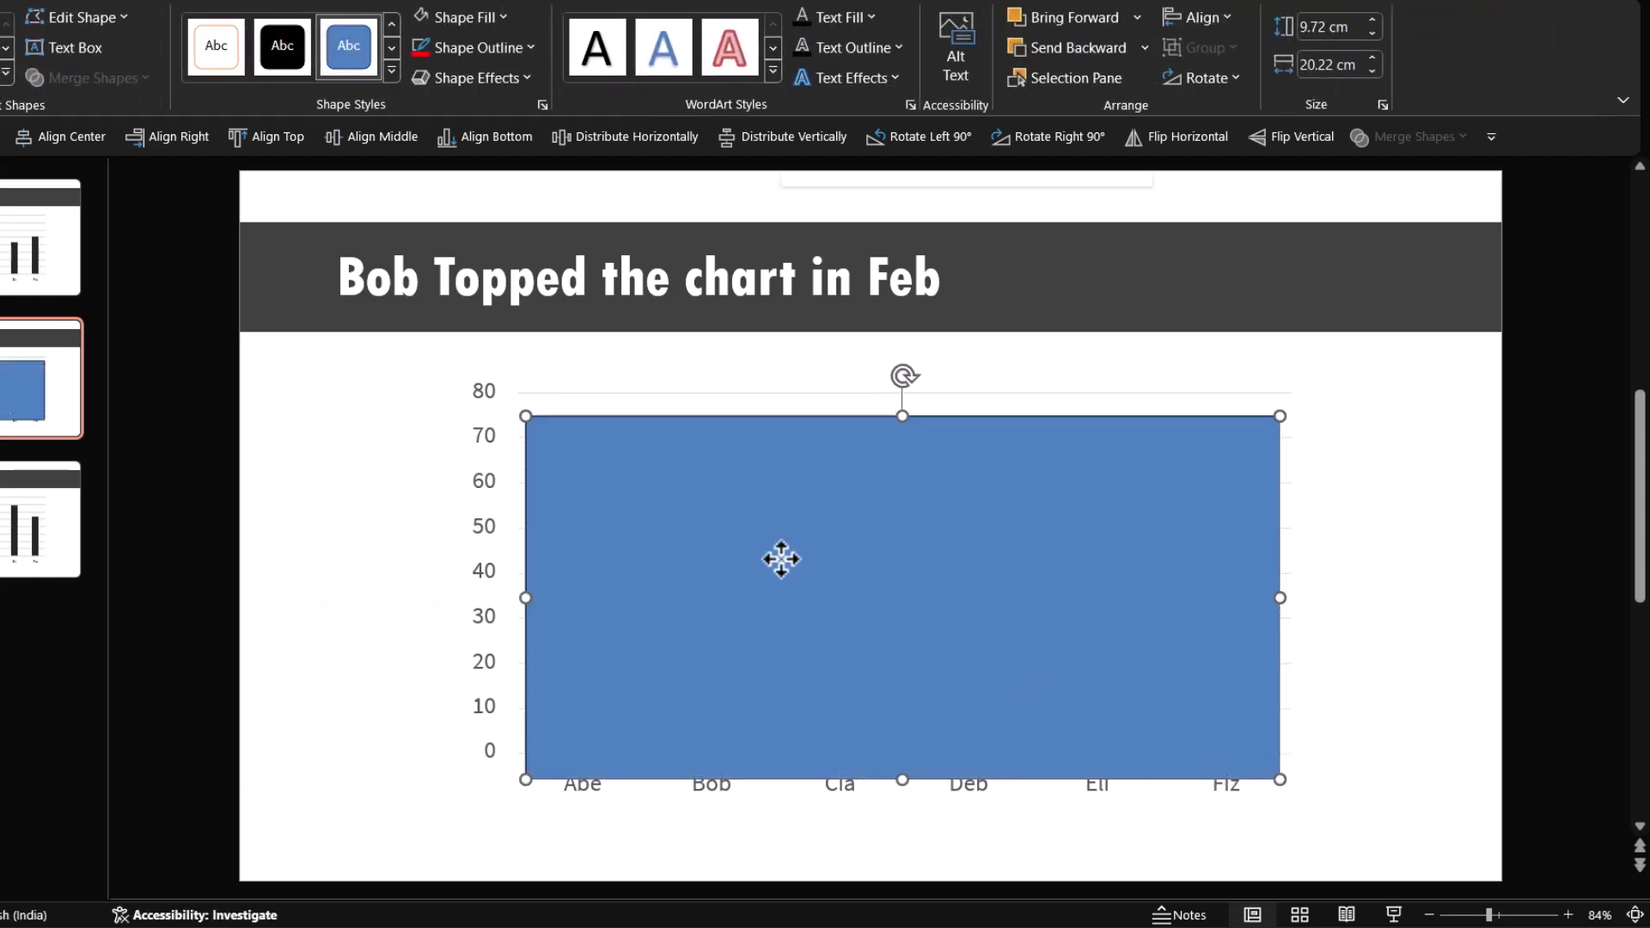
- Send the blue rectangle behind the bars over the Feb plot area
{"action": "right_click", "coordinate": [780, 559]}
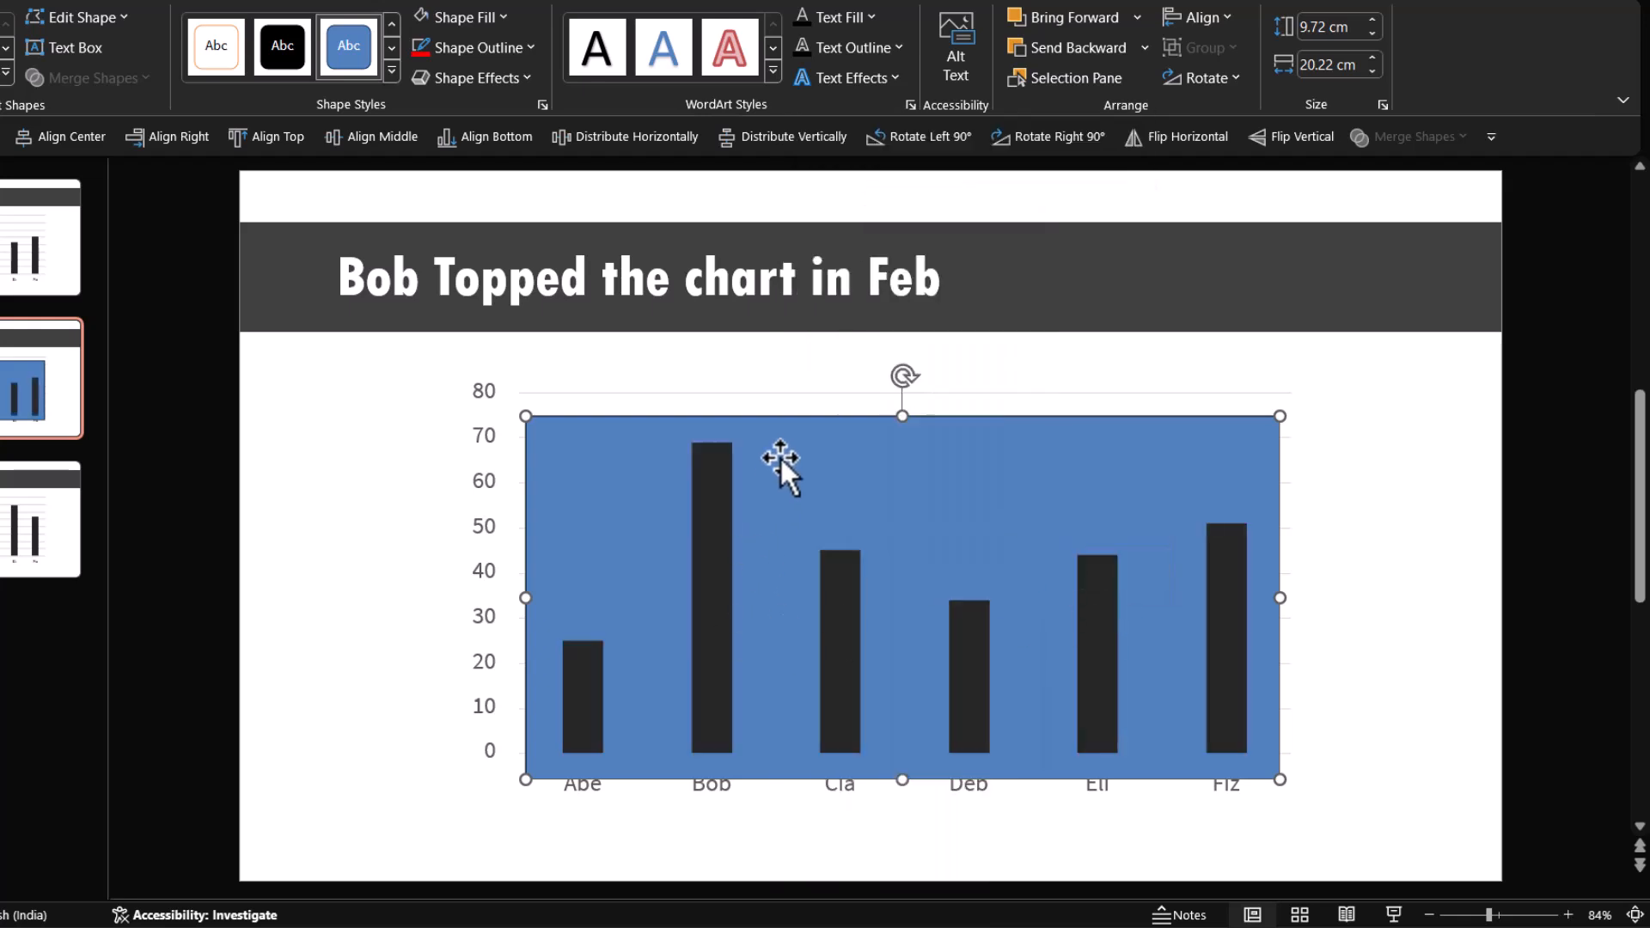
{"action": "mouse_move", "coordinate": [1145, 541]}
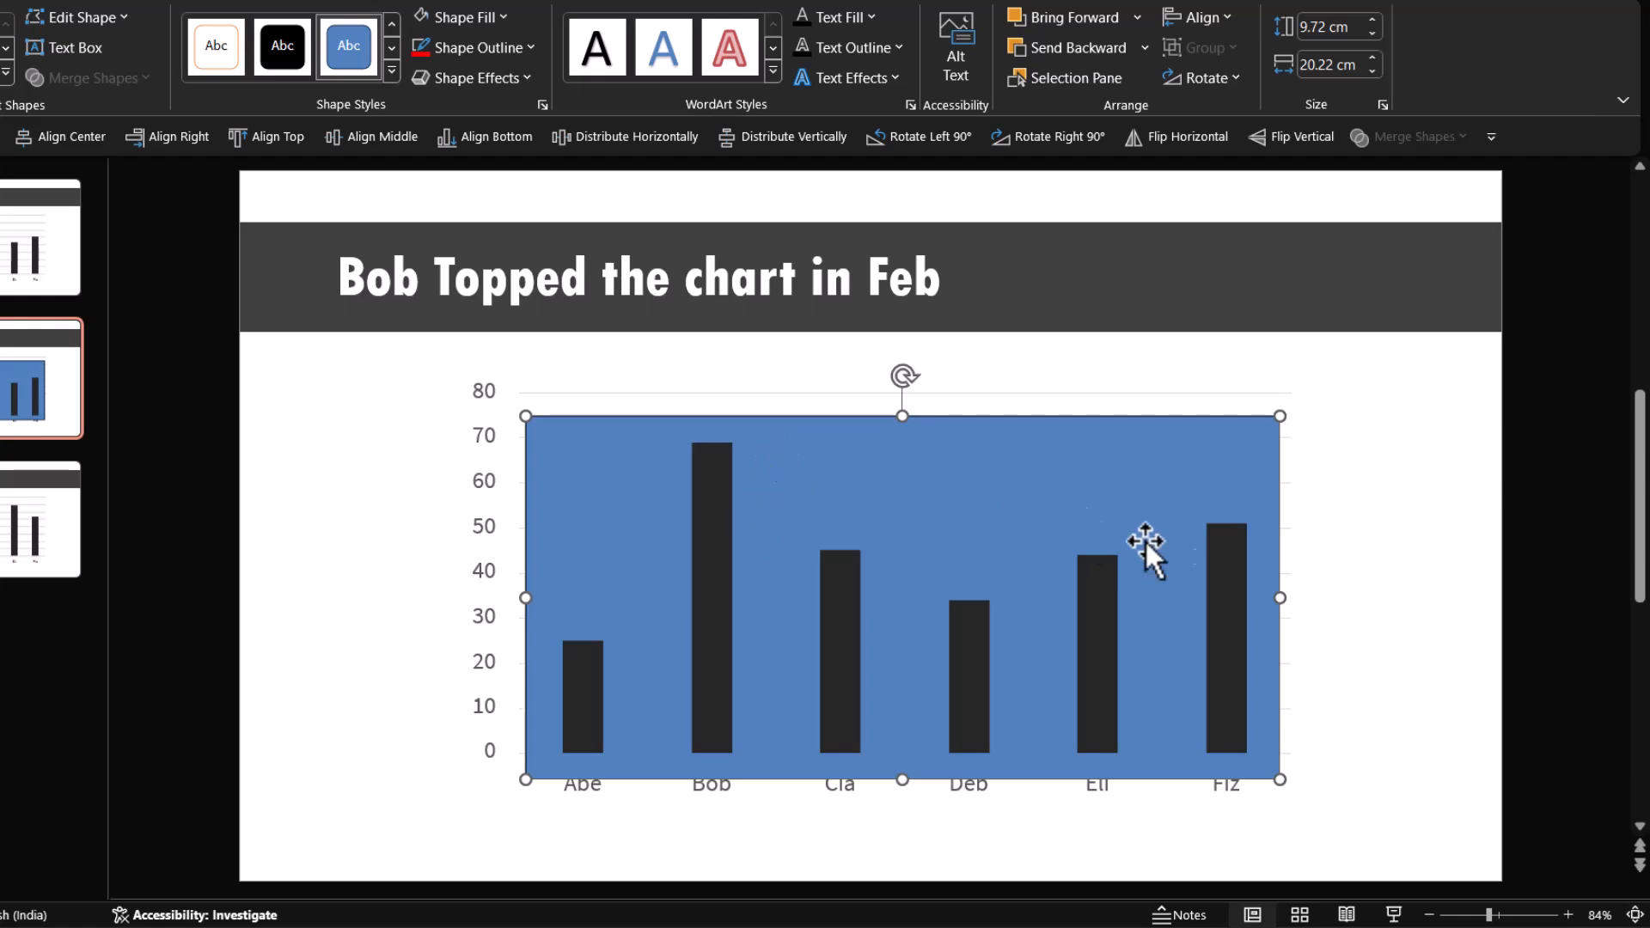
{"action": "mouse_move", "coordinate": [705, 495]}
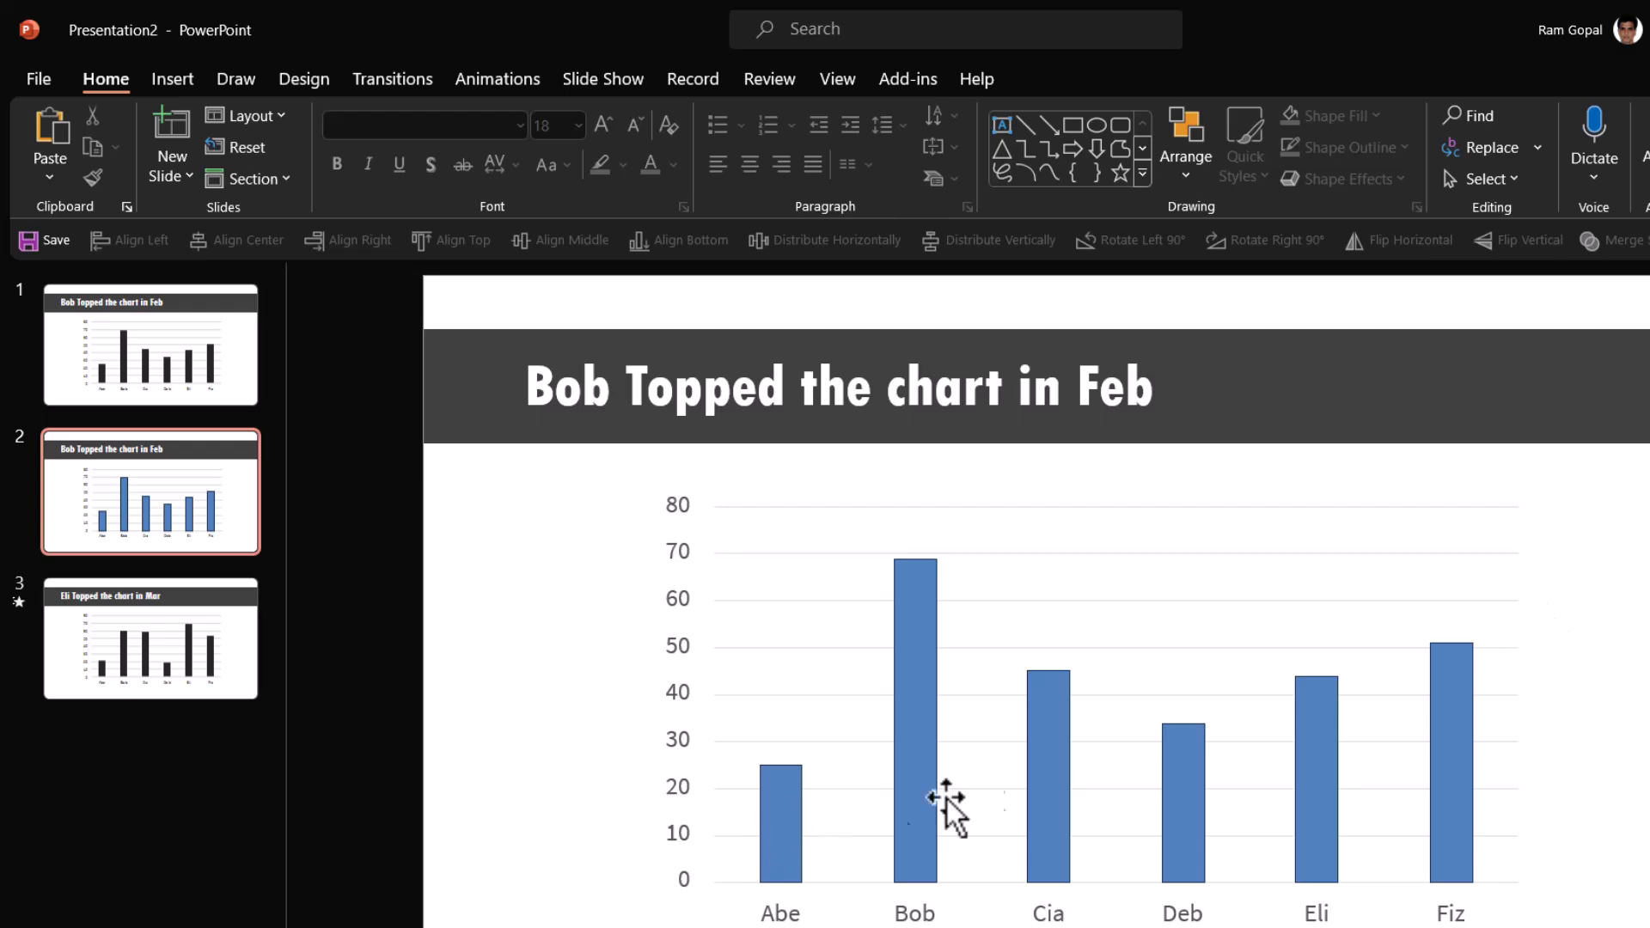
{"action": "mouse_move", "coordinate": [1478, 826]}
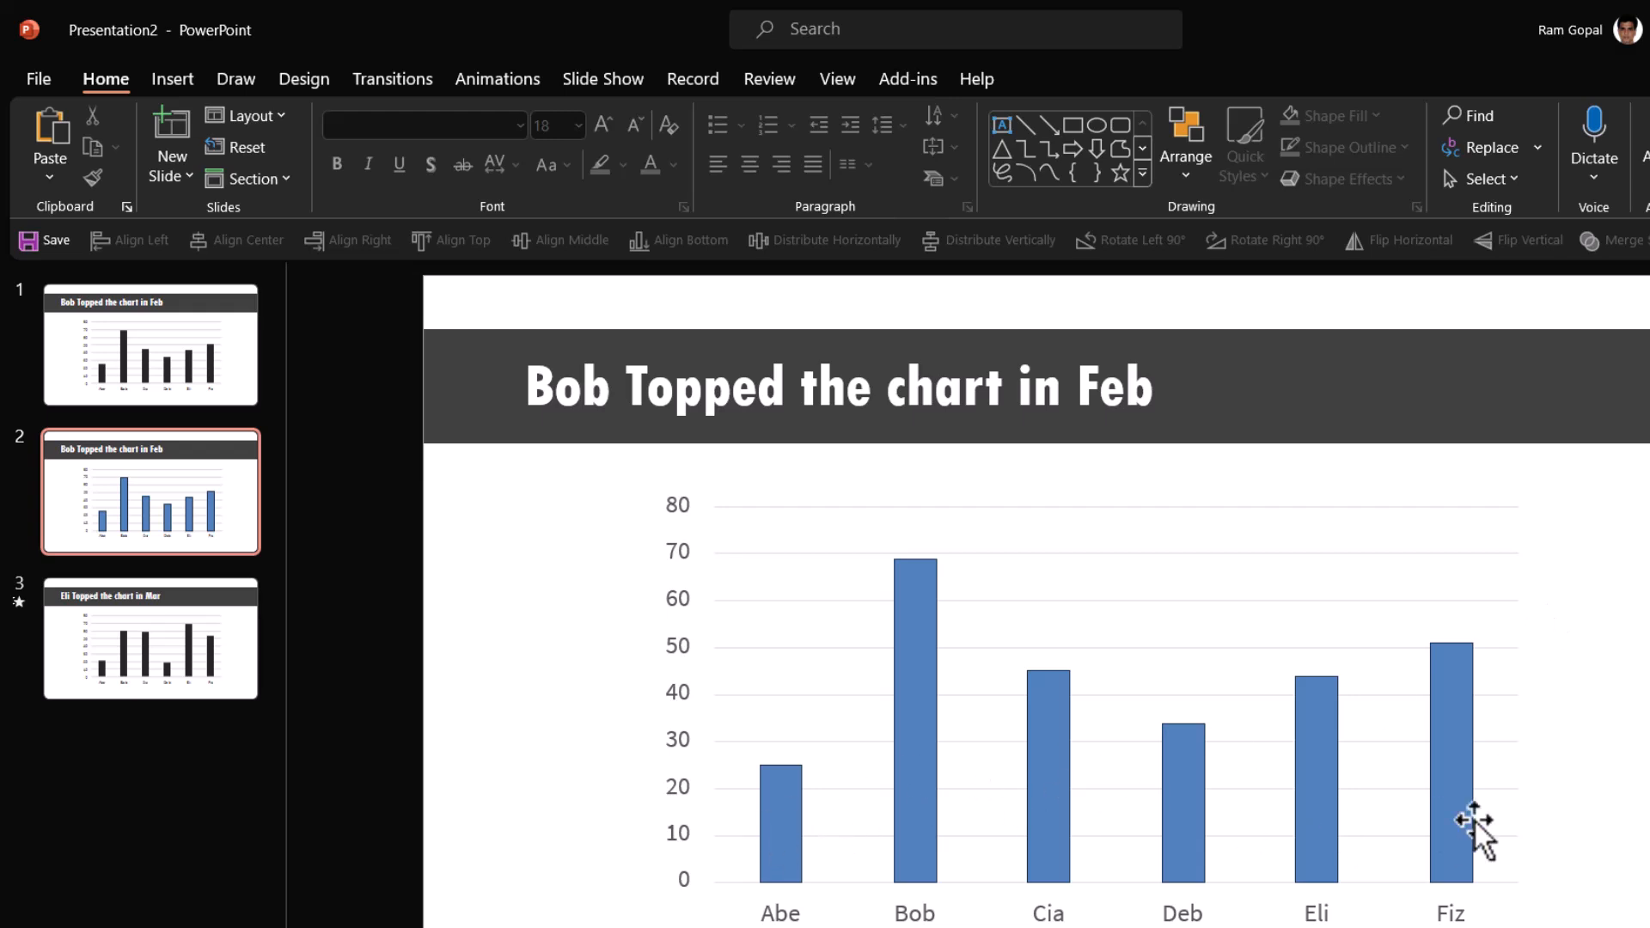
- Recolour the six Feb bars dark gray, then move on to the Mar slide
{"action": "left_click", "coordinate": [1450, 758]}
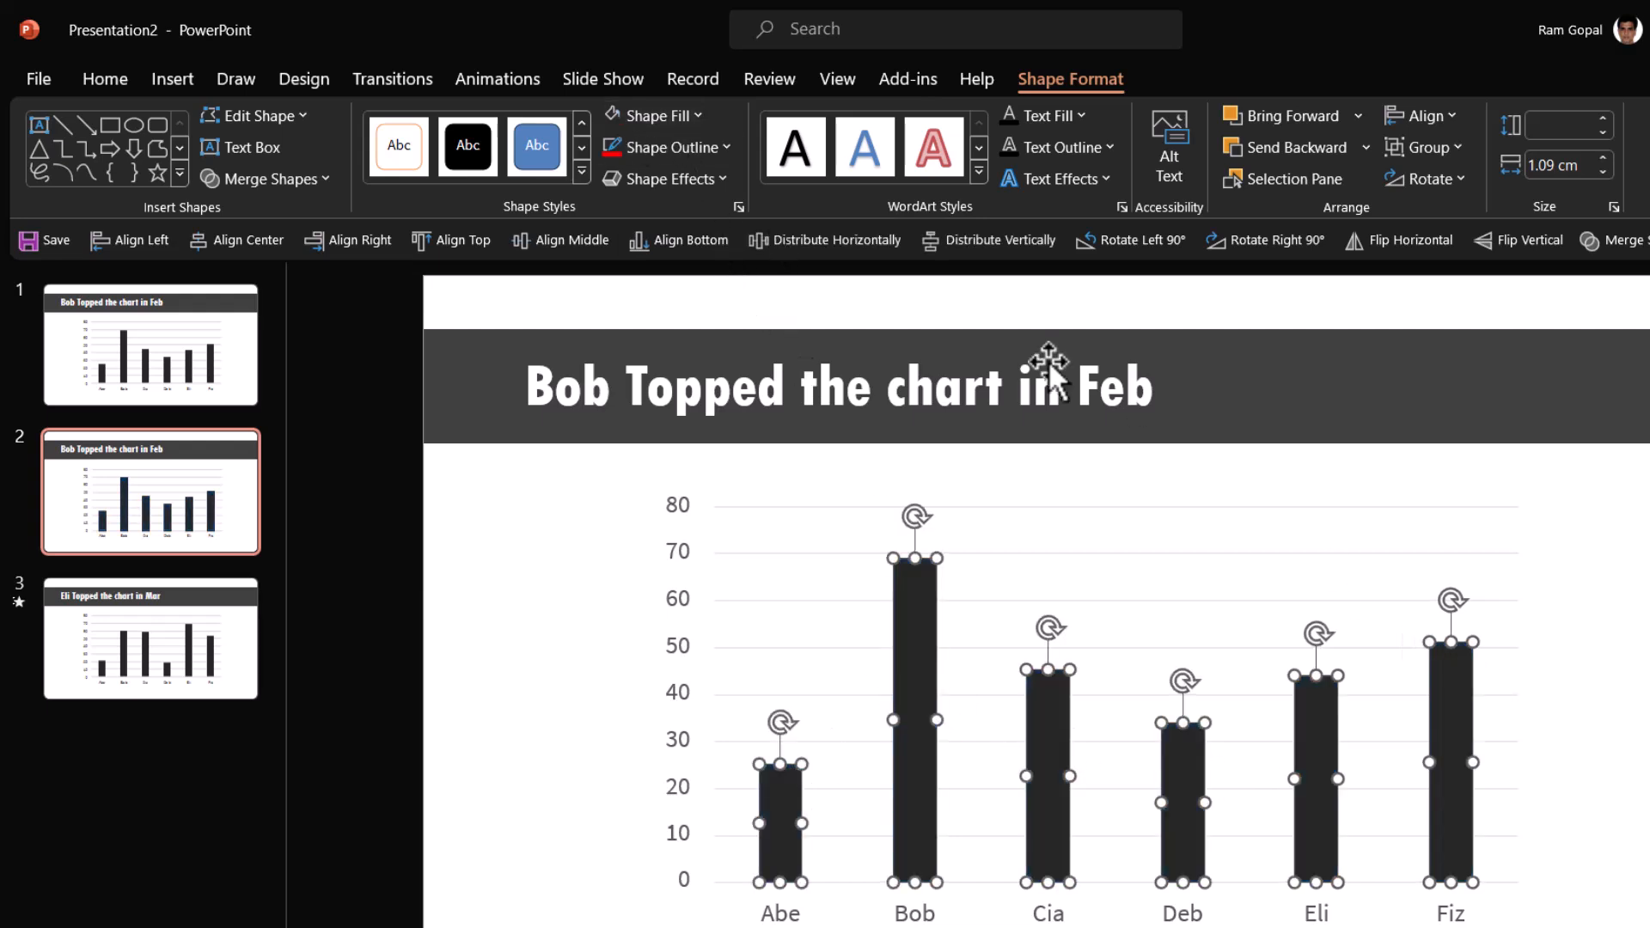
{"action": "left_click", "coordinate": [714, 481]}
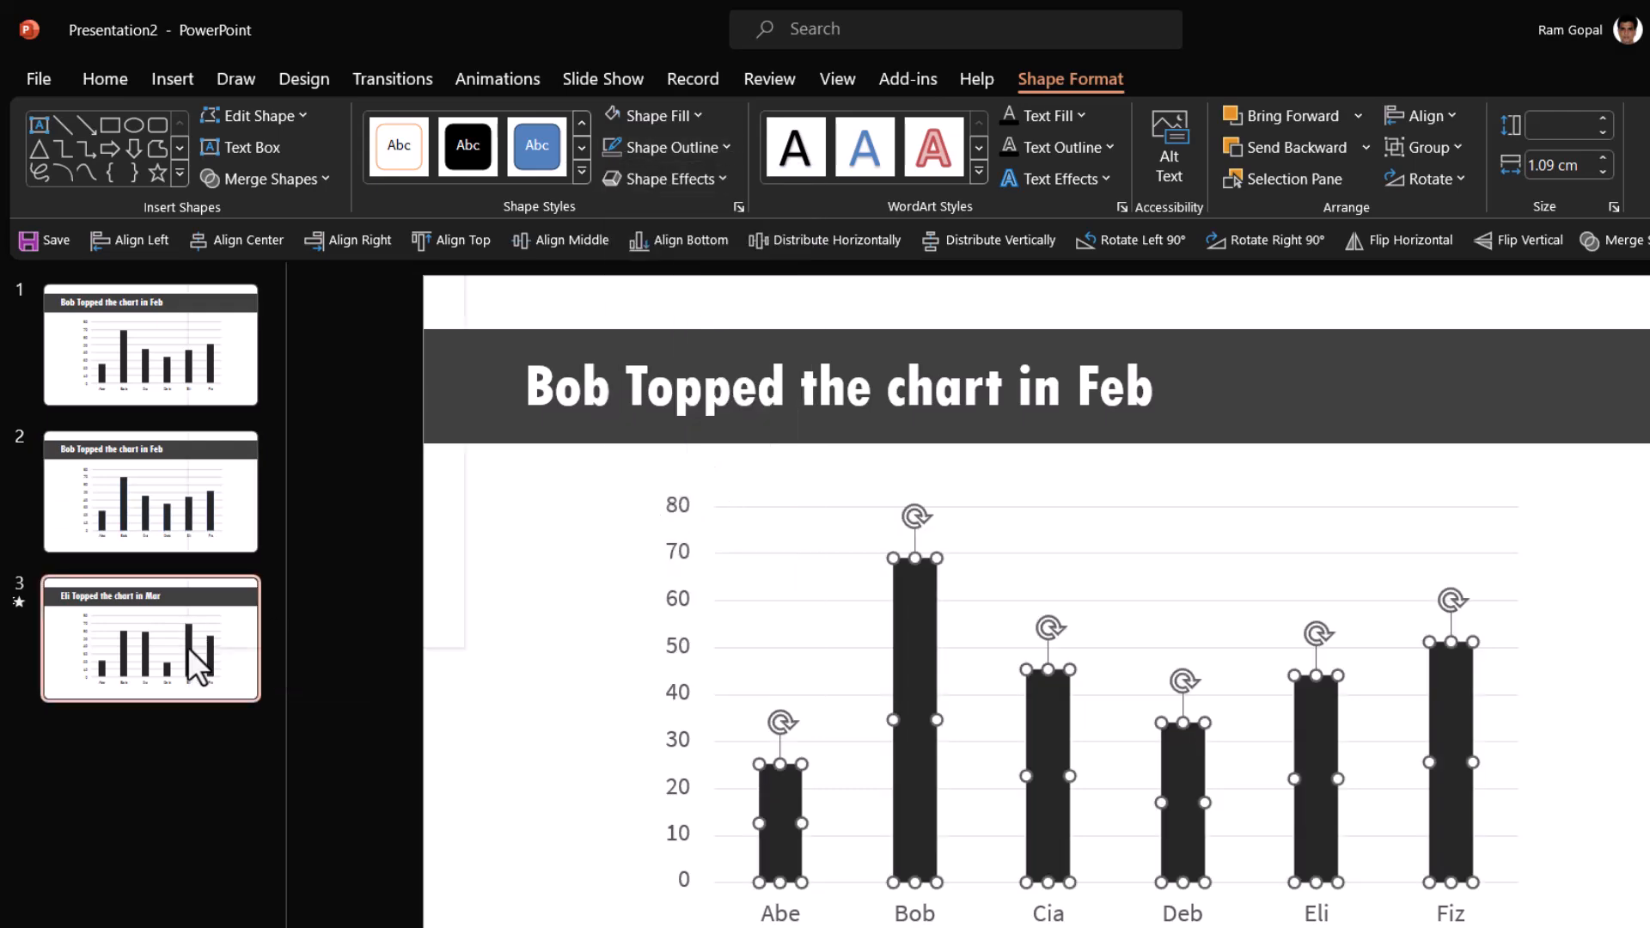
- Duplicate the Mar slide, cut its chart and paste it back as a picture
{"action": "right_click", "coordinate": [152, 636]}
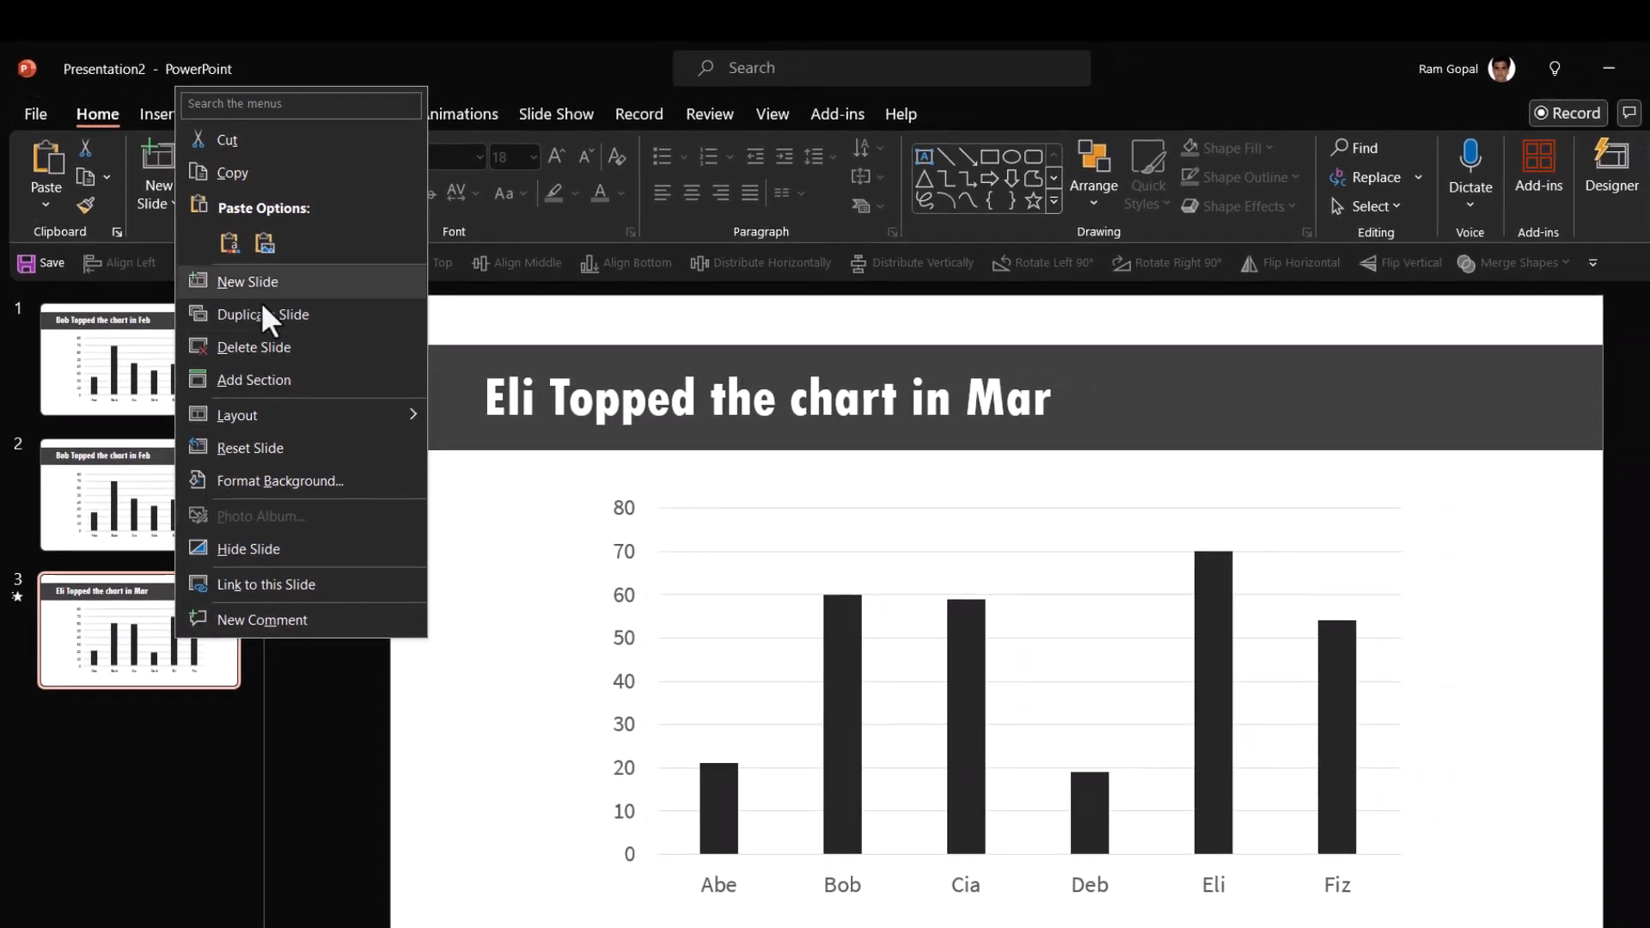
{"action": "left_click", "coordinate": [265, 312]}
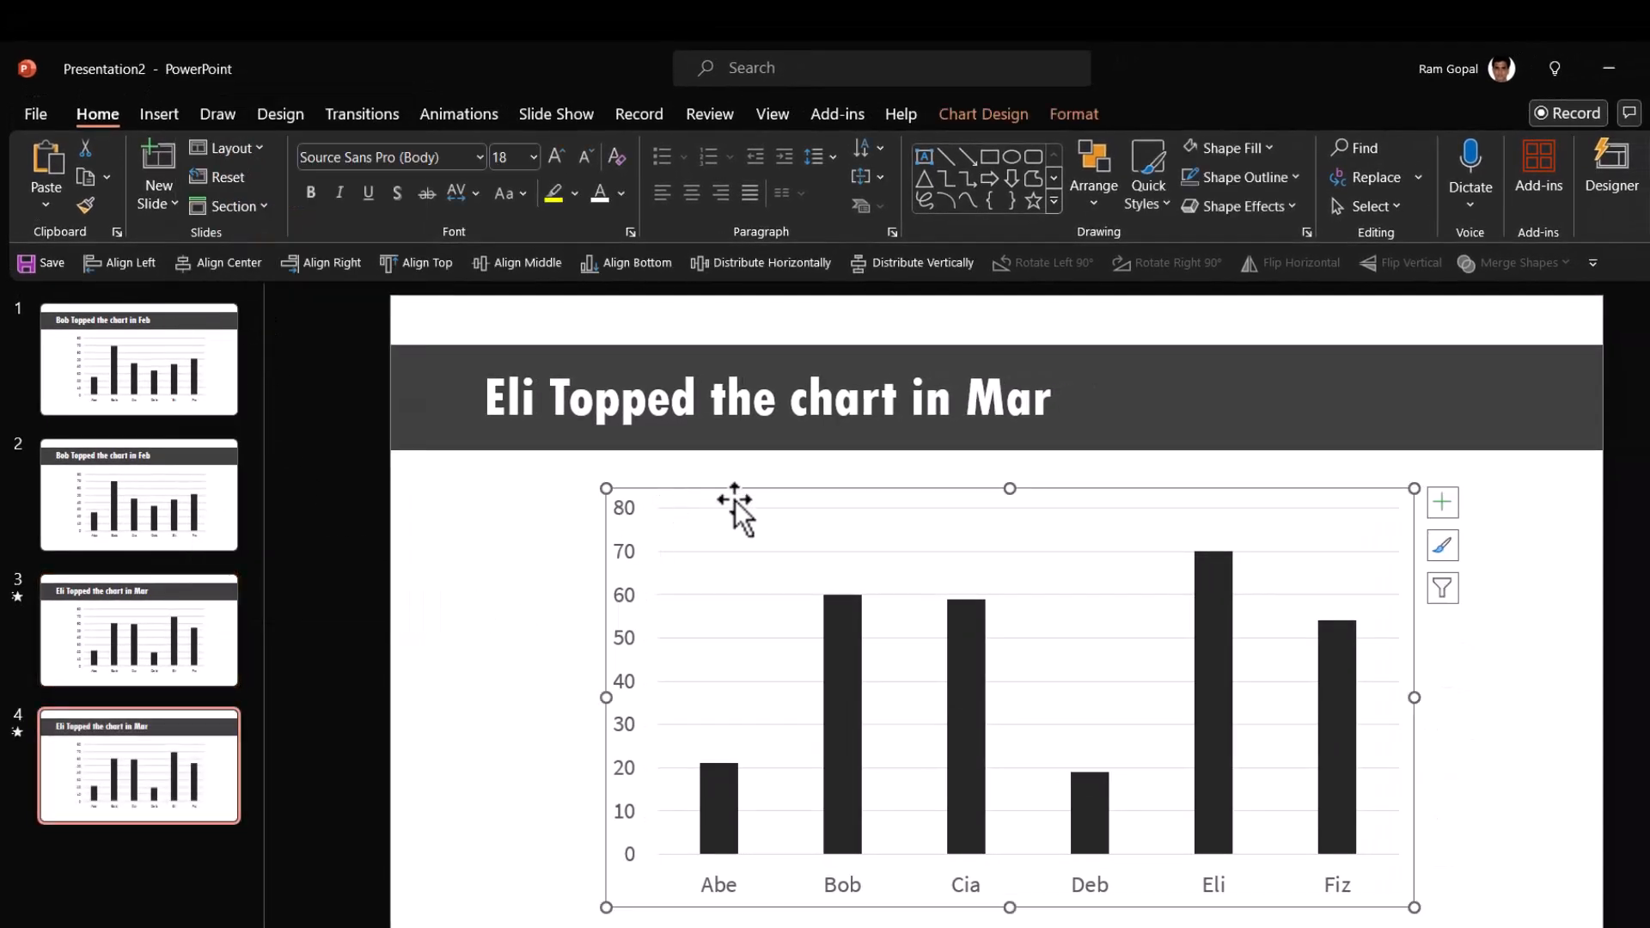
{"action": "key", "text": "Delete"}
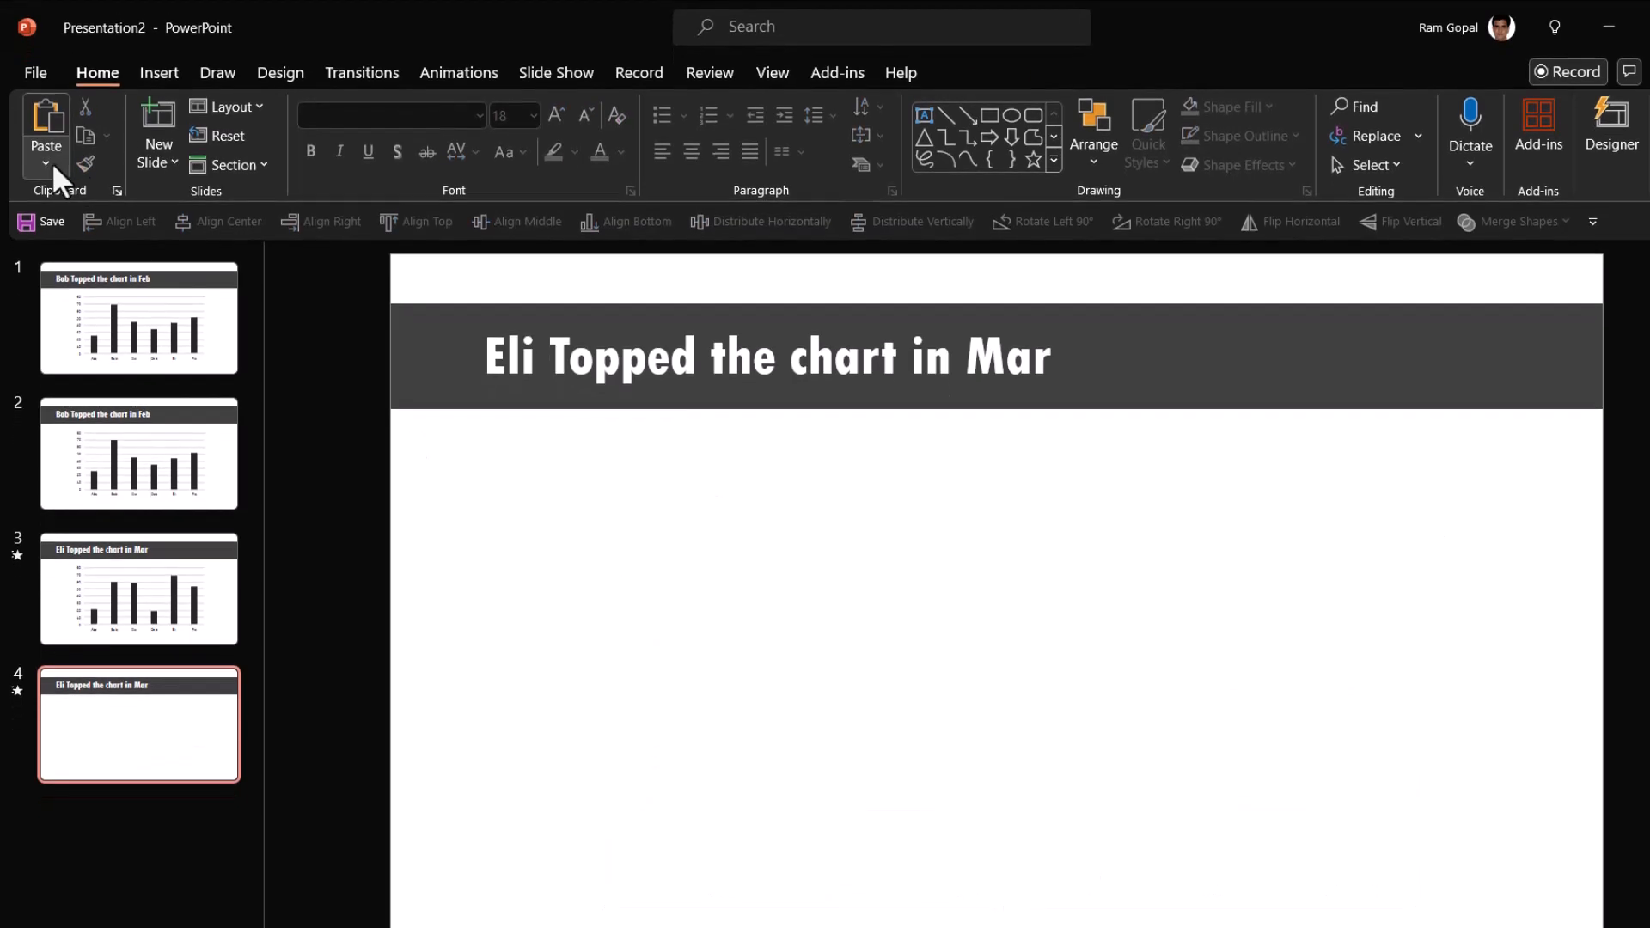
{"action": "left_click", "coordinate": [44, 167]}
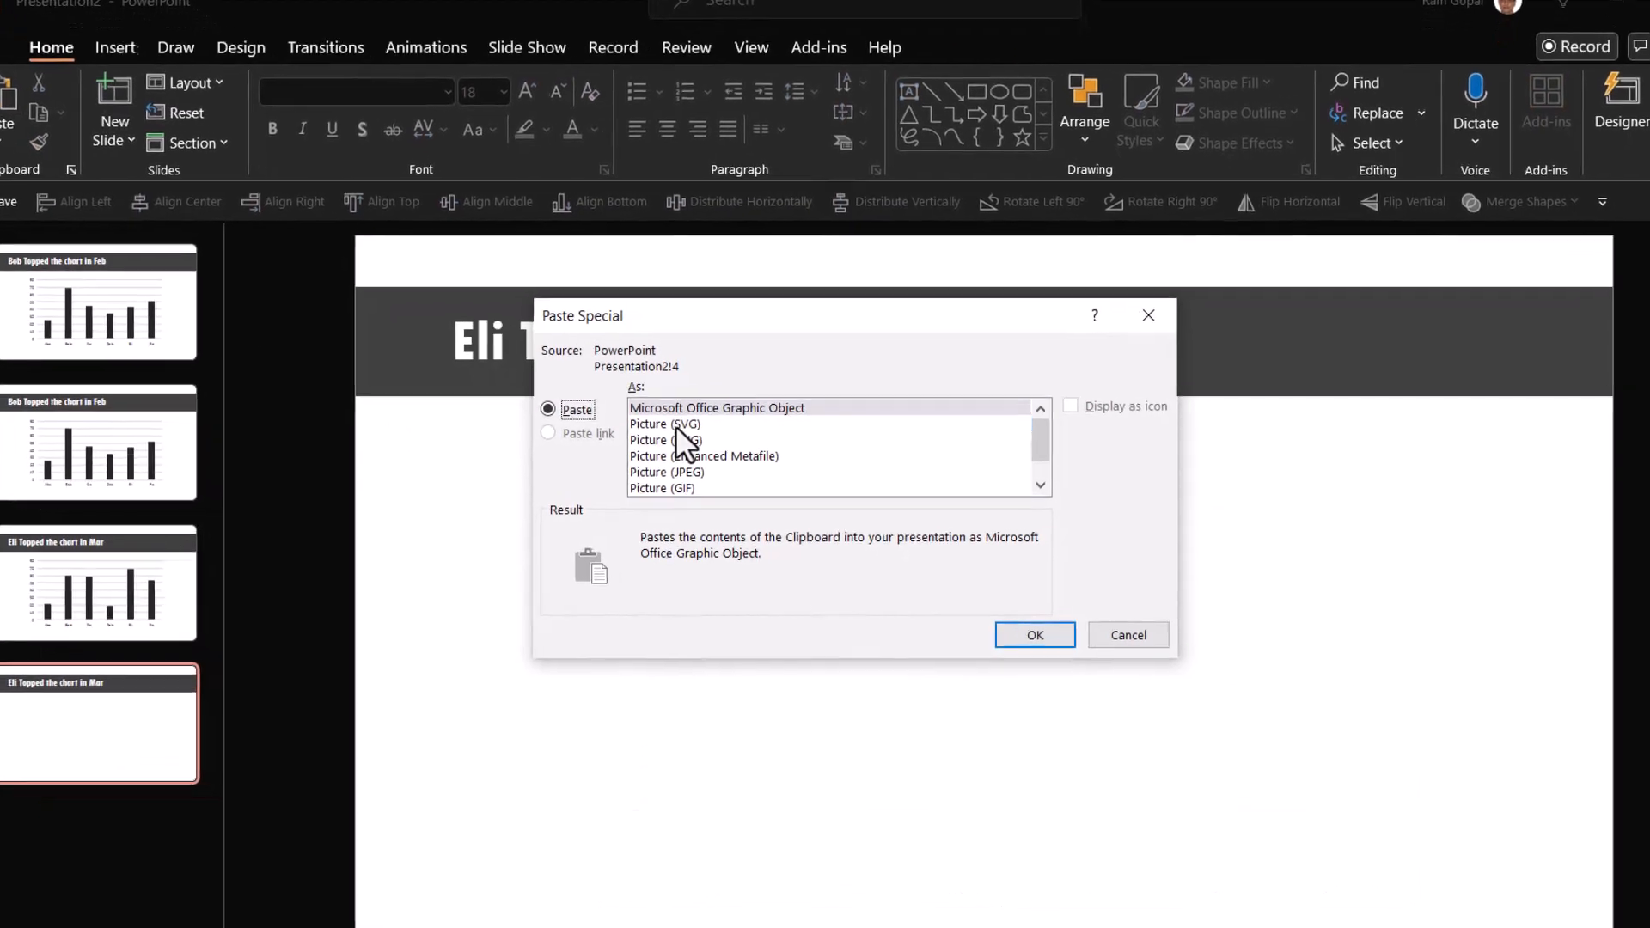
{"action": "left_click", "coordinate": [1033, 635]}
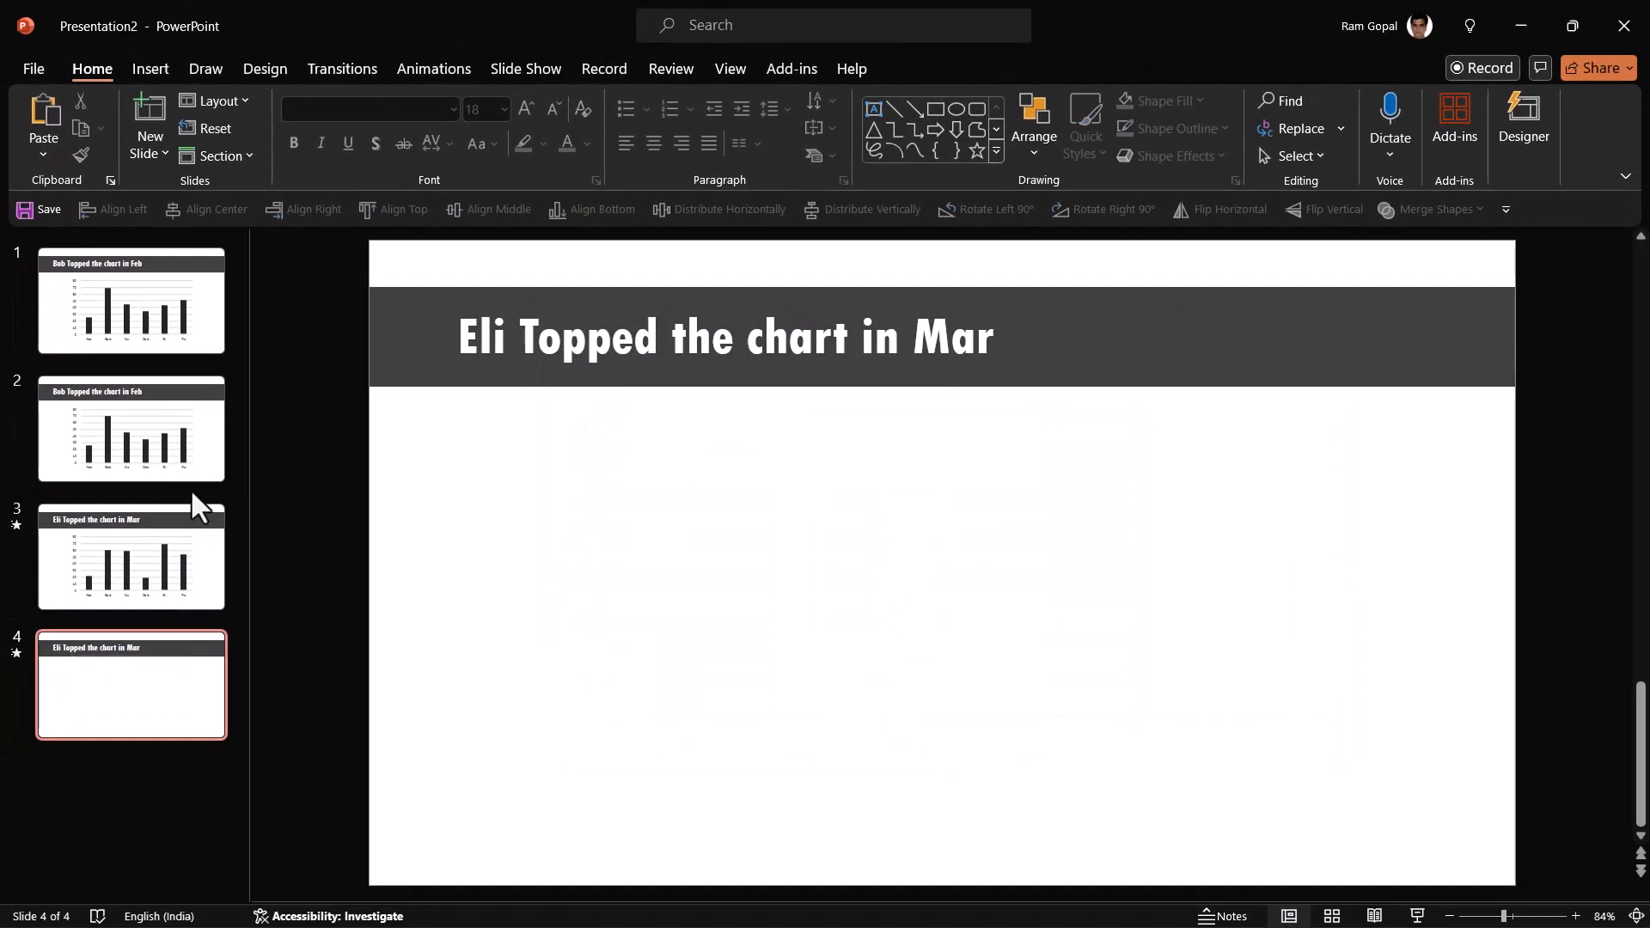
{"action": "left_click", "coordinate": [131, 555]}
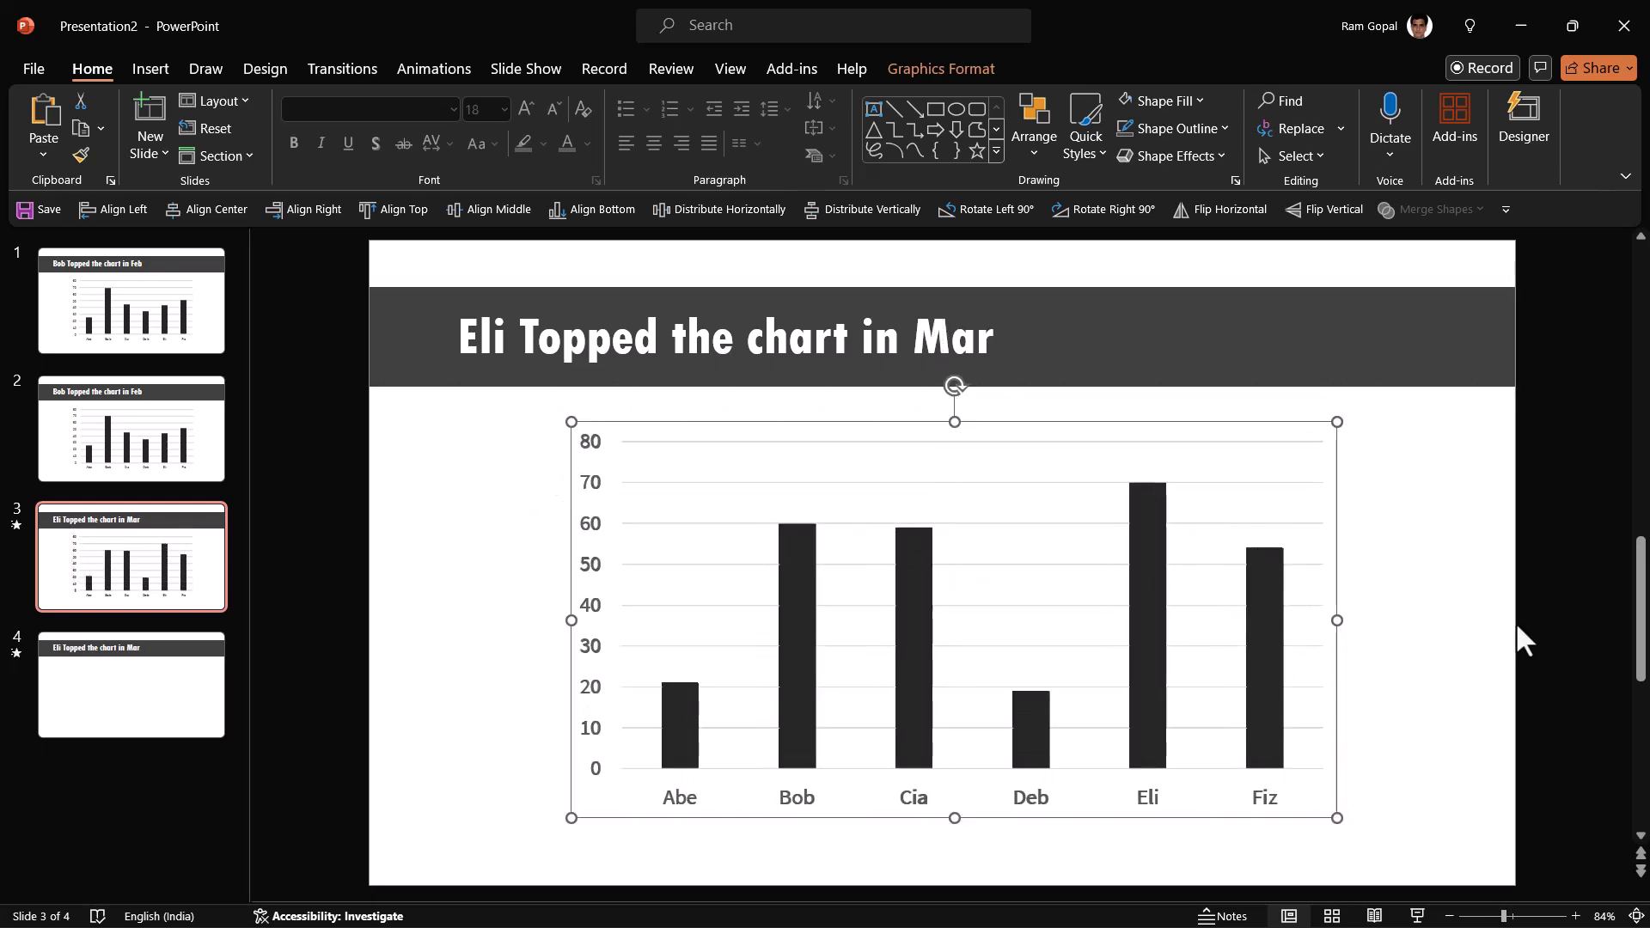
- Ungroup the pasted Mar chart on slide 4 into separate editable shapes
{"action": "left_click", "coordinate": [131, 684]}
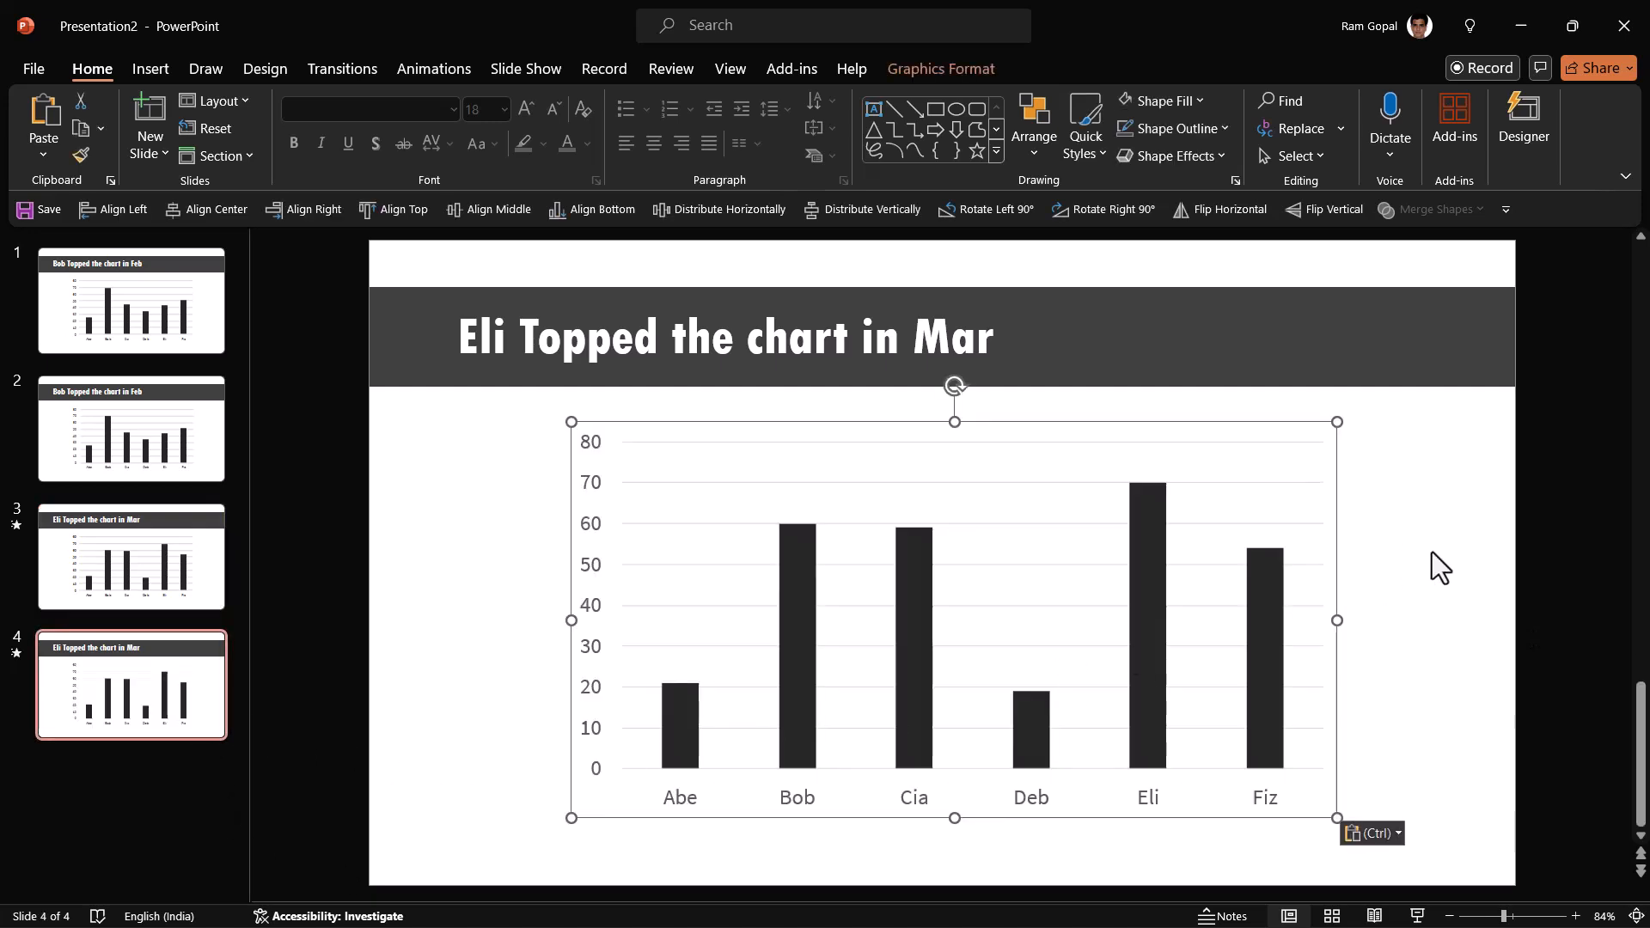
{"action": "mouse_move", "coordinate": [1131, 516]}
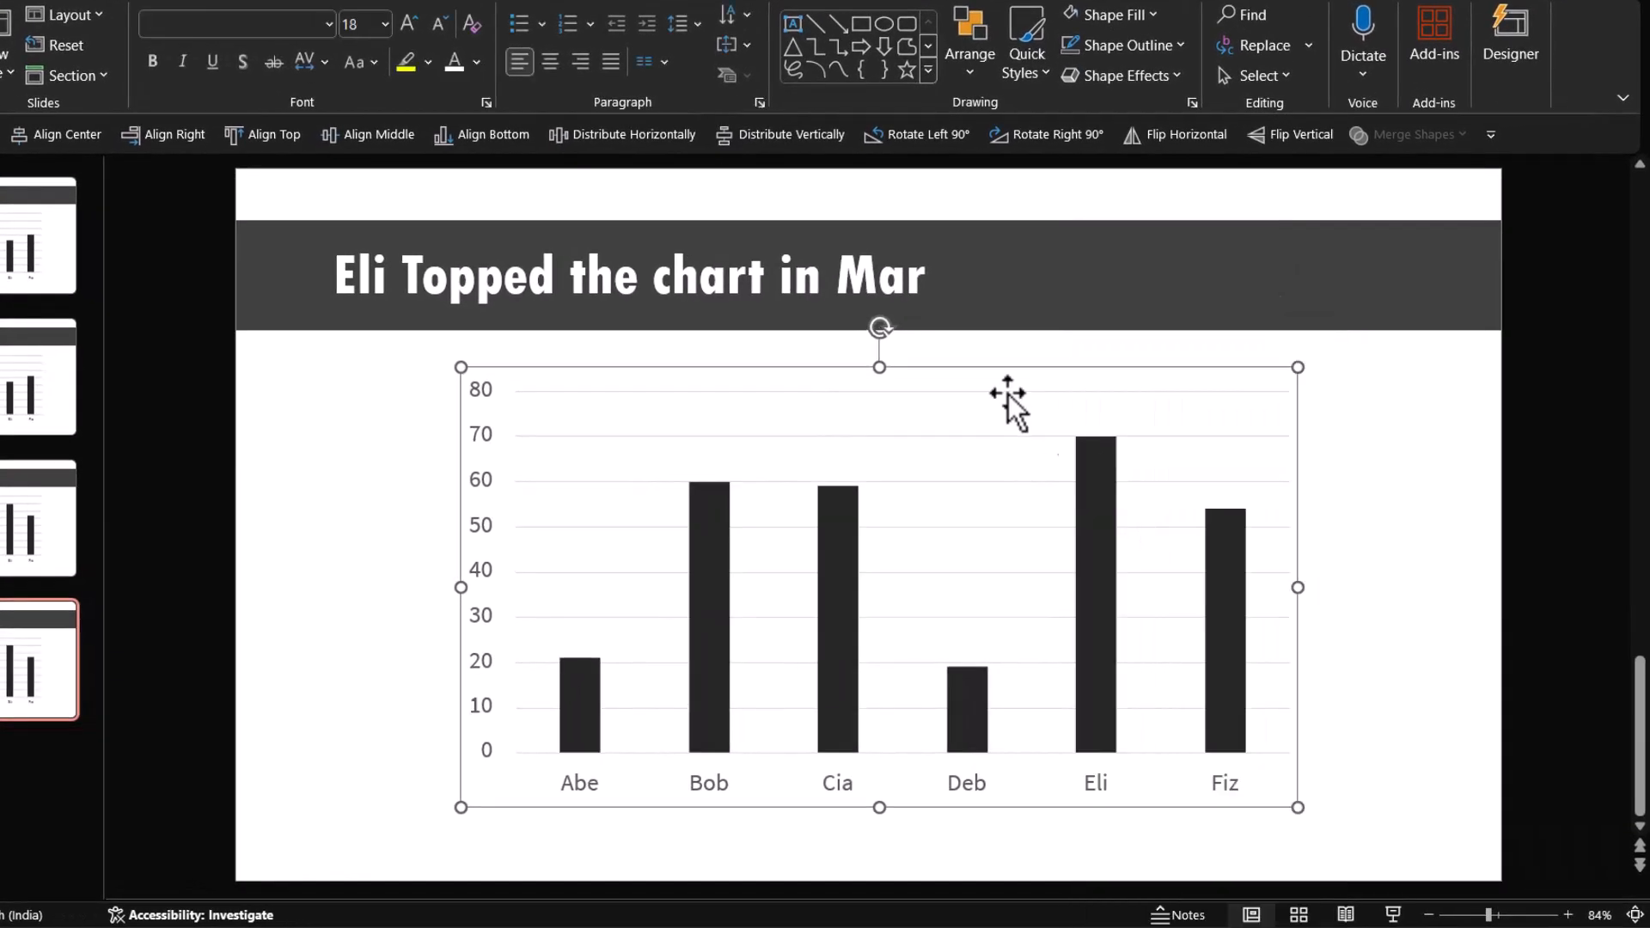
{"action": "right_click", "coordinate": [1009, 395]}
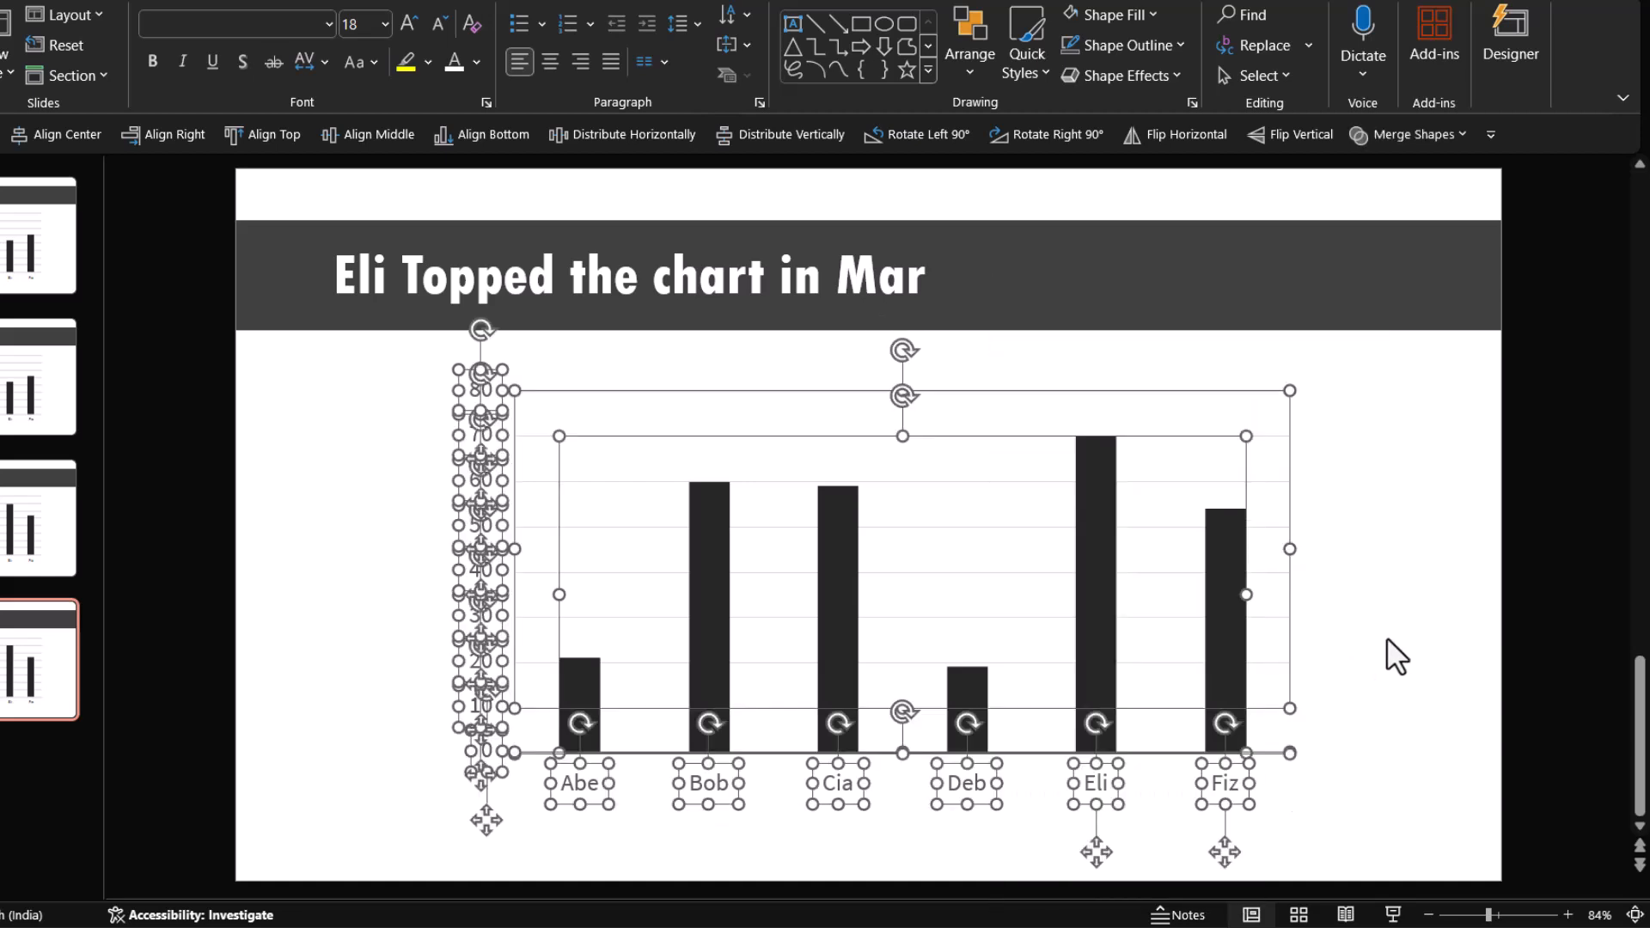
{"action": "mouse_move", "coordinate": [669, 616]}
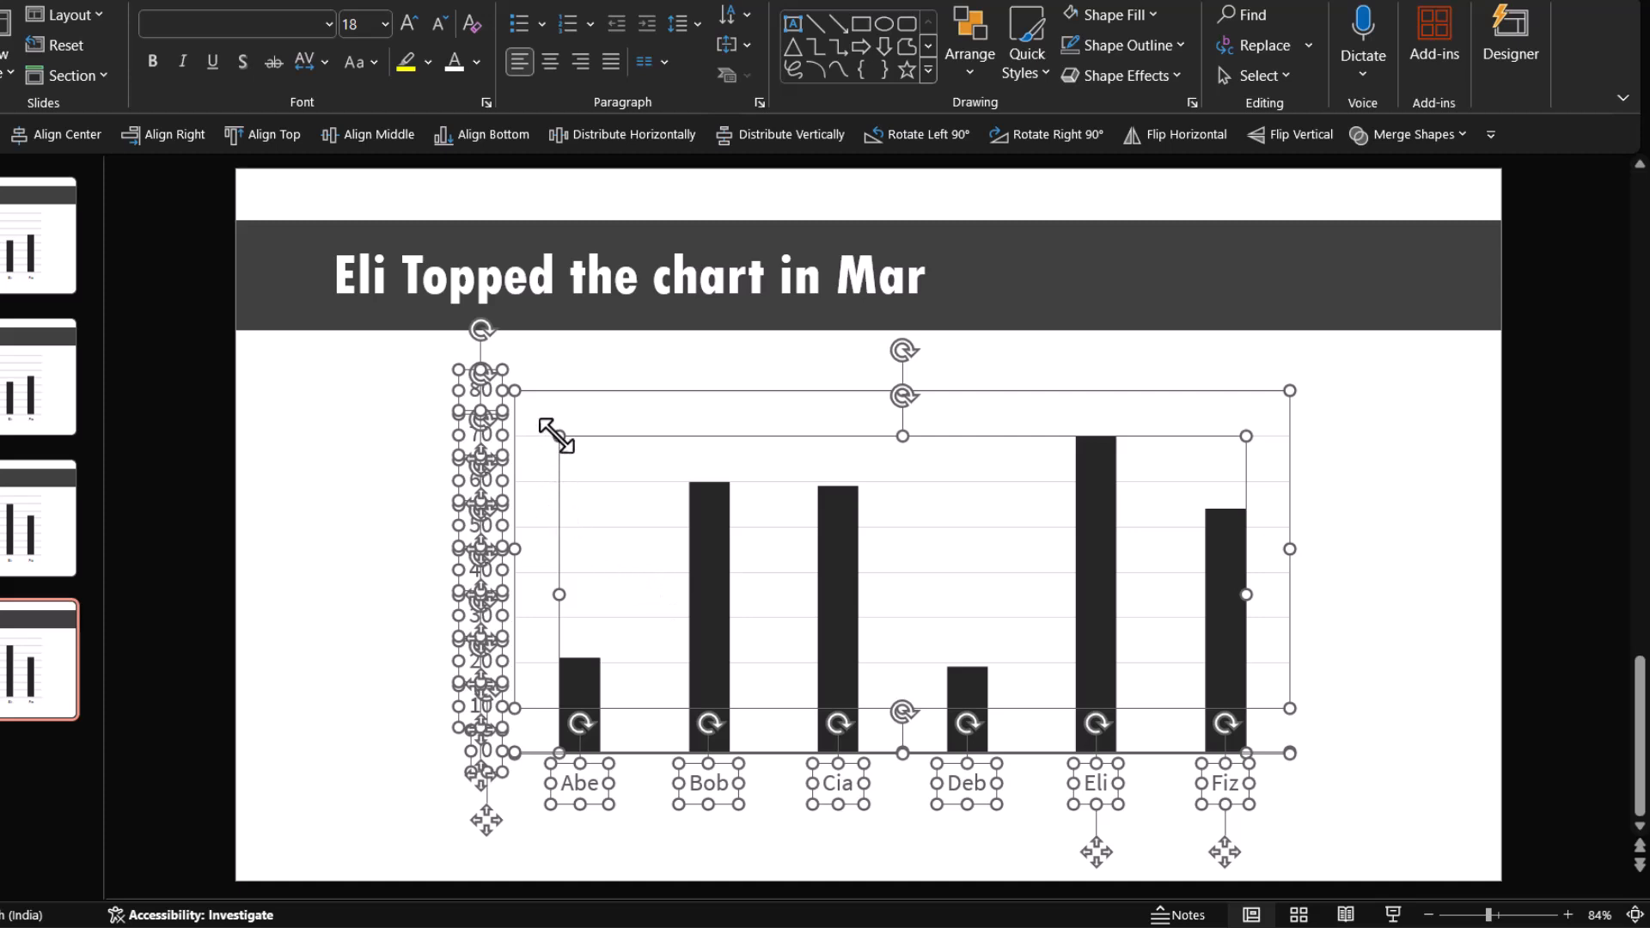
{"action": "mouse_move", "coordinate": [1453, 664]}
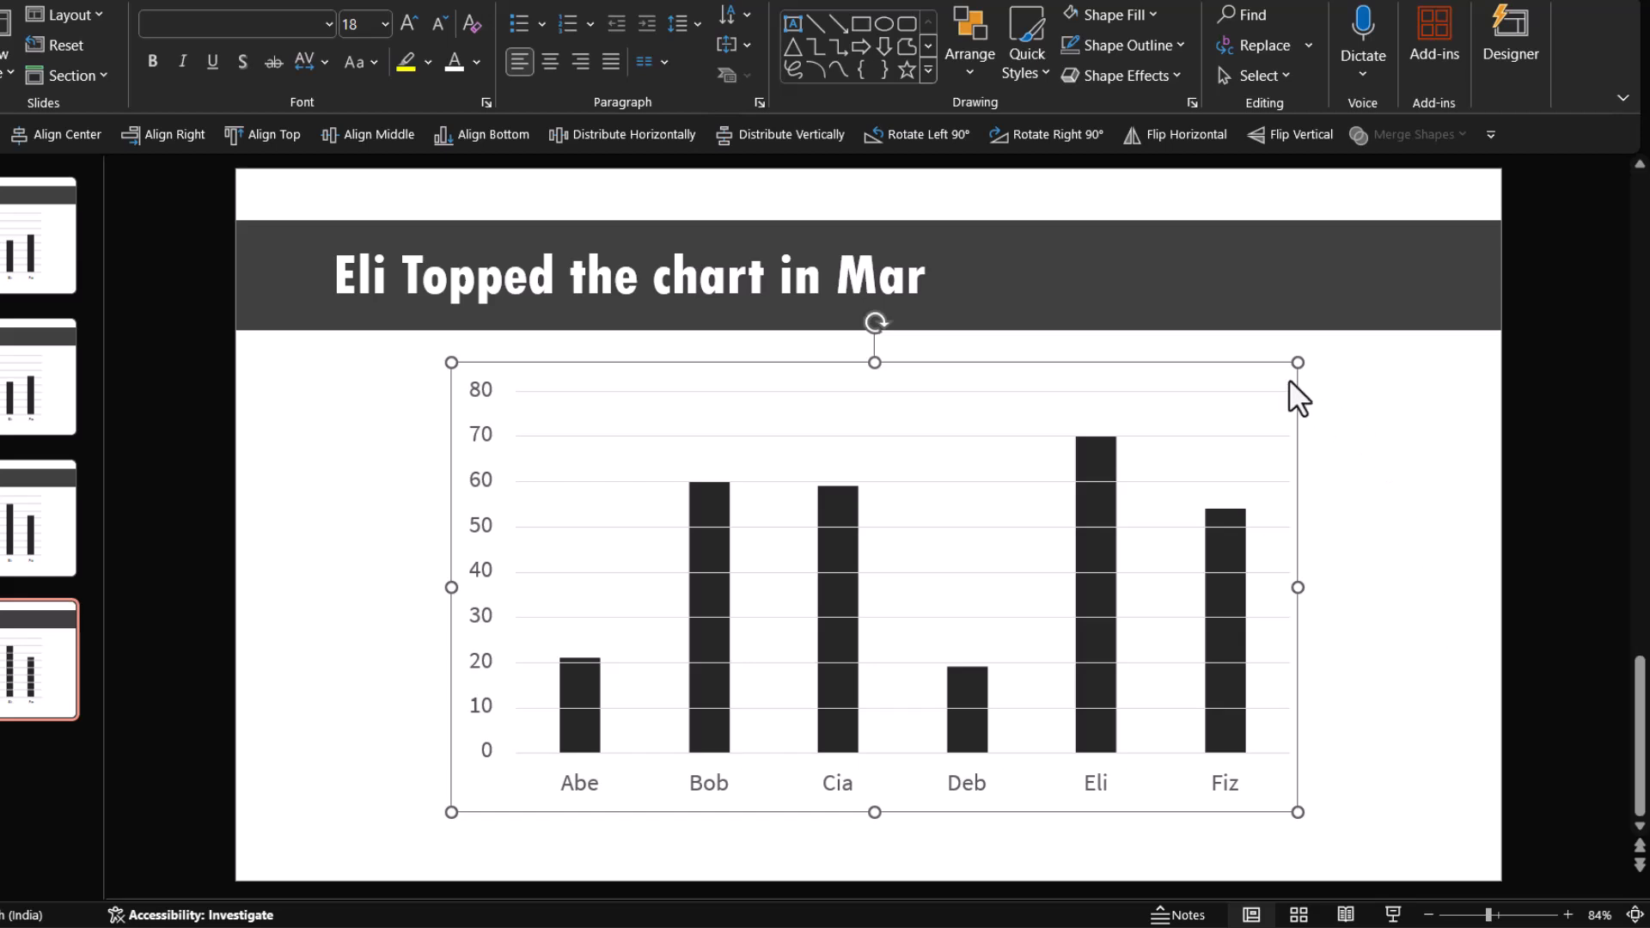
{"action": "right_click", "coordinate": [1299, 396]}
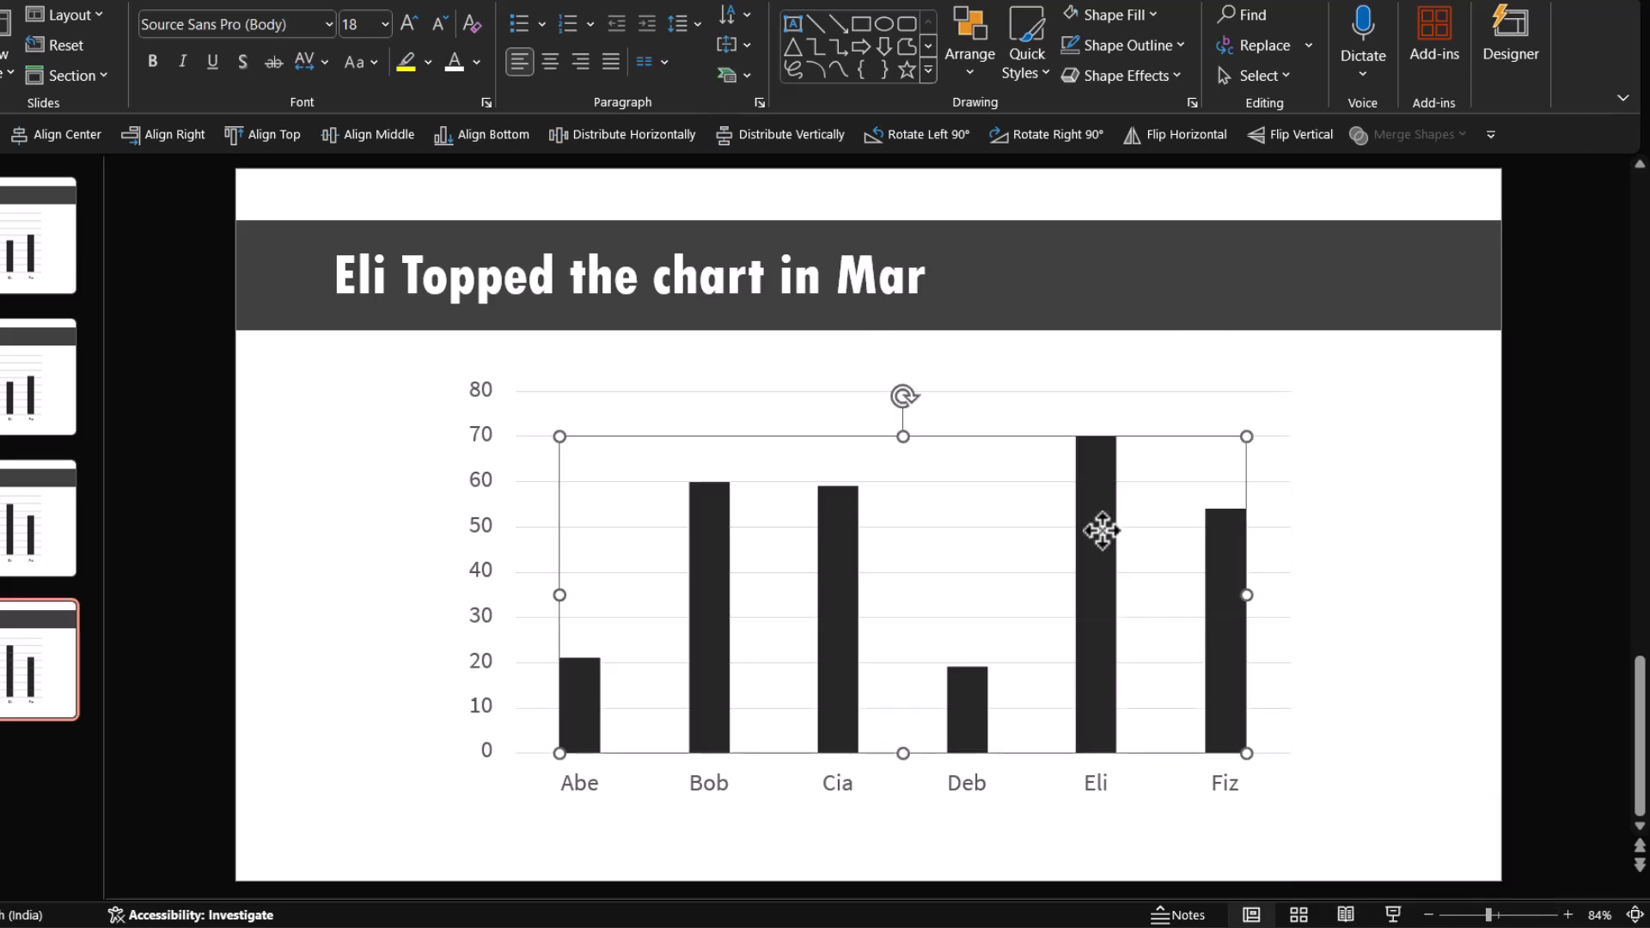
{"action": "mouse_move", "coordinate": [876, 53]}
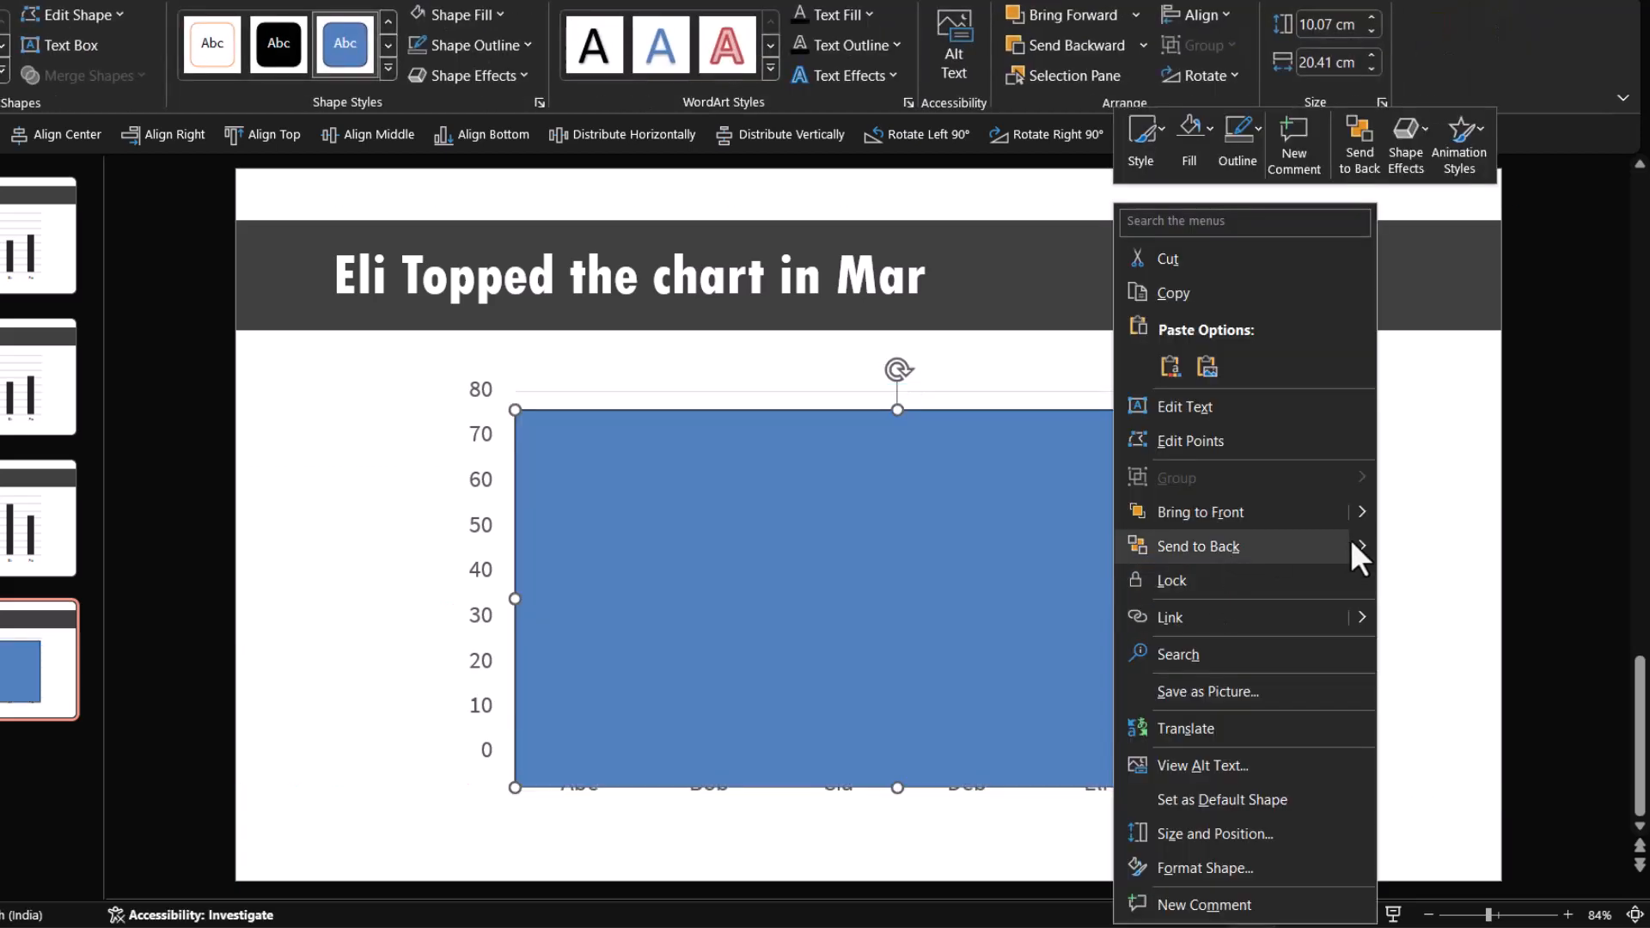
- Send the covering rectangle behind the bars and set the fragmented bar shapes to No Outline
{"action": "left_click", "coordinate": [1198, 547]}
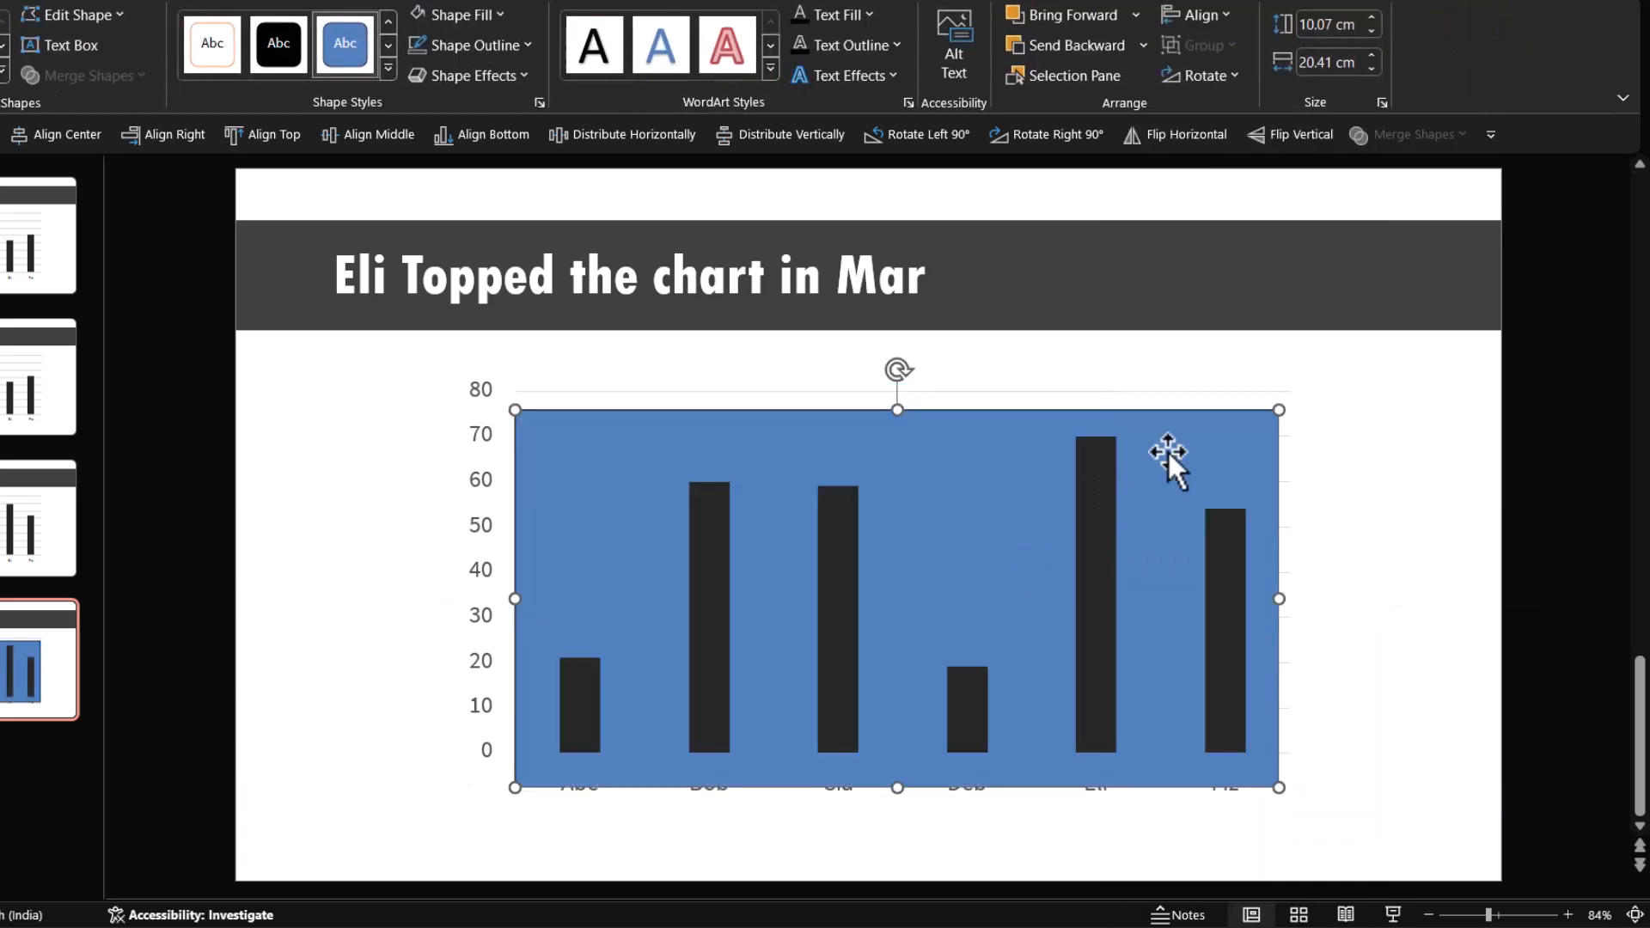
{"action": "mouse_move", "coordinate": [763, 610]}
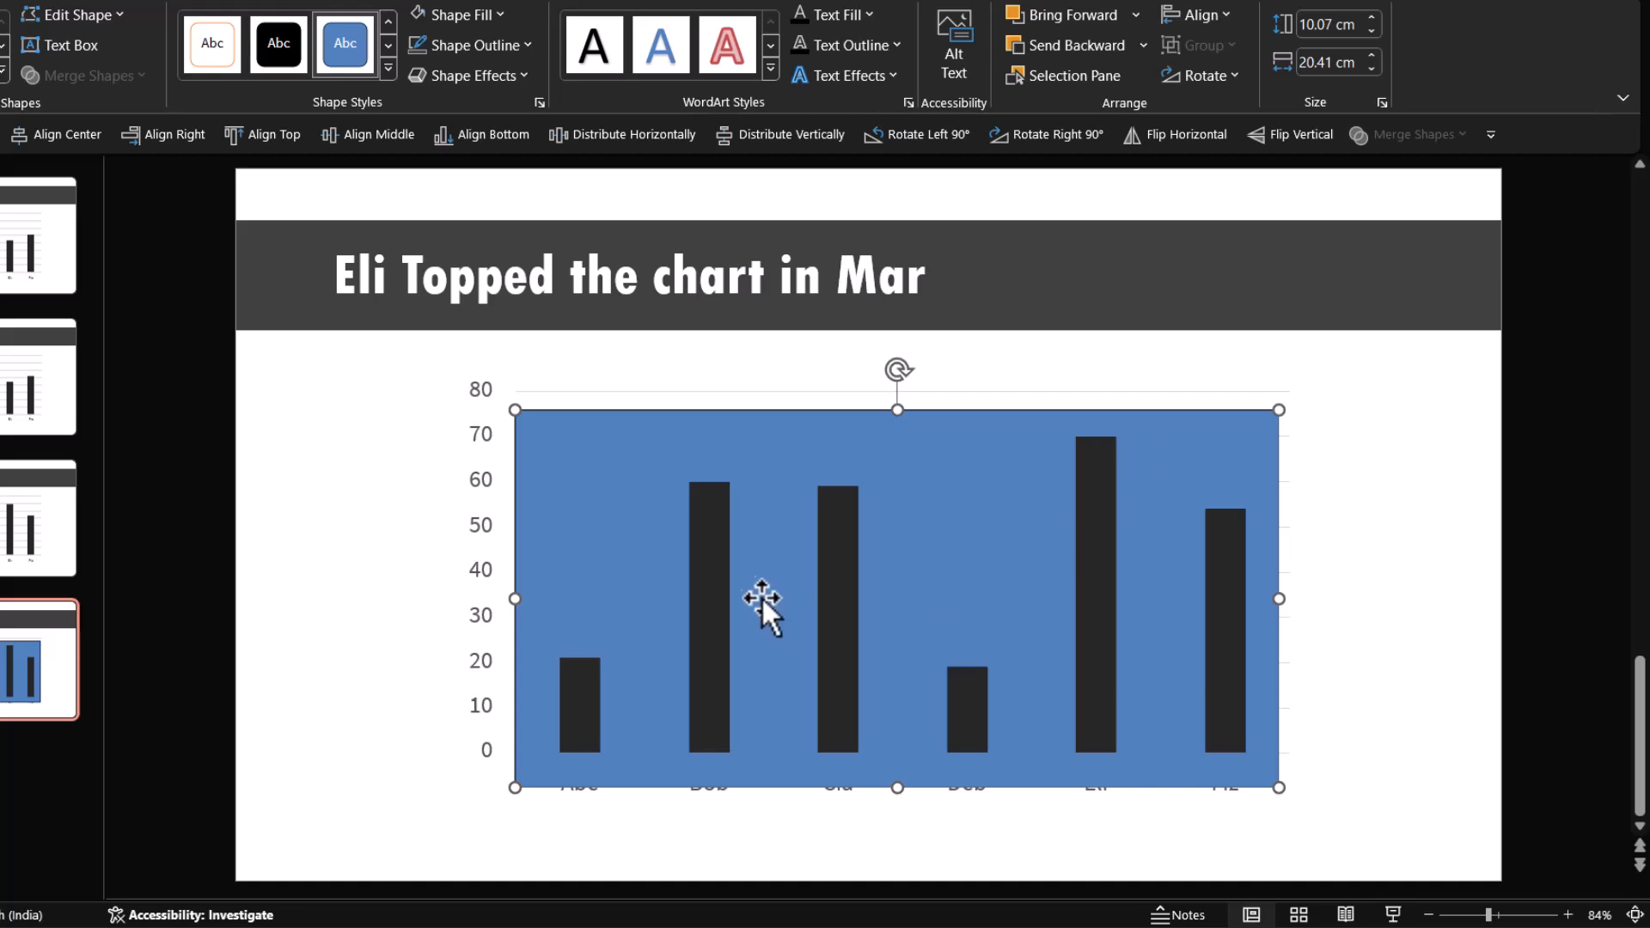
{"action": "mouse_move", "coordinate": [845, 546]}
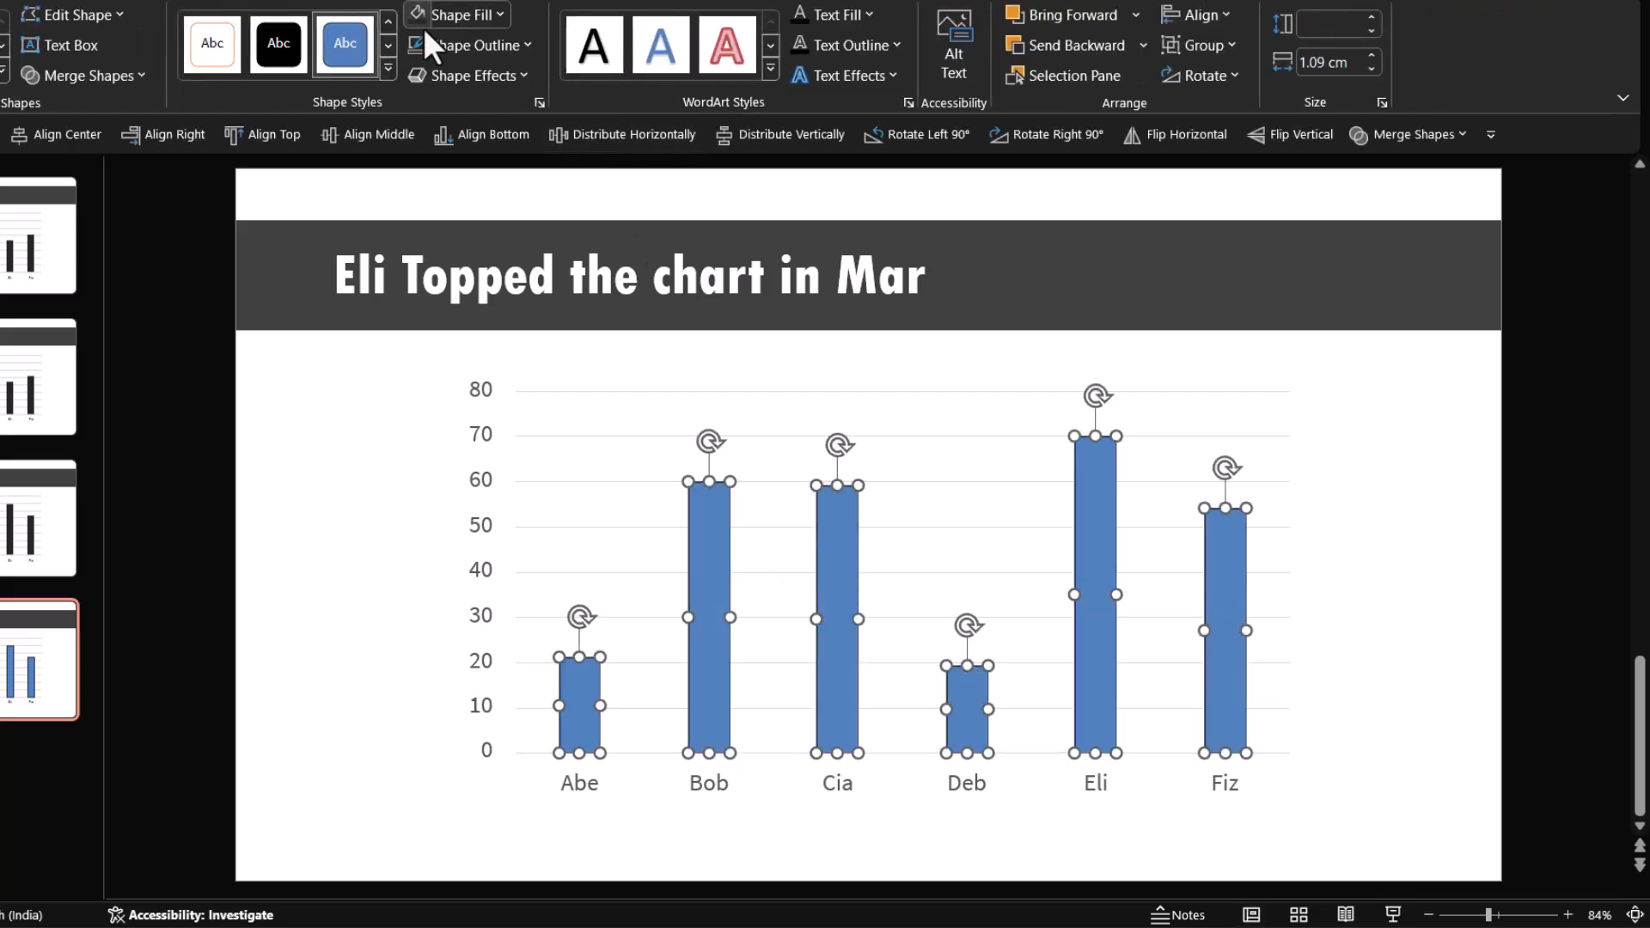
{"action": "left_click", "coordinate": [471, 45]}
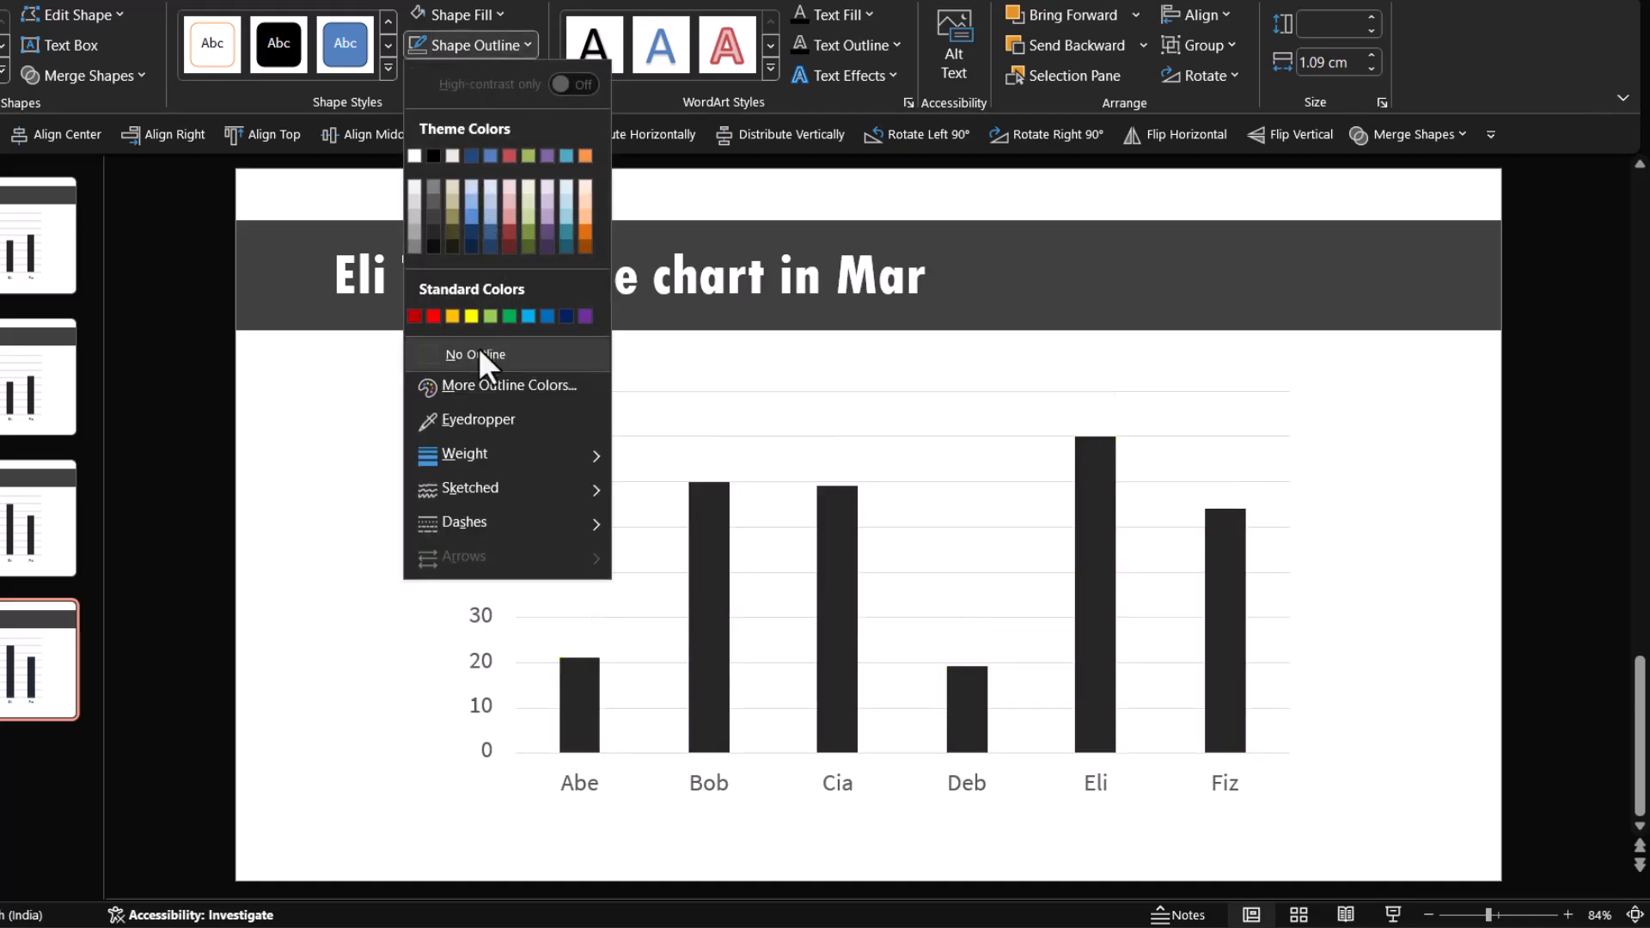
{"action": "left_click", "coordinate": [475, 354]}
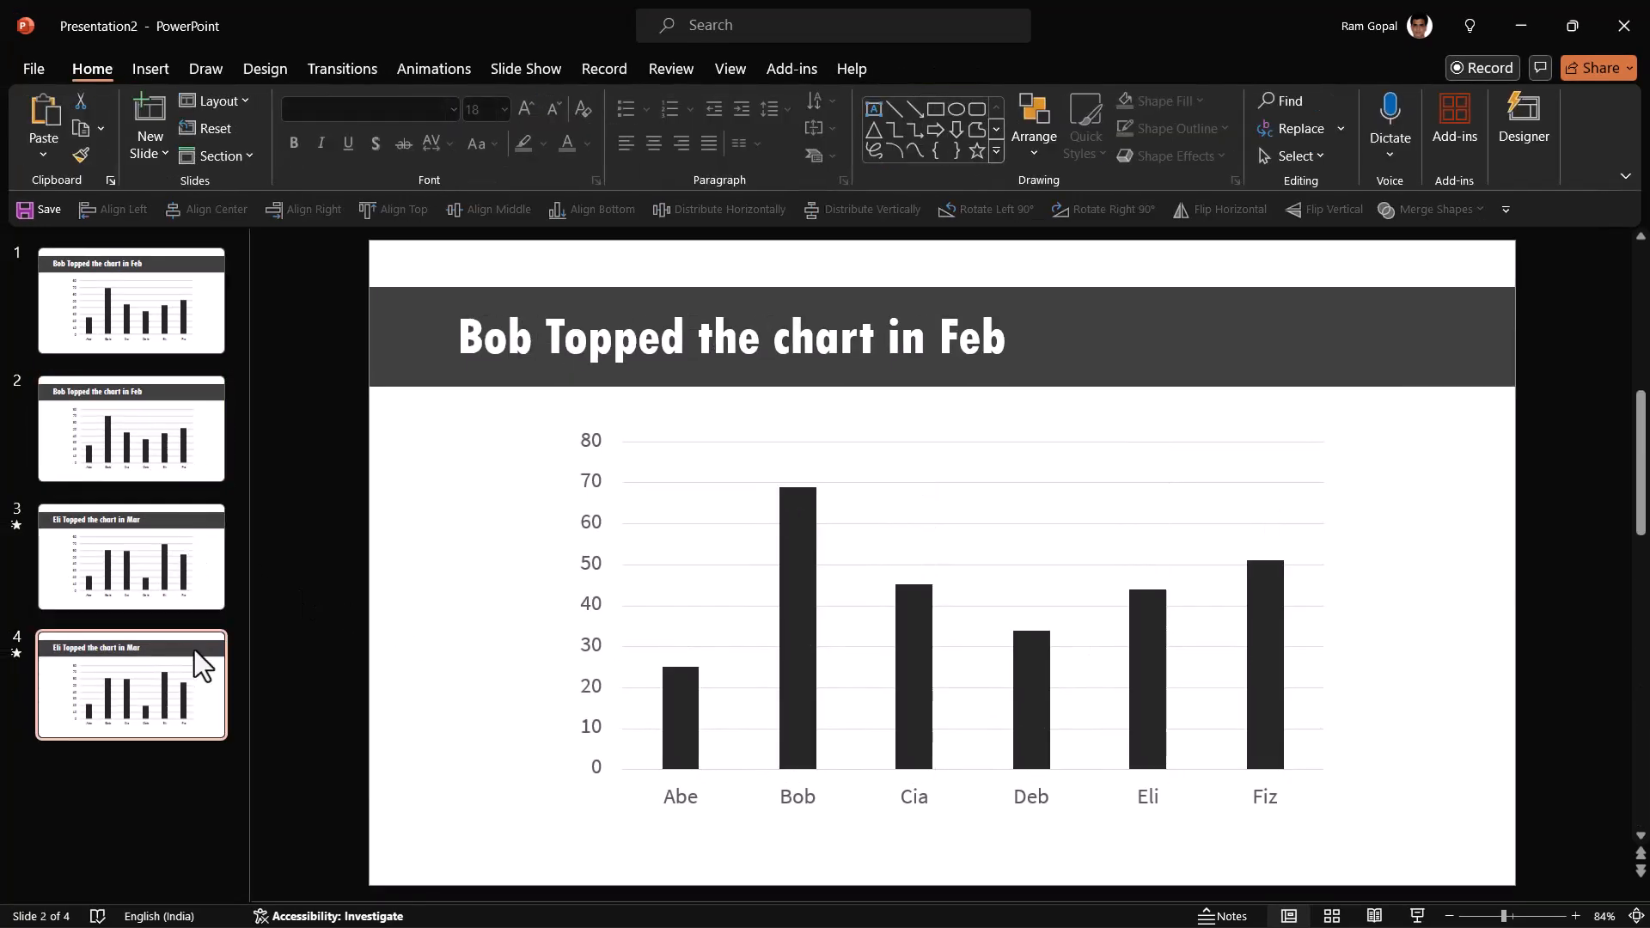
- Arrange thumbnails as Feb, Mar, Feb, Mar and apply the Morph transition to slide 4
{"action": "left_click", "coordinate": [130, 685]}
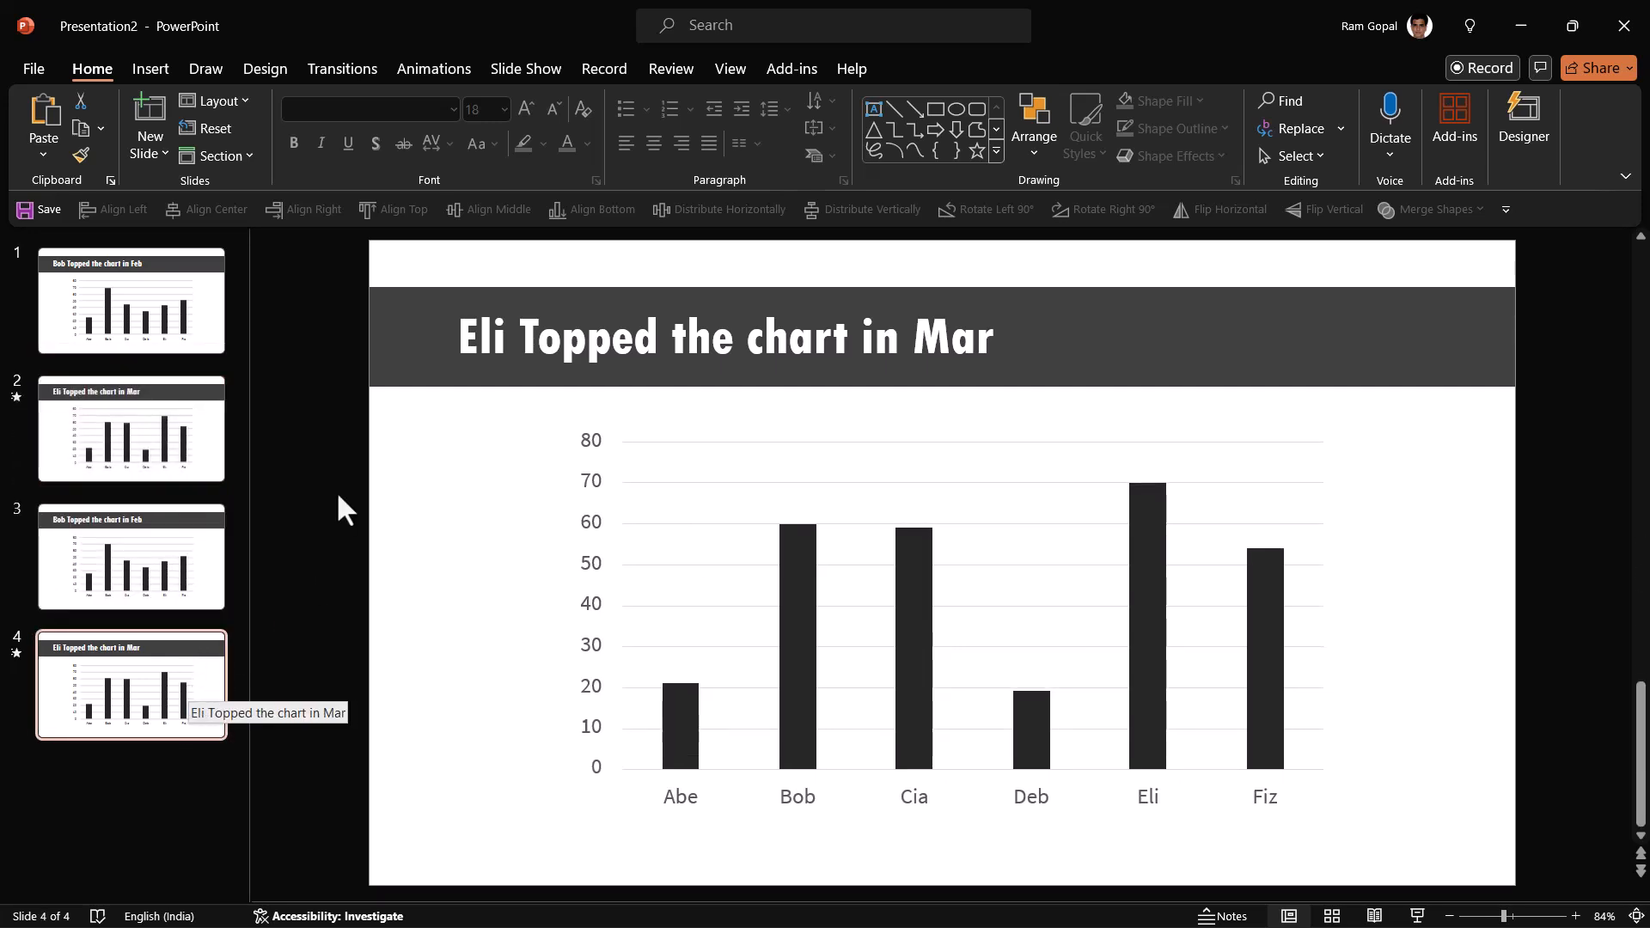
{"action": "left_click", "coordinate": [130, 555]}
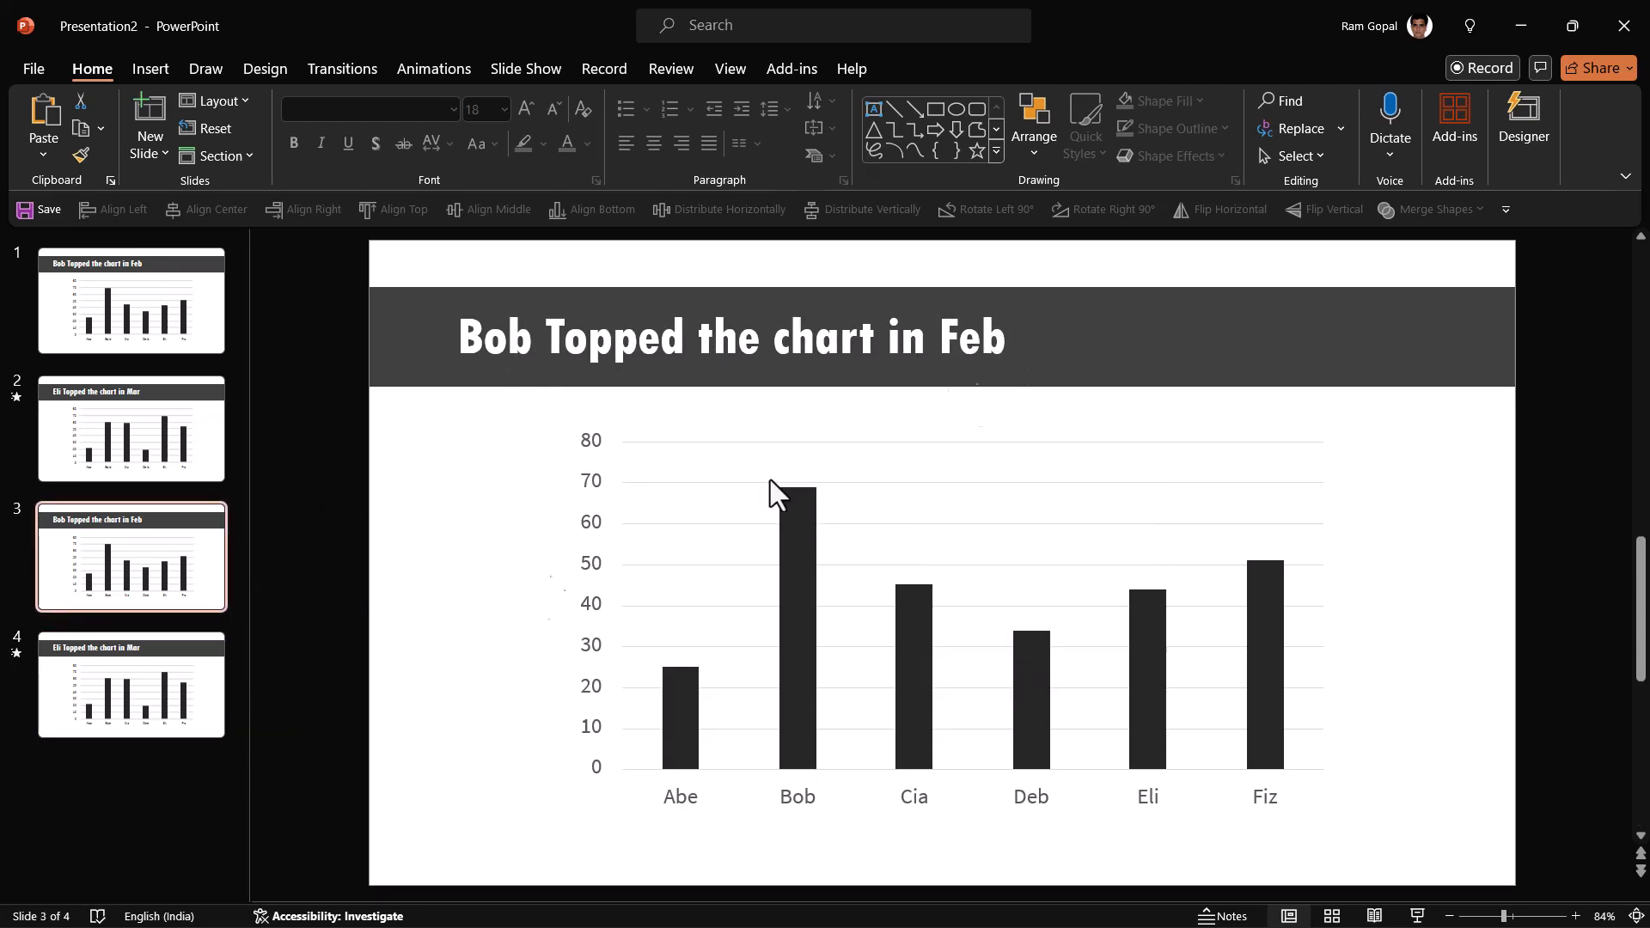
{"action": "left_click", "coordinate": [131, 685]}
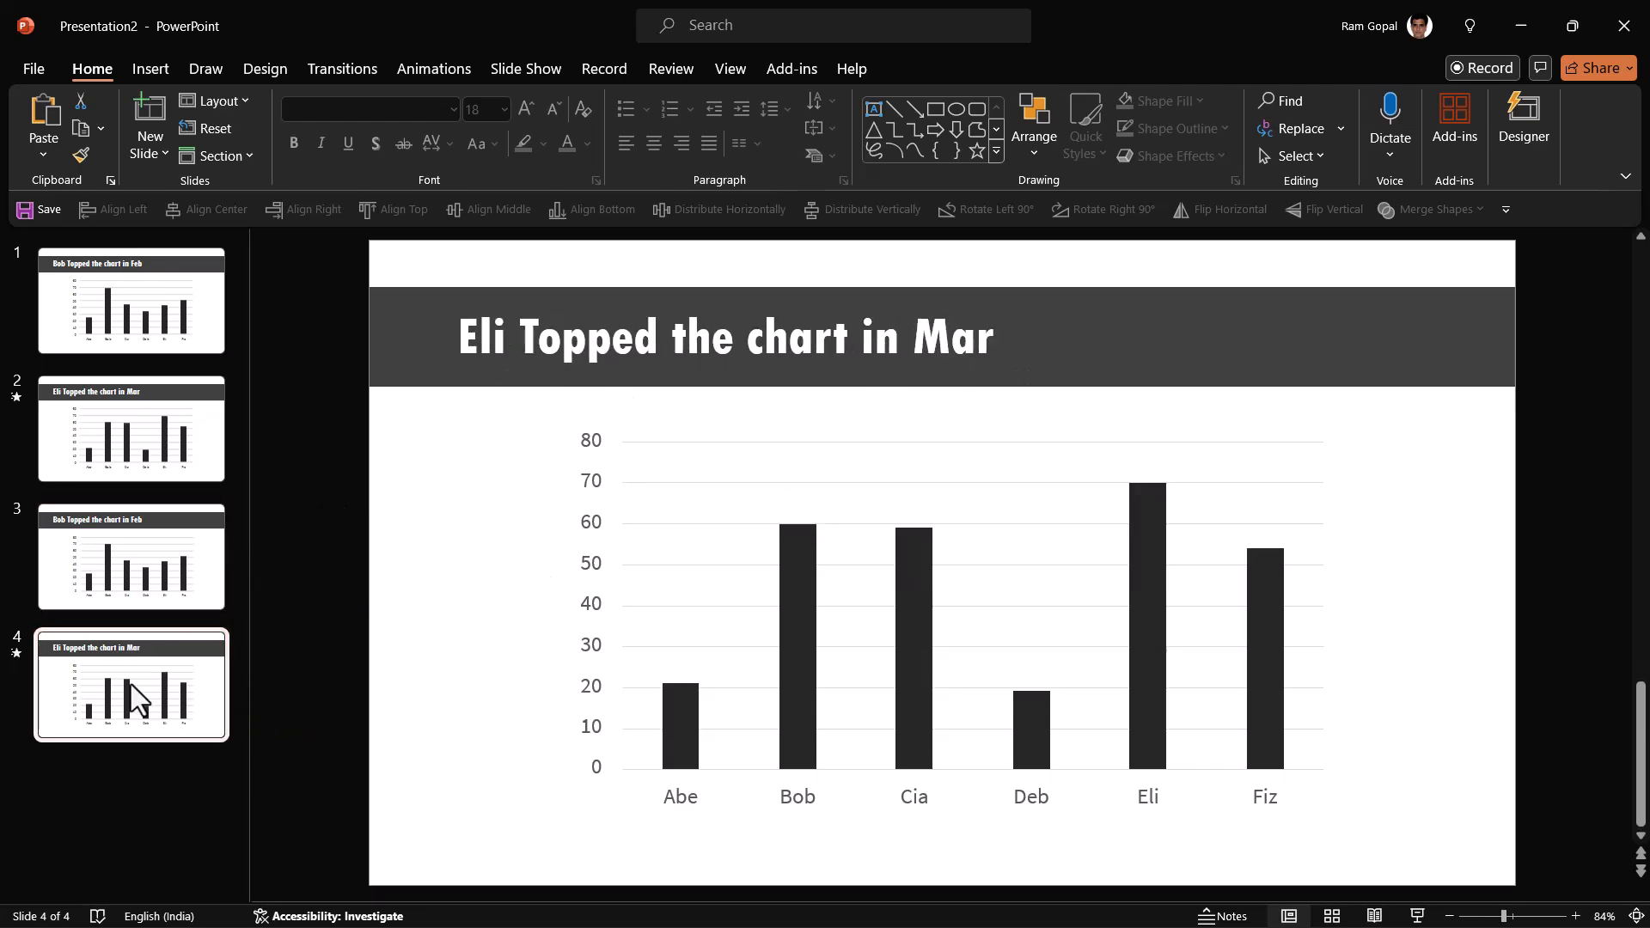
{"action": "left_click", "coordinate": [342, 68]}
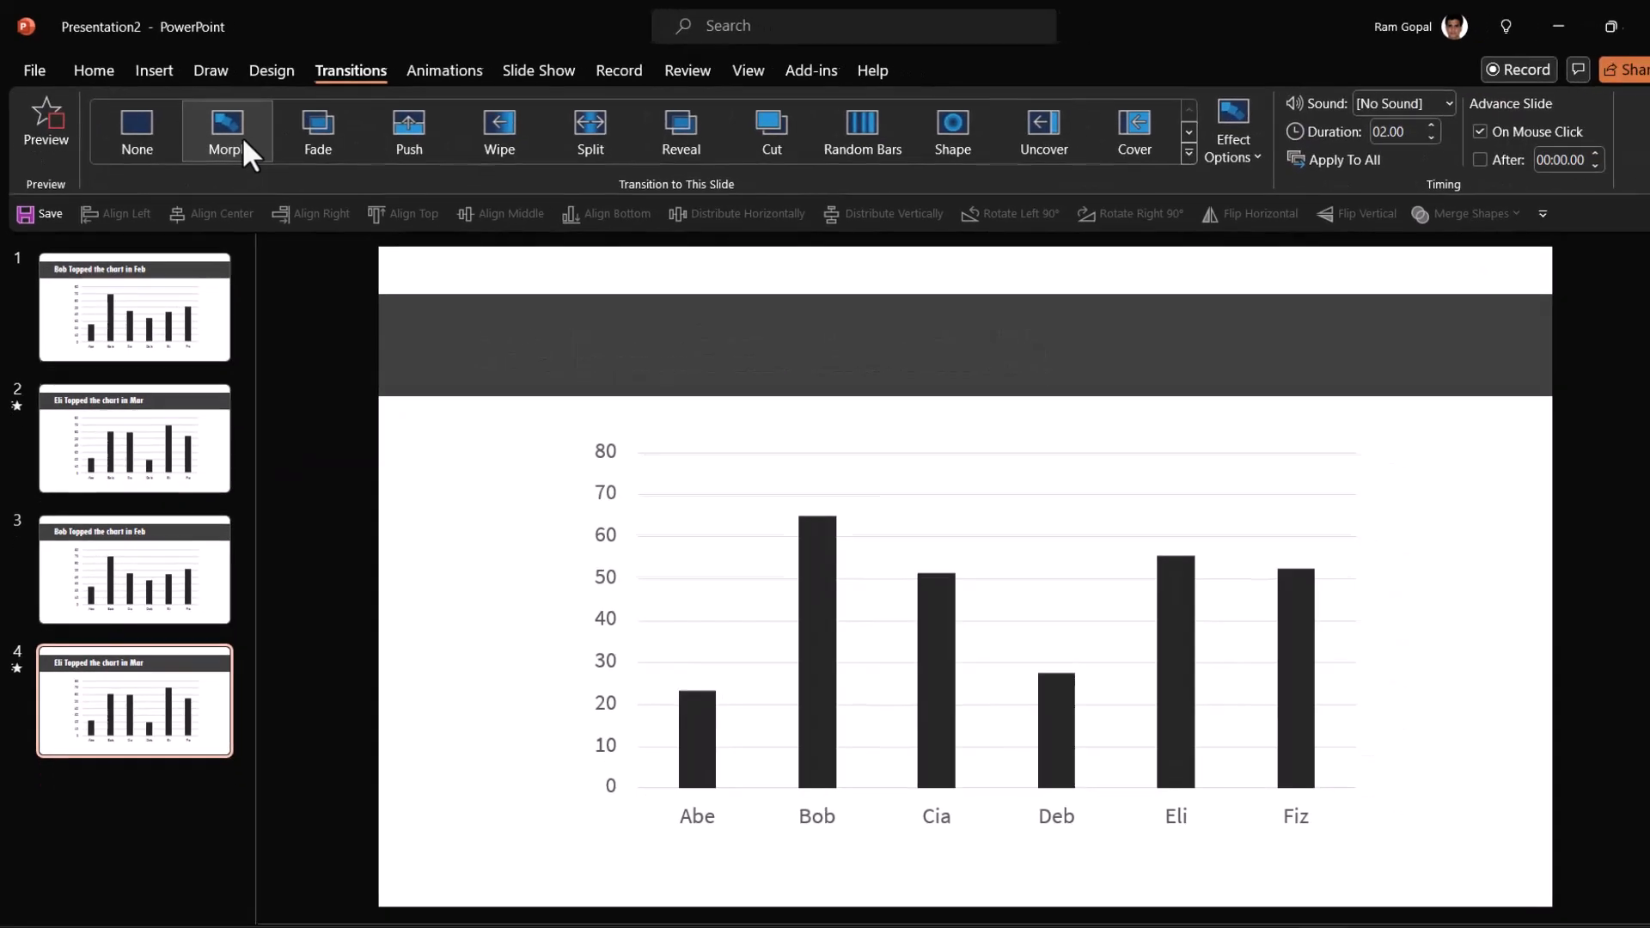
{"action": "left_click", "coordinate": [134, 569]}
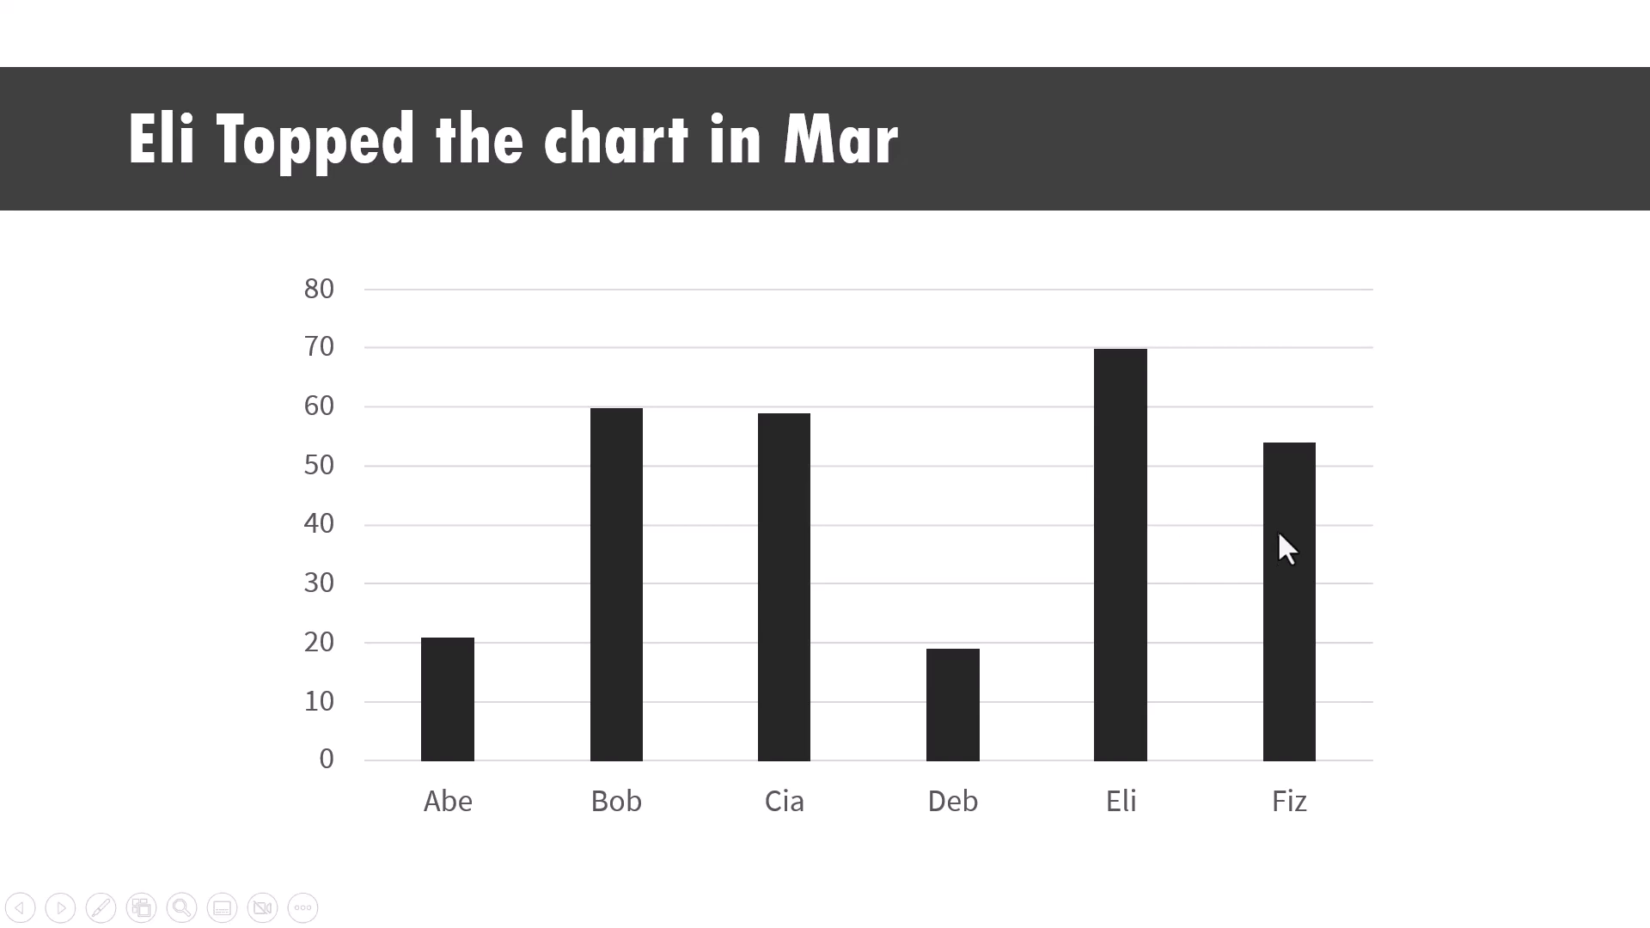
- Advance the slideshow through the Morph between Feb and Mar charts, landing on the Feb slide
{"action": "key", "text": "Escape"}
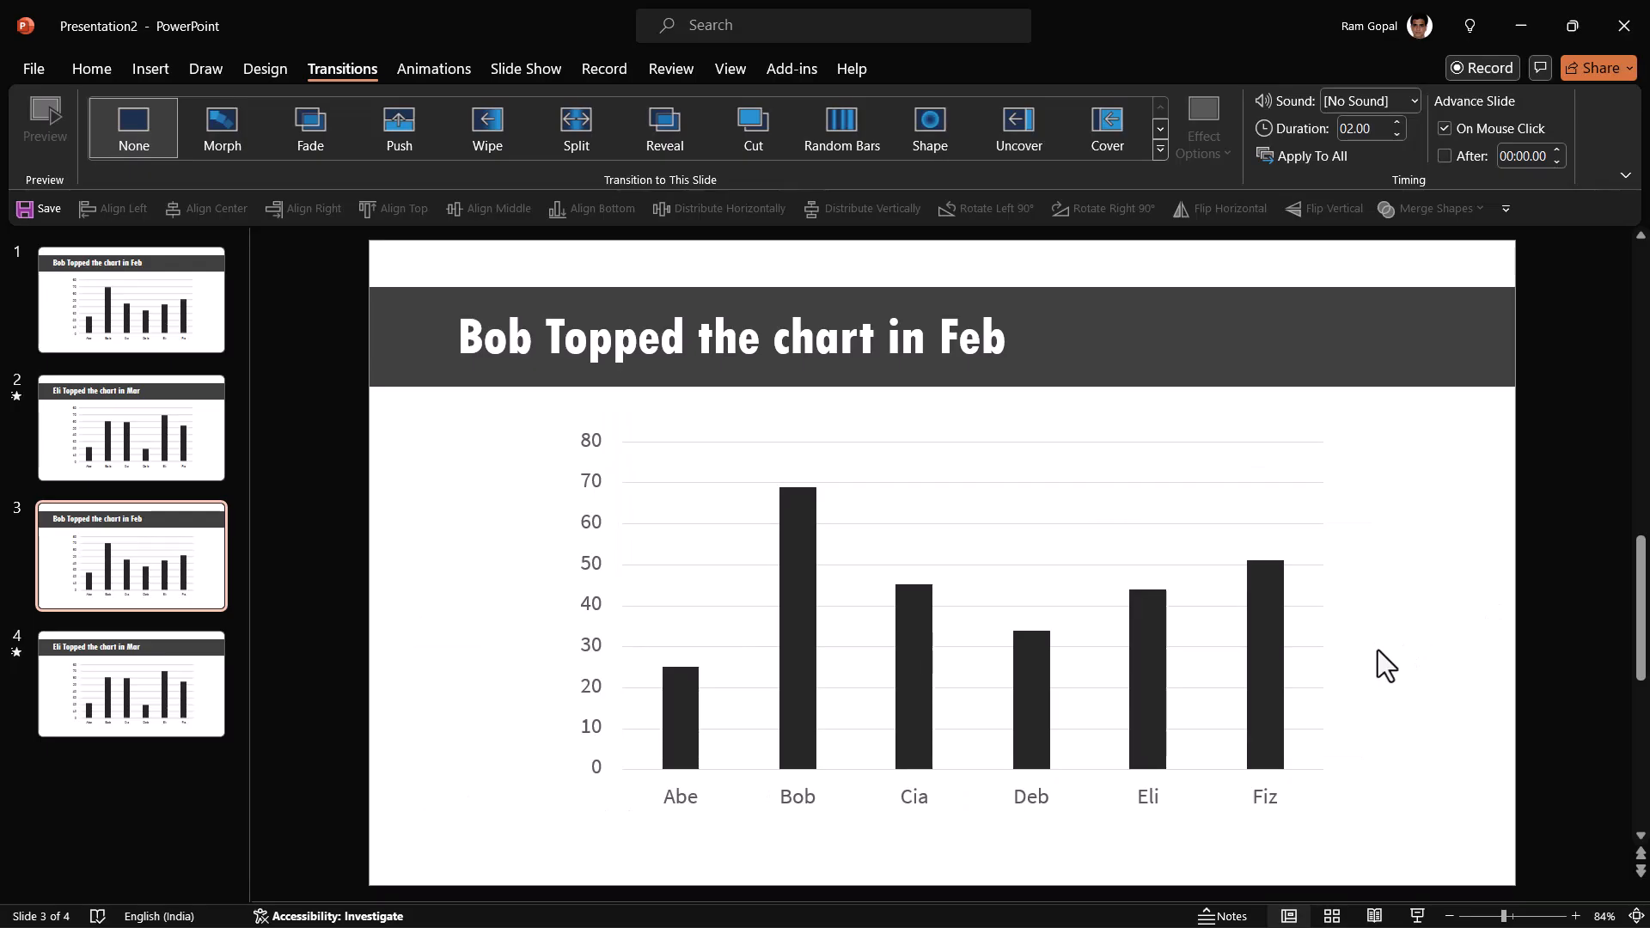
{"action": "mouse_move", "coordinate": [1409, 636]}
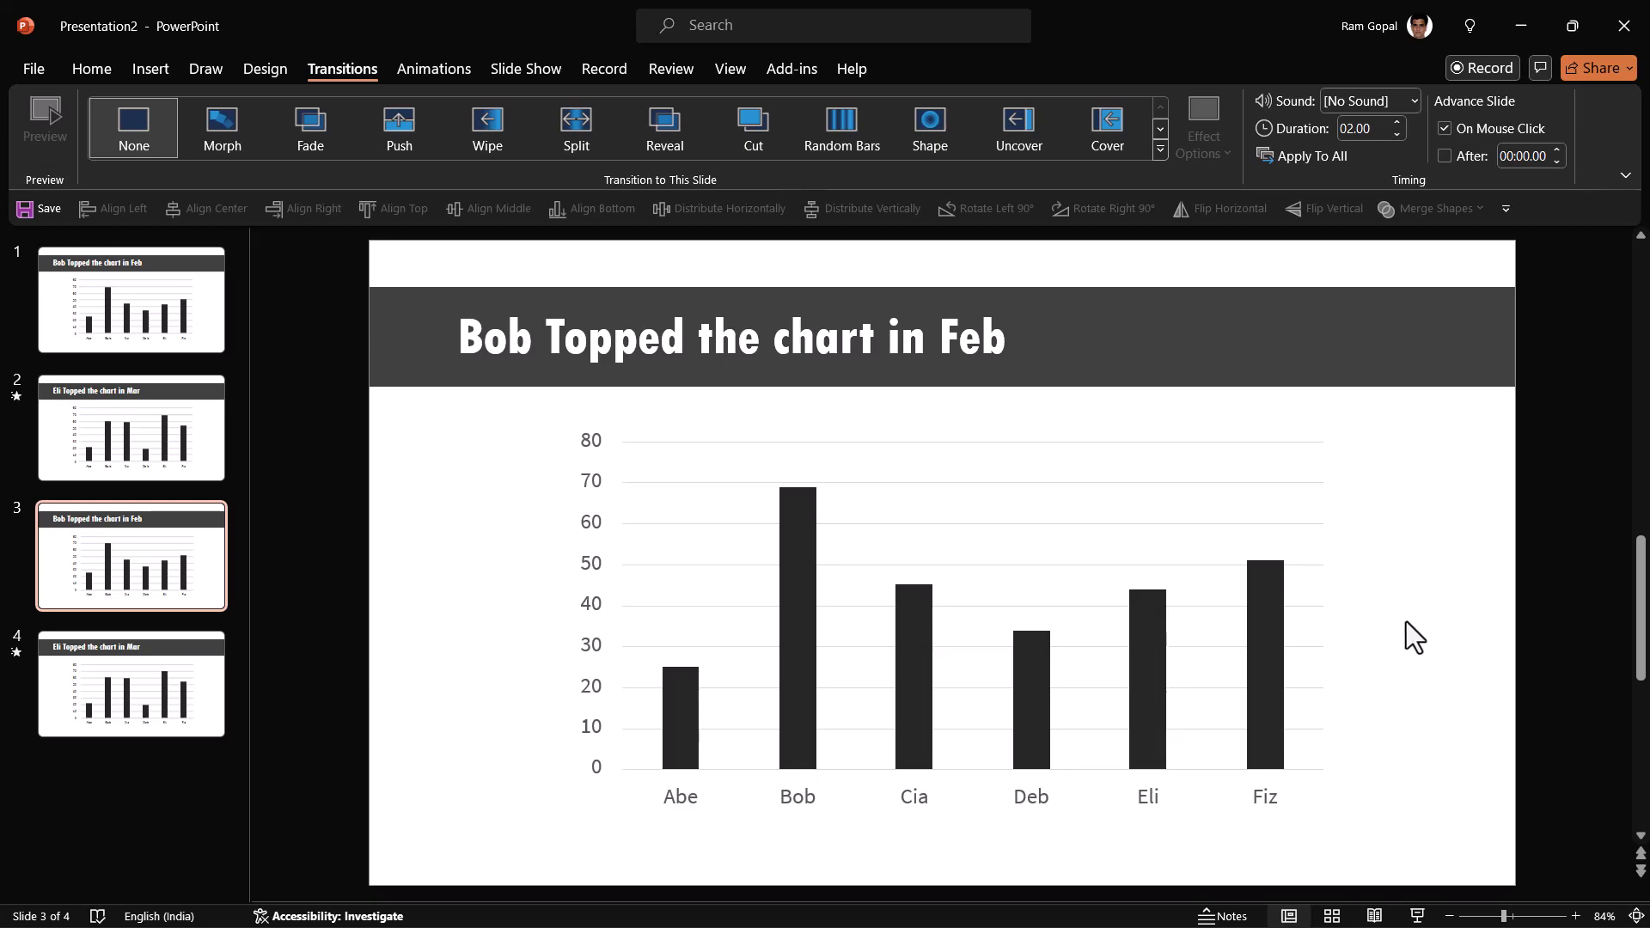
{"action": "mouse_move", "coordinate": [1432, 663]}
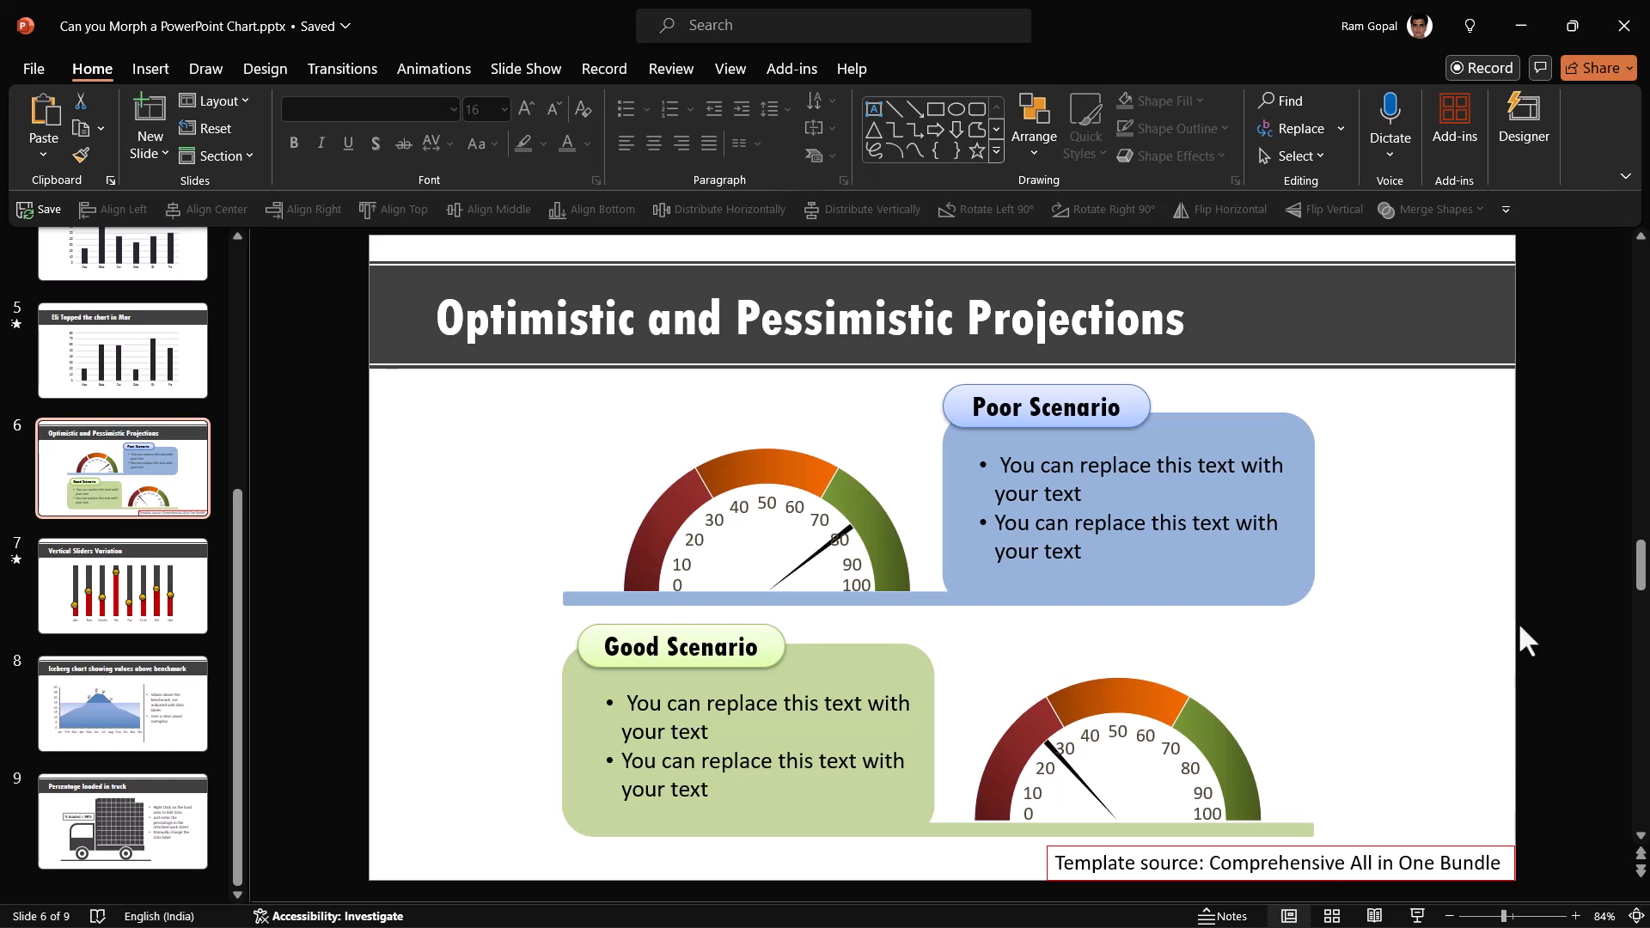
{"action": "mouse_move", "coordinate": [1435, 547]}
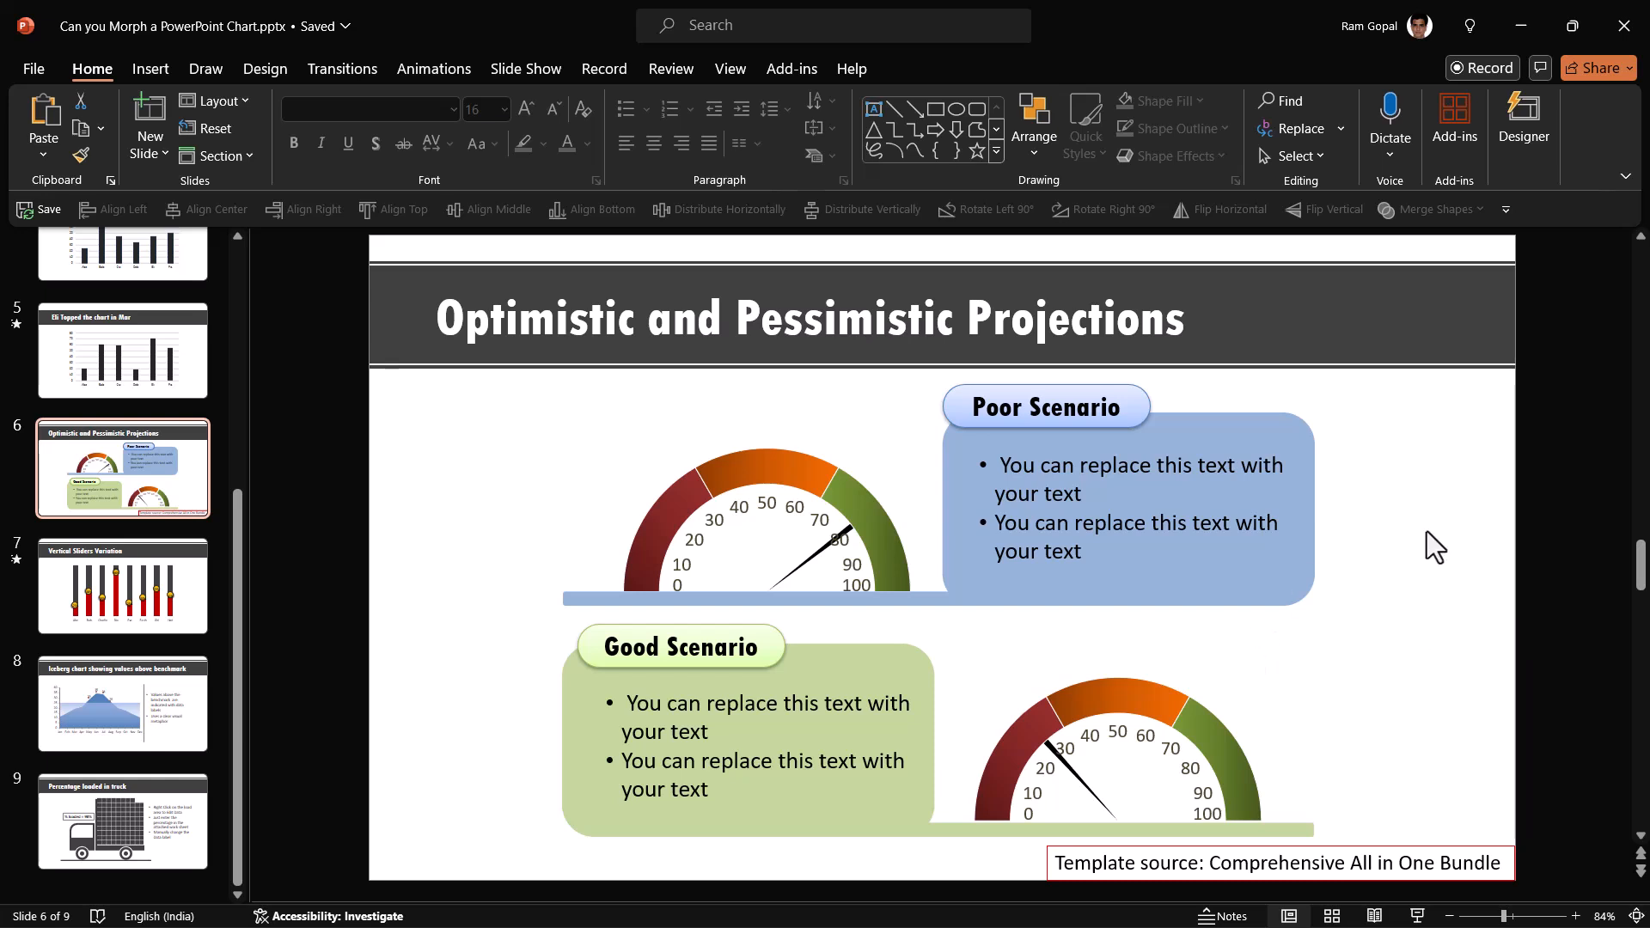
- View slide 7 (Vertical Sliders Variation), then slide 8 with the iceberg chart
{"action": "left_click", "coordinate": [122, 586]}
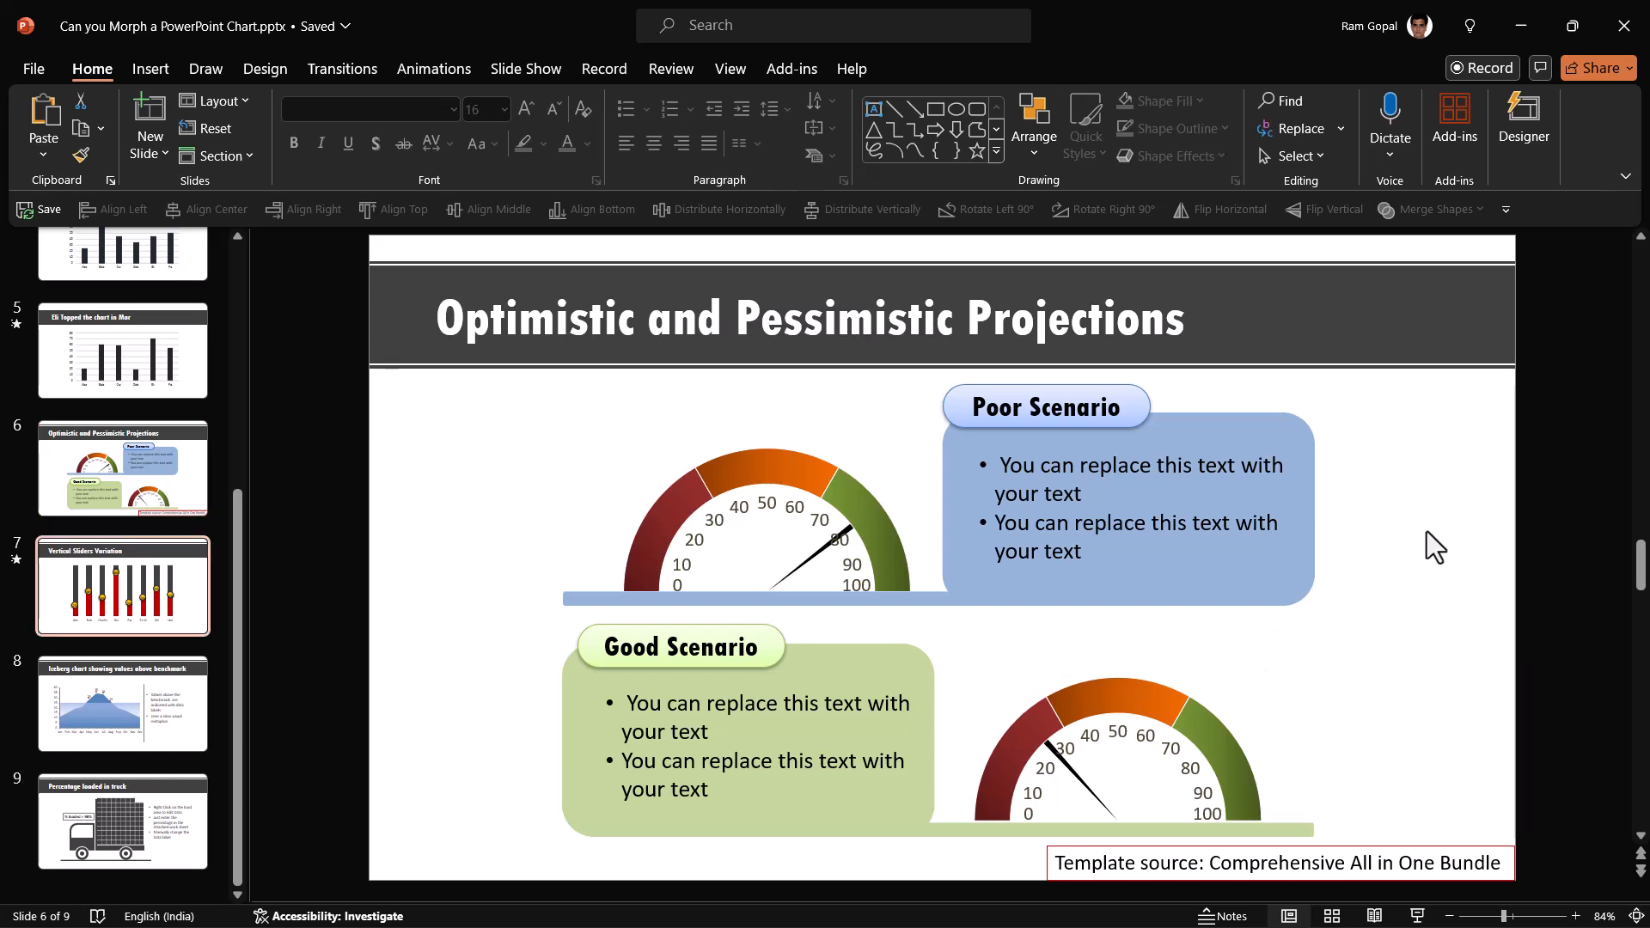
{"action": "left_click", "coordinate": [122, 584]}
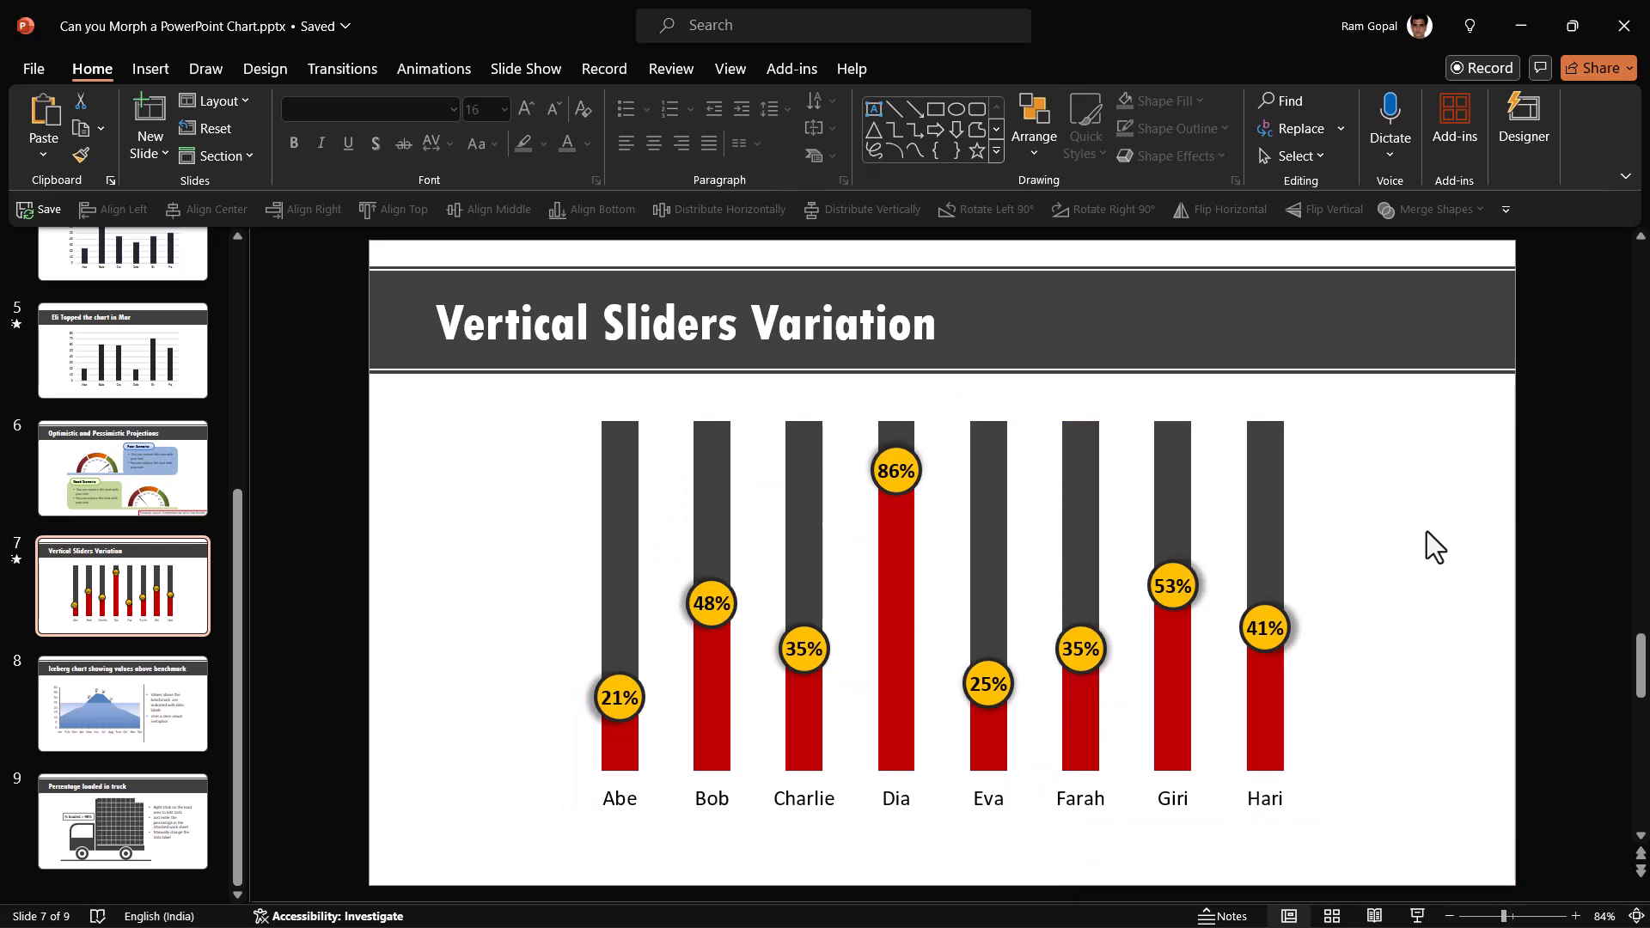
{"action": "left_click", "coordinate": [122, 703]}
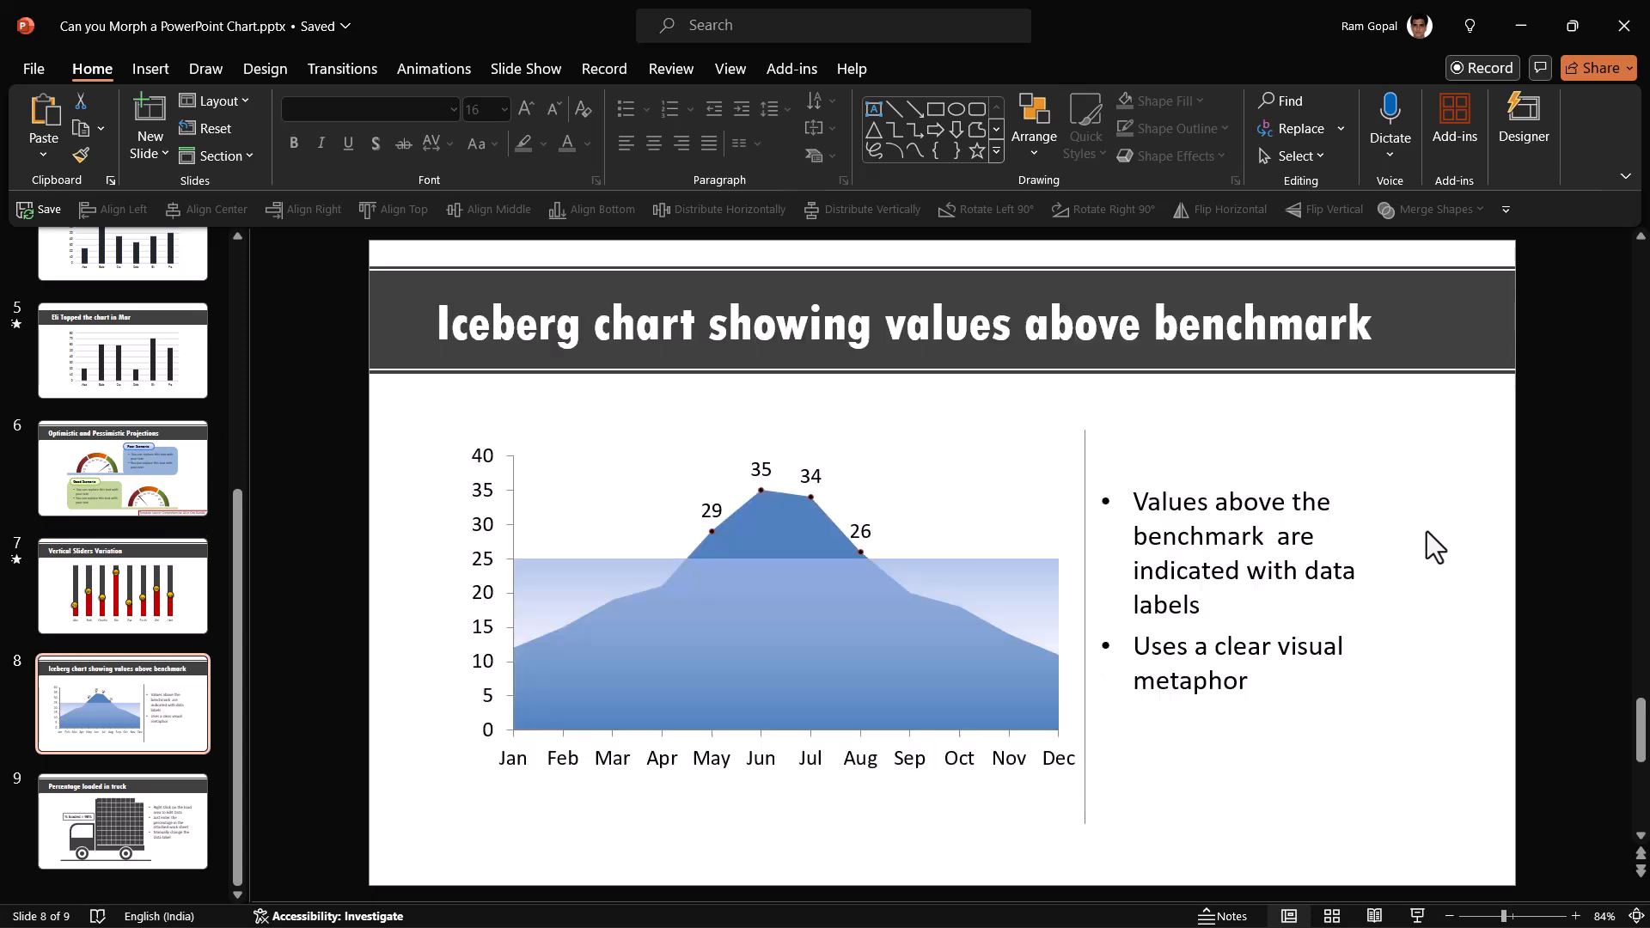
{"action": "mouse_move", "coordinate": [939, 577]}
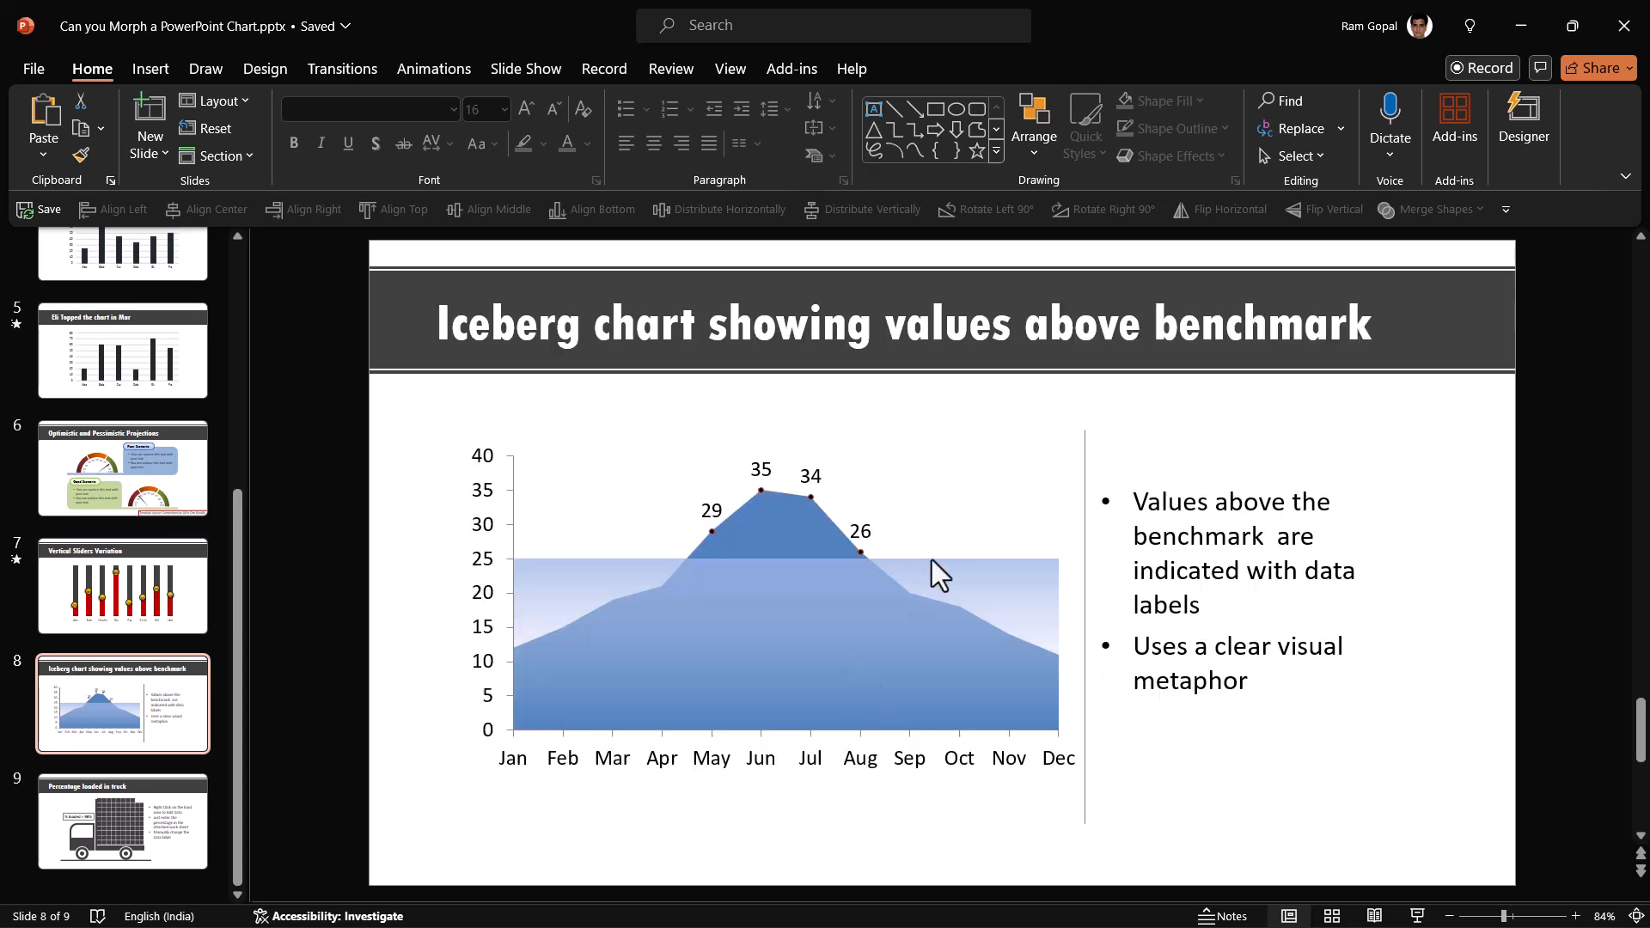
{"action": "mouse_move", "coordinate": [780, 516]}
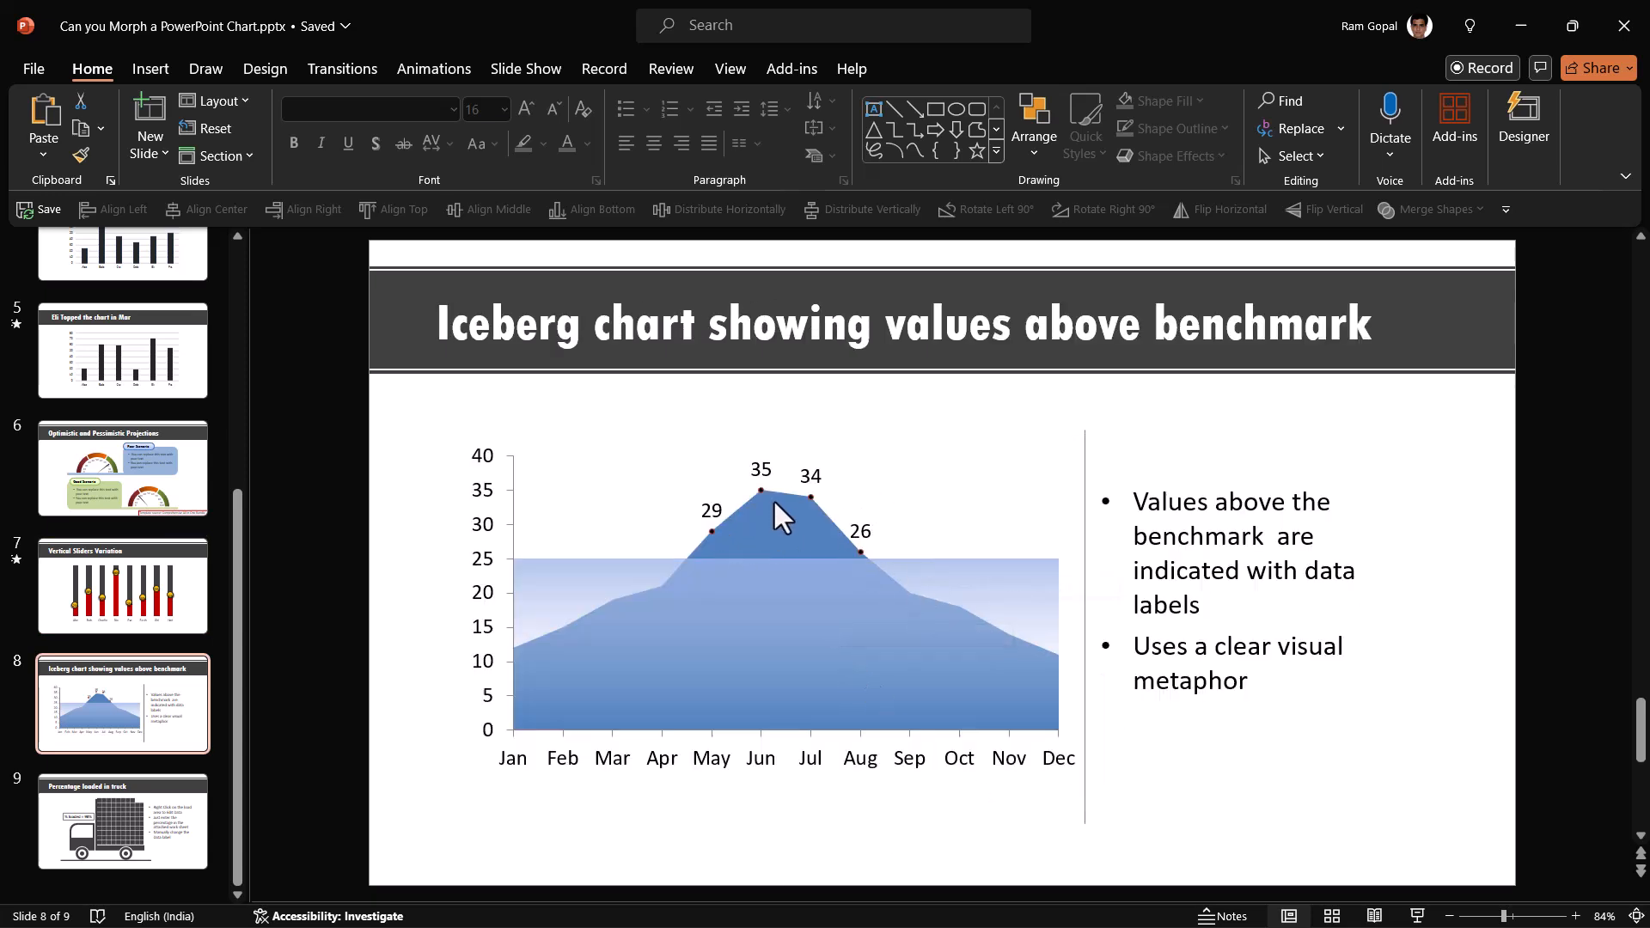
{"action": "mouse_move", "coordinate": [868, 529]}
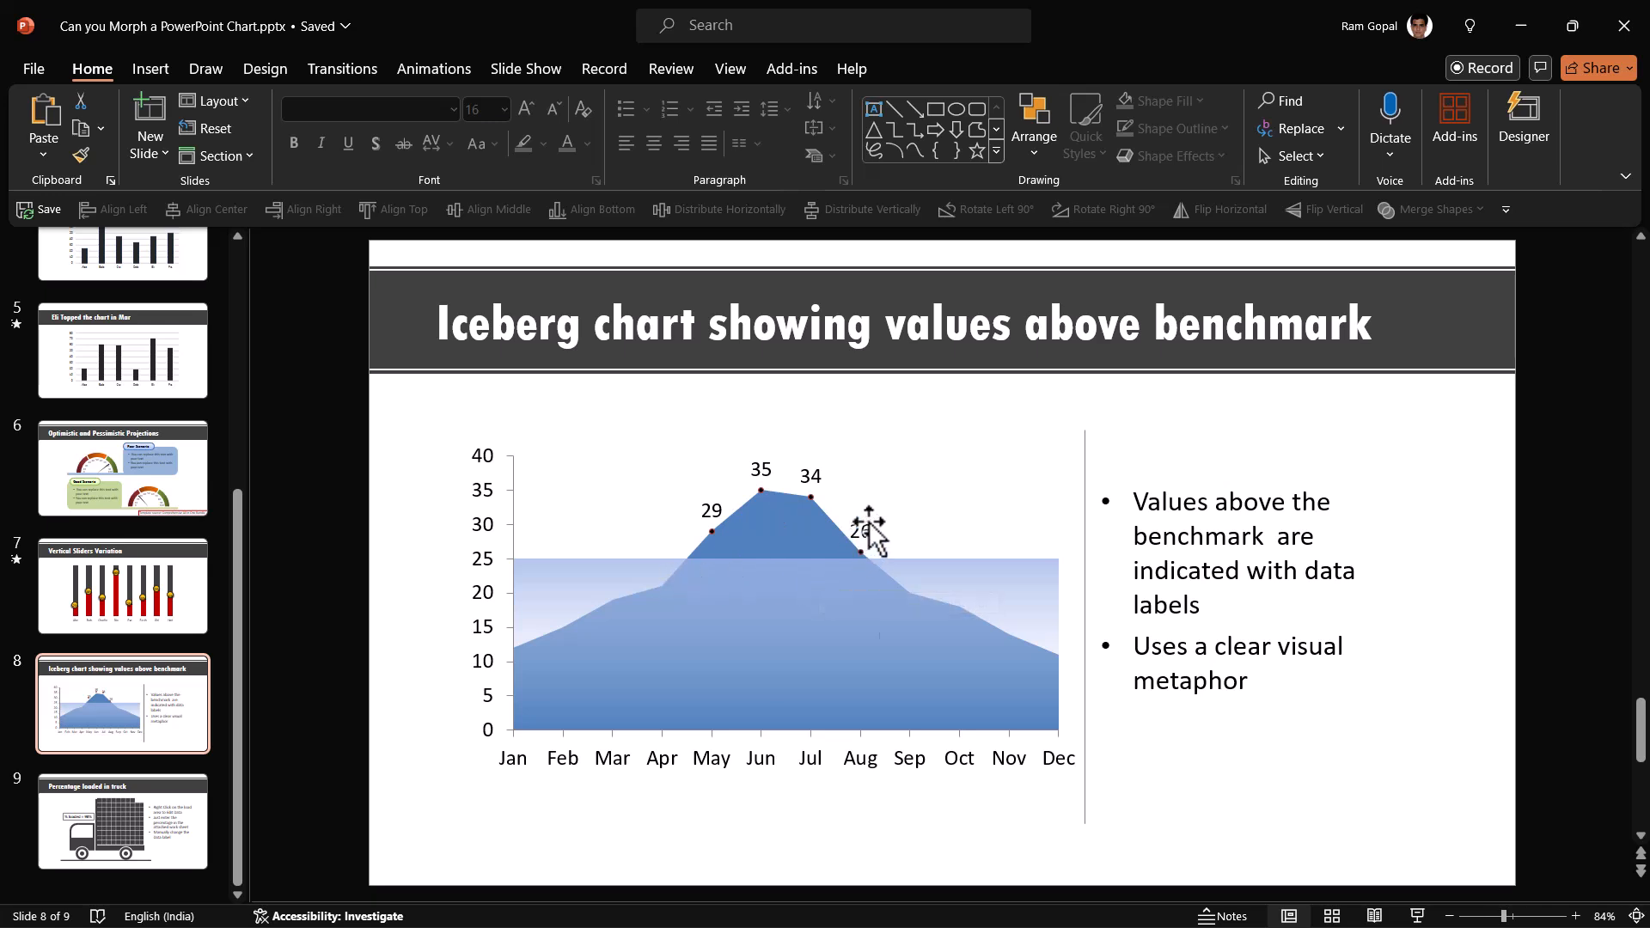
{"action": "mouse_move", "coordinate": [849, 621]}
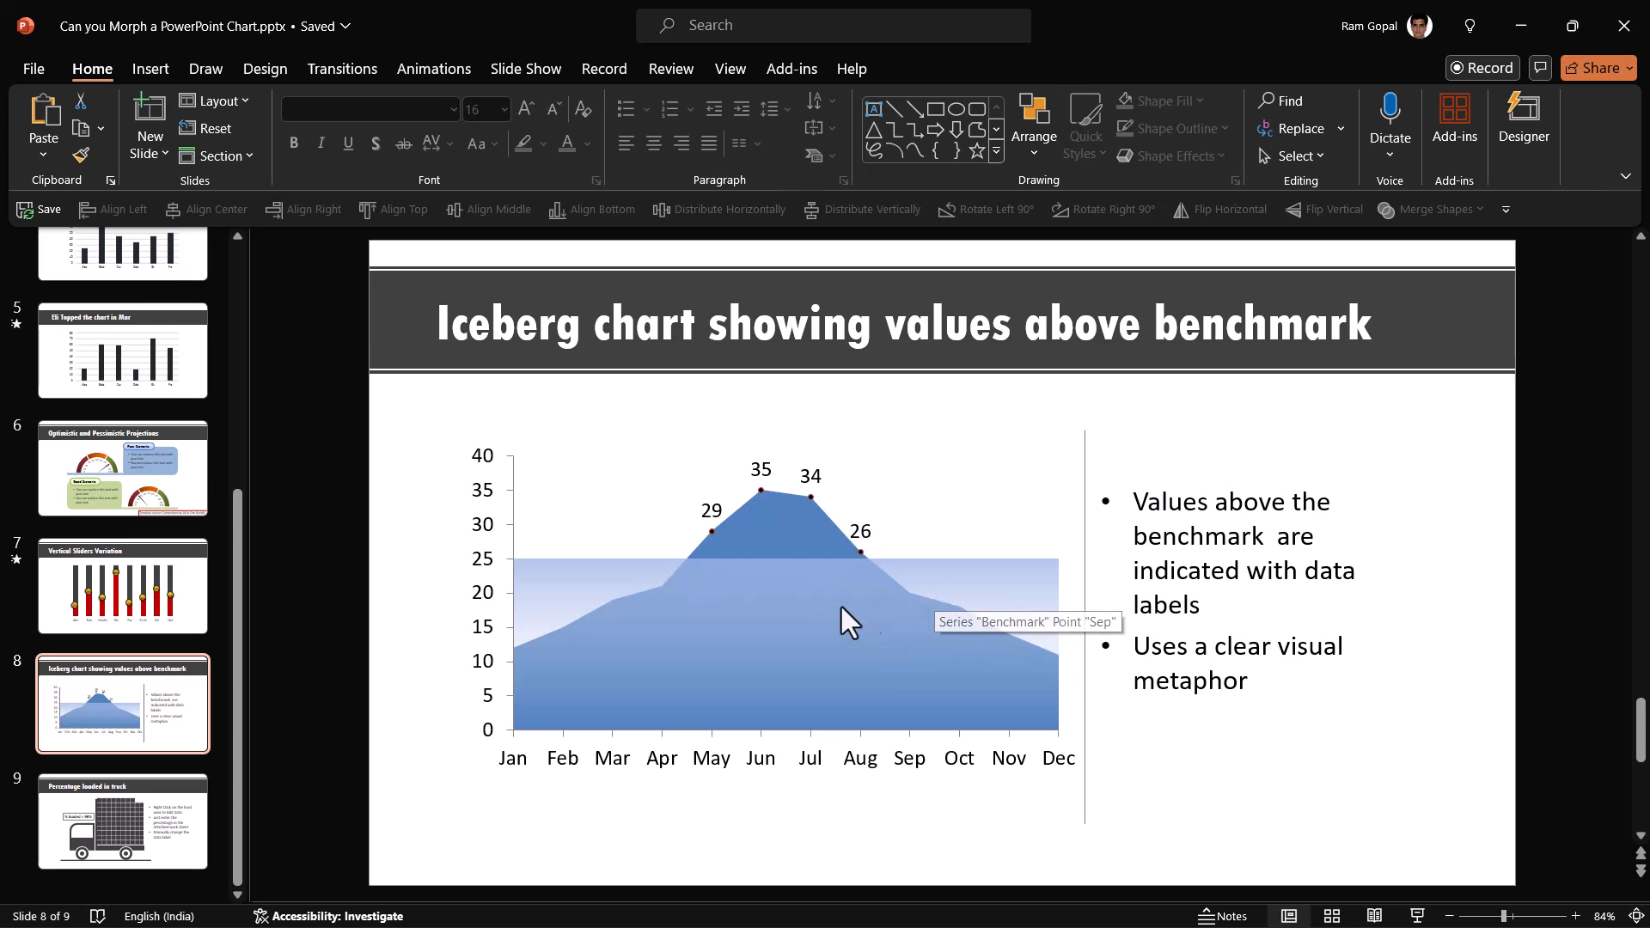
{"action": "mouse_move", "coordinate": [743, 536]}
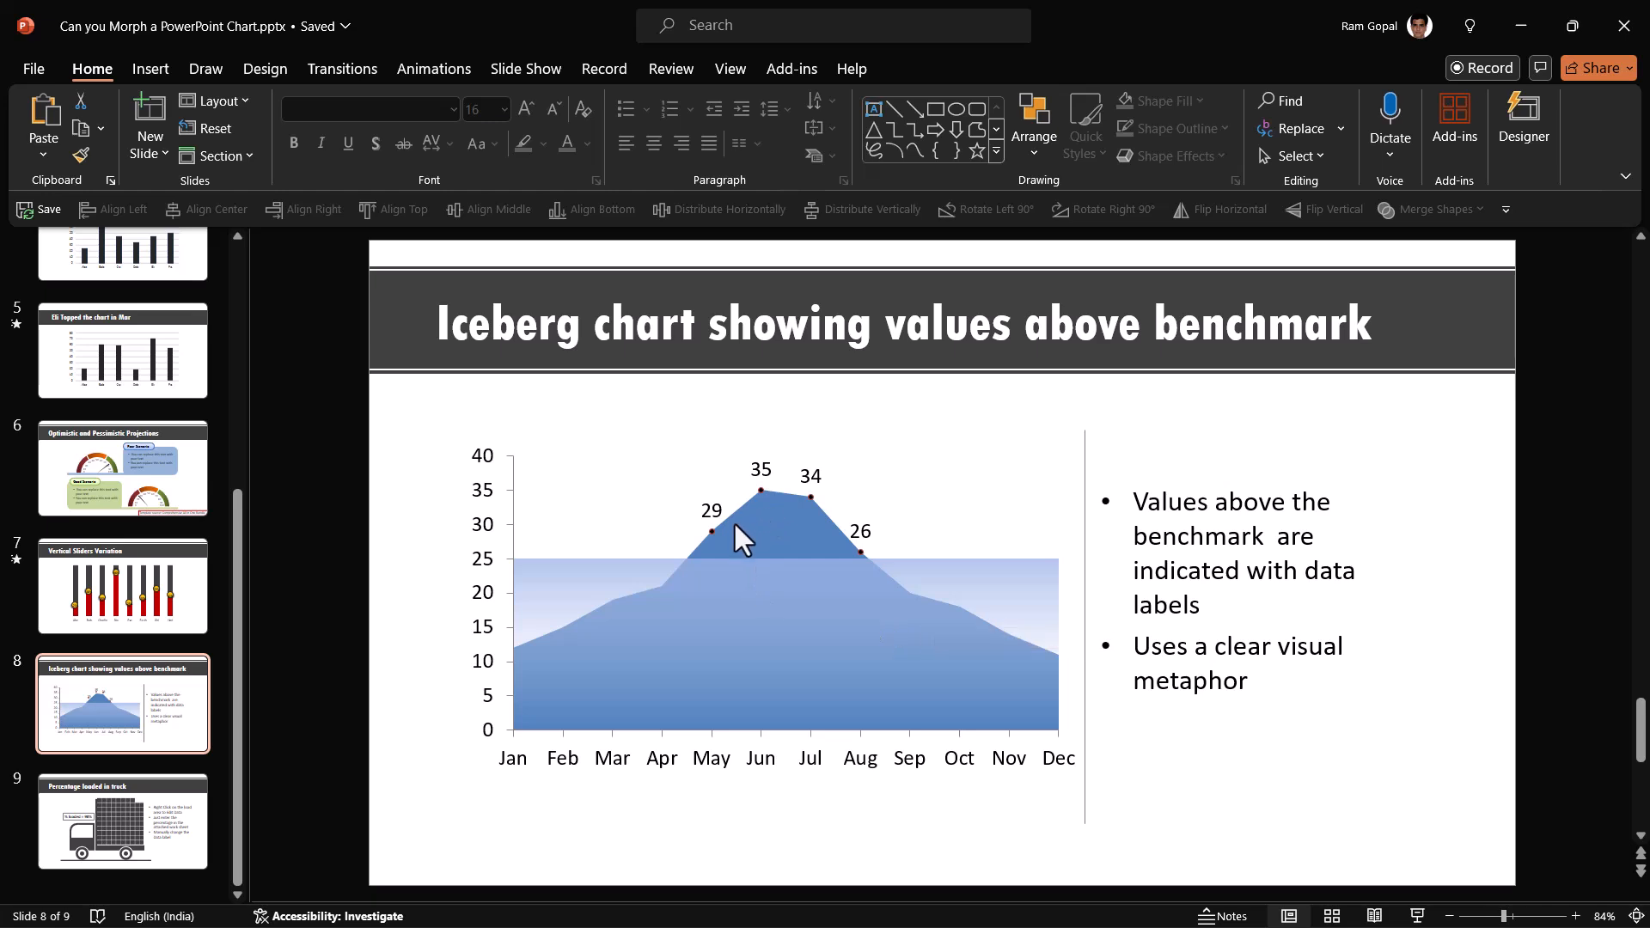
{"action": "mouse_move", "coordinate": [893, 511]}
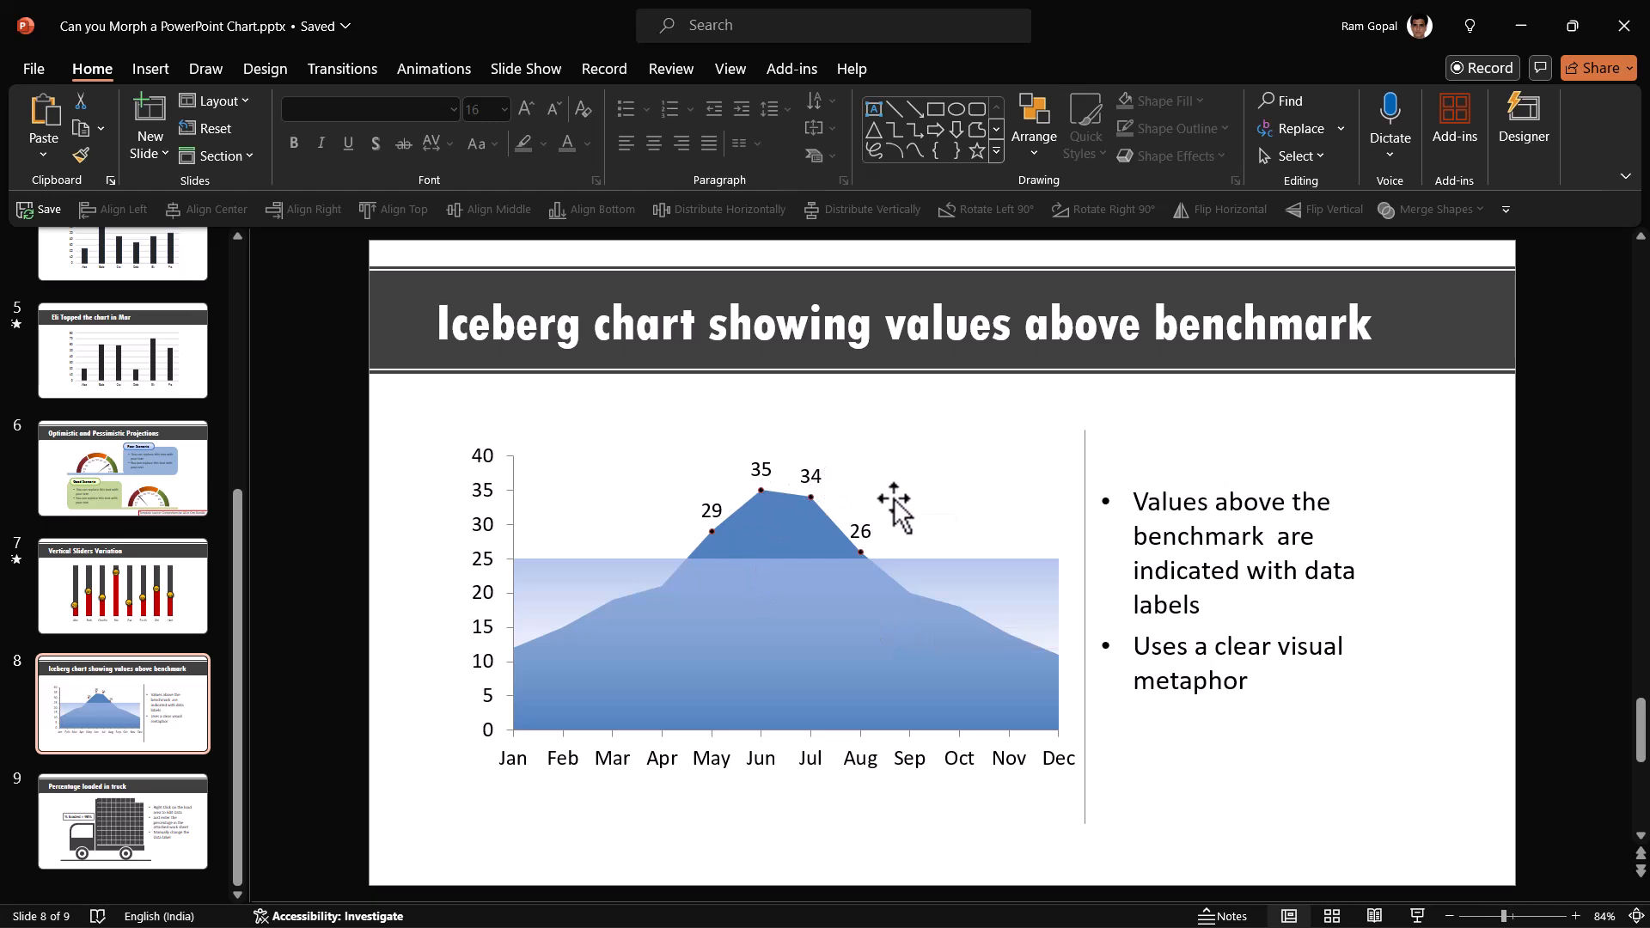
- Bring up the iceberg chart's shortcut menu on slide 8
{"action": "right_click", "coordinate": [894, 500]}
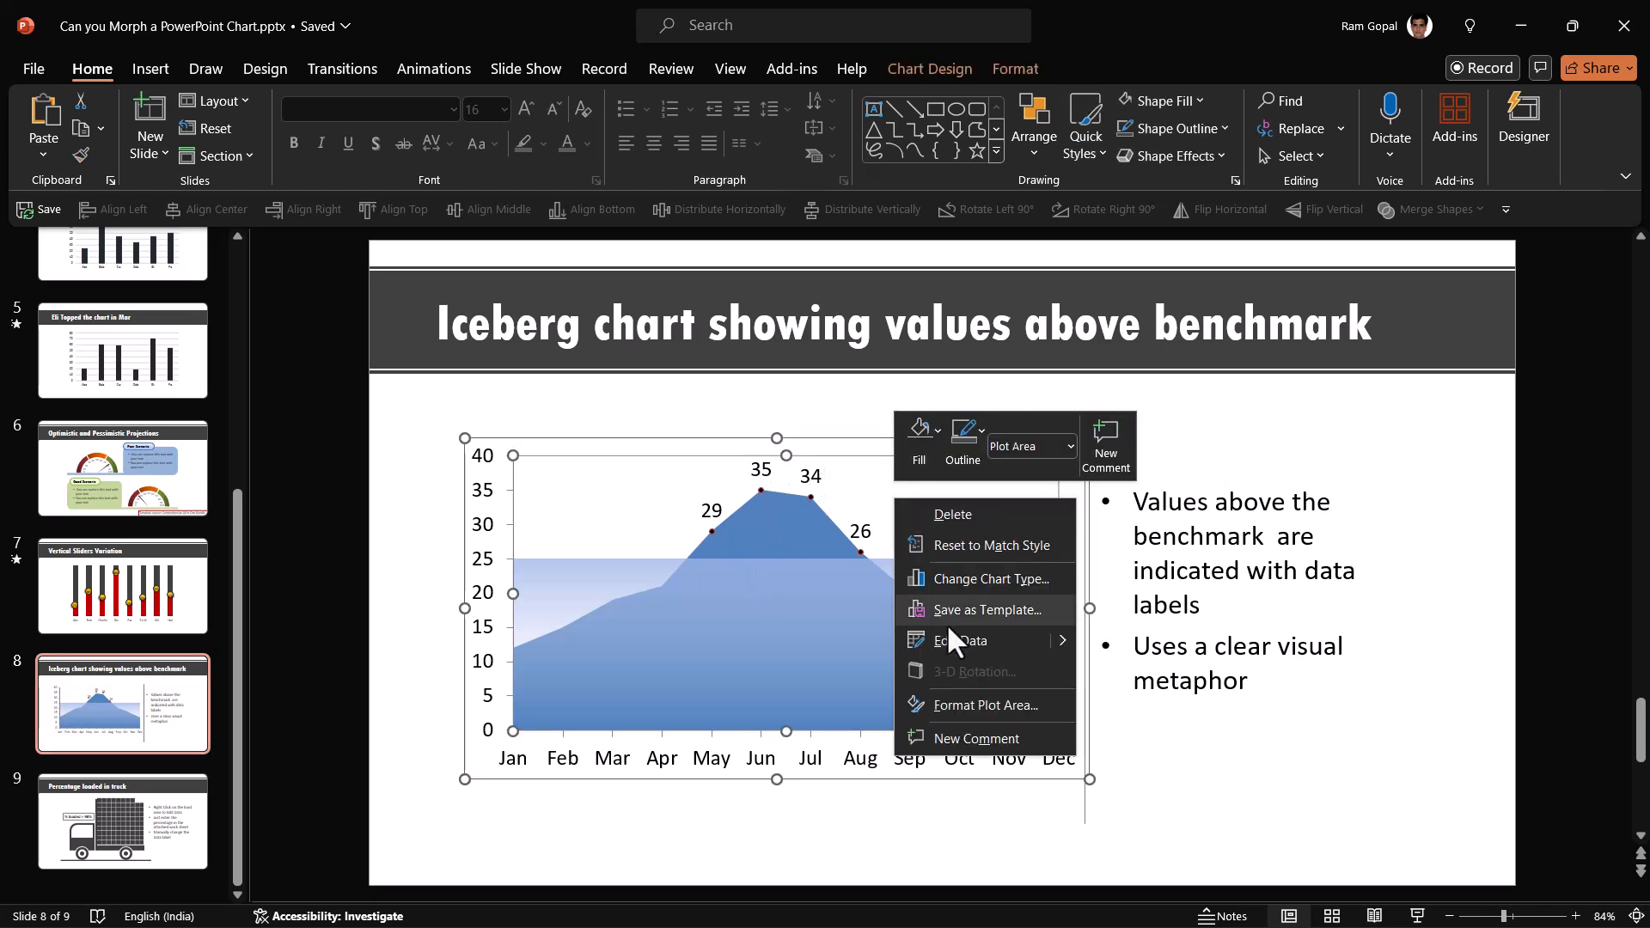
- Open the iceberg chart's data worksheet via Edit Data and scroll to the monthly values
{"action": "left_click", "coordinate": [960, 641]}
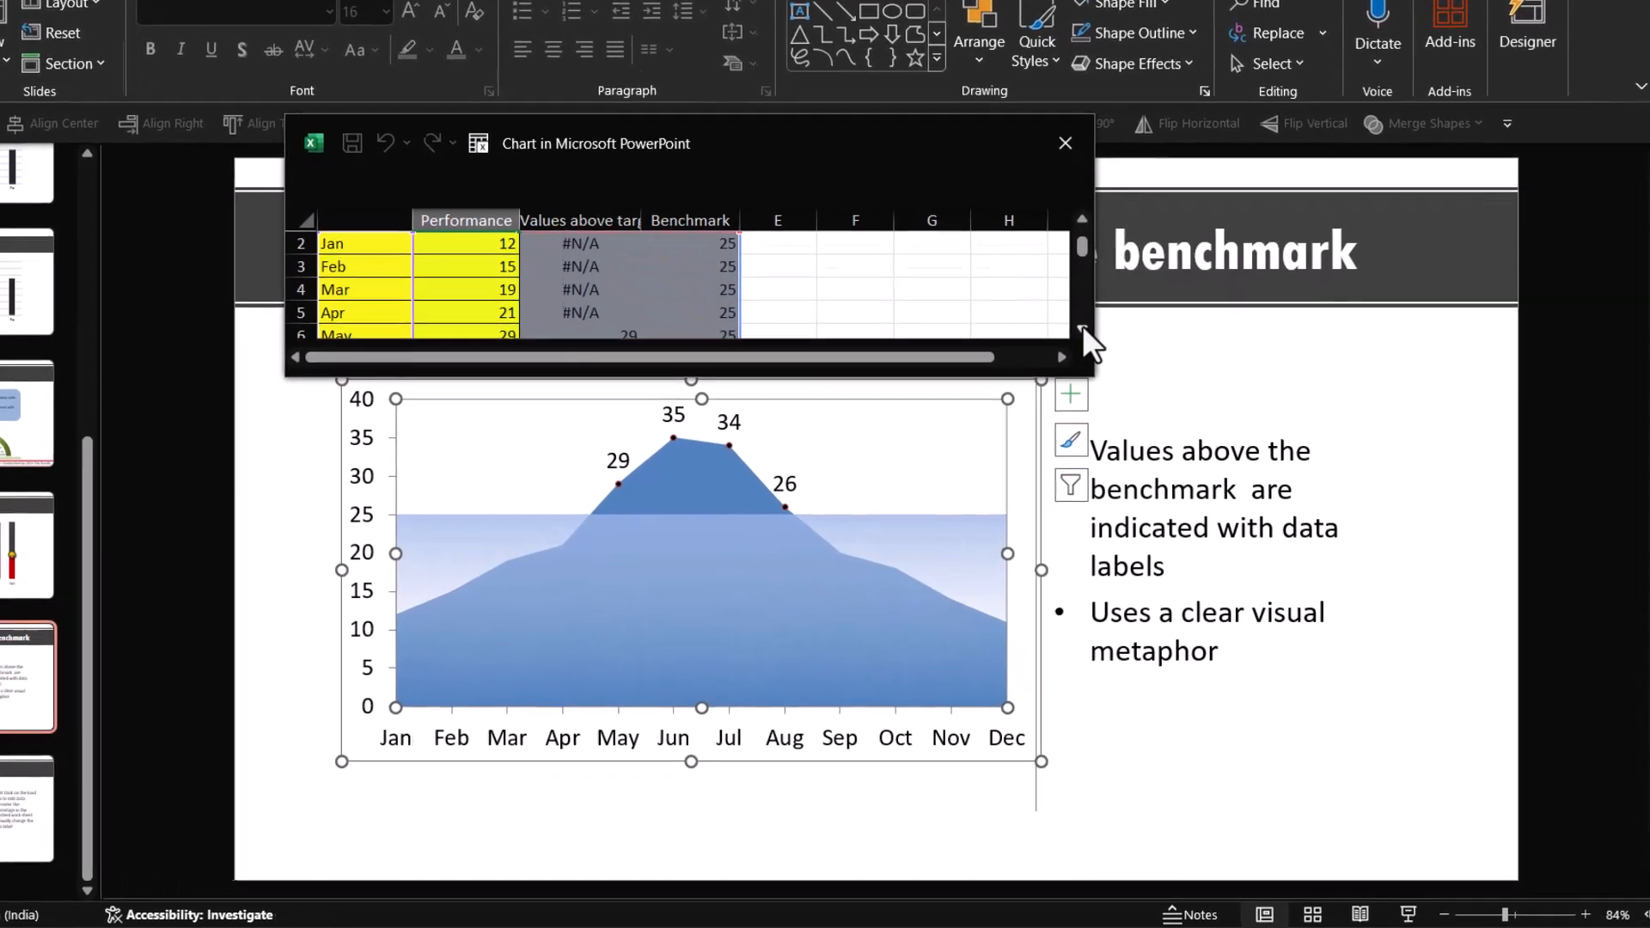
{"action": "scroll", "scroll_direction": "down", "scroll_amount": 3}
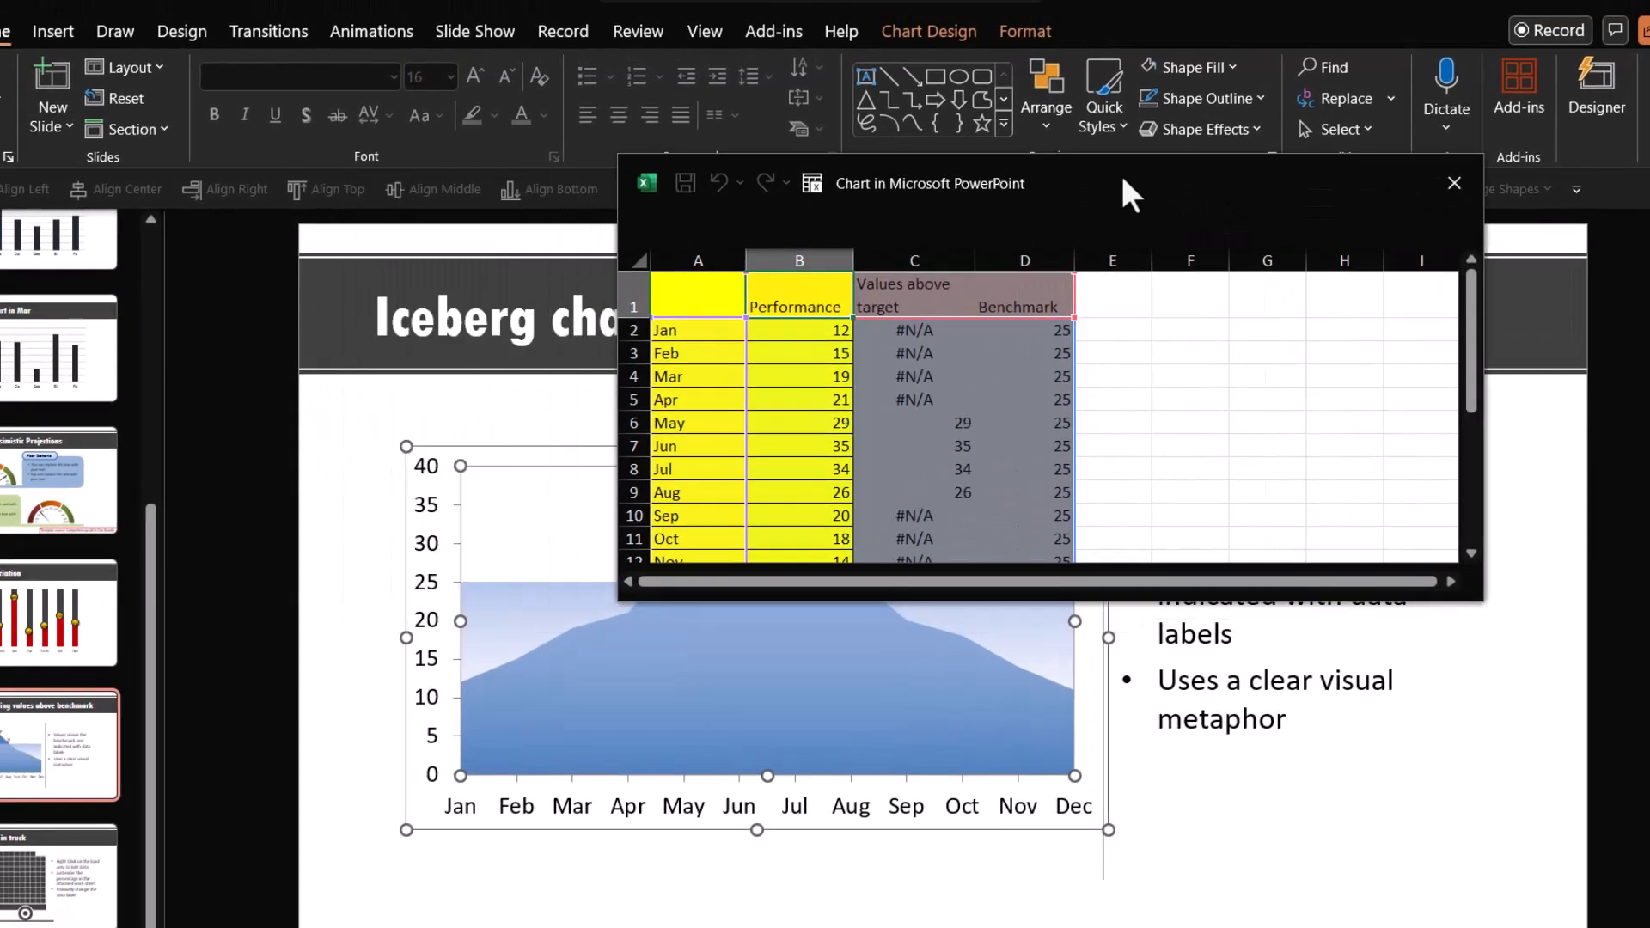
{"action": "mouse_move", "coordinate": [1036, 537]}
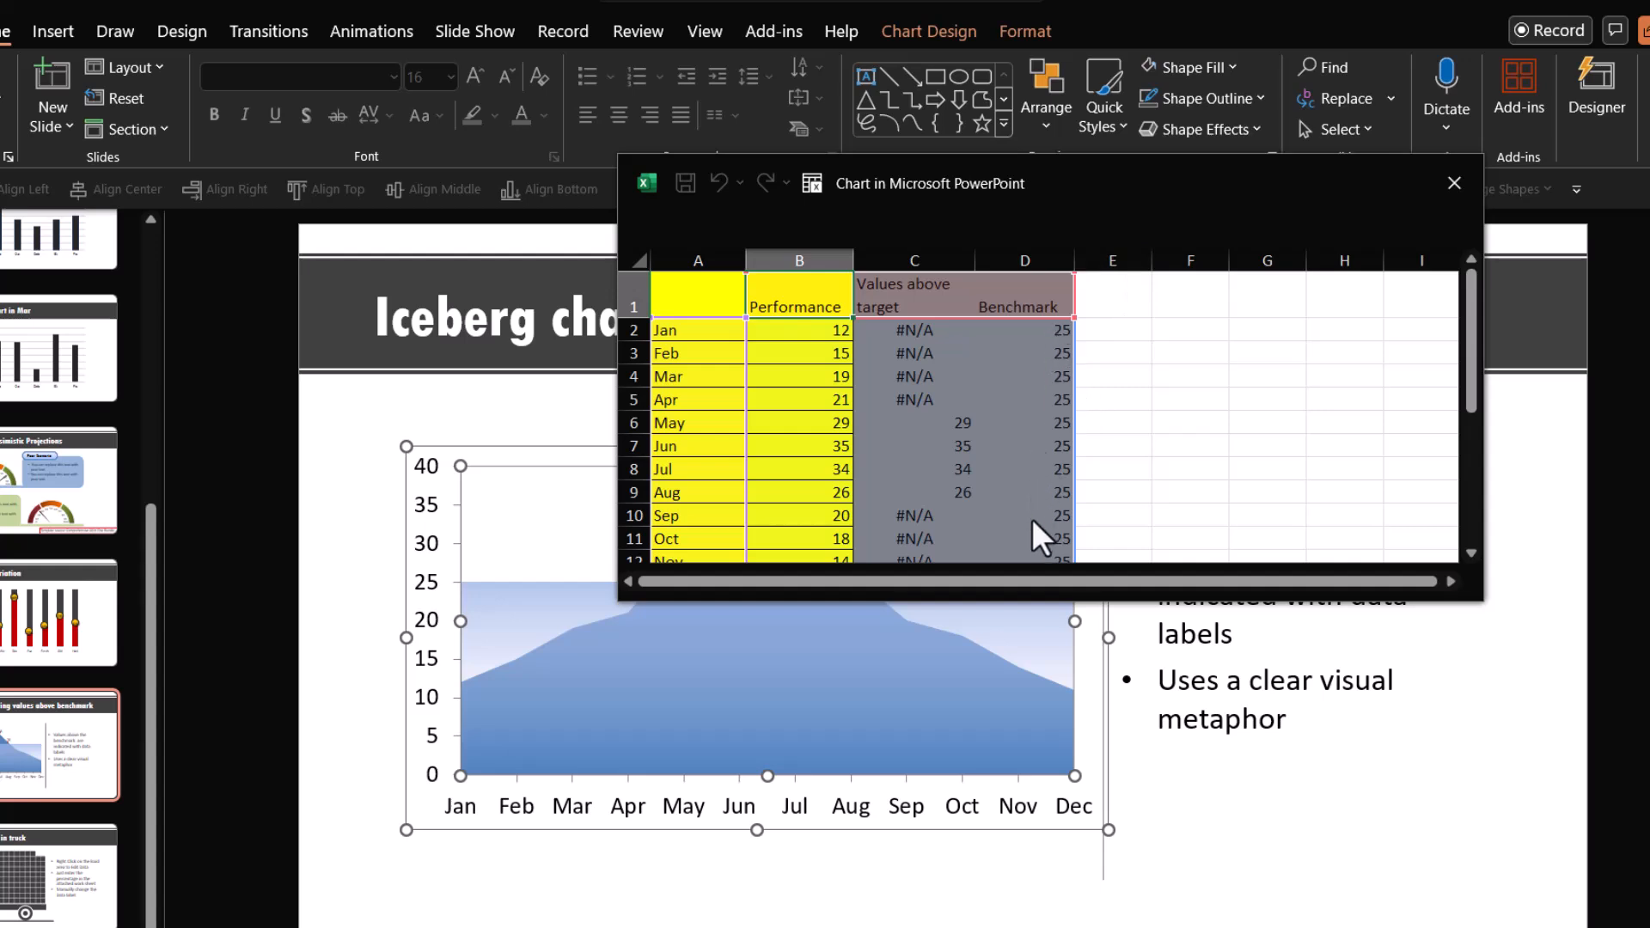
{"action": "mouse_move", "coordinate": [861, 272]}
{"action": "type", "text": "29"}
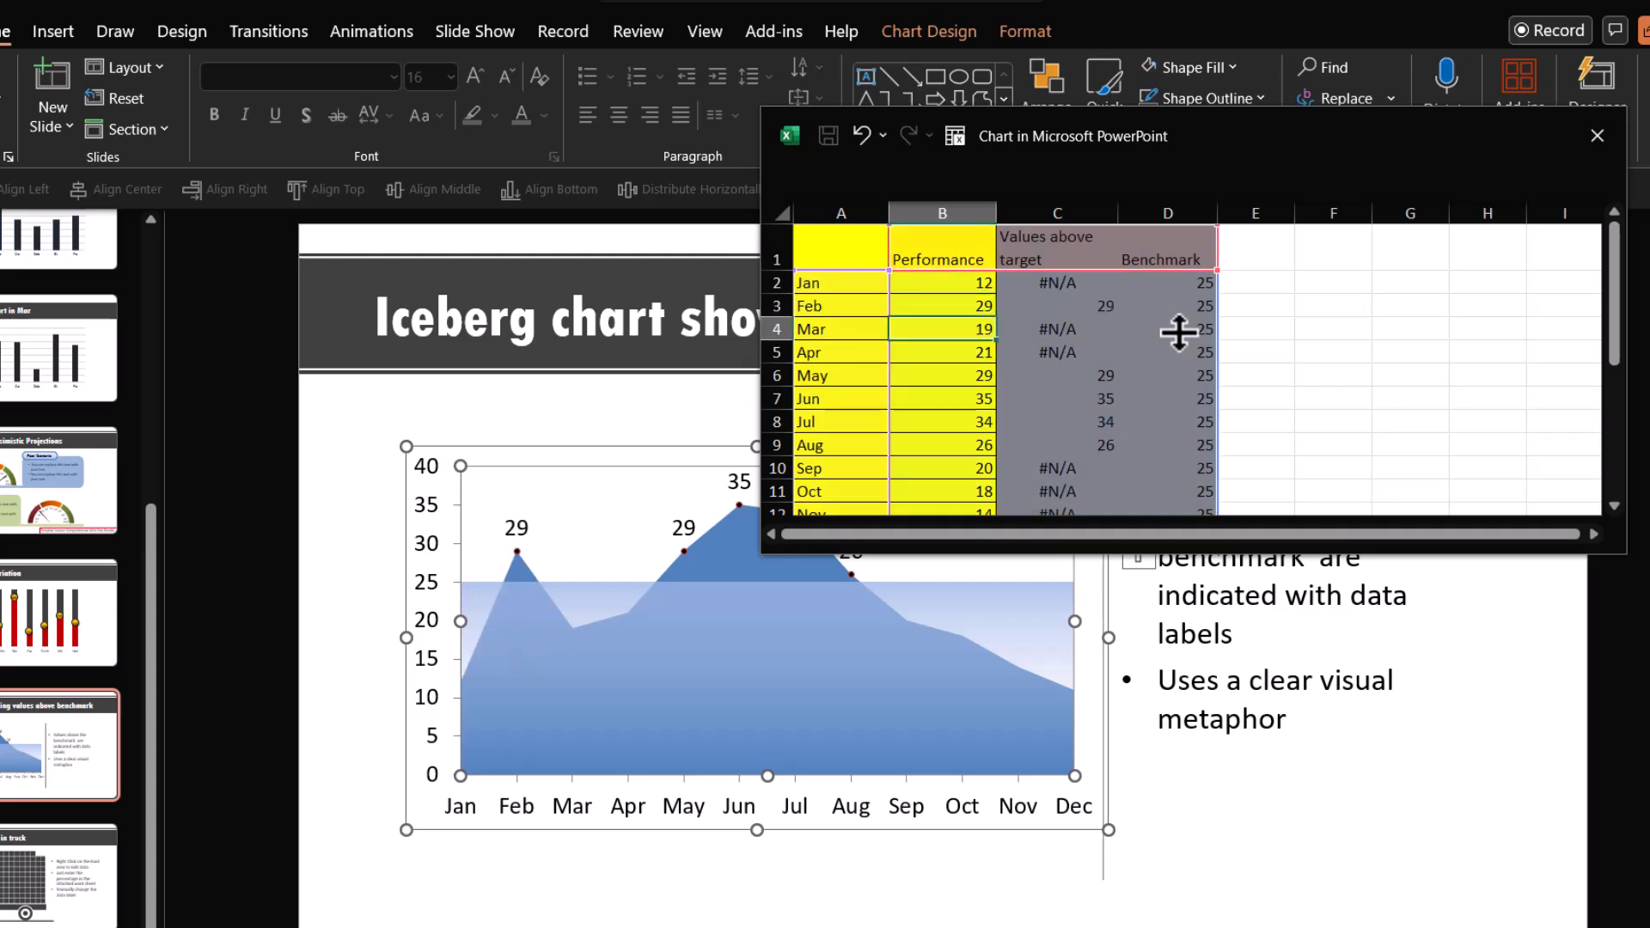
{"action": "mouse_move", "coordinate": [524, 574]}
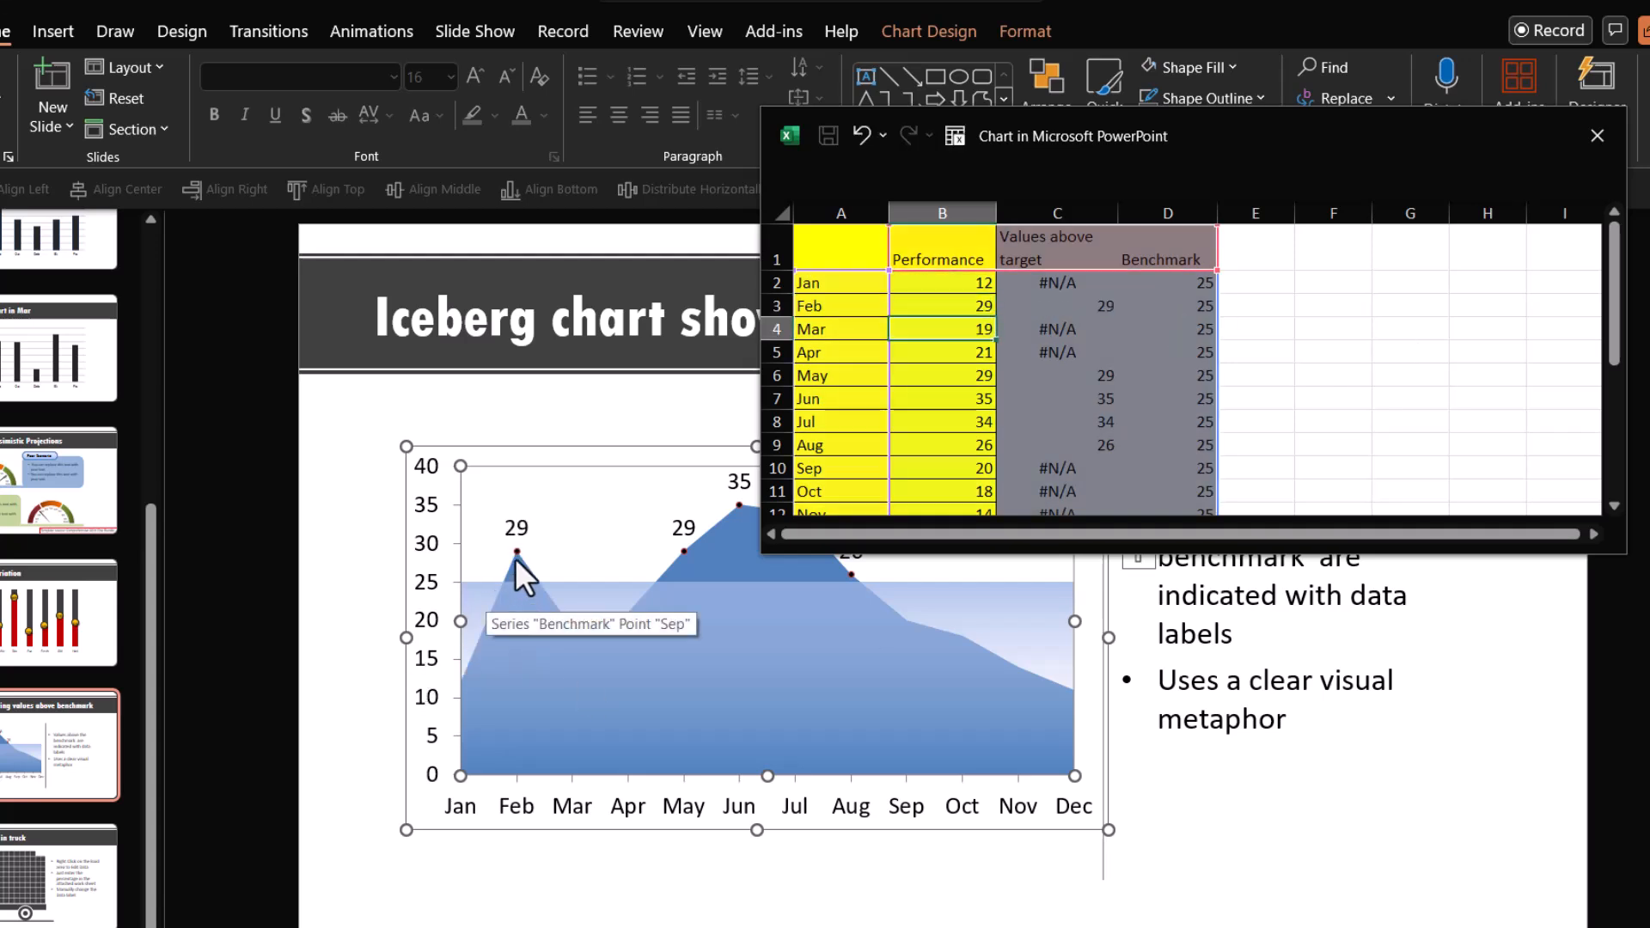
{"action": "mouse_move", "coordinate": [505, 542]}
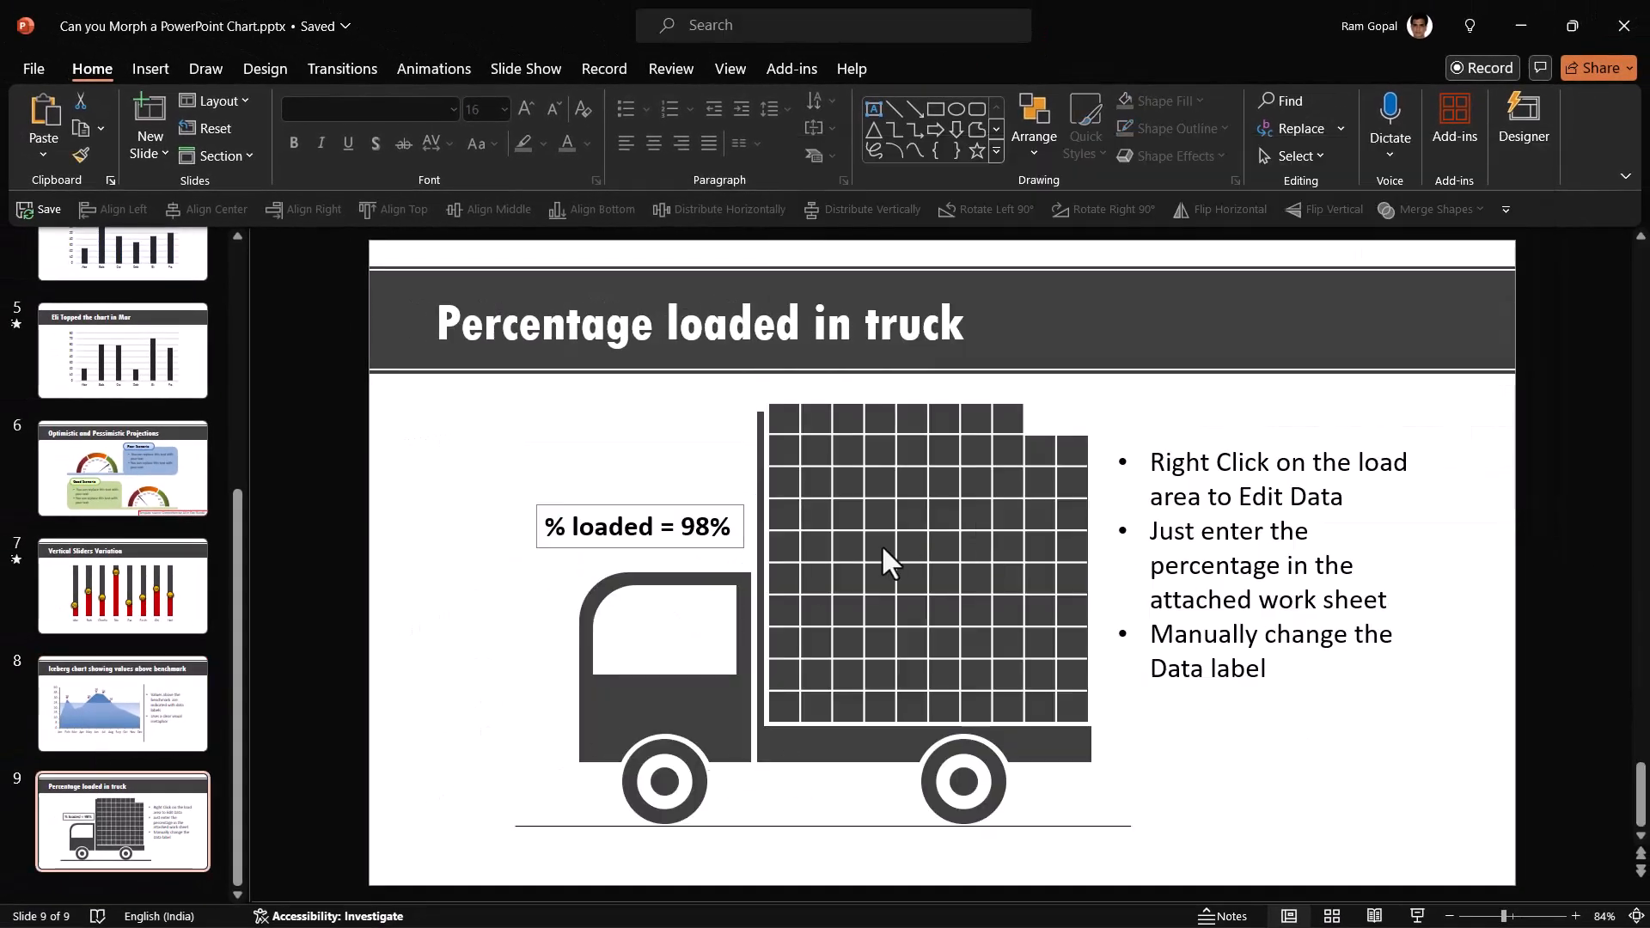
{"action": "mouse_move", "coordinate": [976, 504]}
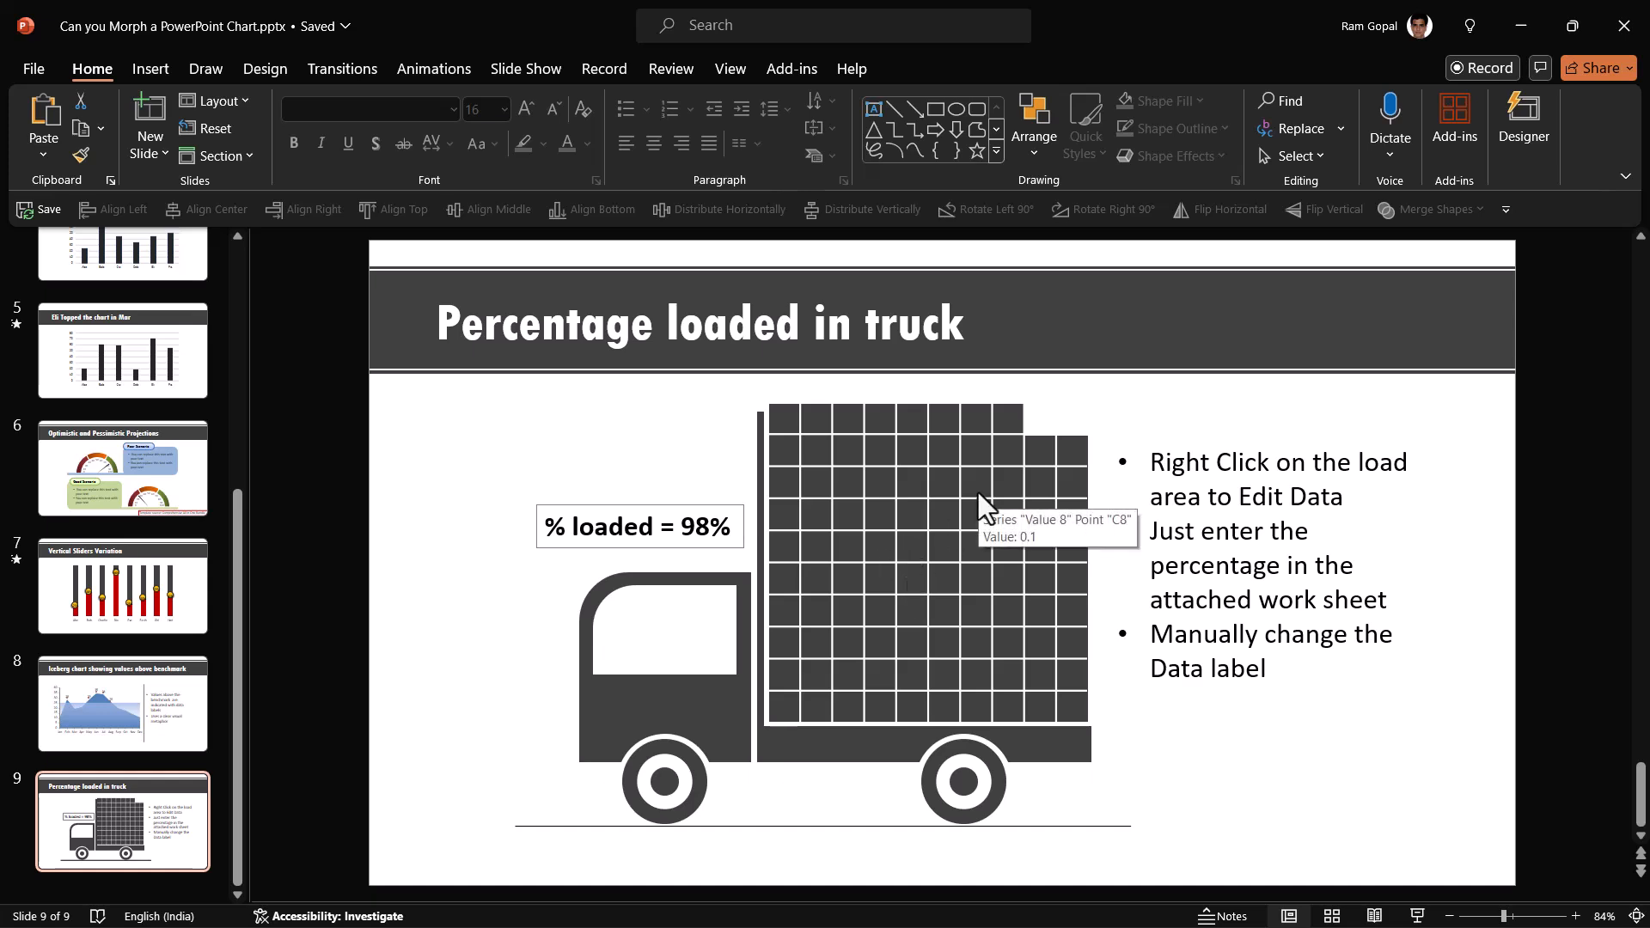
{"action": "mouse_move", "coordinate": [967, 641]}
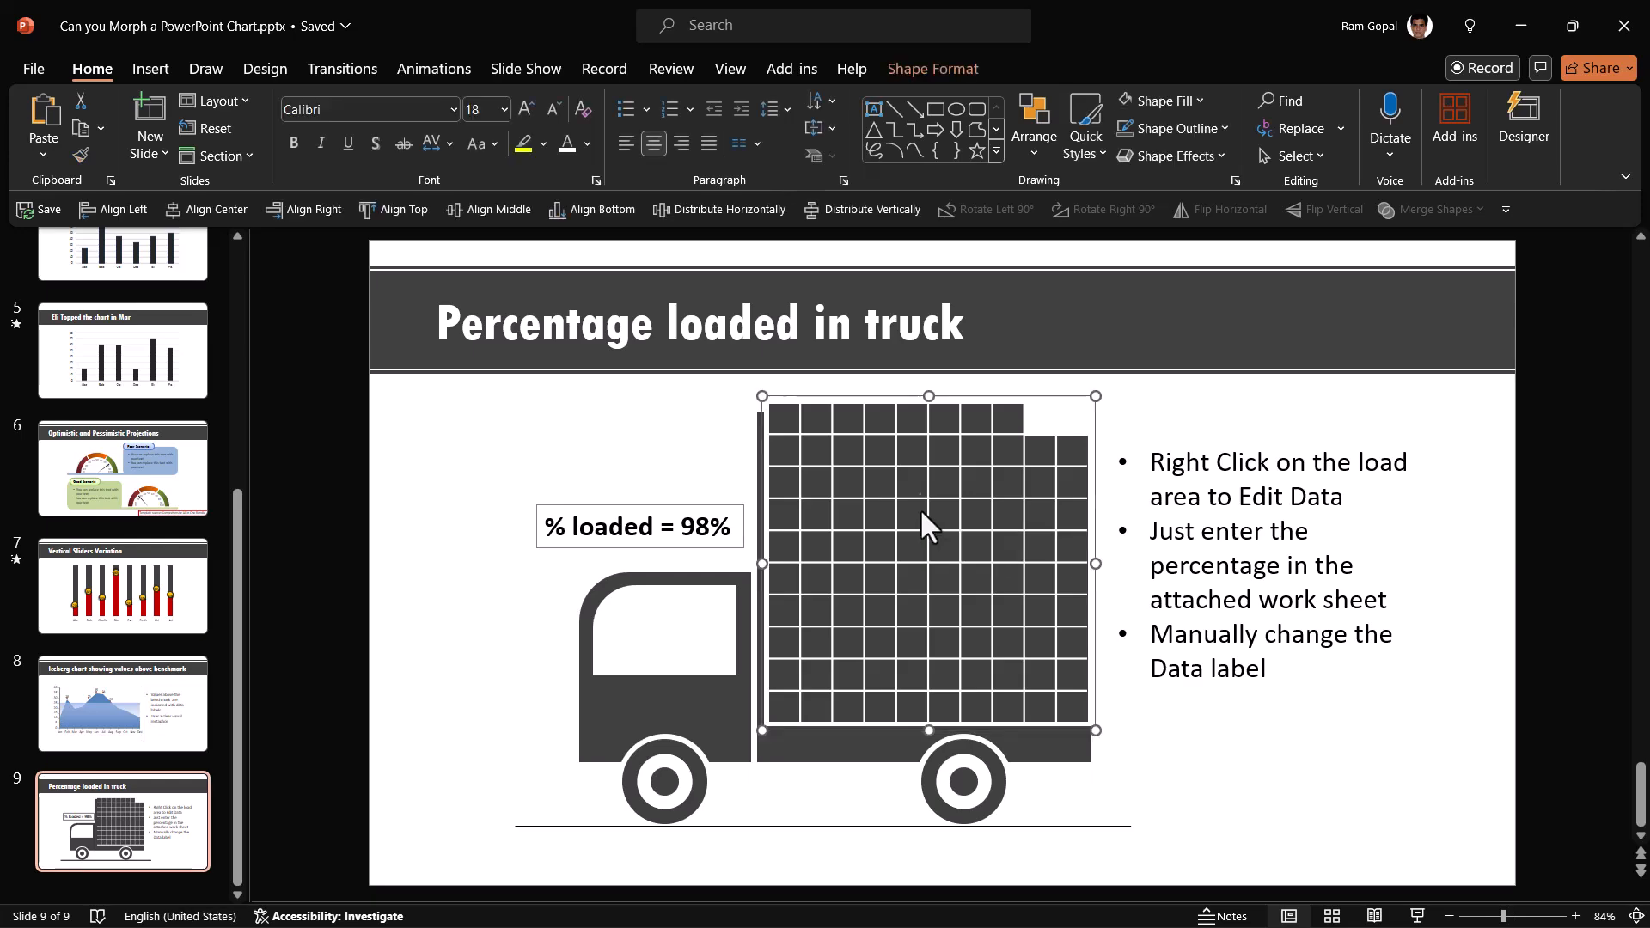
- Bring up the shortcut menu for the truck's grid of load blocks on slide 9
{"action": "right_click", "coordinate": [928, 524]}
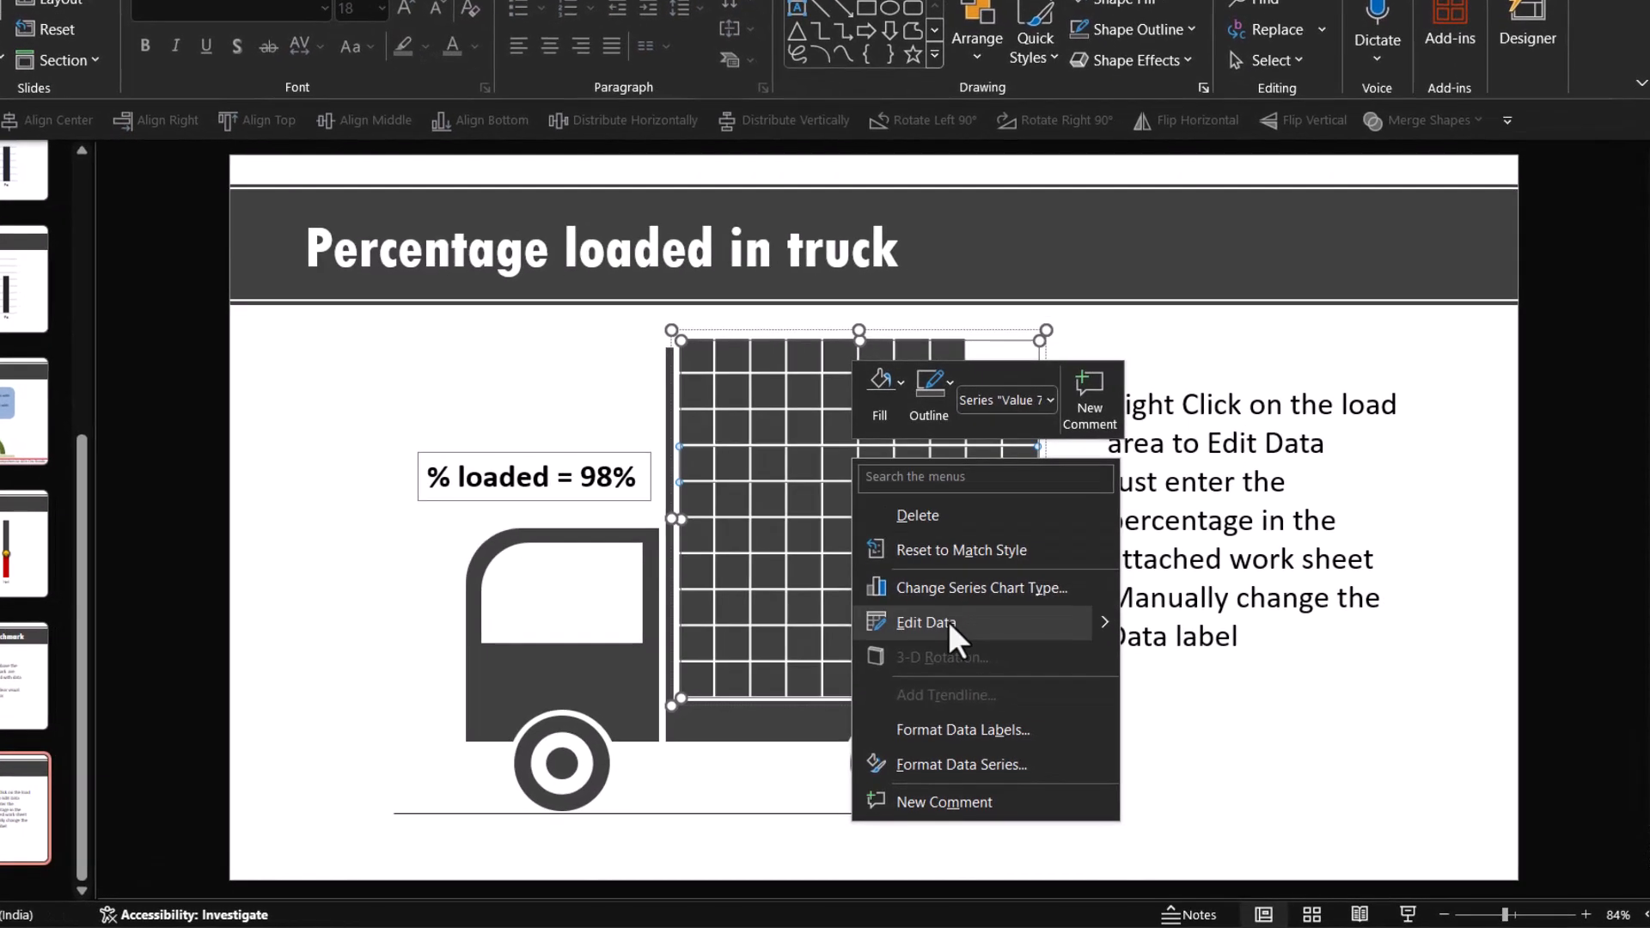
- Enter 65% in cell B16 of the truck chart's worksheet and close it so the truck shows 65% loaded
{"action": "left_click", "coordinate": [927, 622]}
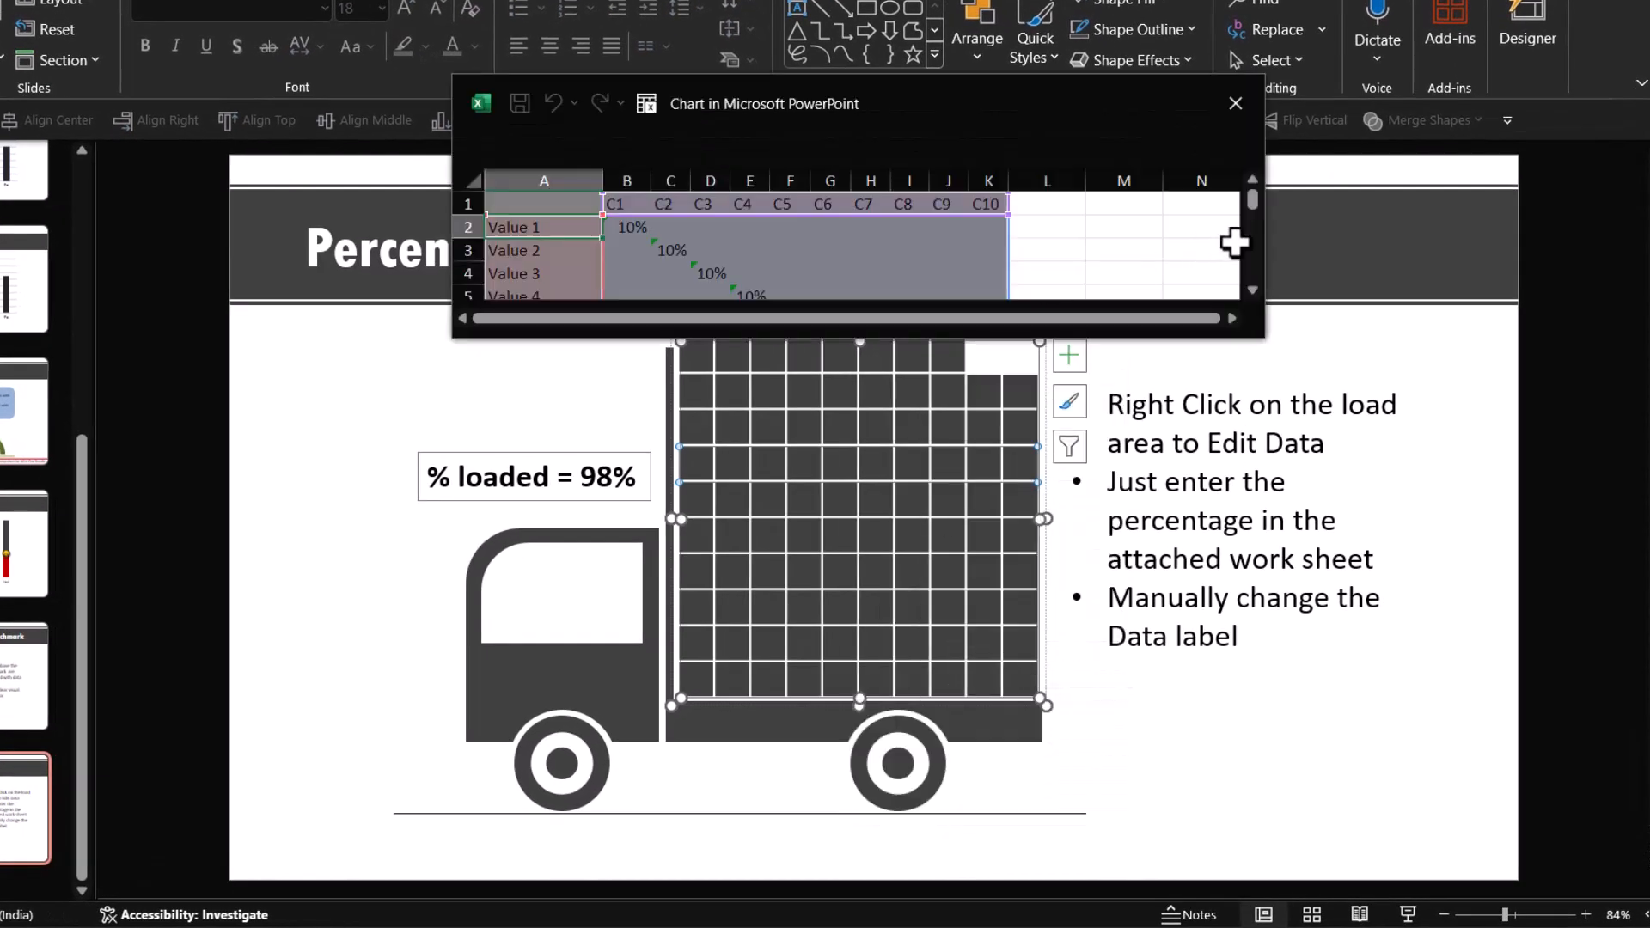
{"action": "scroll", "scroll_direction": "down", "scroll_amount": 3}
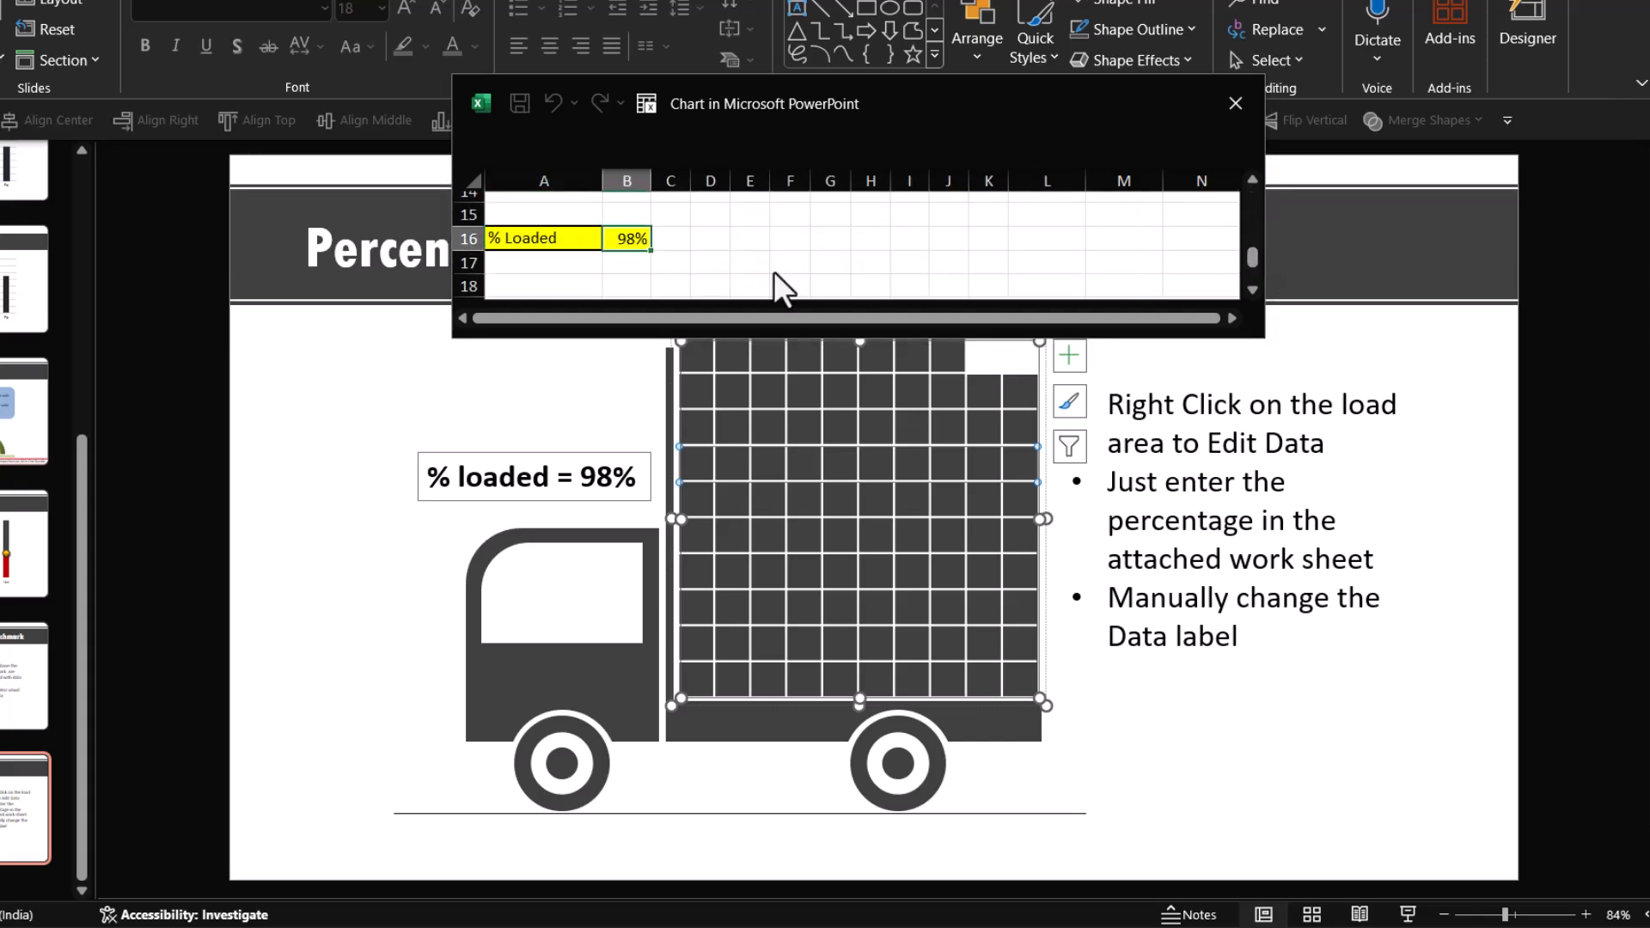
{"action": "type", "text": "65%"}
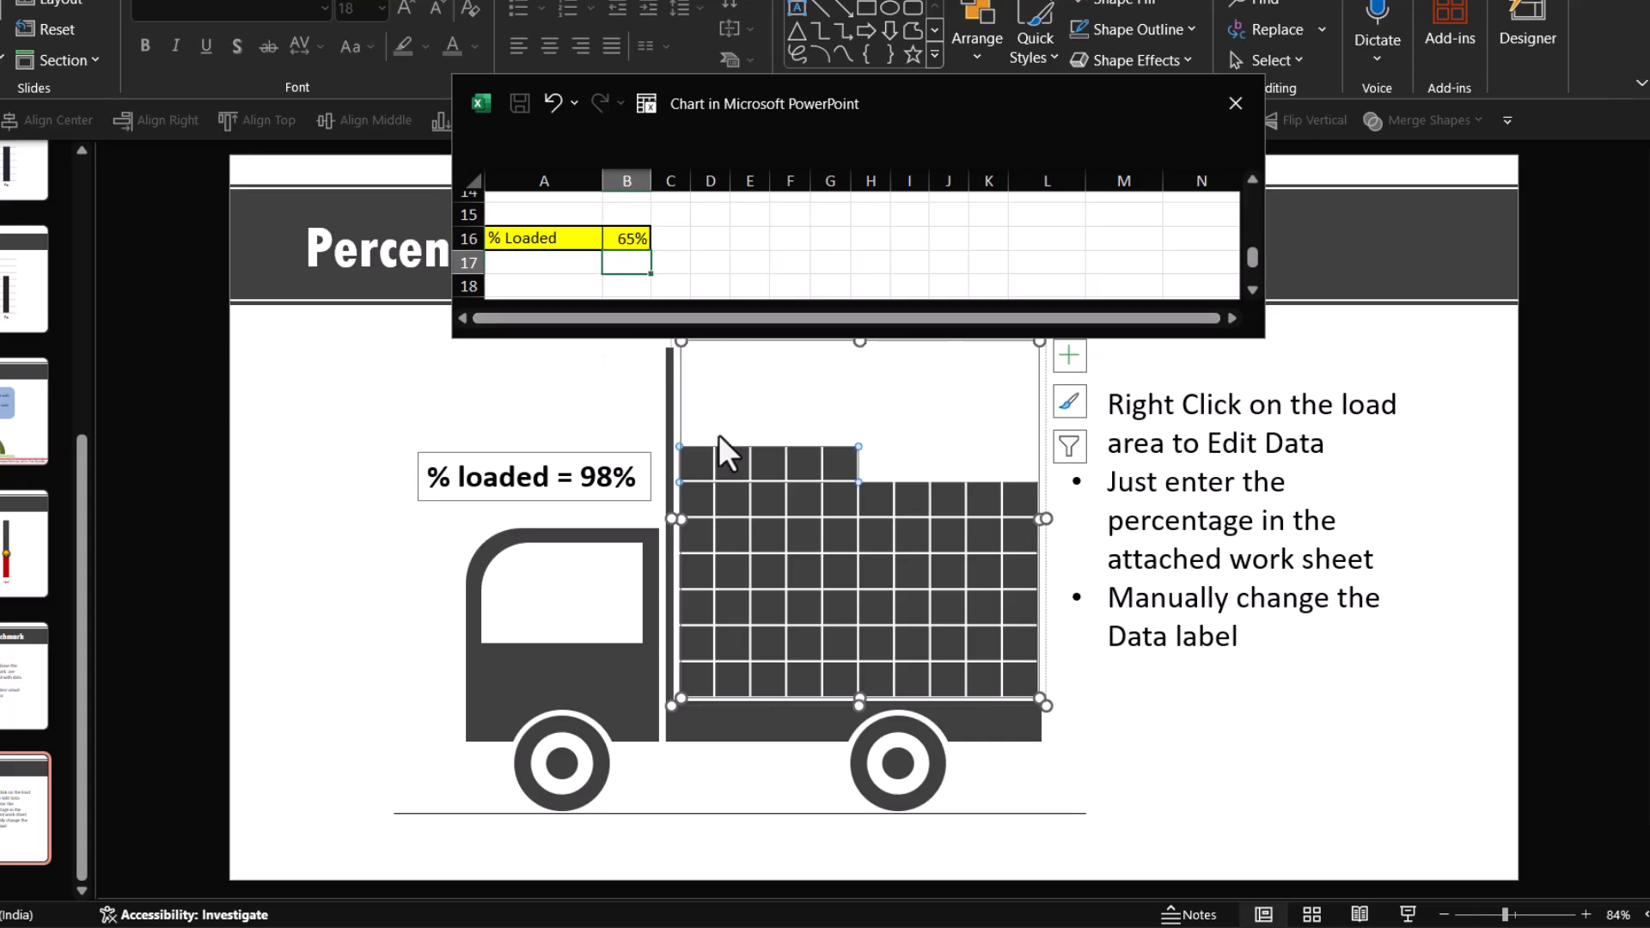
{"action": "mouse_move", "coordinate": [995, 460]}
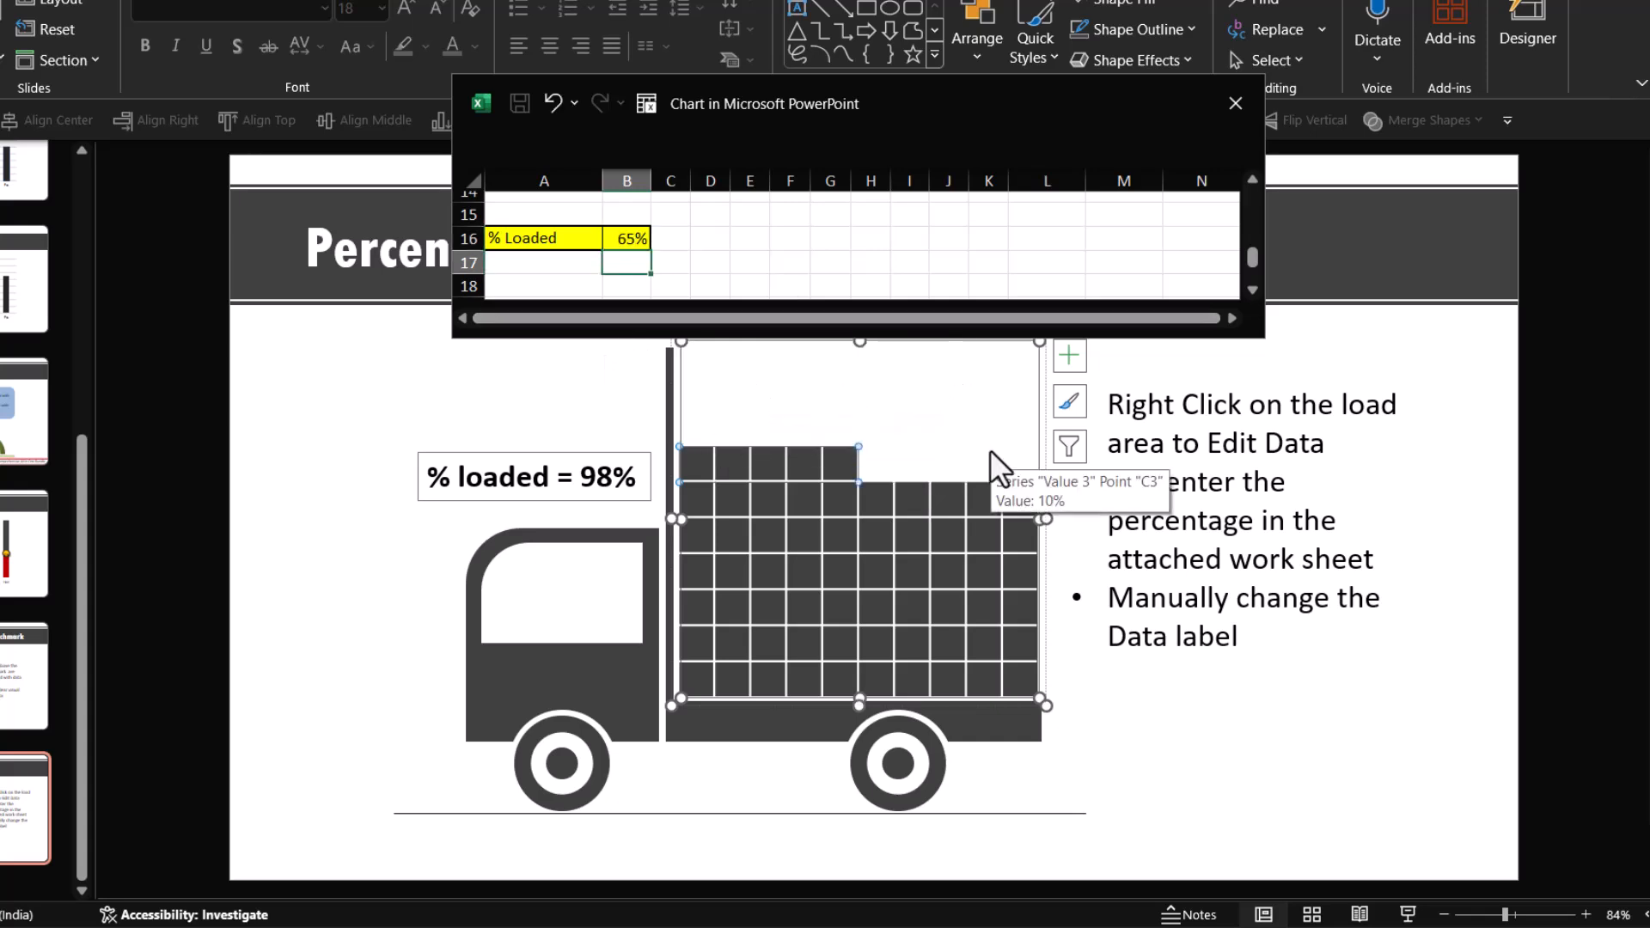
{"action": "left_click", "coordinate": [1234, 103]}
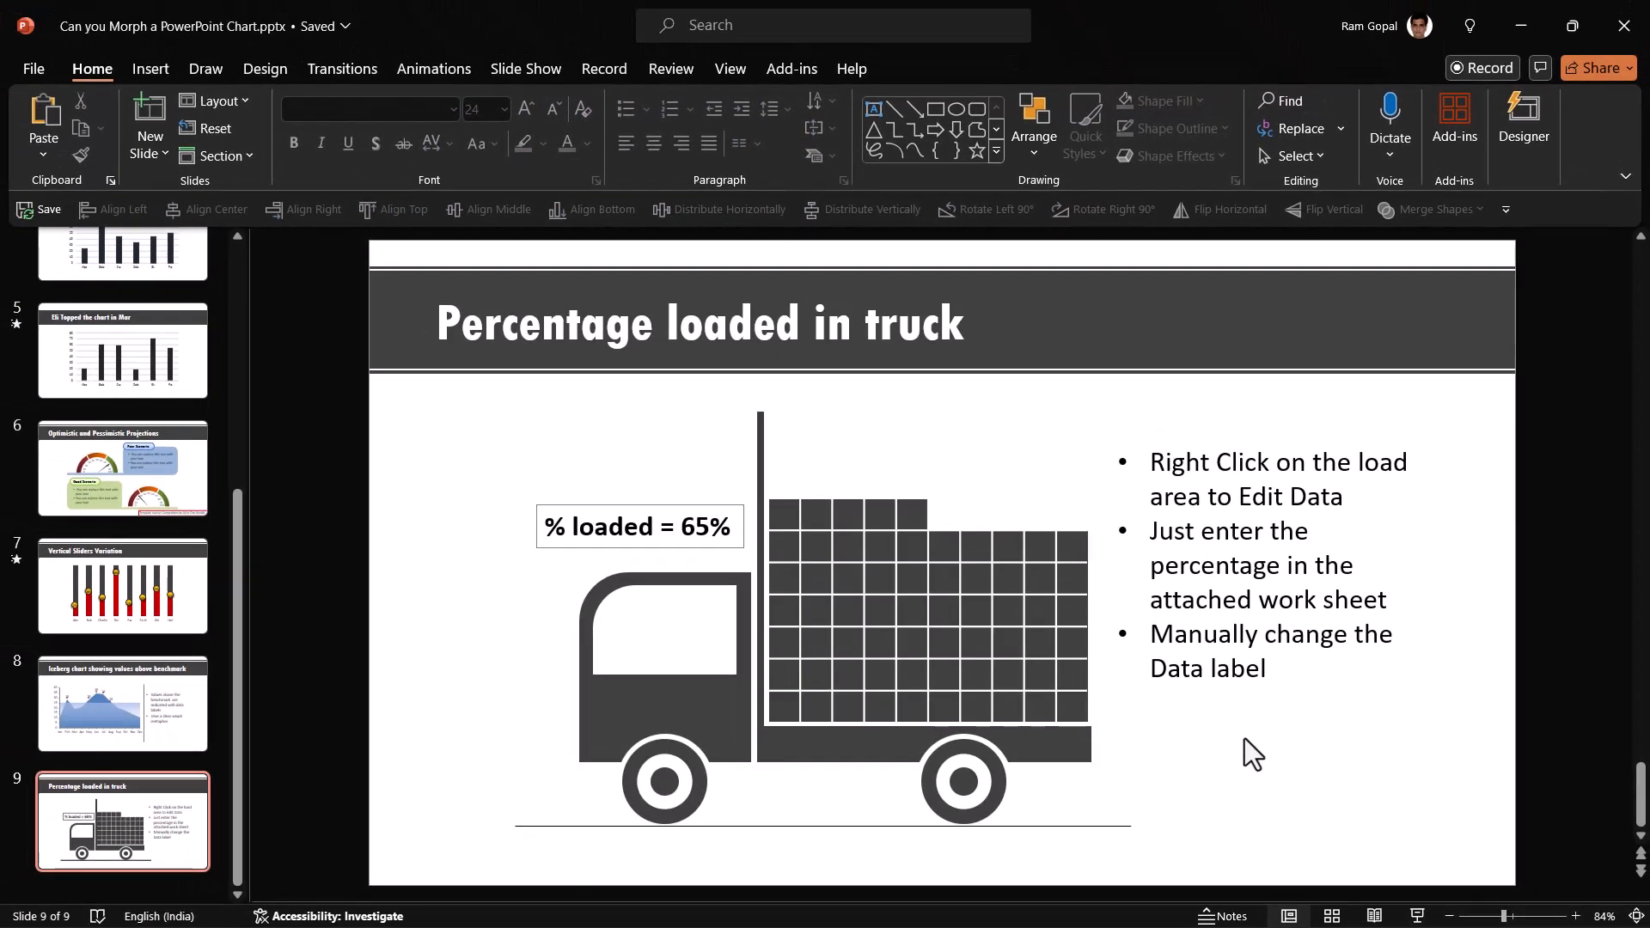
{"action": "mouse_move", "coordinate": [1320, 706]}
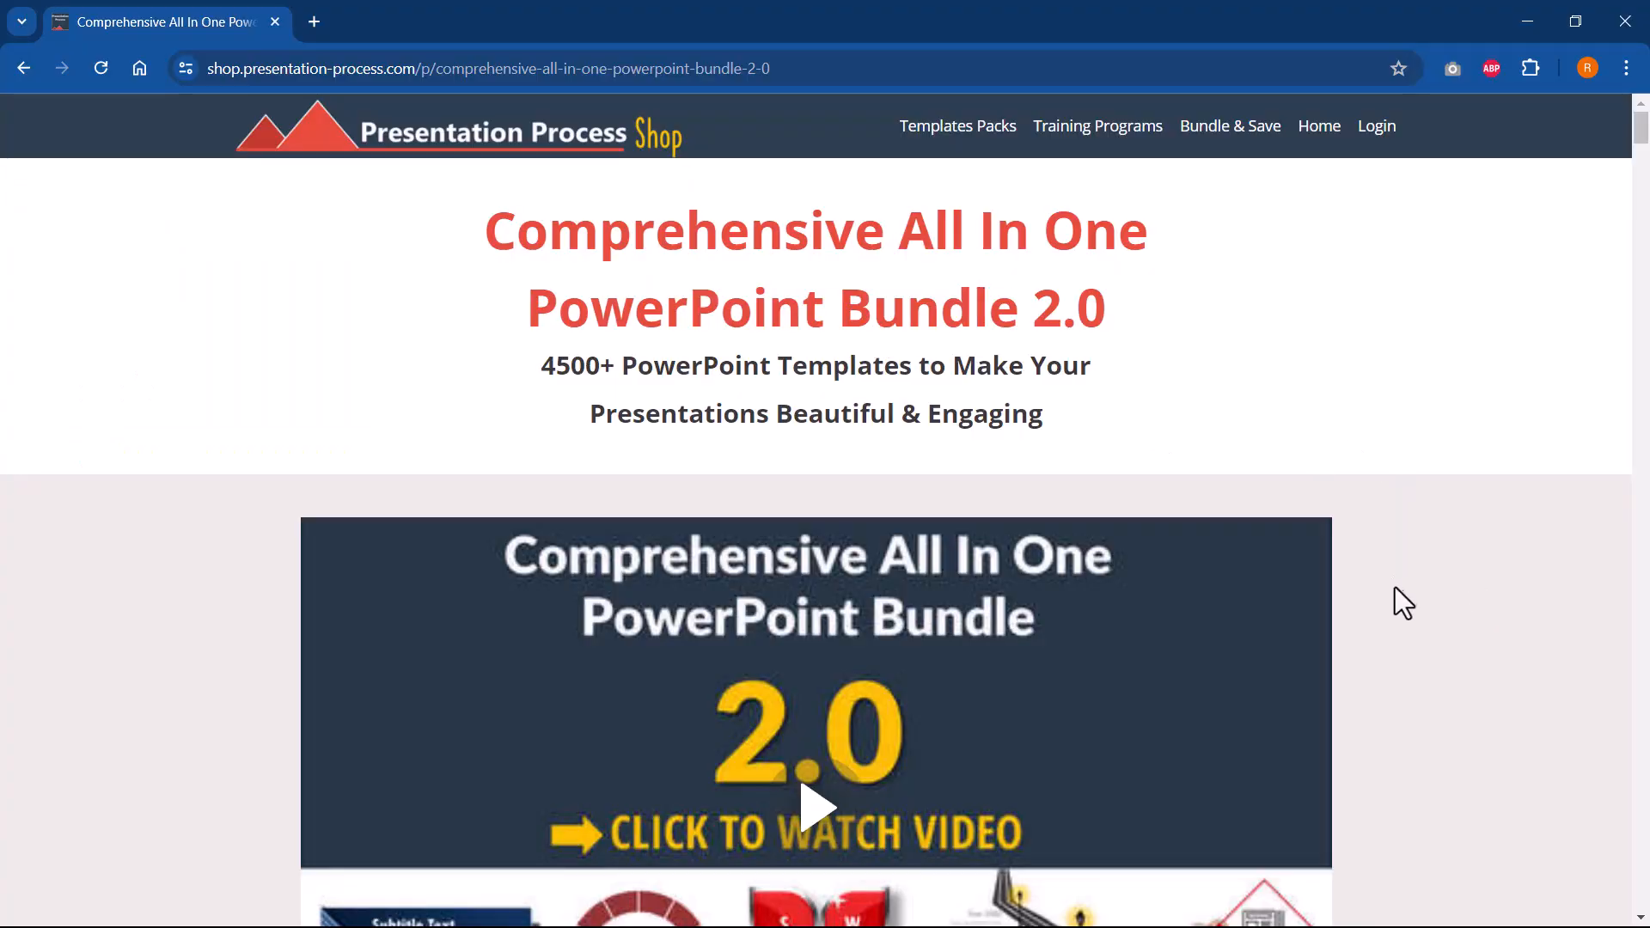
{"action": "mouse_move", "coordinate": [1382, 660]}
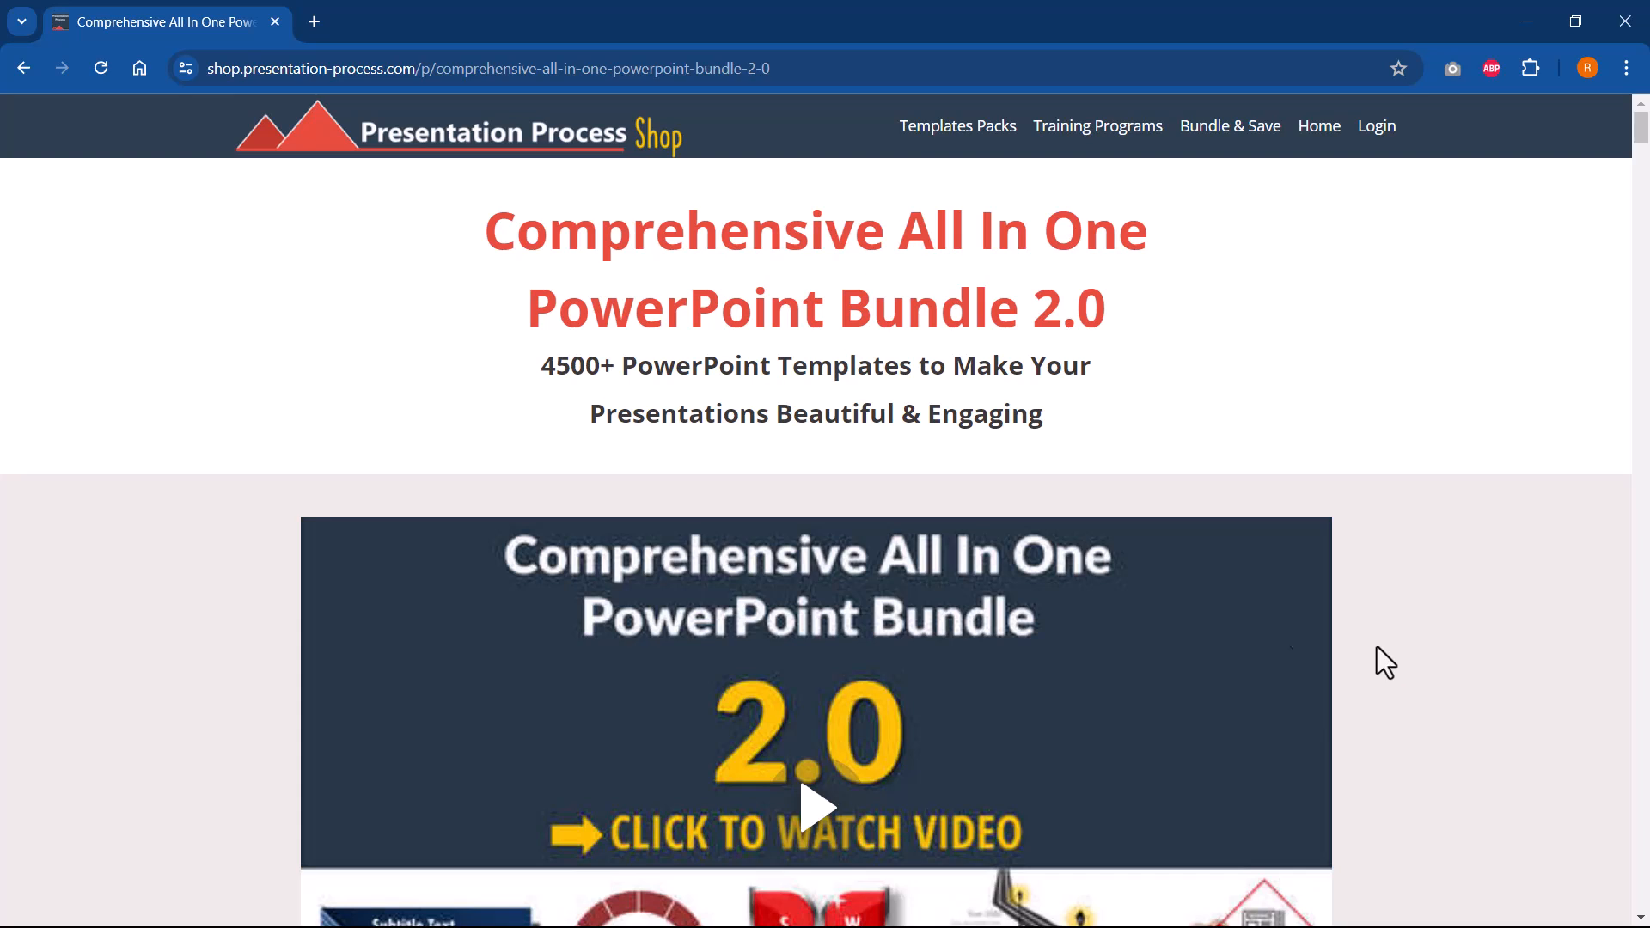
{"action": "mouse_move", "coordinate": [589, 426]}
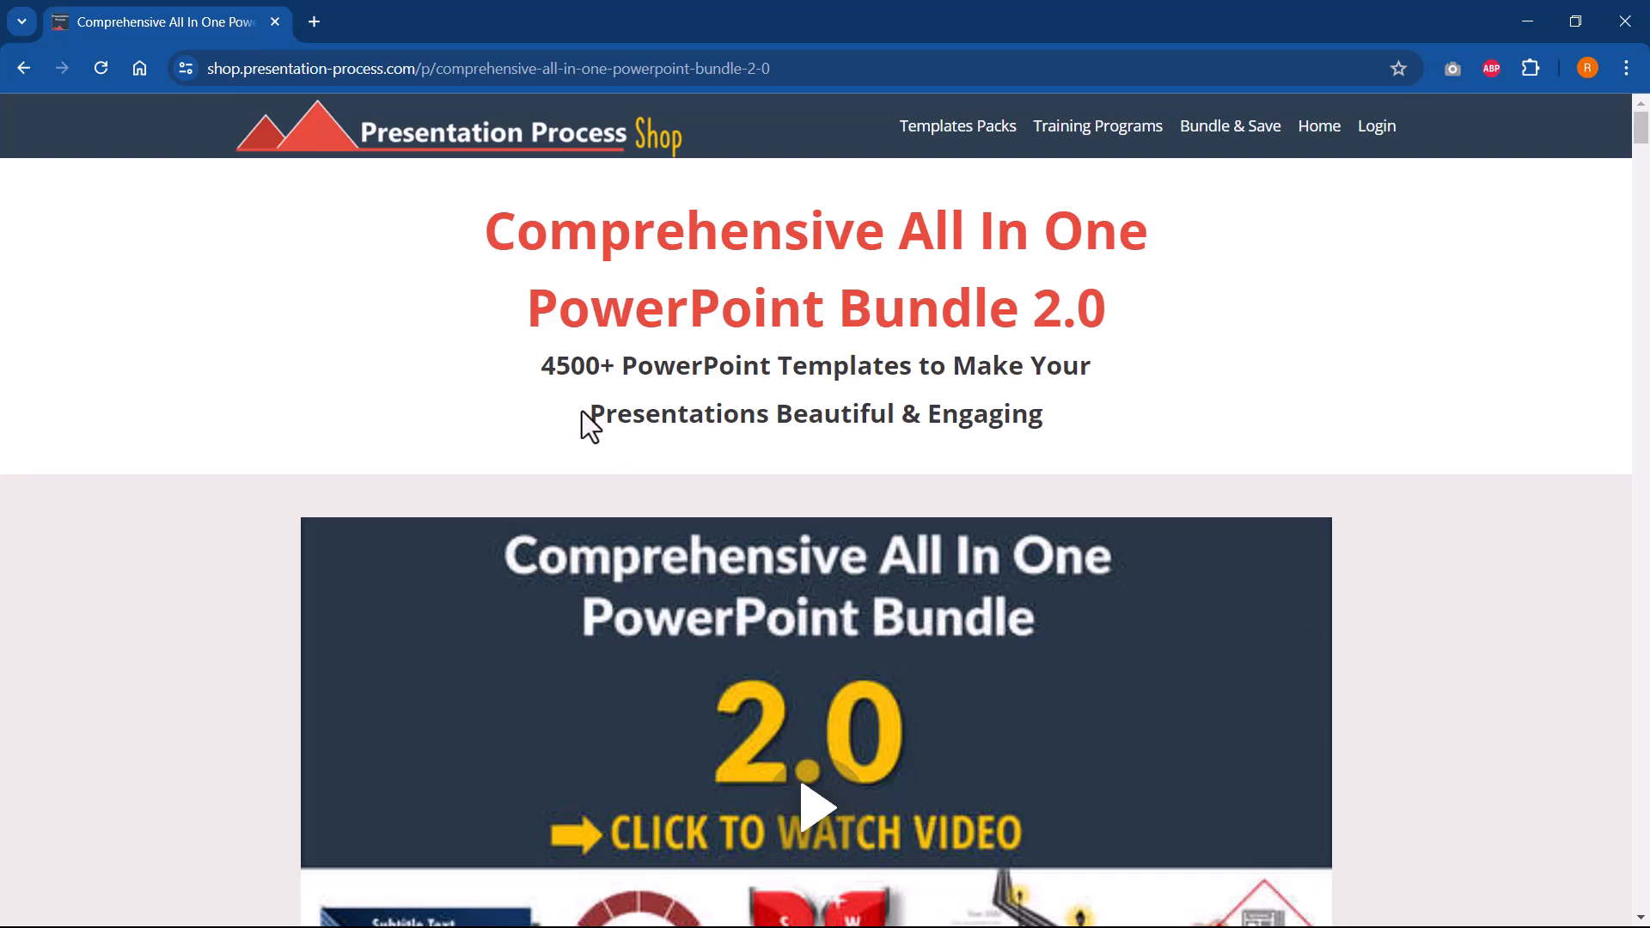
{"action": "mouse_move", "coordinate": [758, 409]}
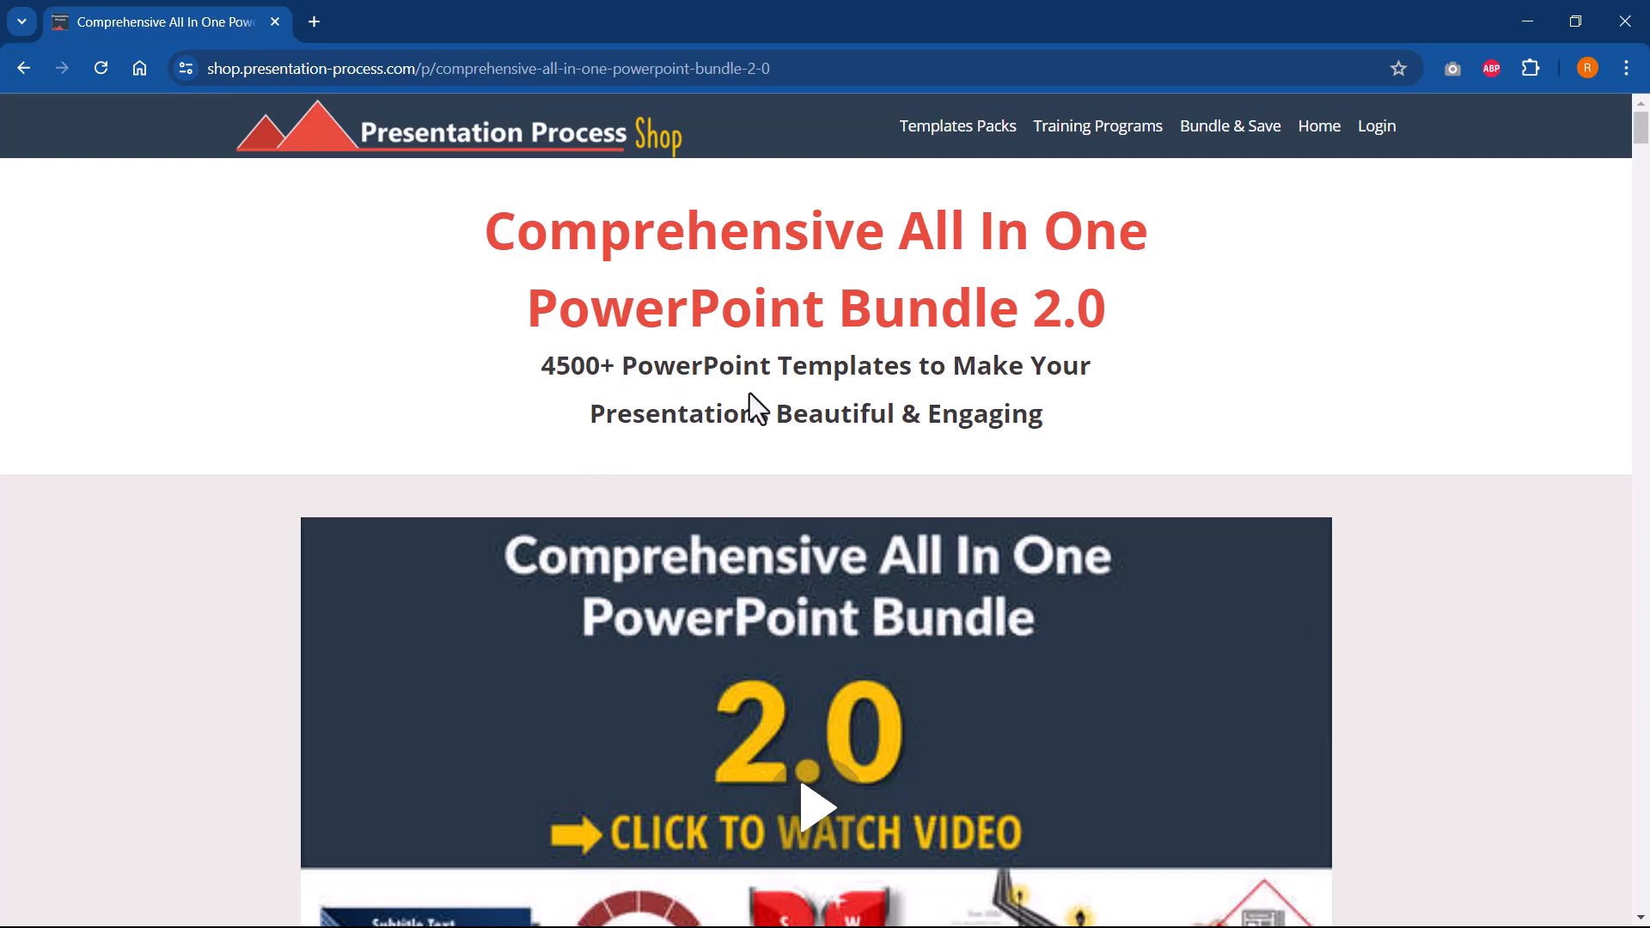
{"action": "mouse_move", "coordinate": [785, 431]}
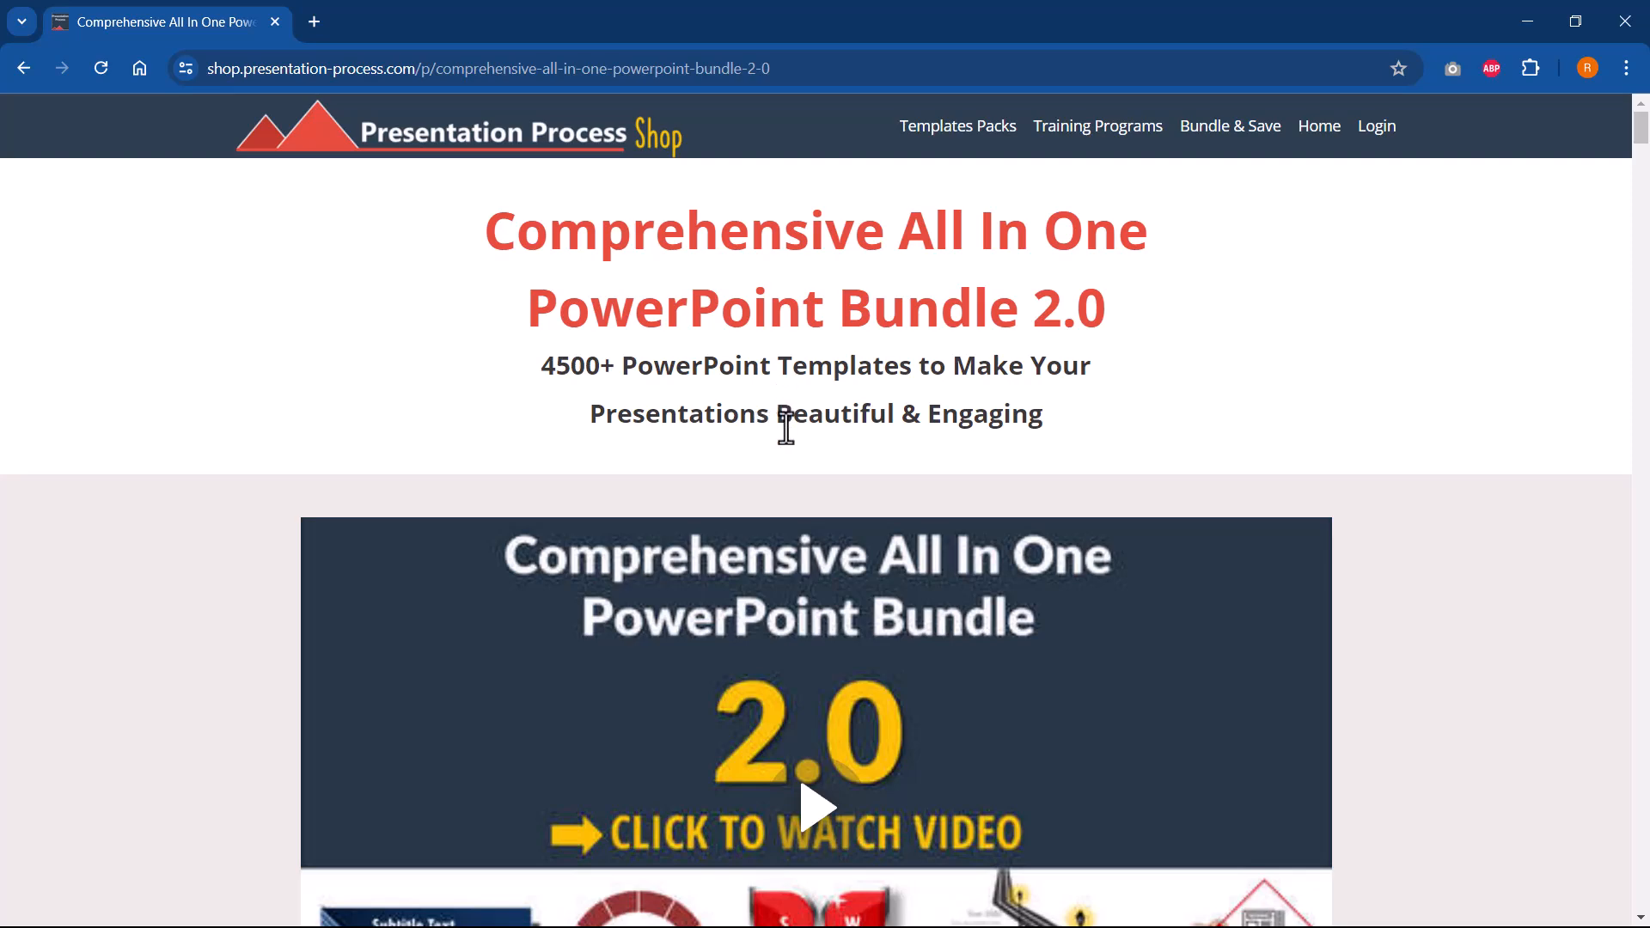
{"action": "mouse_move", "coordinate": [935, 476]}
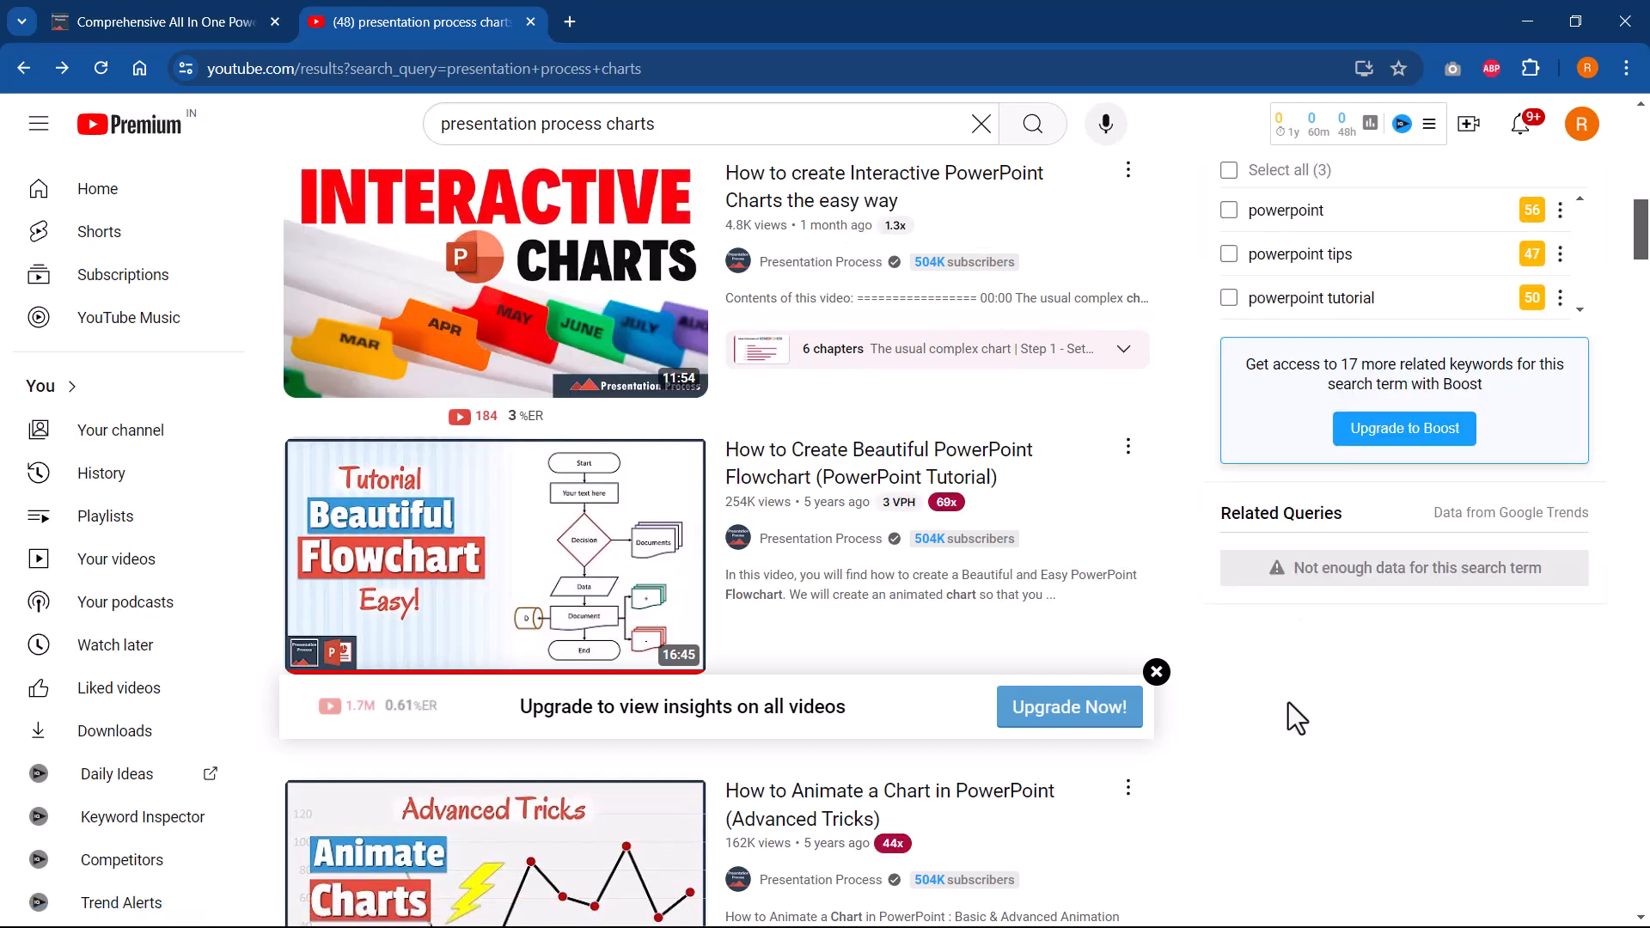
{"action": "mouse_move", "coordinate": [1291, 704]}
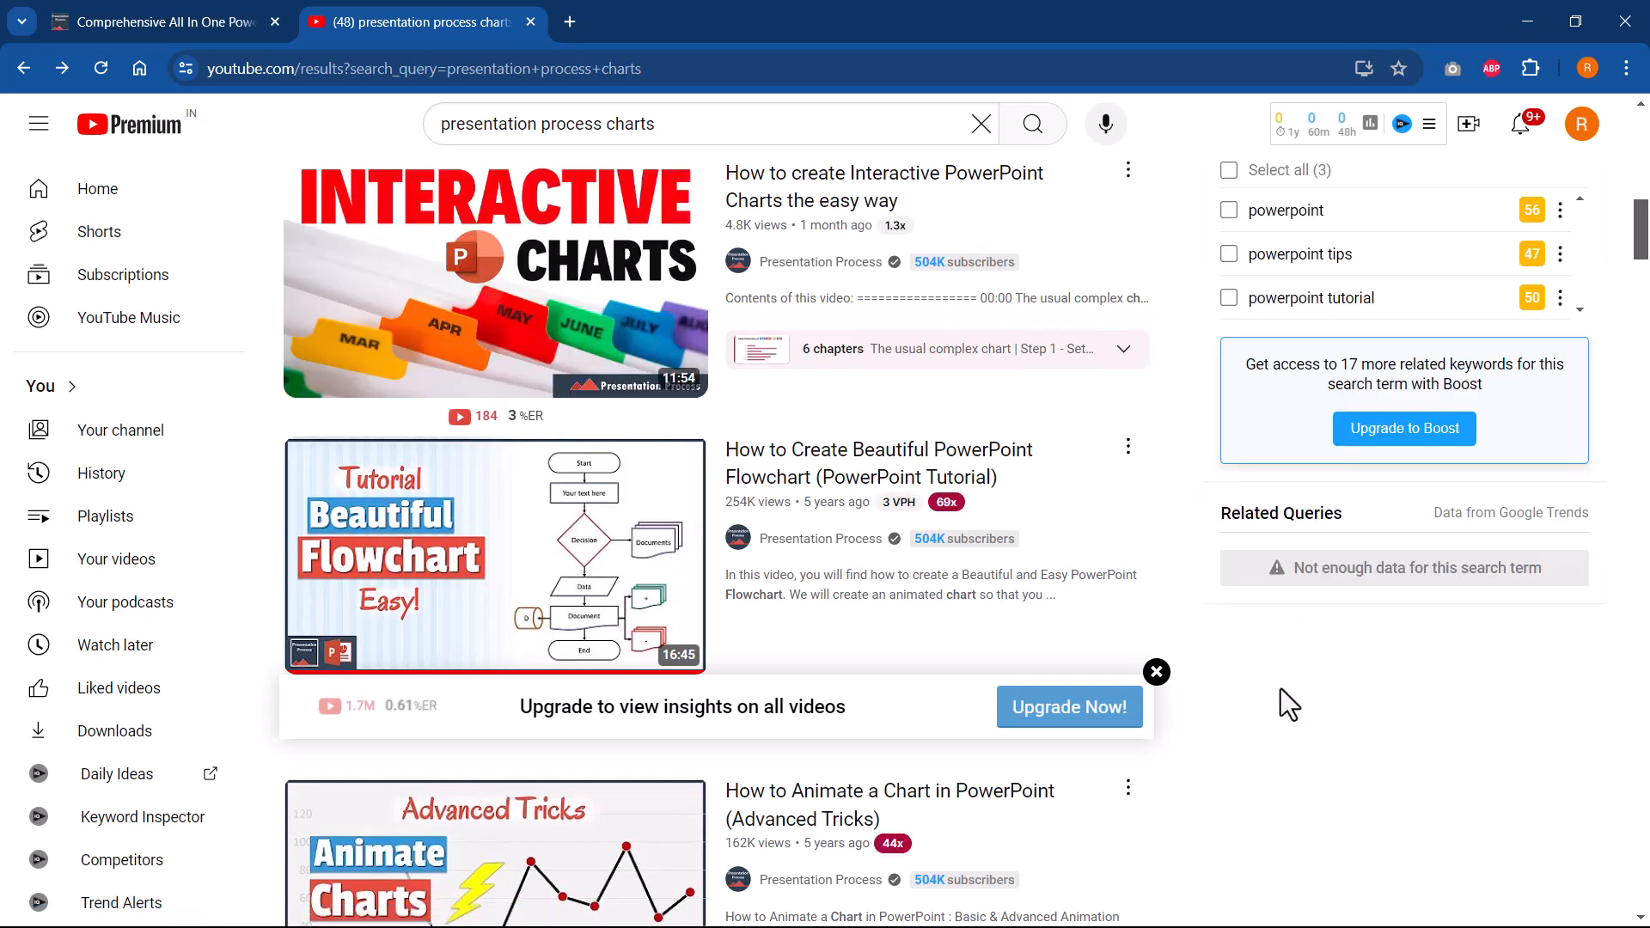